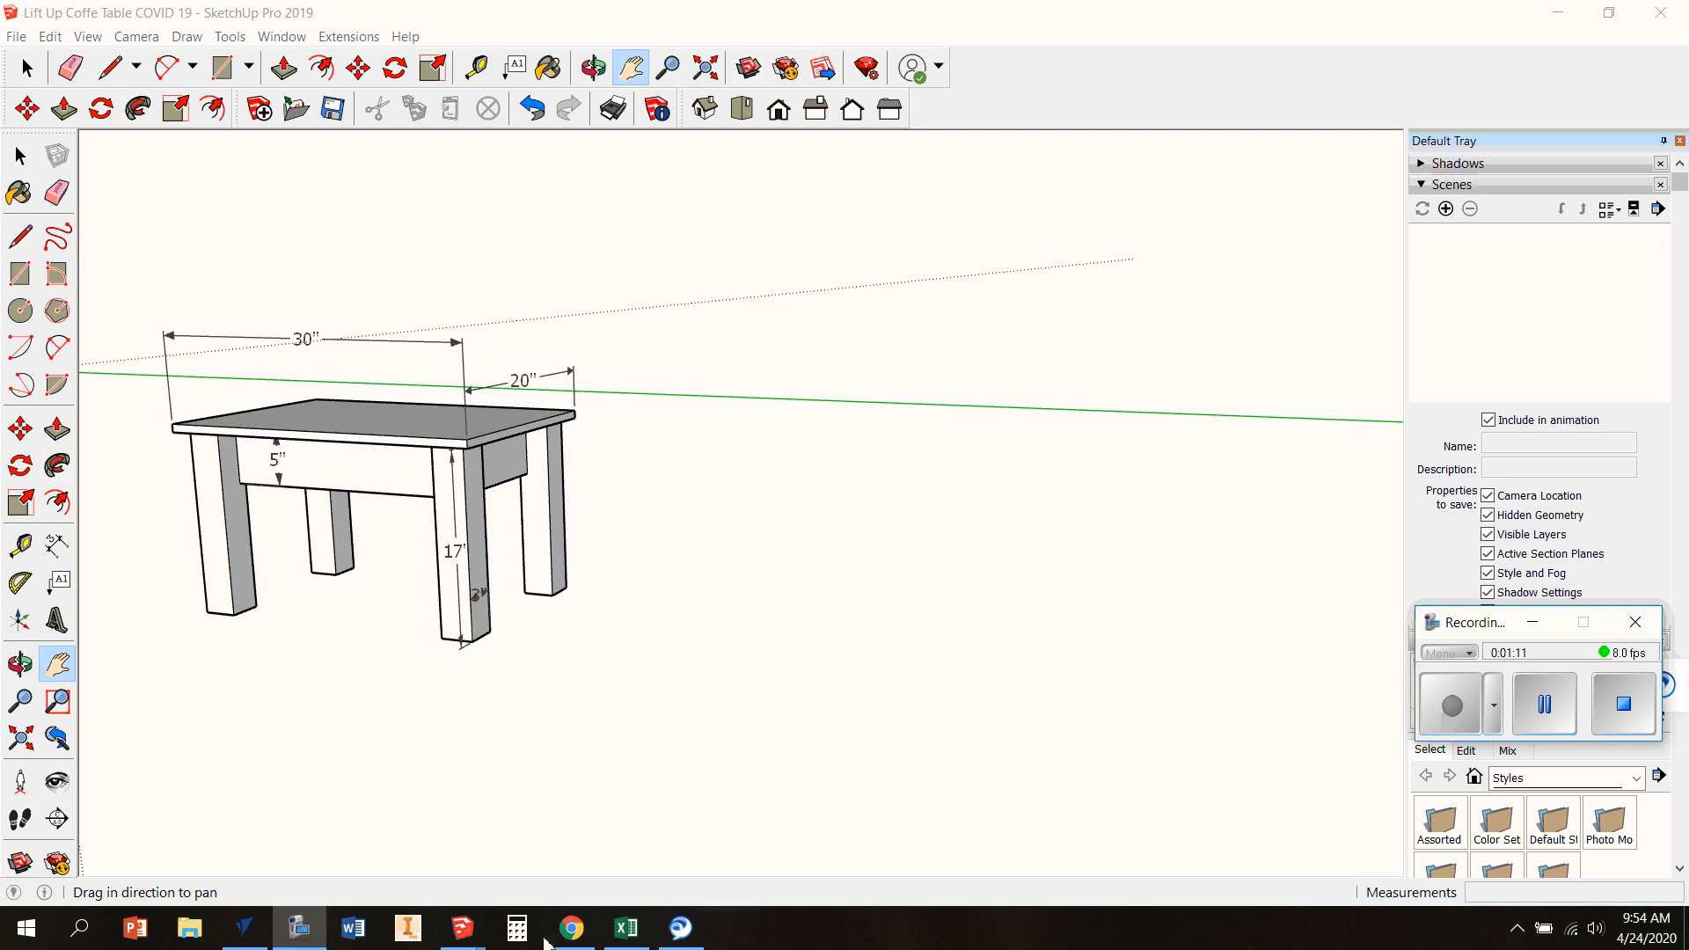
Bring up the Canvas At Home Project Page listing the project options and prices
click(572, 928)
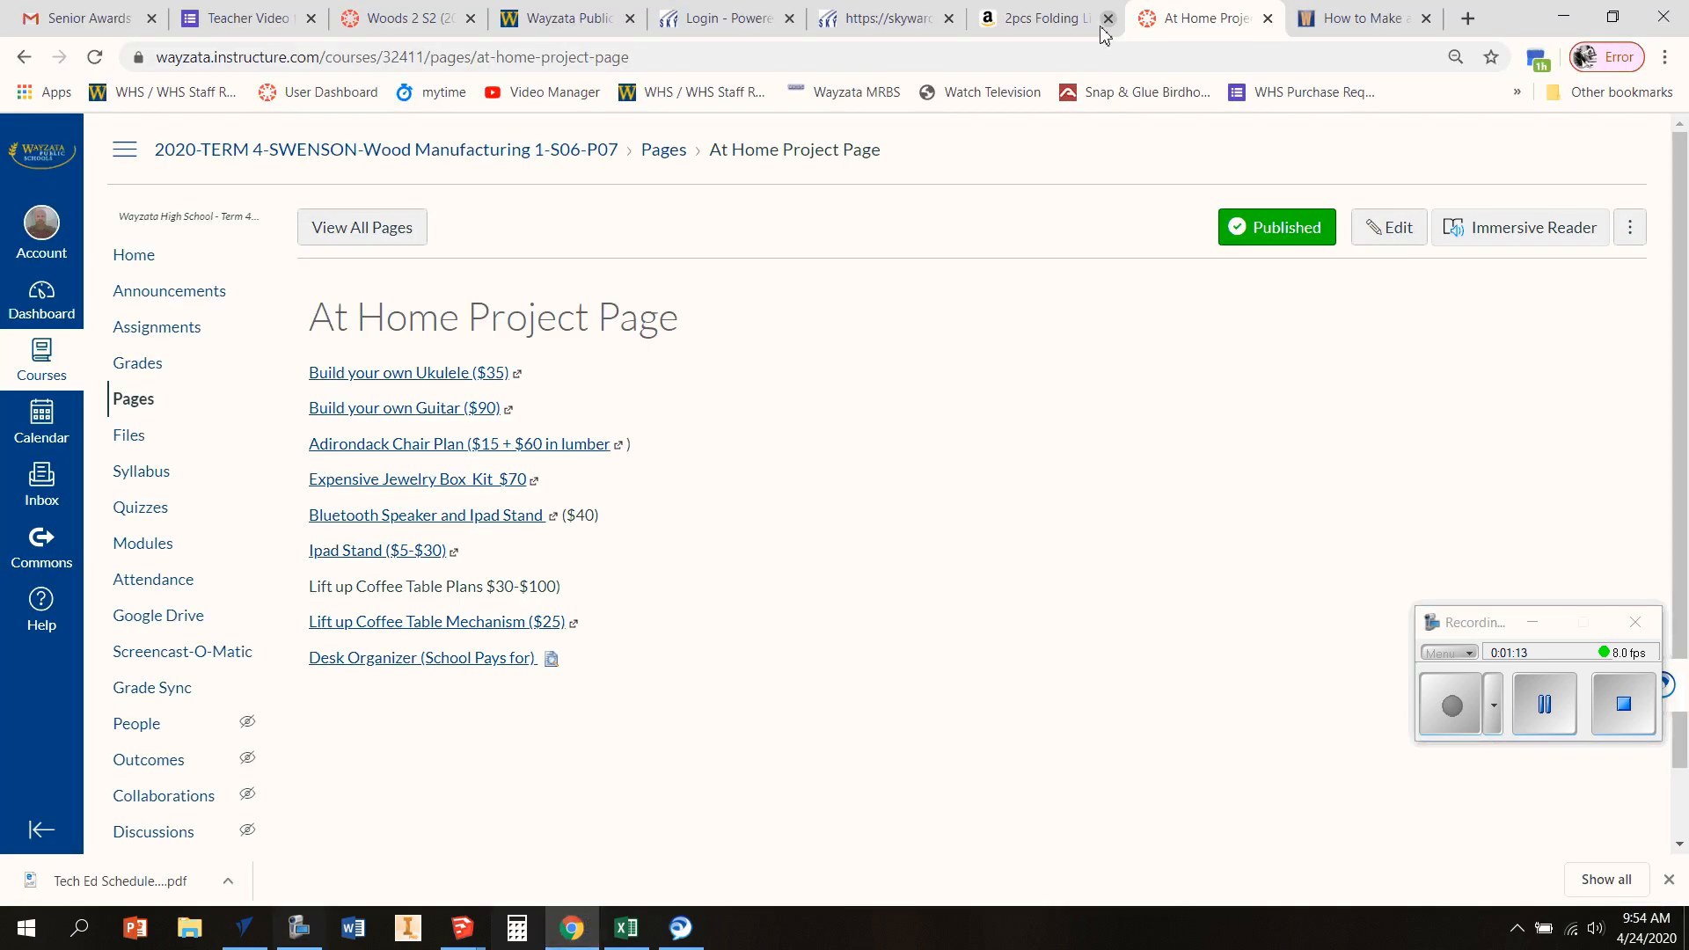
mouse_move(740, 335)
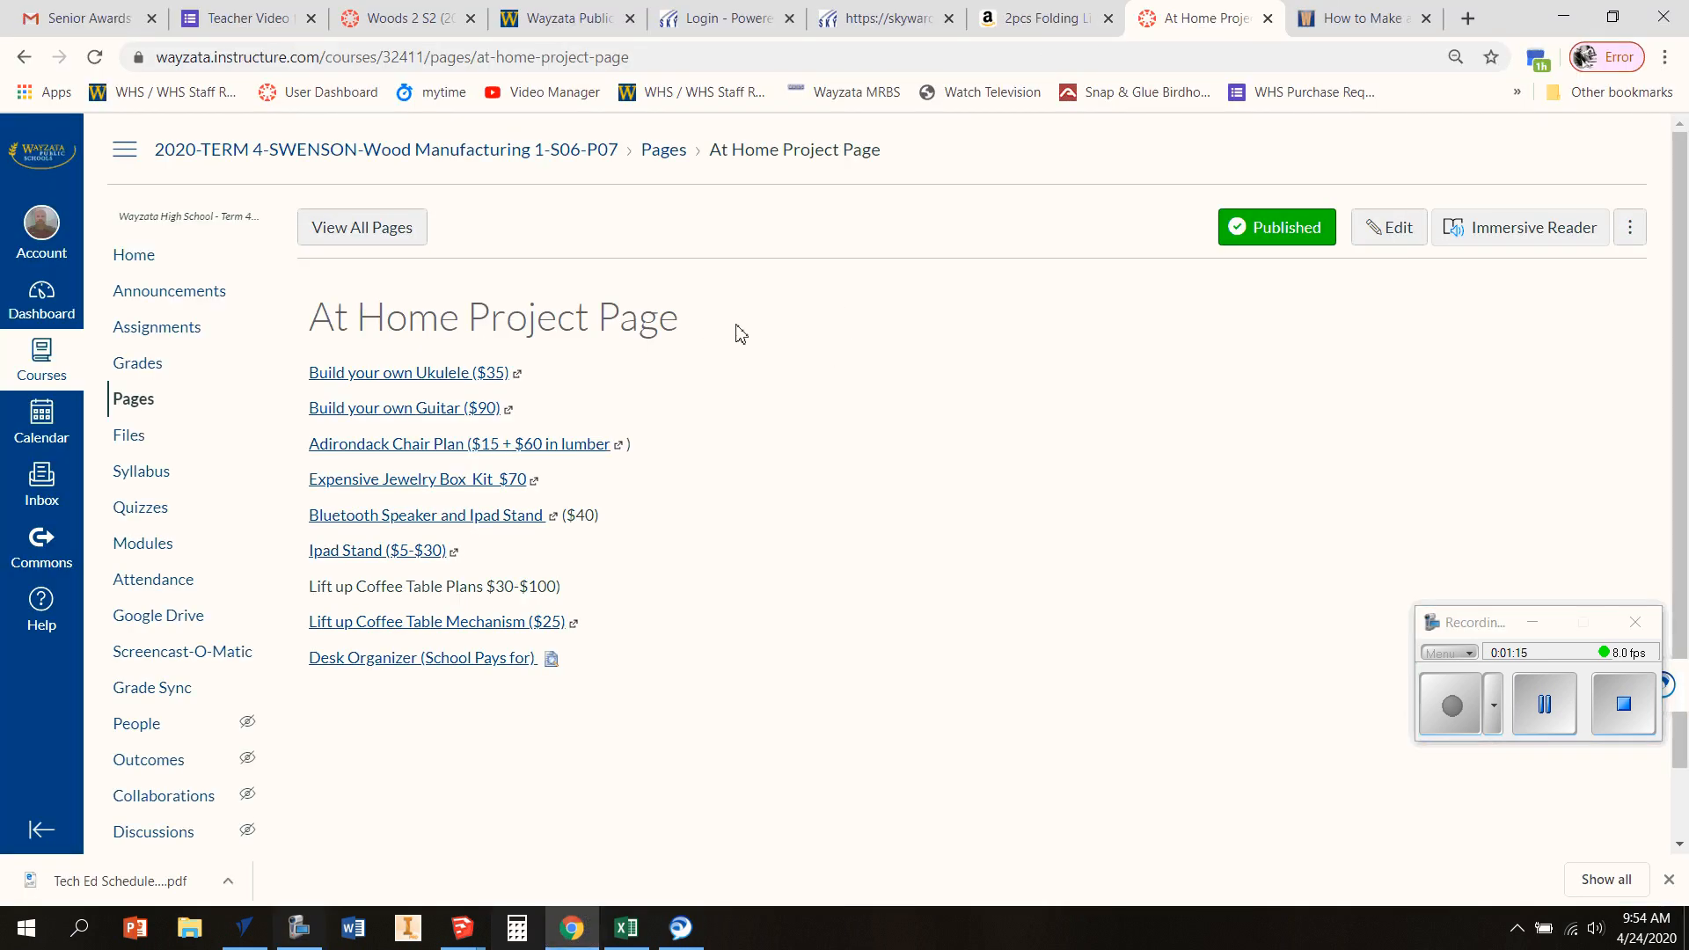
mouse_move(611, 431)
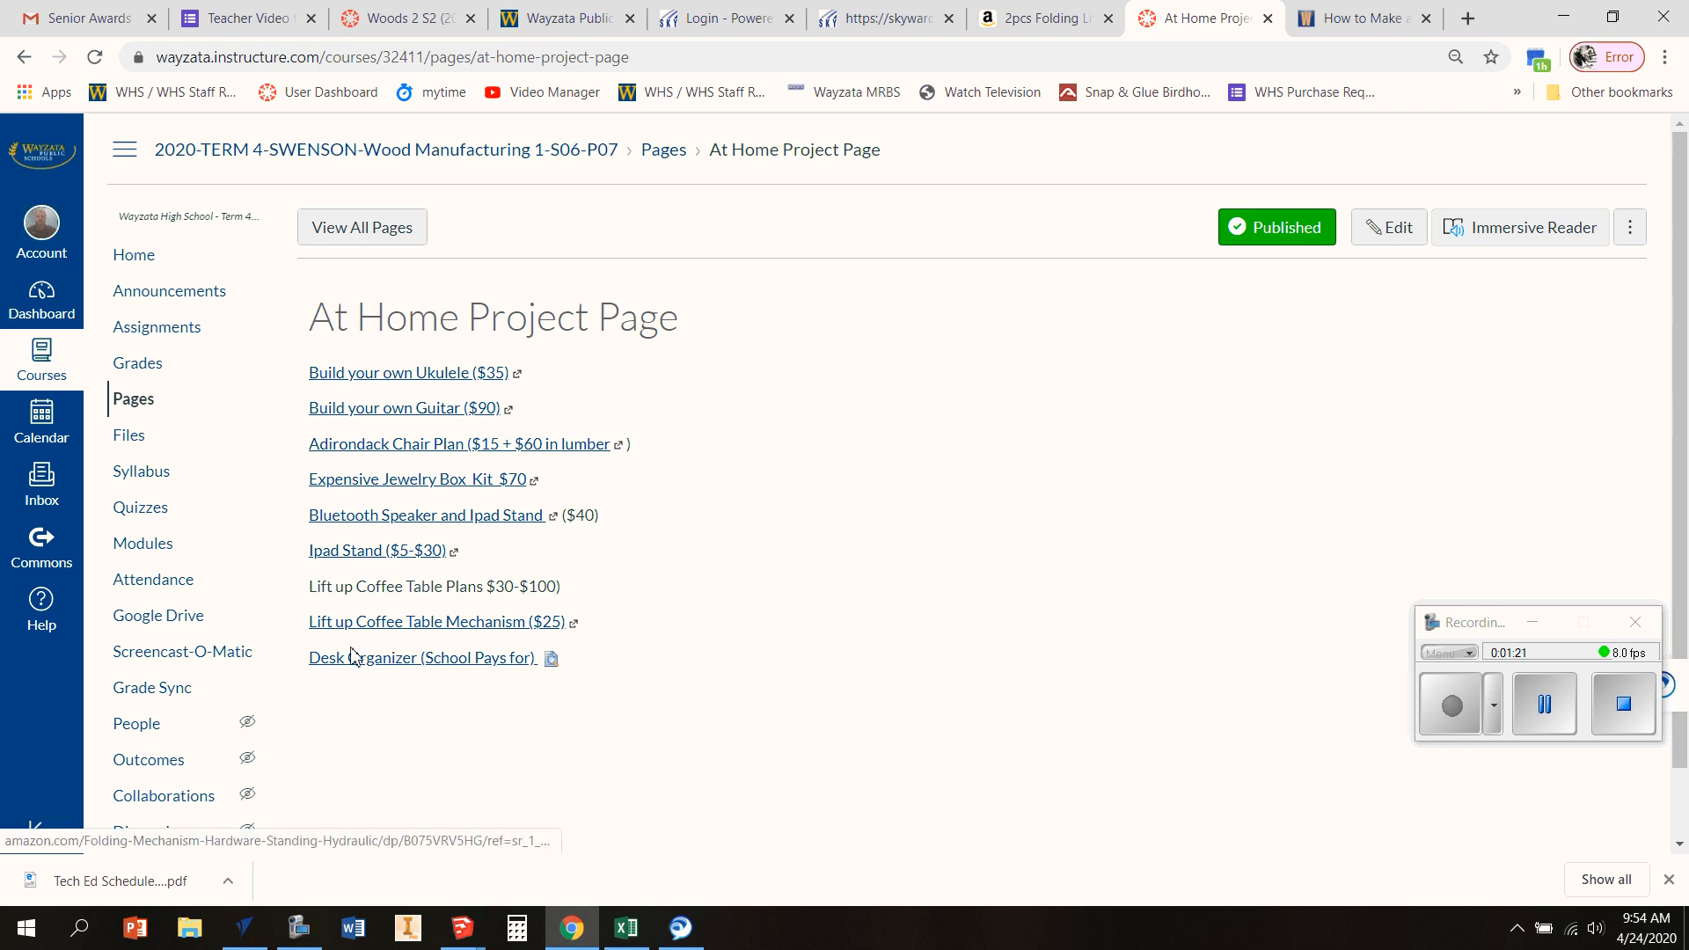
mouse_move(477, 640)
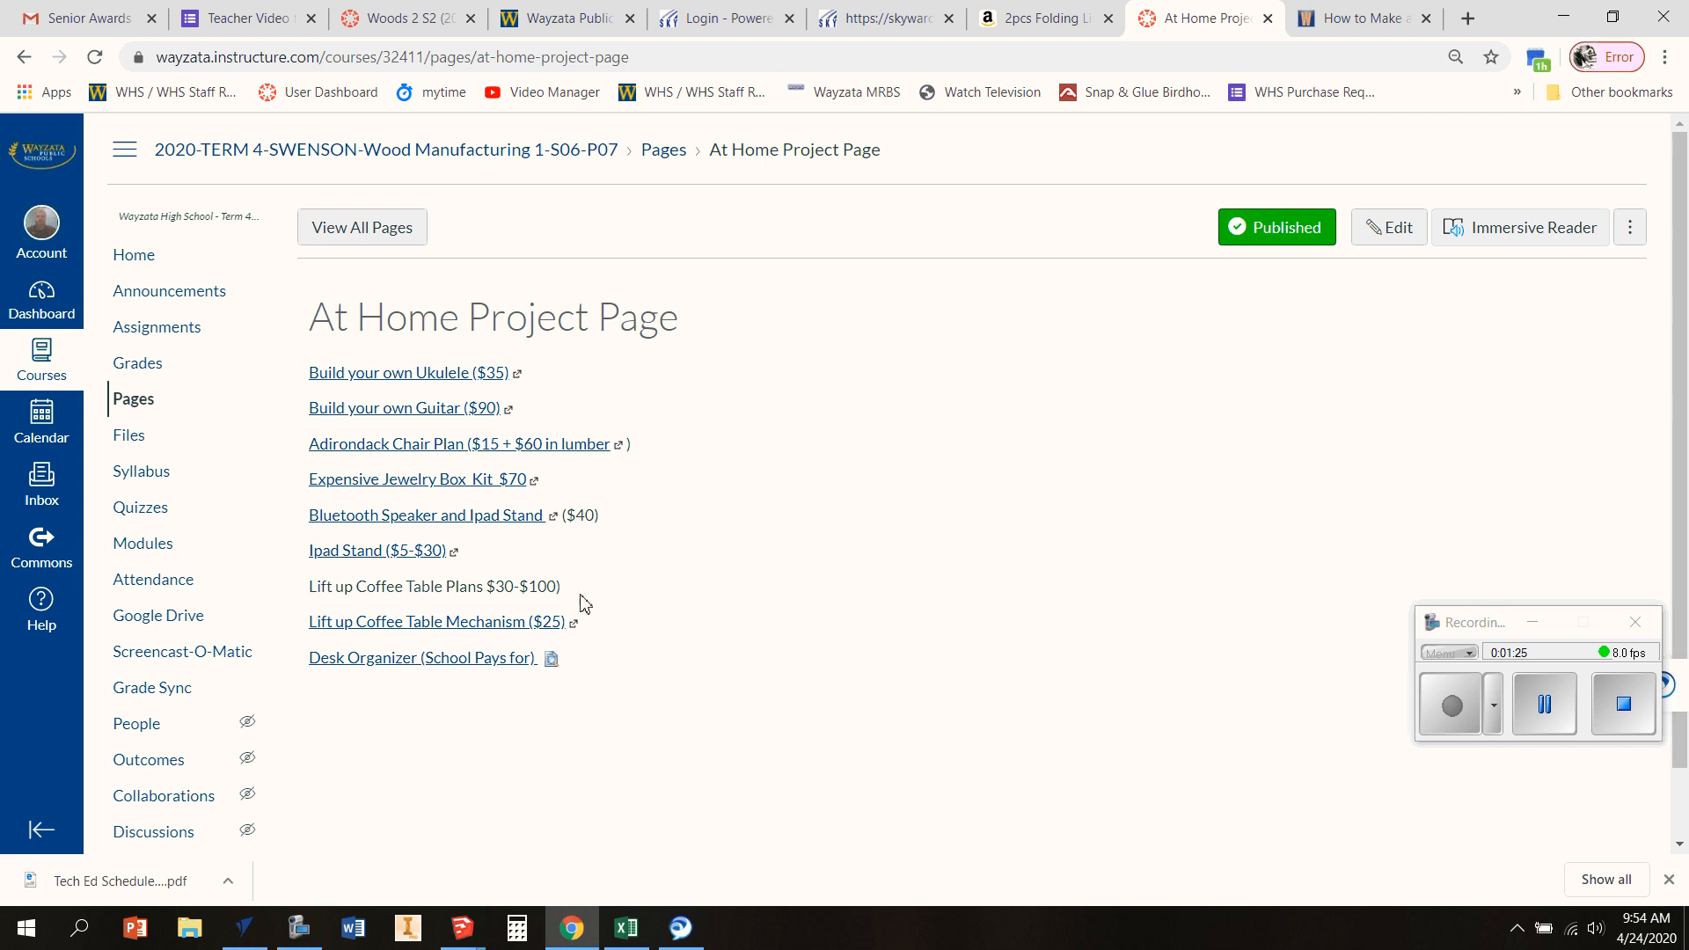
mouse_move(552, 613)
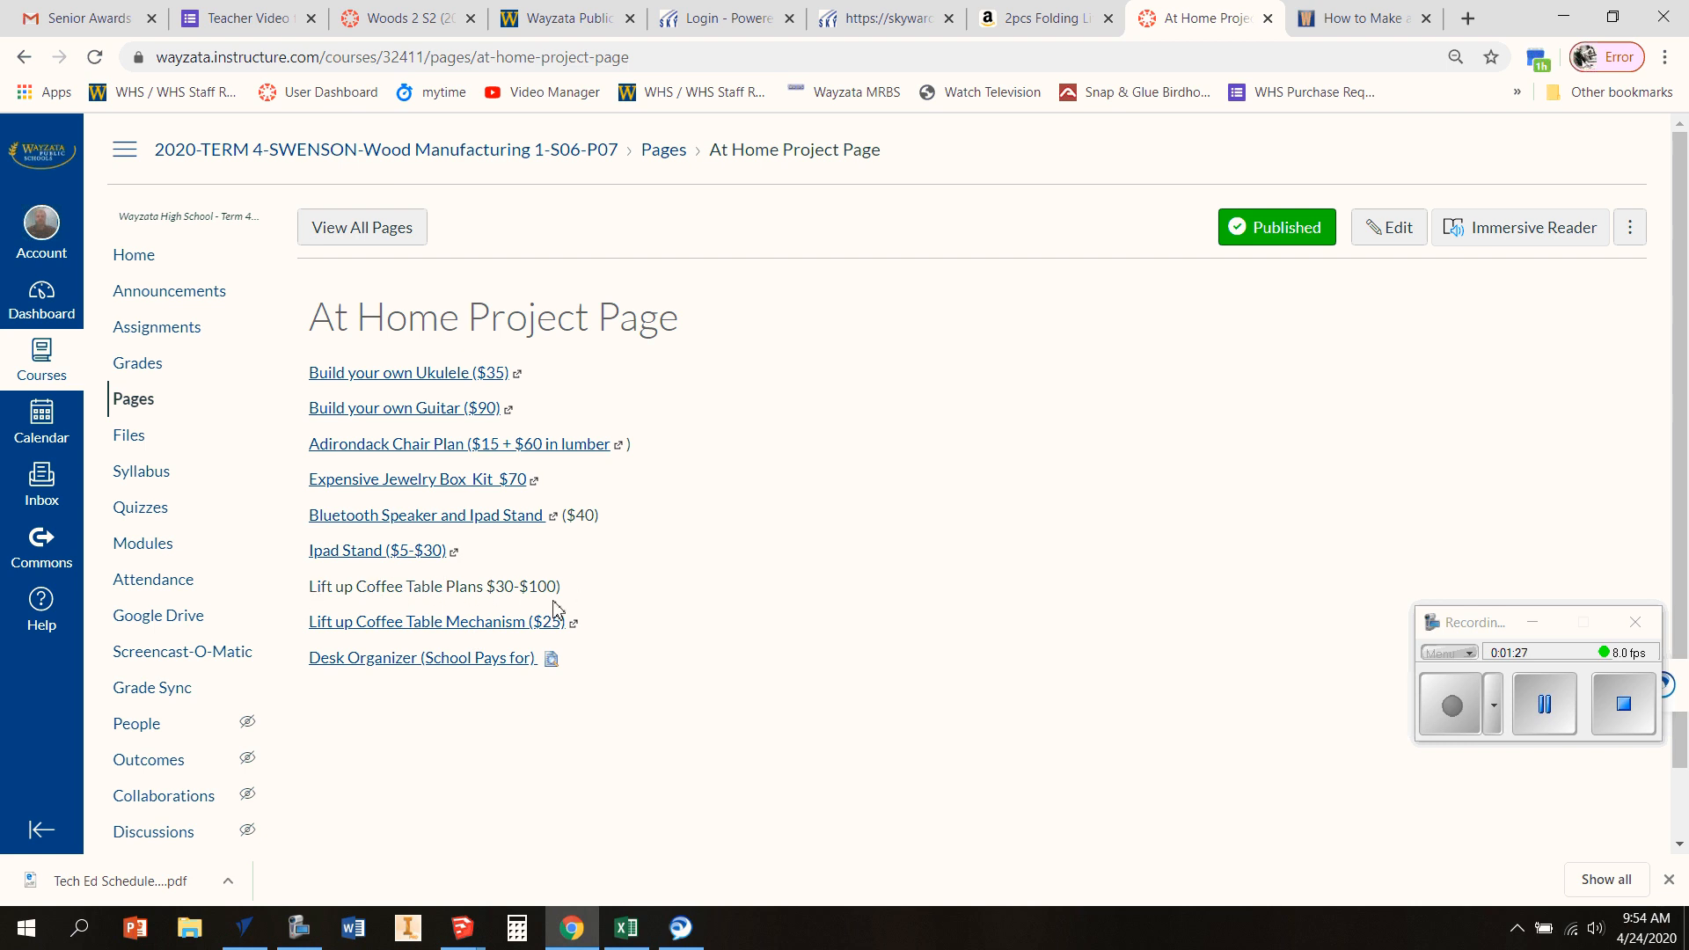
mouse_move(465, 620)
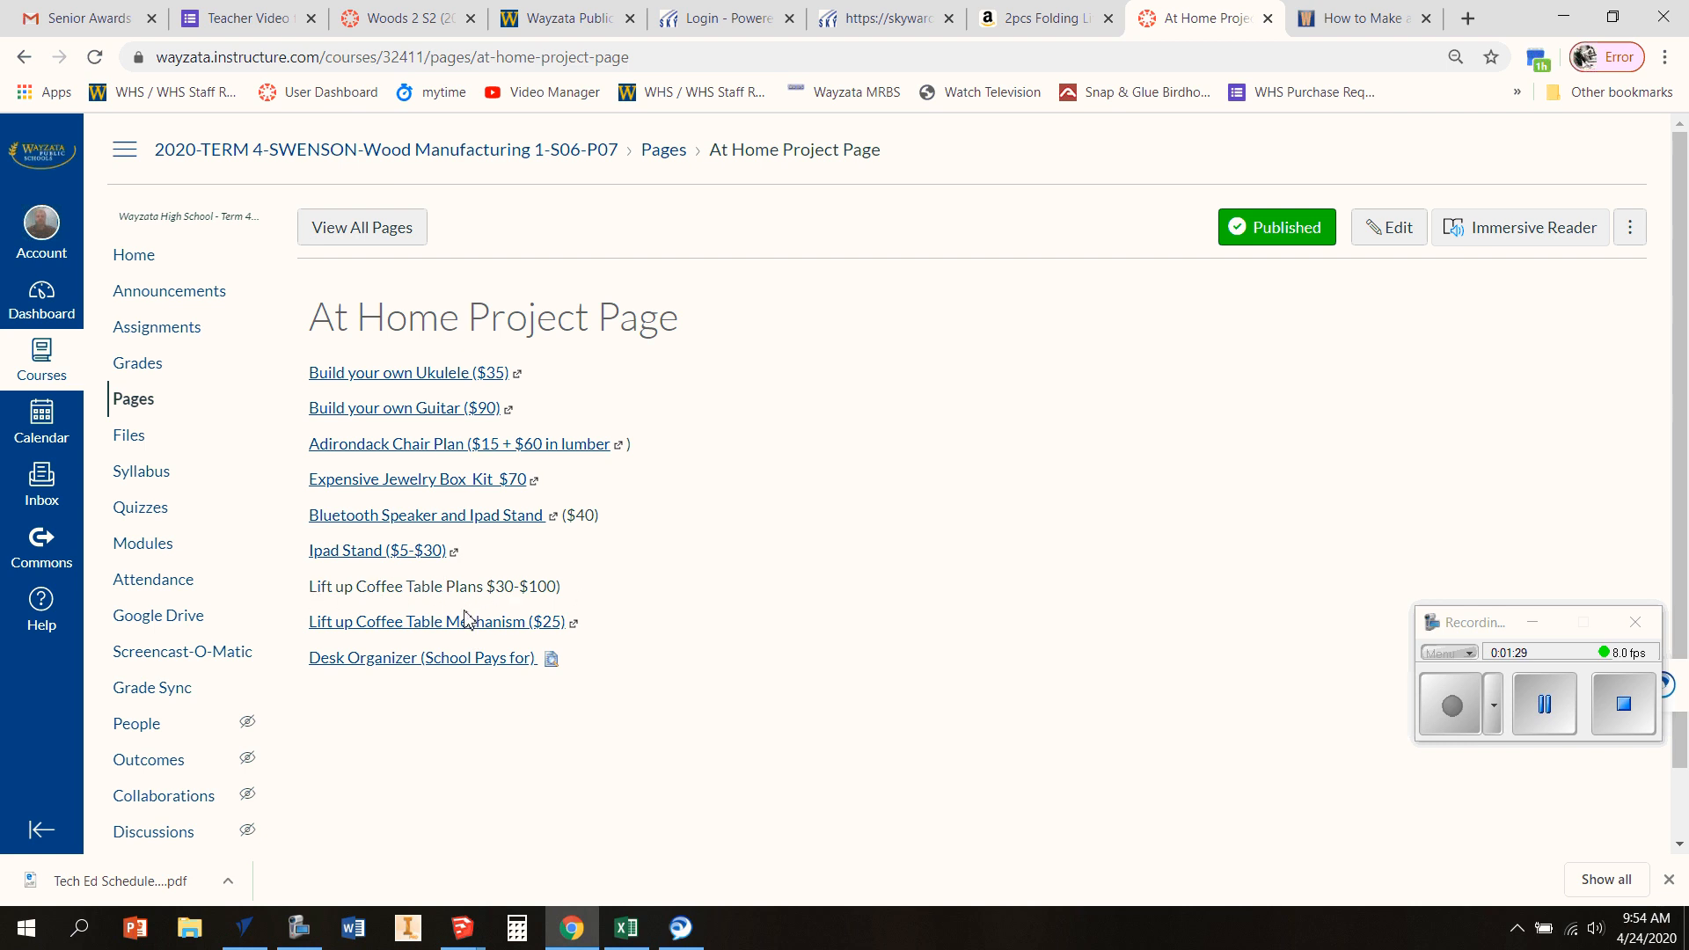
View the $22 gas hydraulic lift-up coffee table hinge listing and review its product details
click(431, 621)
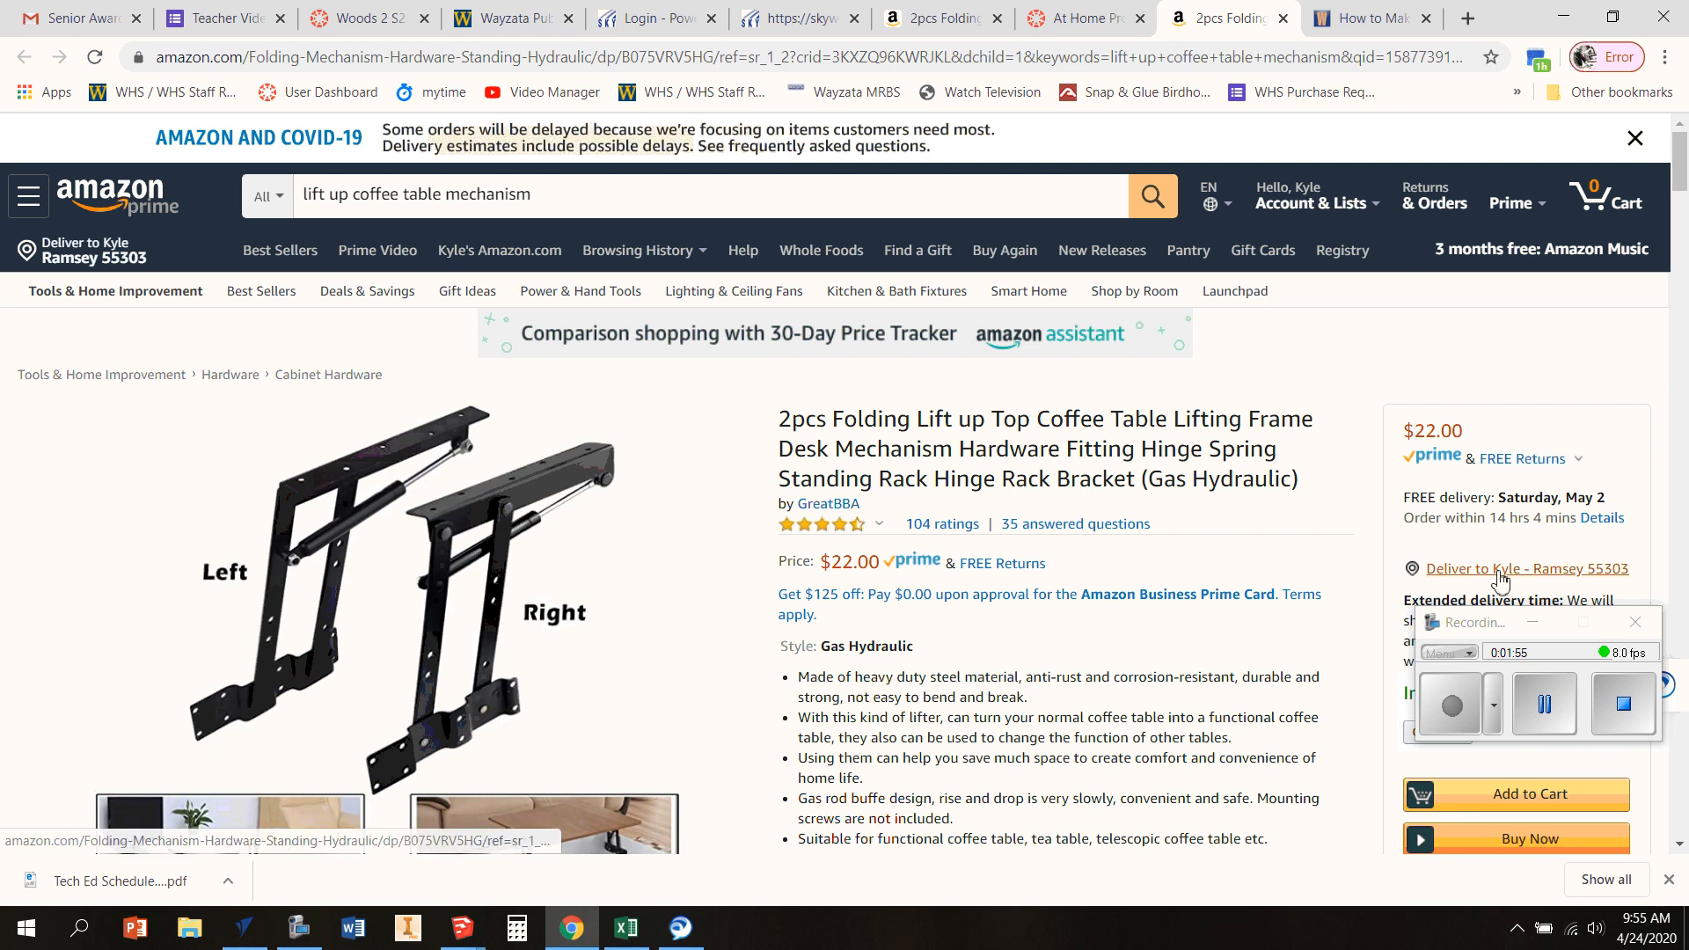
scroll(down, 3)
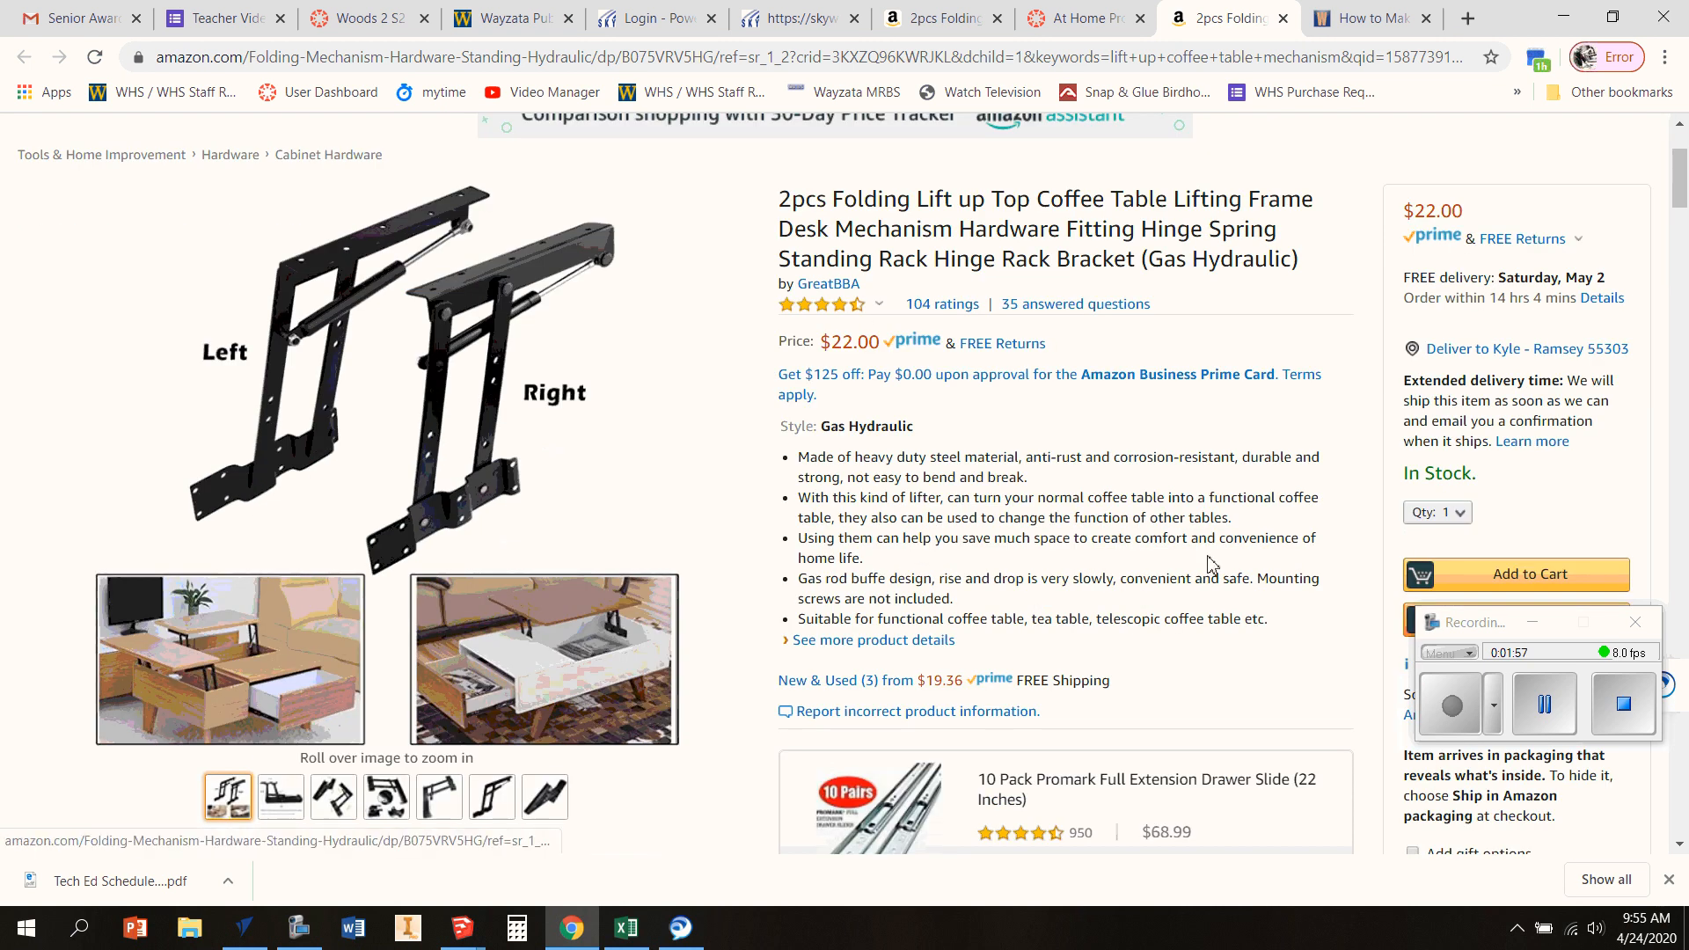
mouse_move(517, 431)
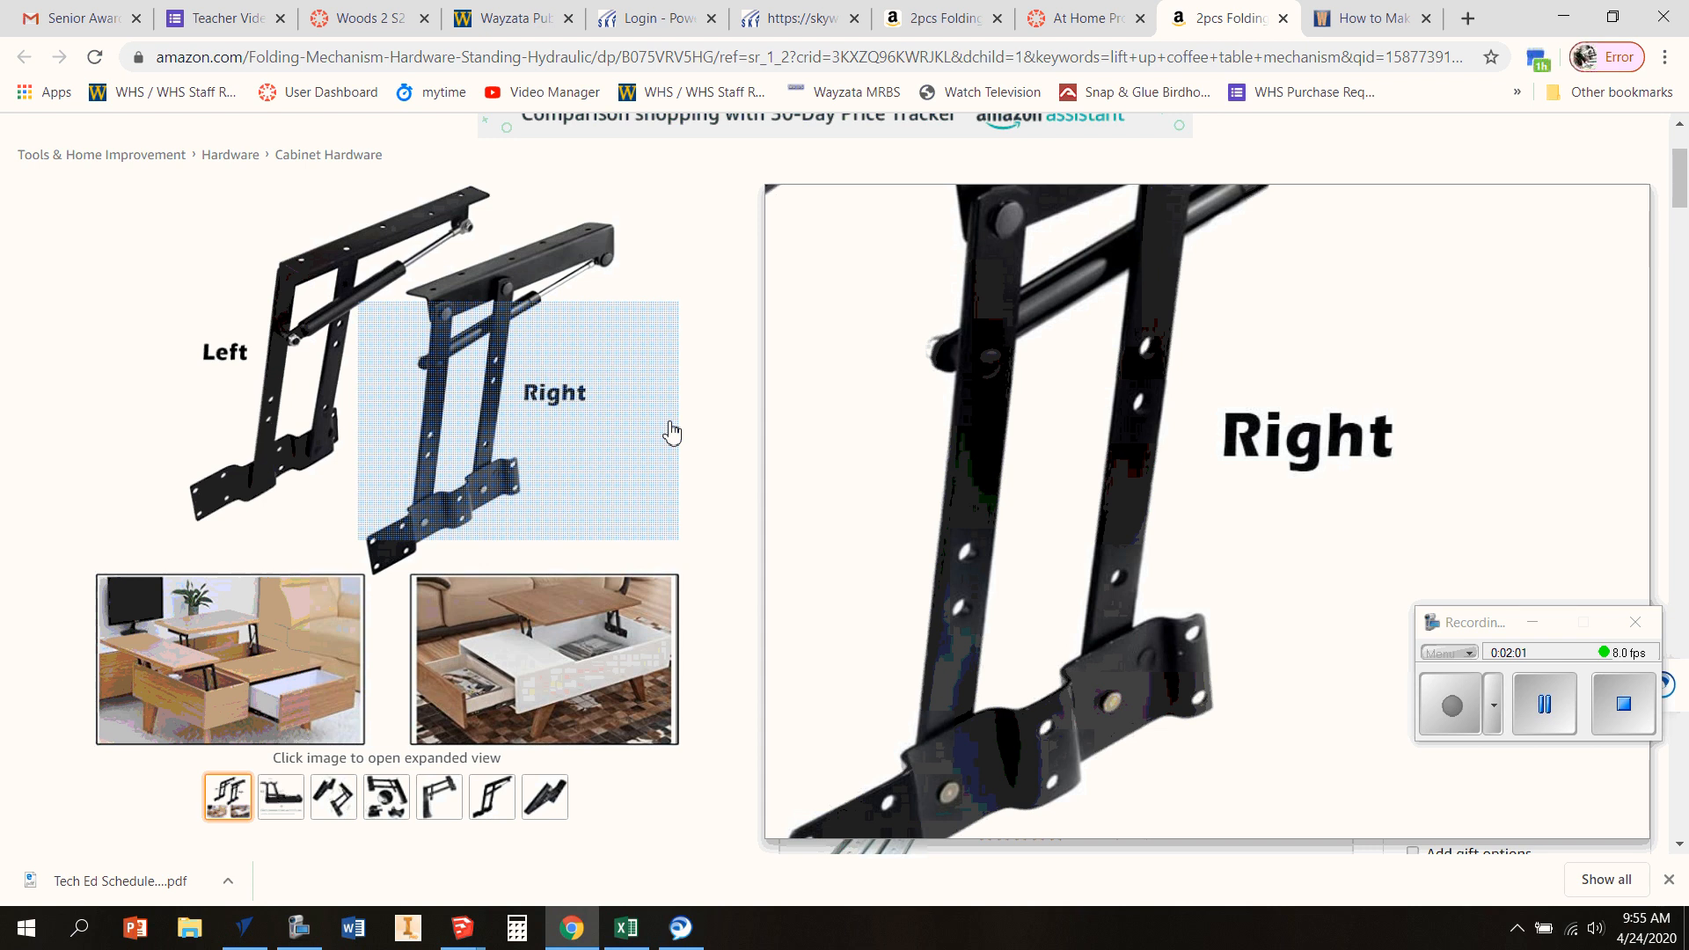
scroll(down, 3)
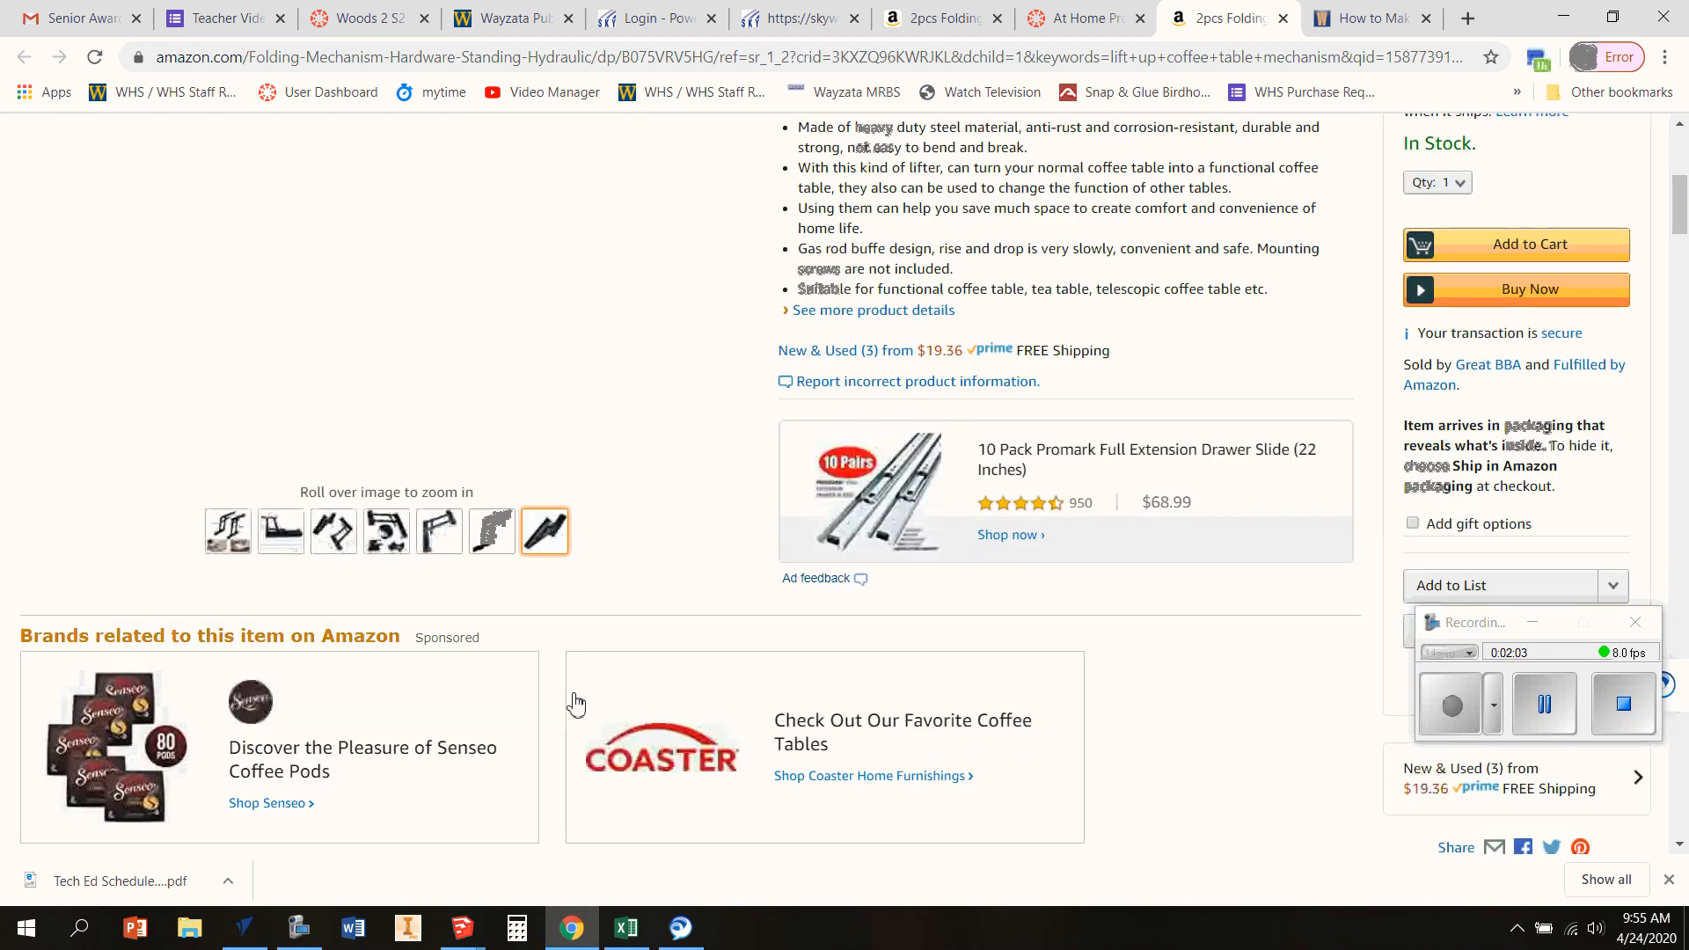
scroll(down, 3)
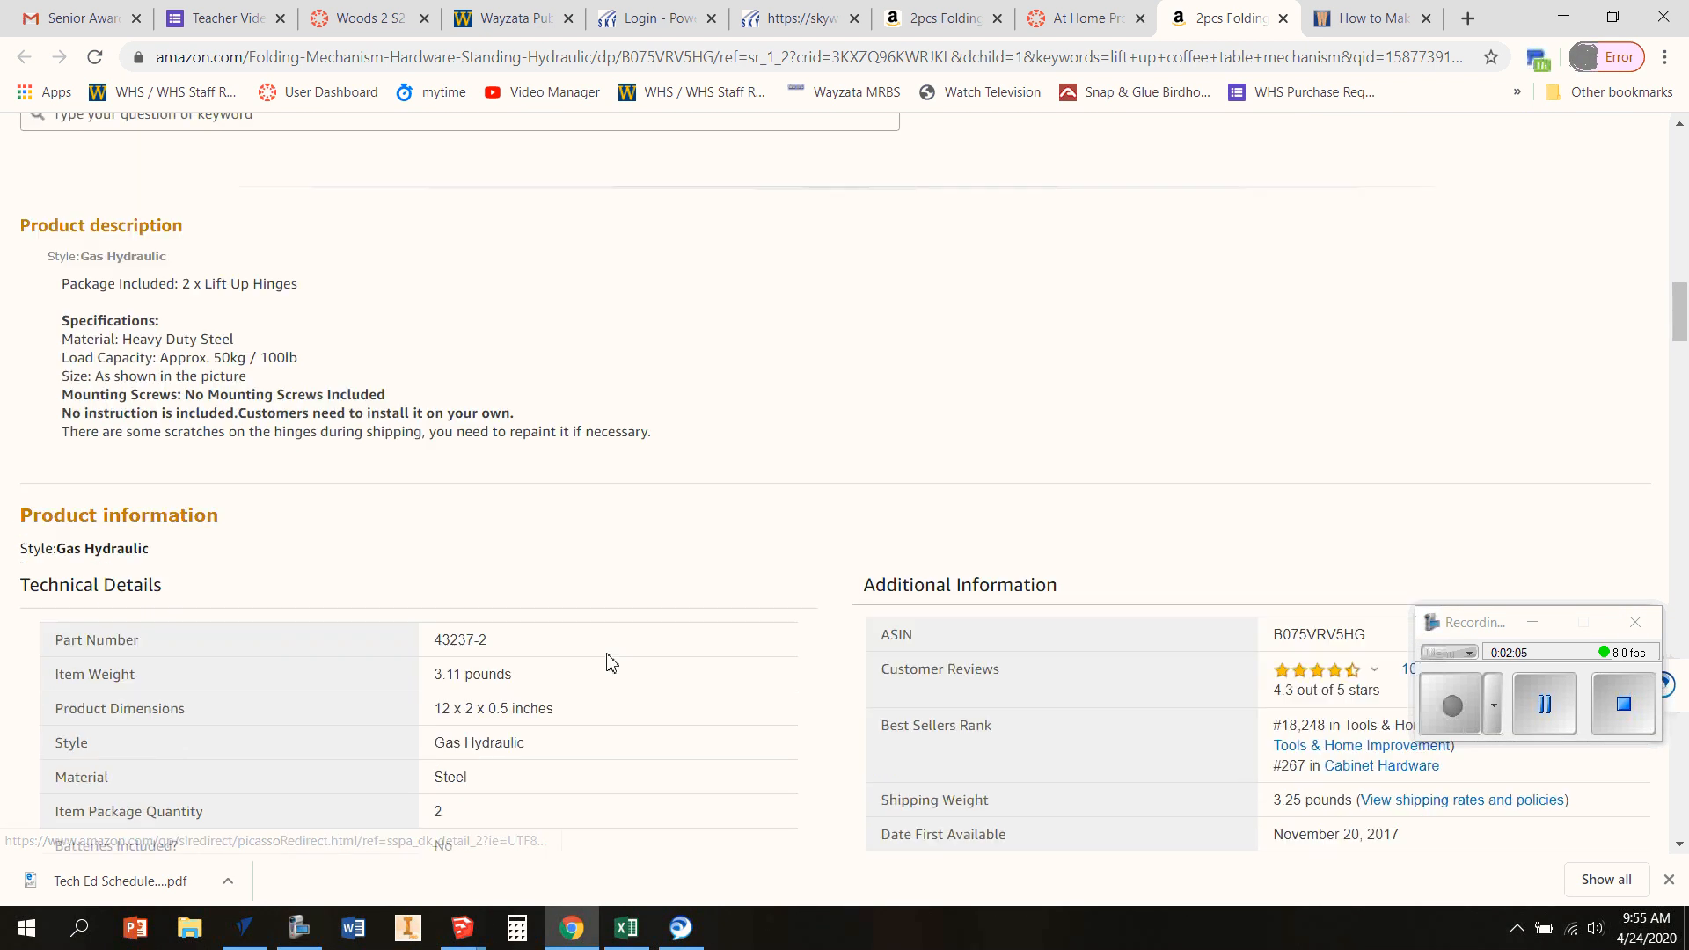
scroll(down, 3)
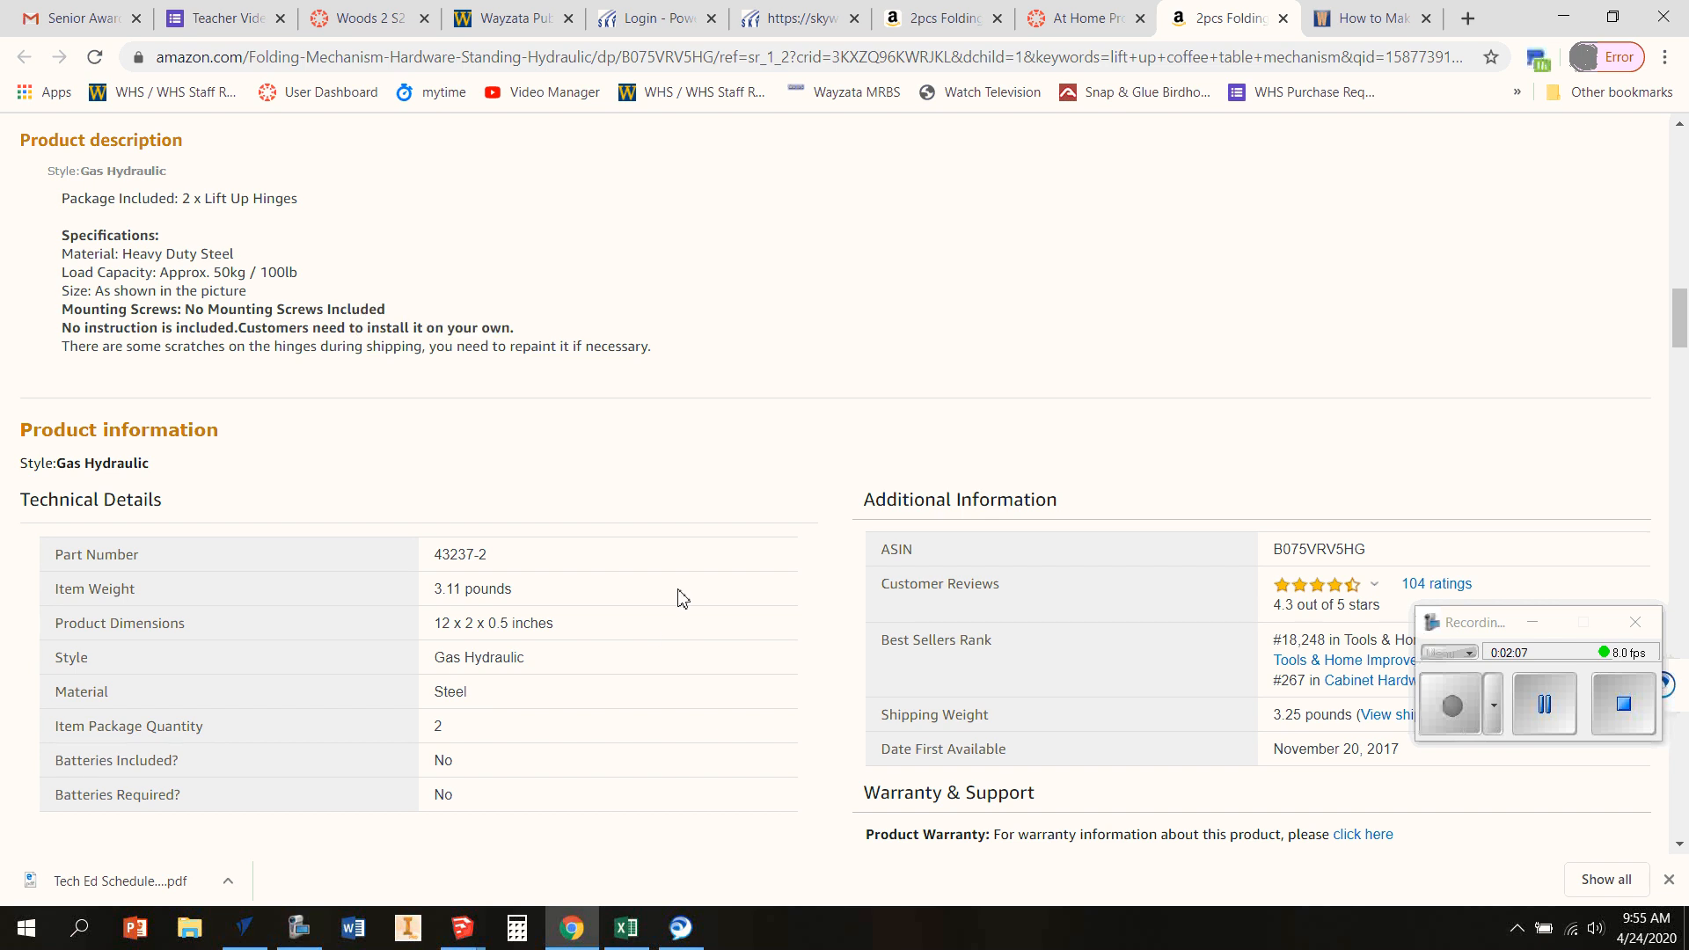
scroll(down, 3)
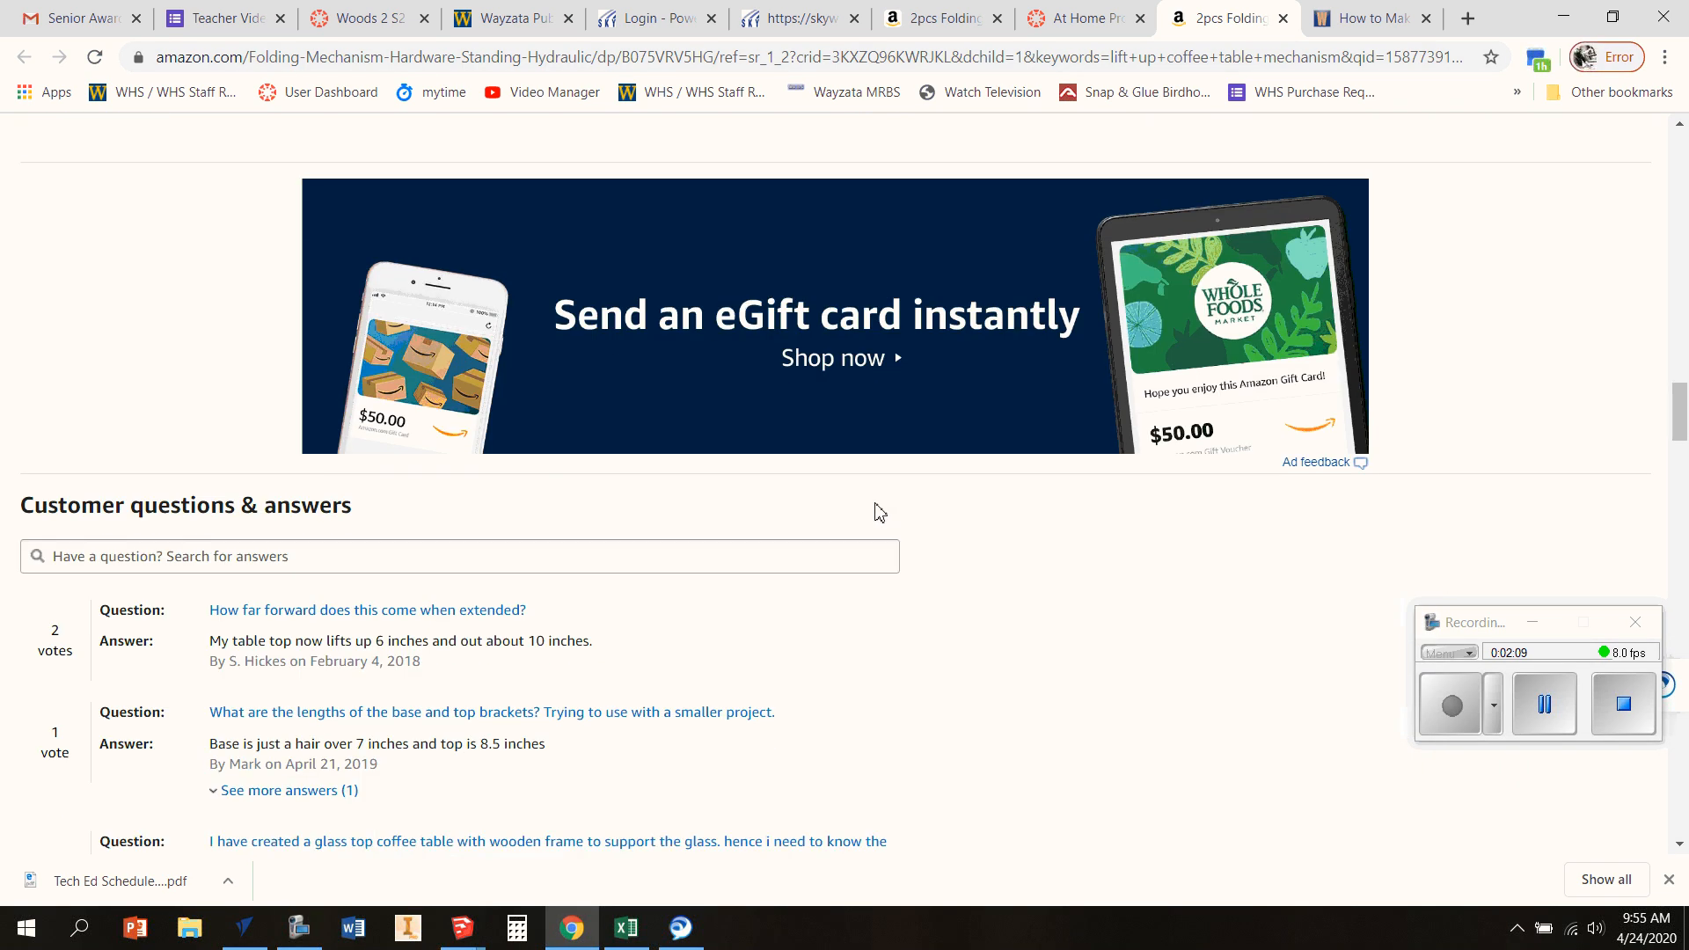
scroll(down, 3)
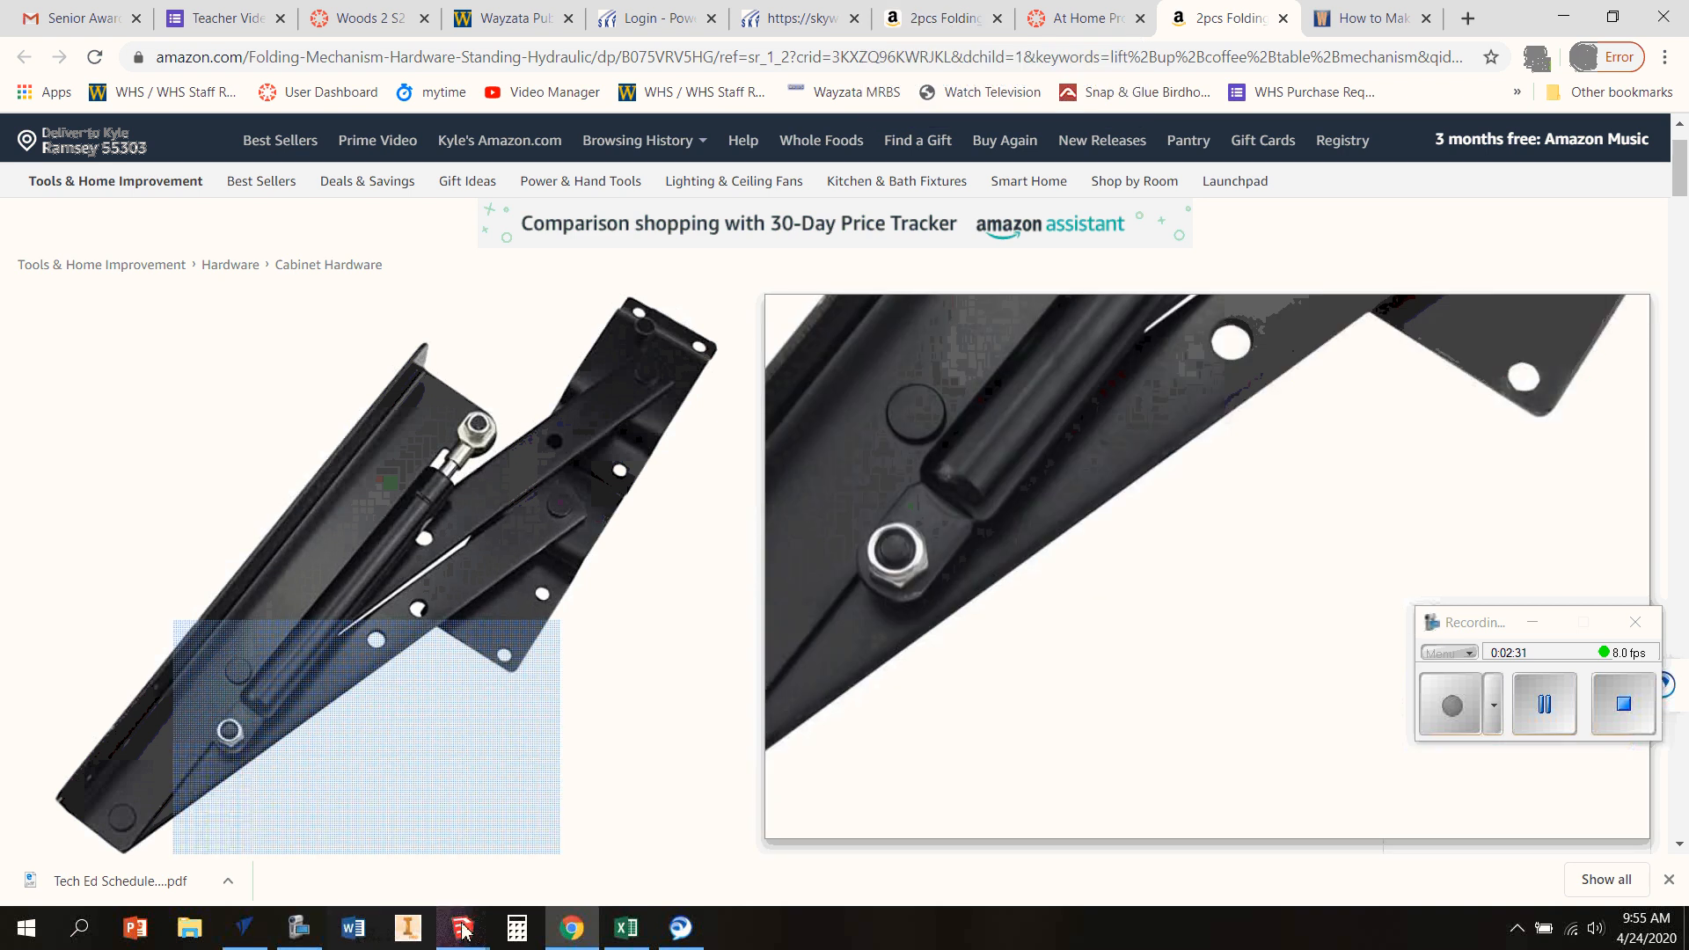
Switch back to the dimensioned 30 by 20 inch Lift Up Coffee Table model
click(461, 927)
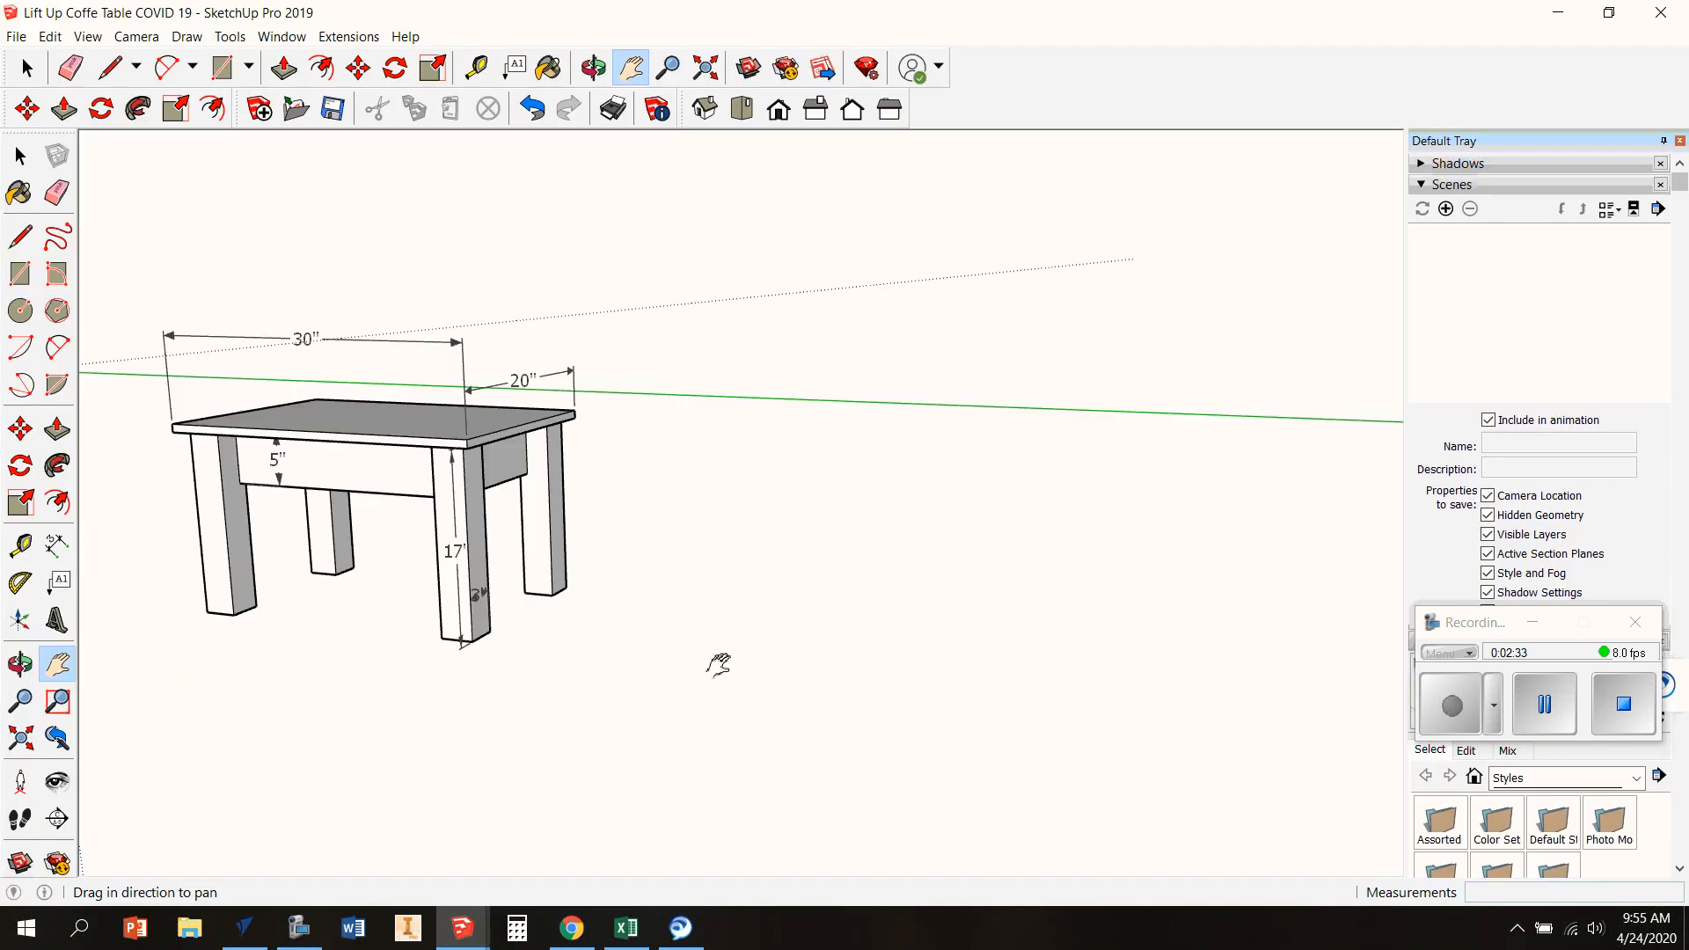
mouse_move(793, 573)
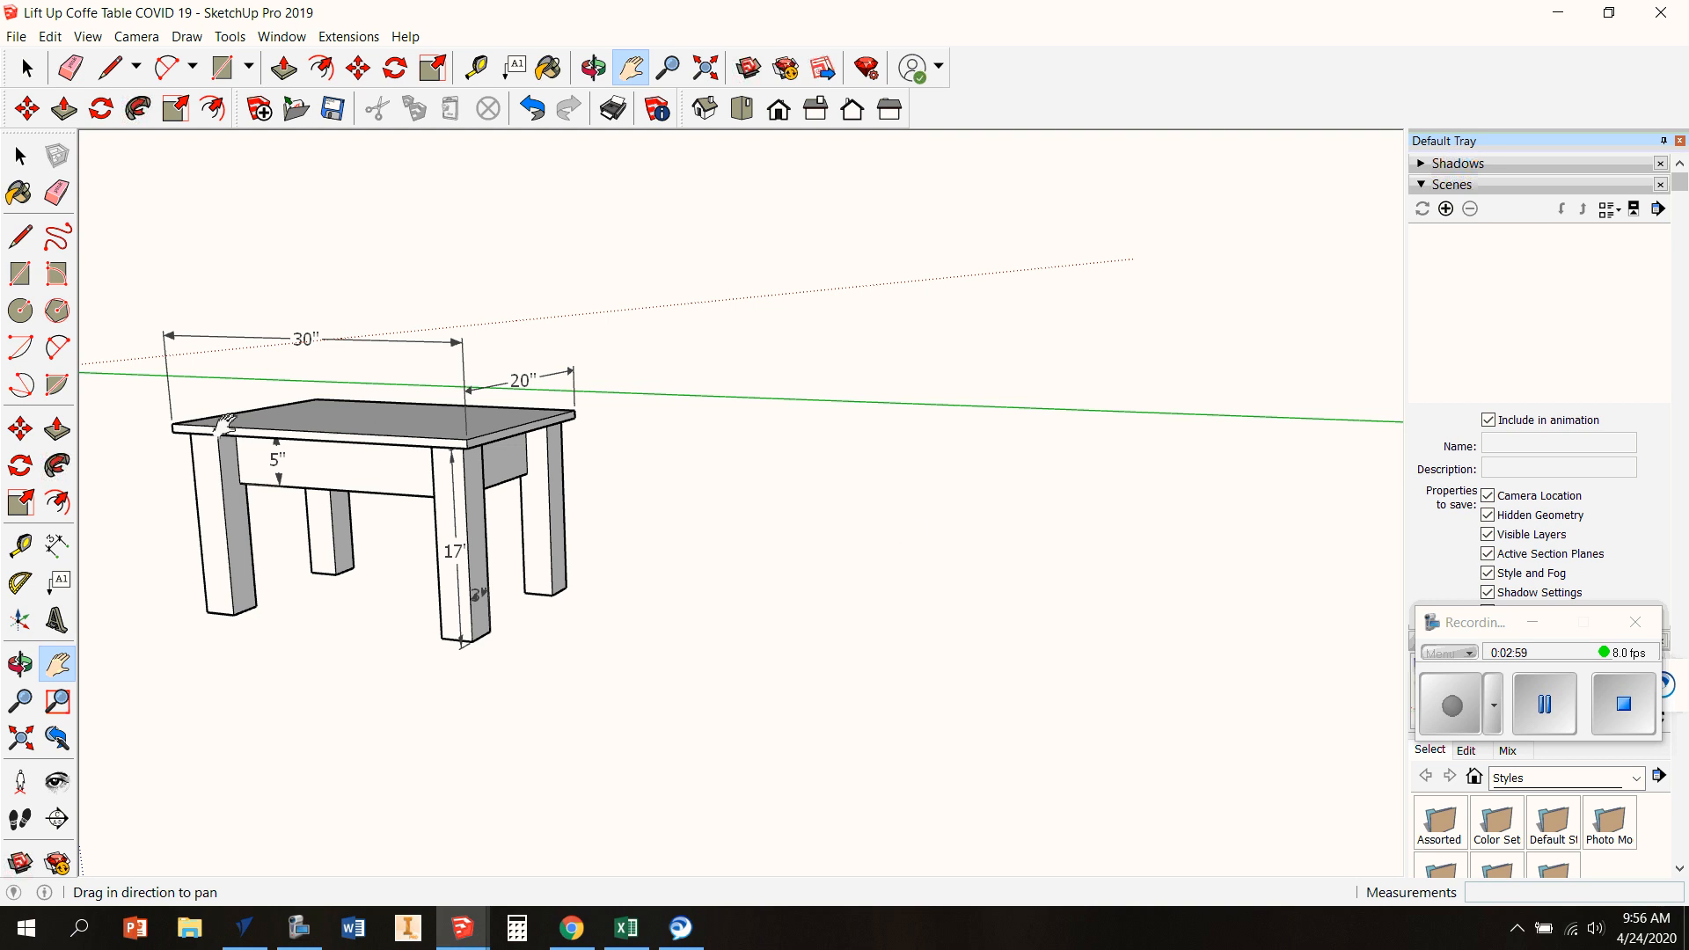
mouse_move(656, 396)
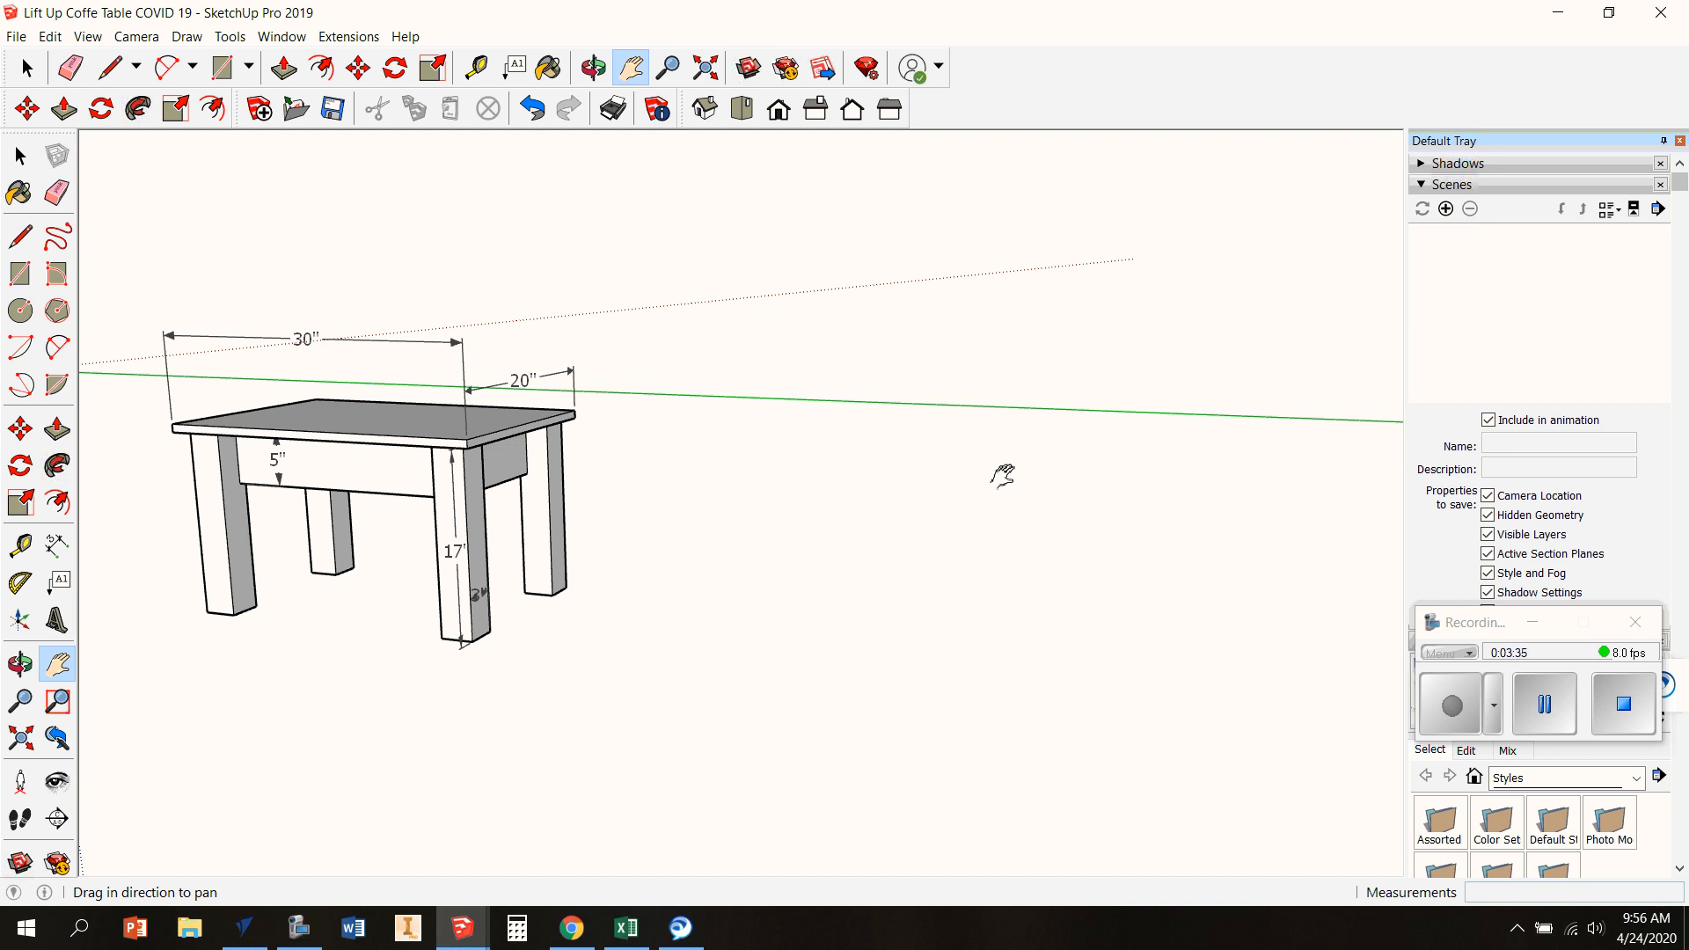
mouse_move(264, 468)
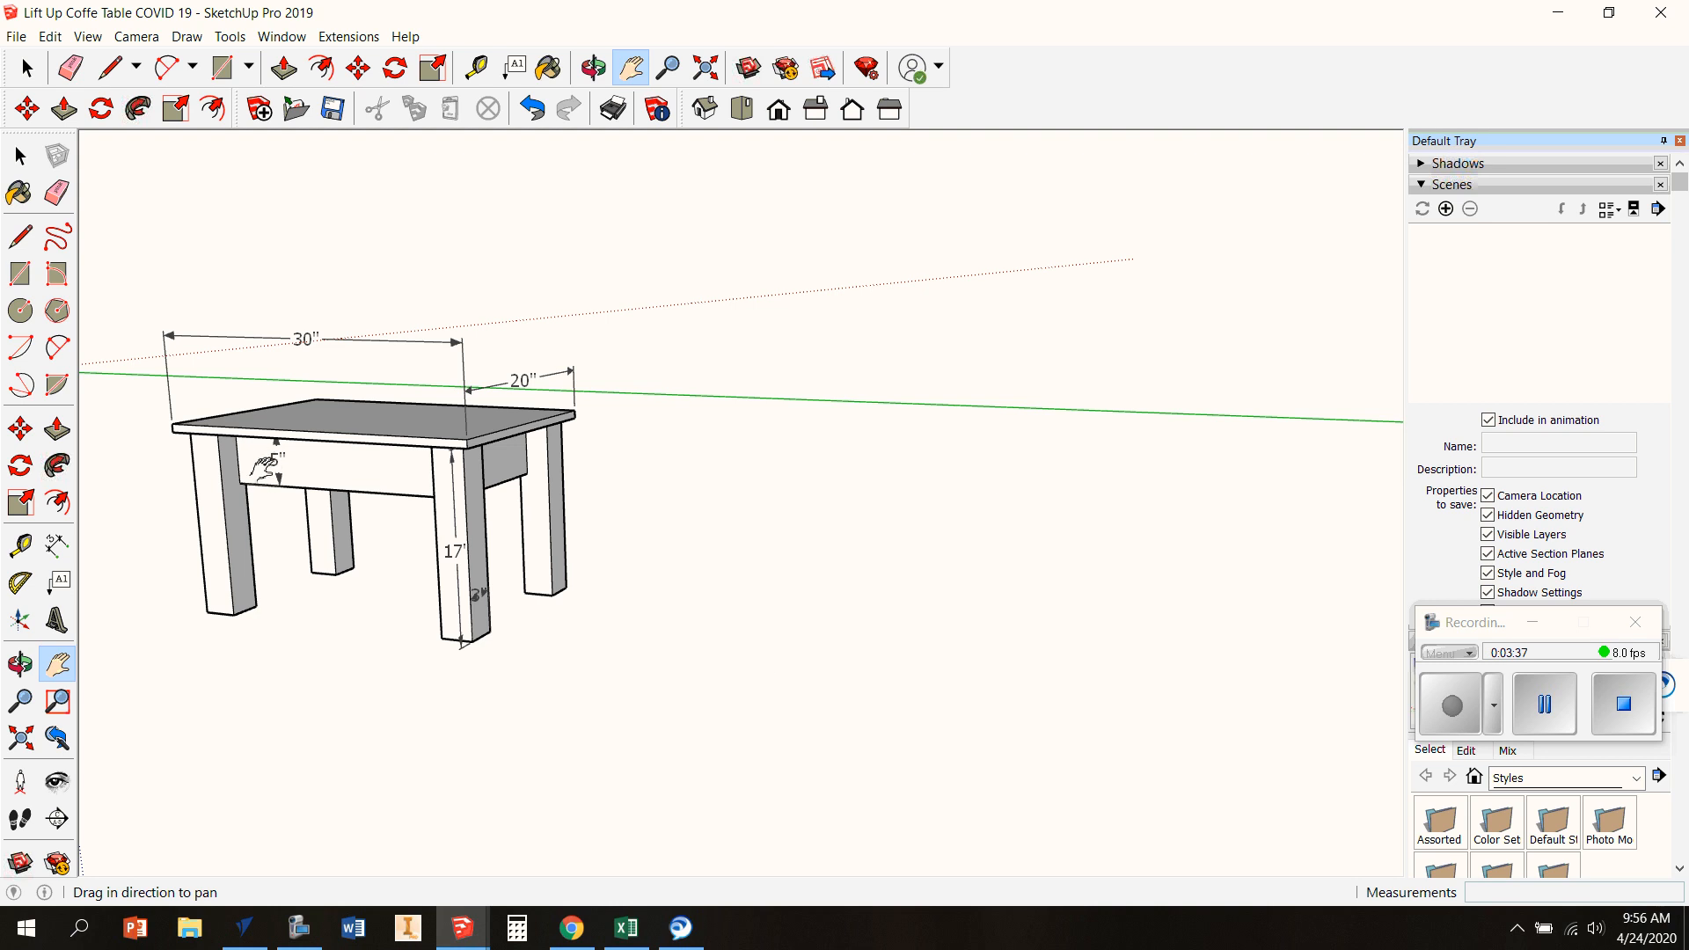
mouse_move(310, 452)
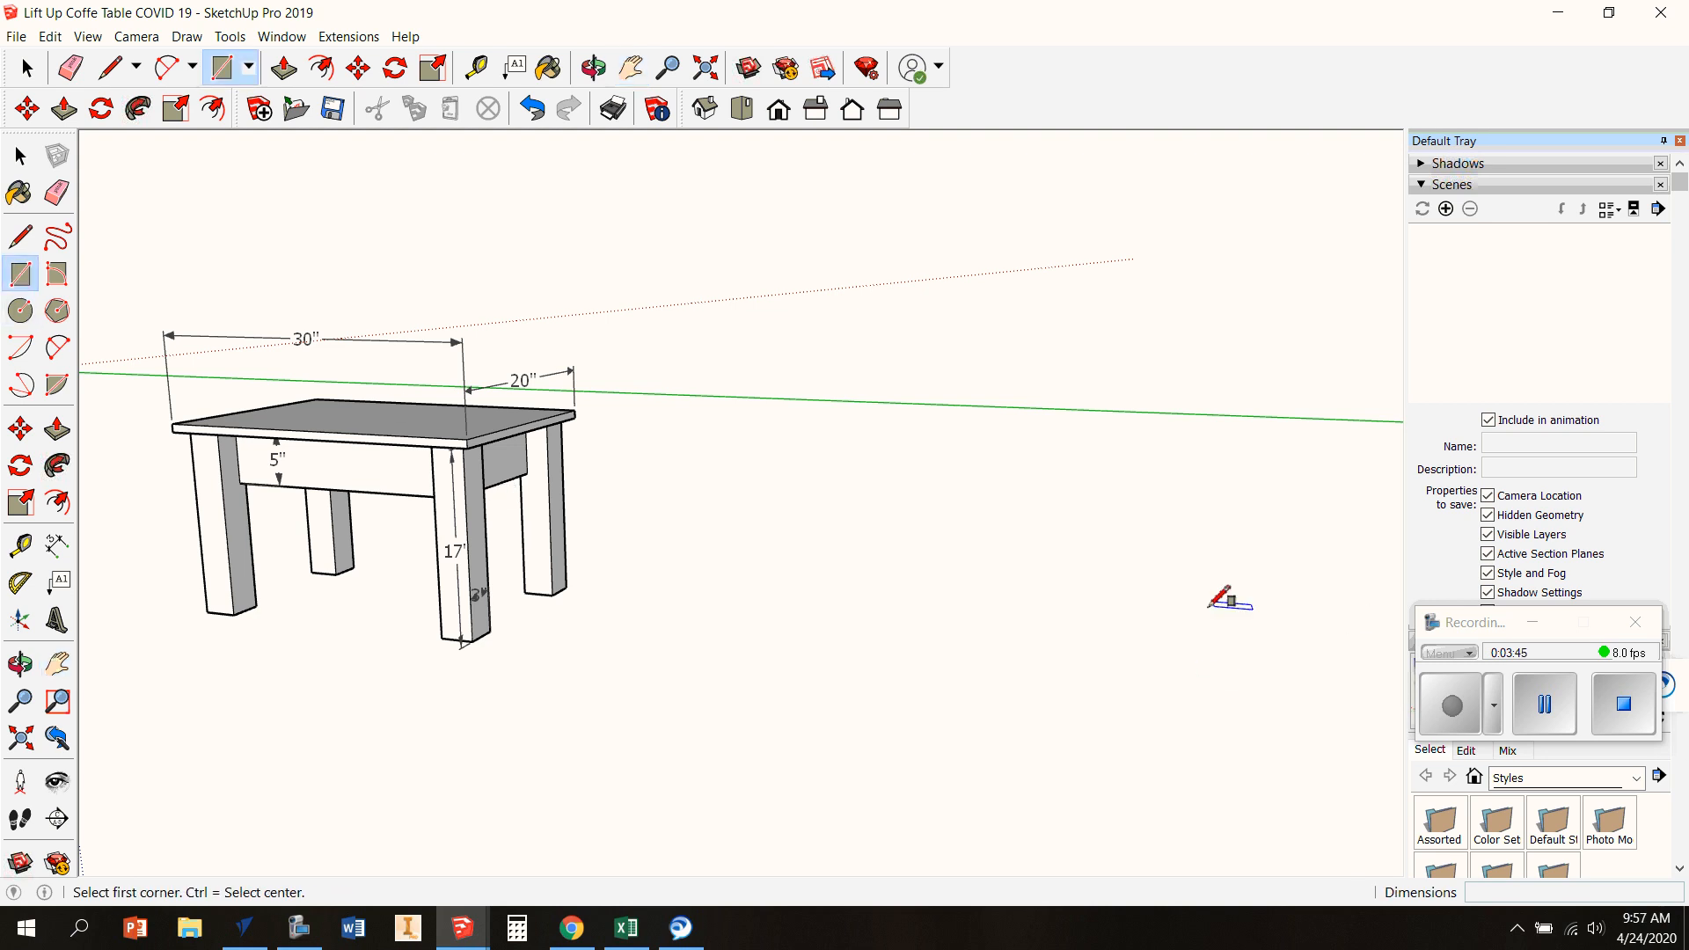
Draw a 20 x 30 rectangle beside the table and extrude it 3/4 inch thick
drag(1229, 598, 1248, 707)
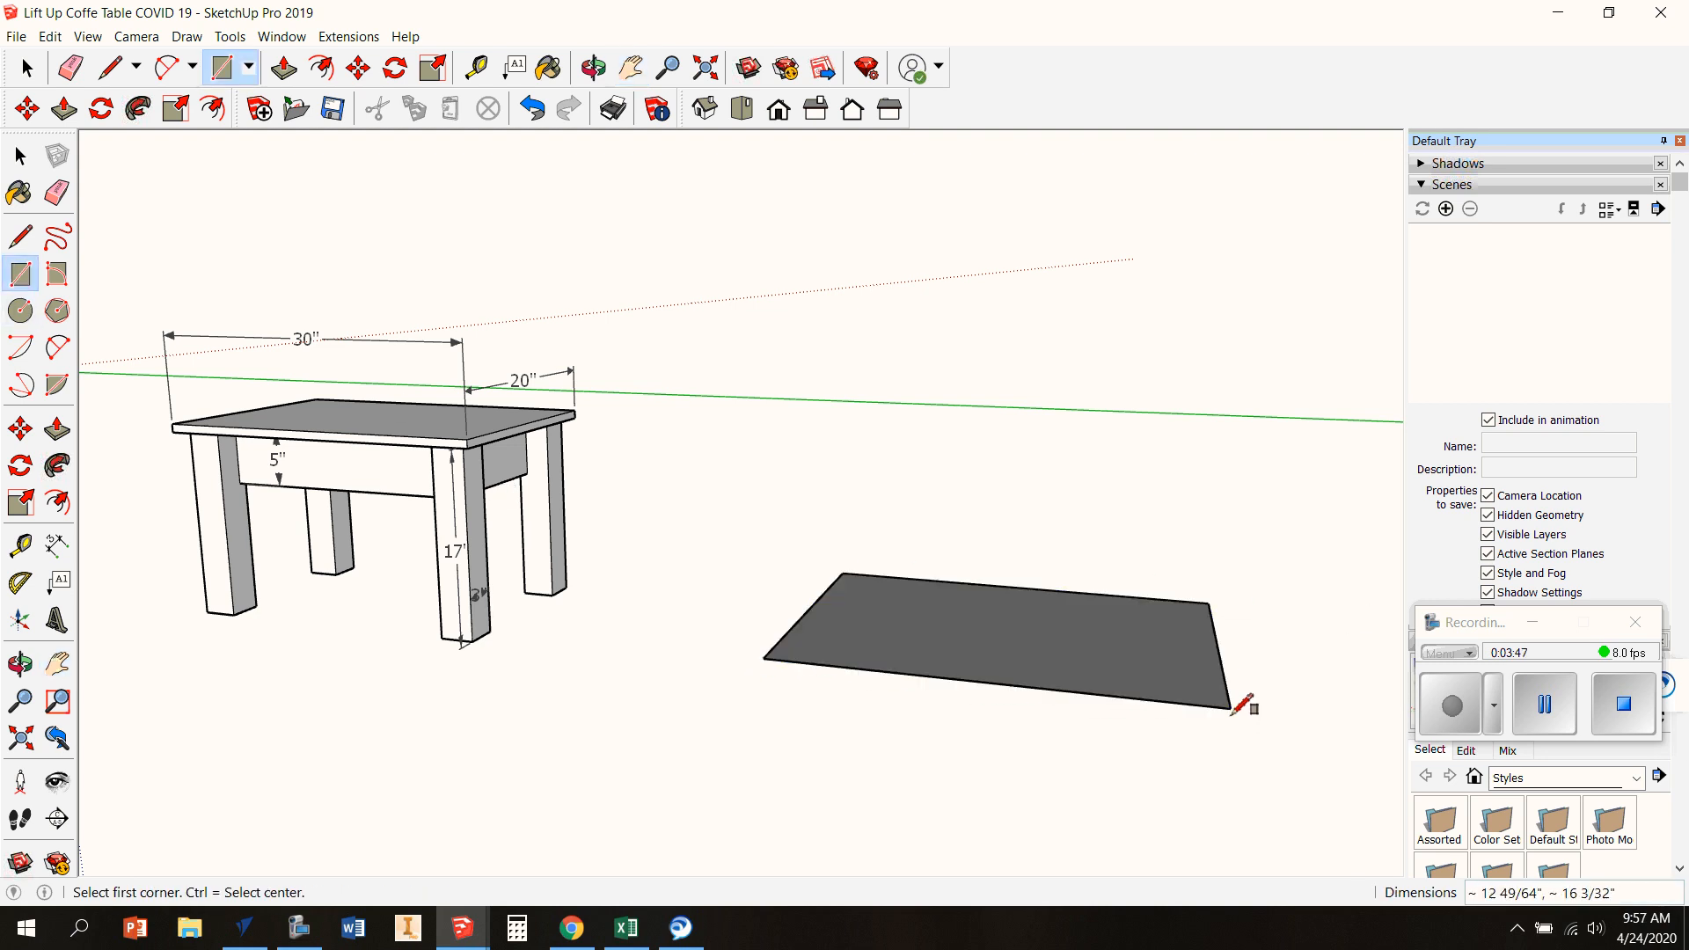
text(20,3)
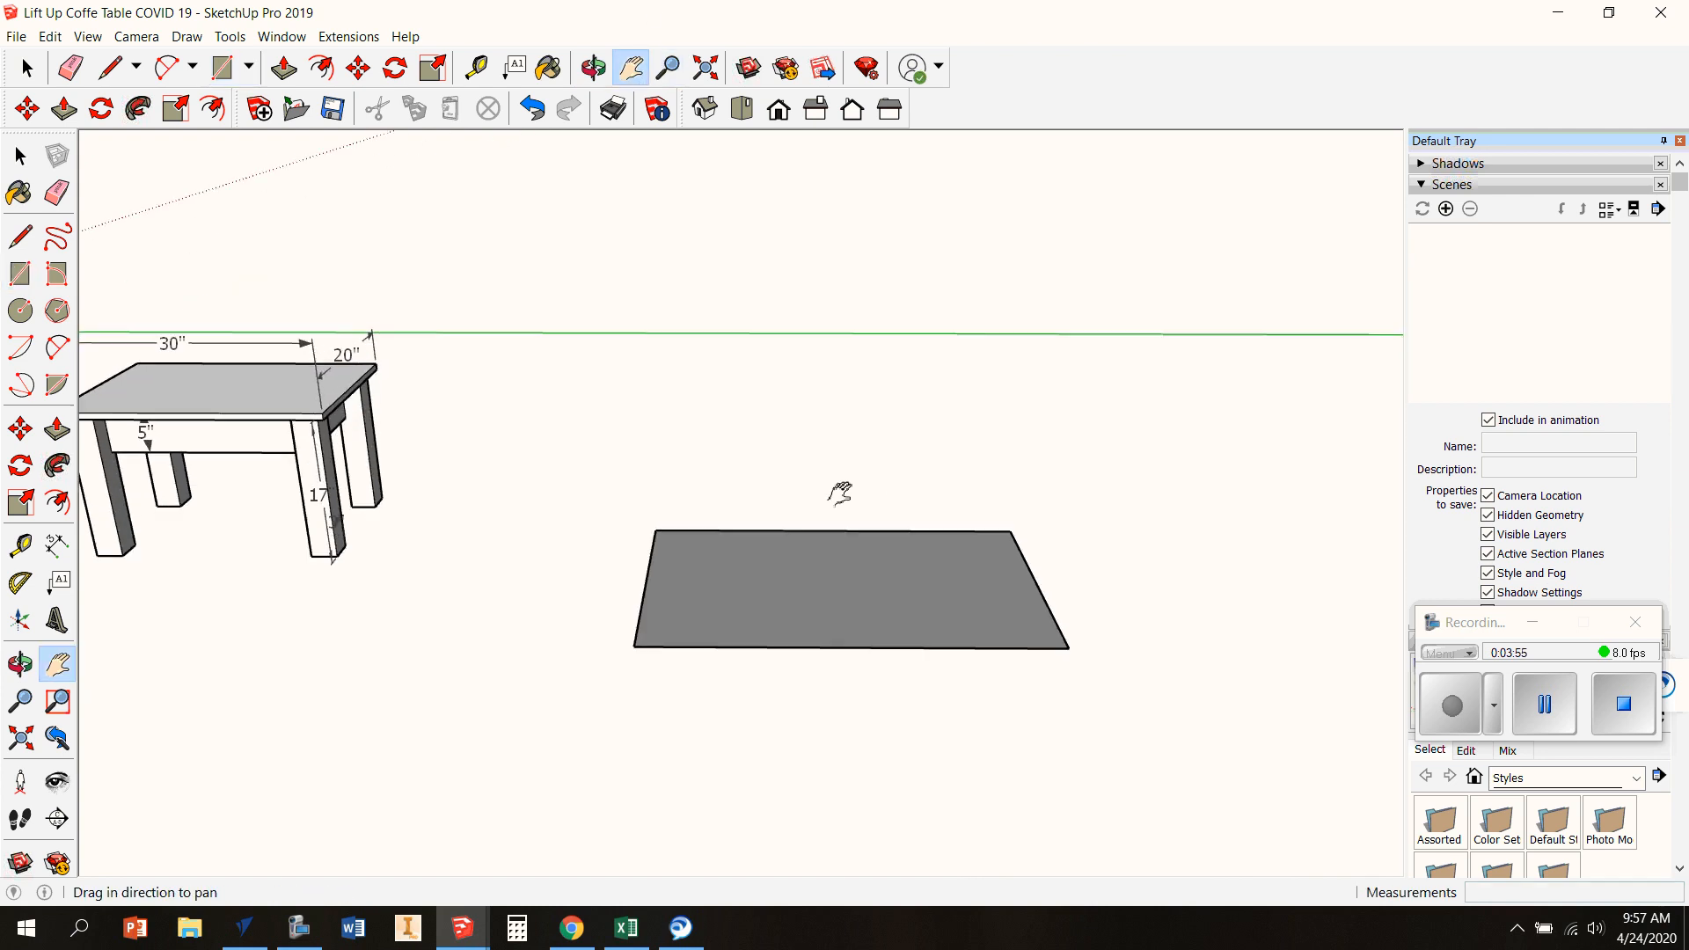
click(282, 69)
text(.7)
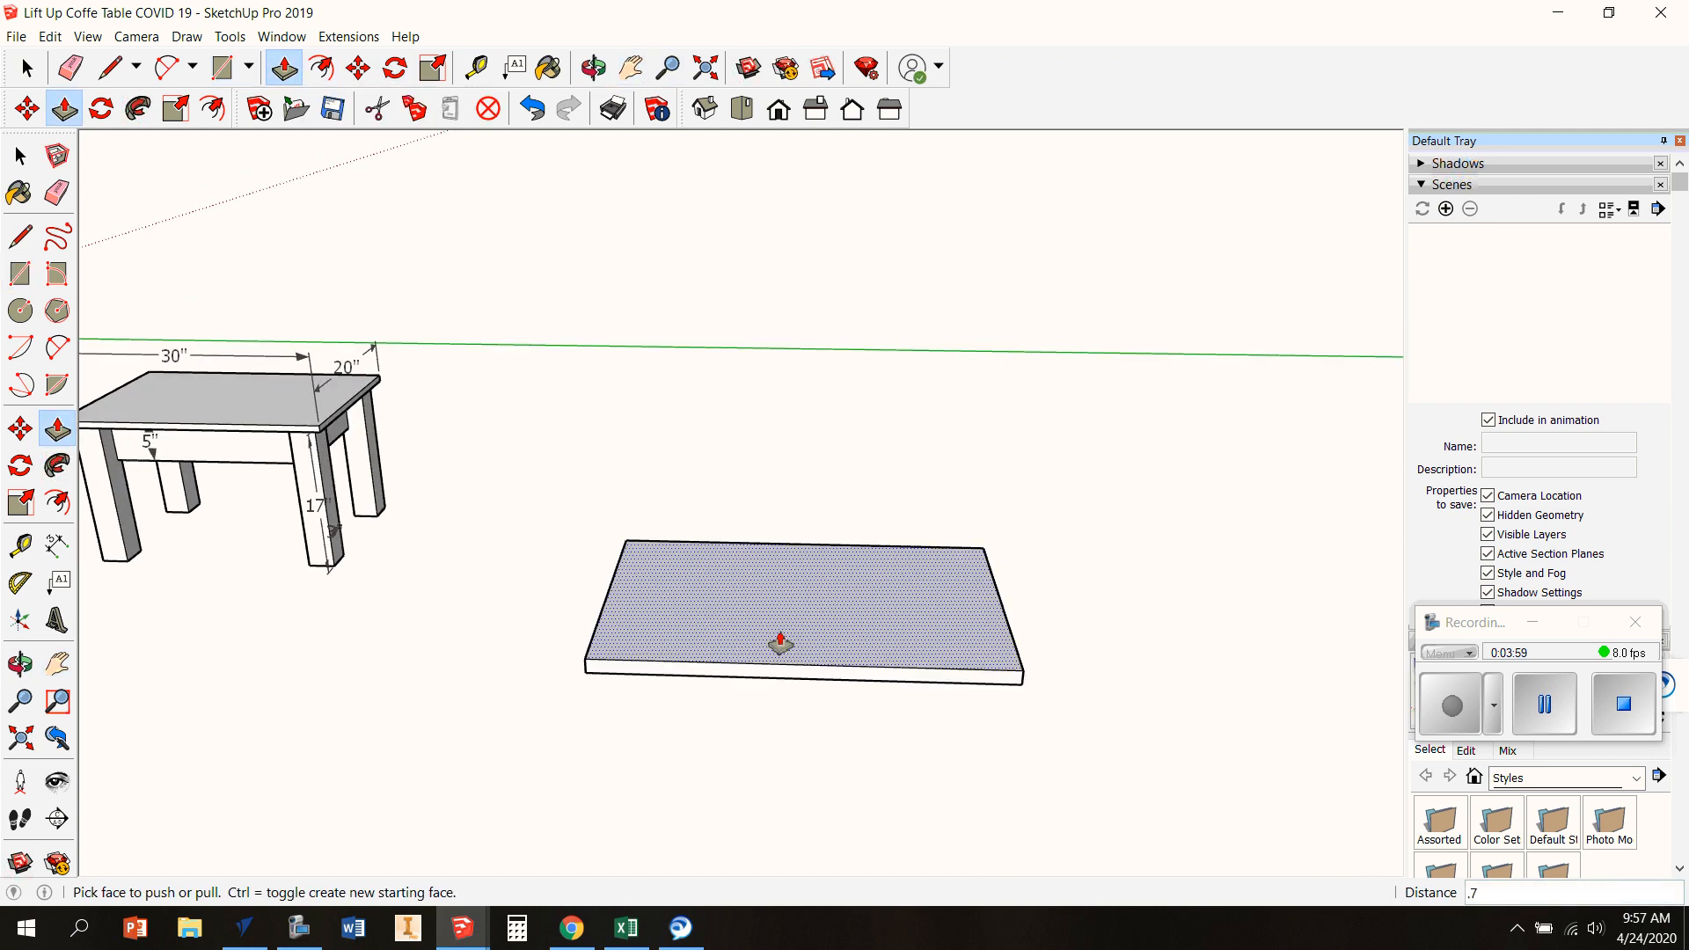
click(17, 157)
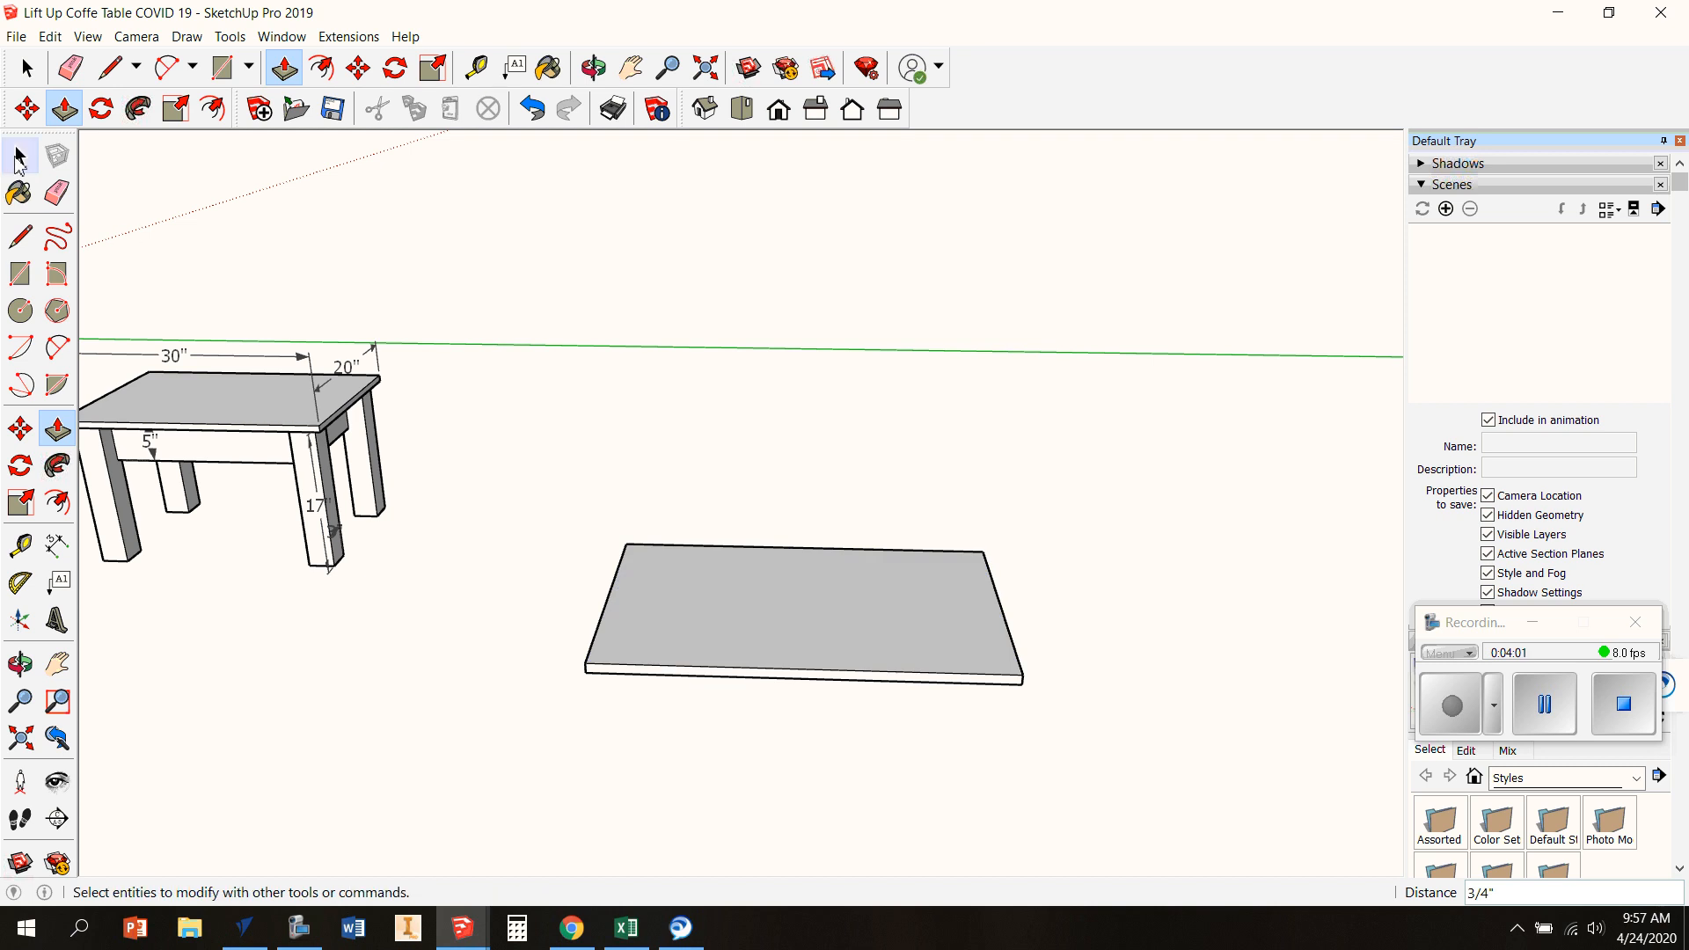
Make the new top panel a component named TOp
click(802, 614)
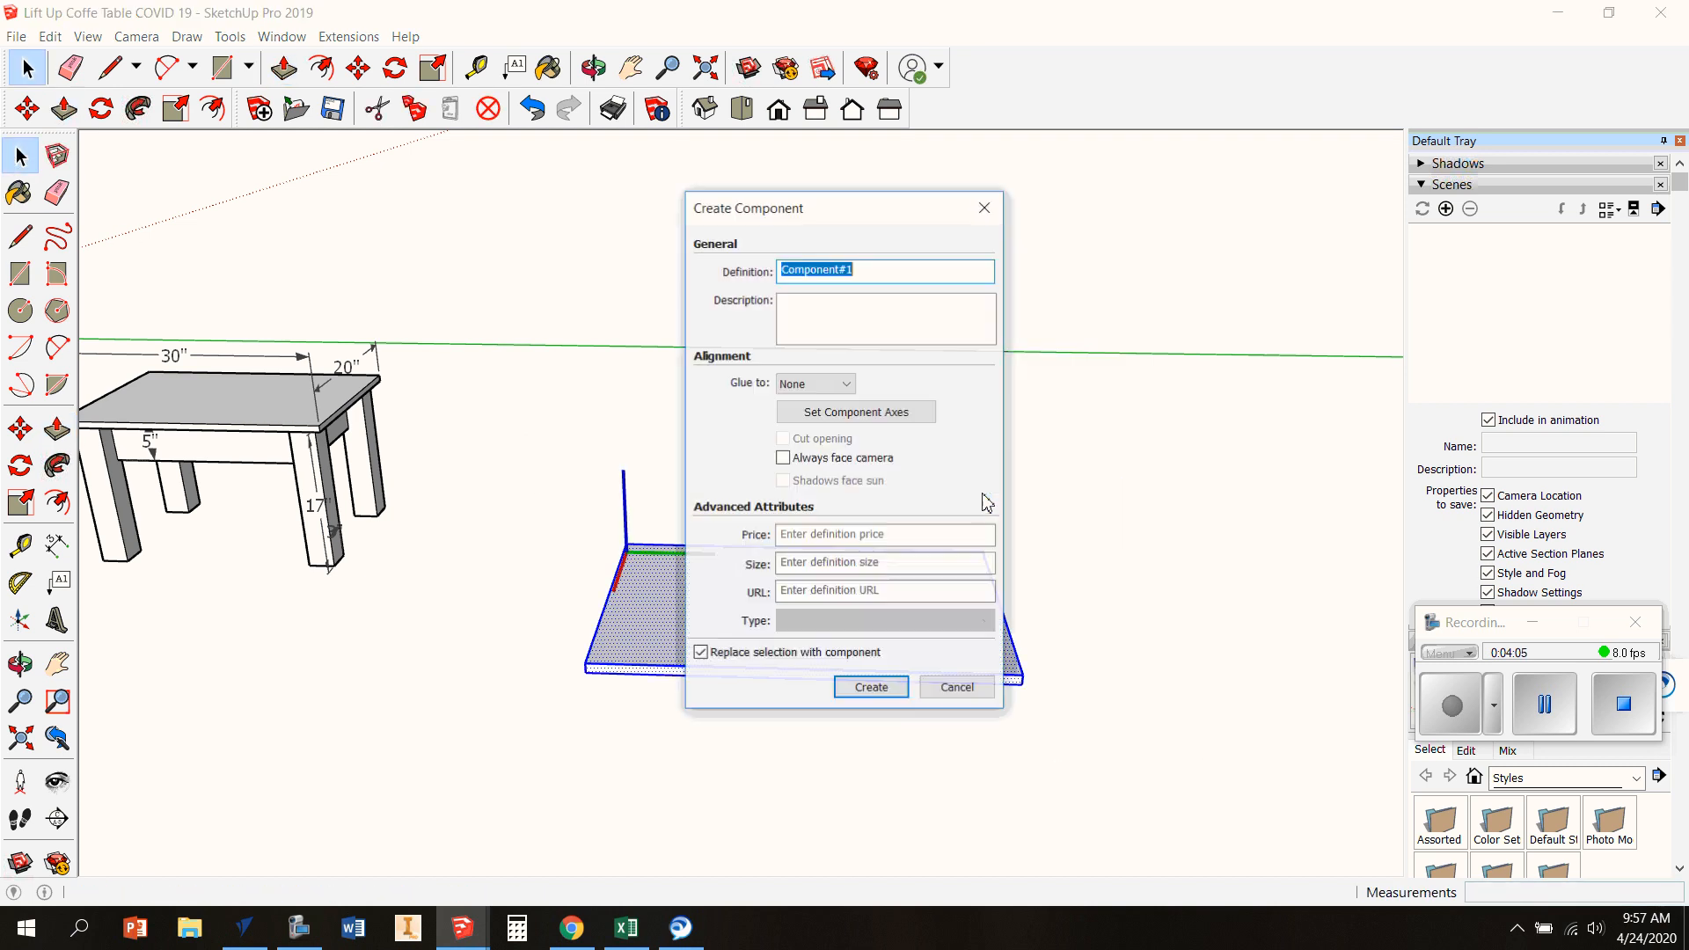
text(TOp)
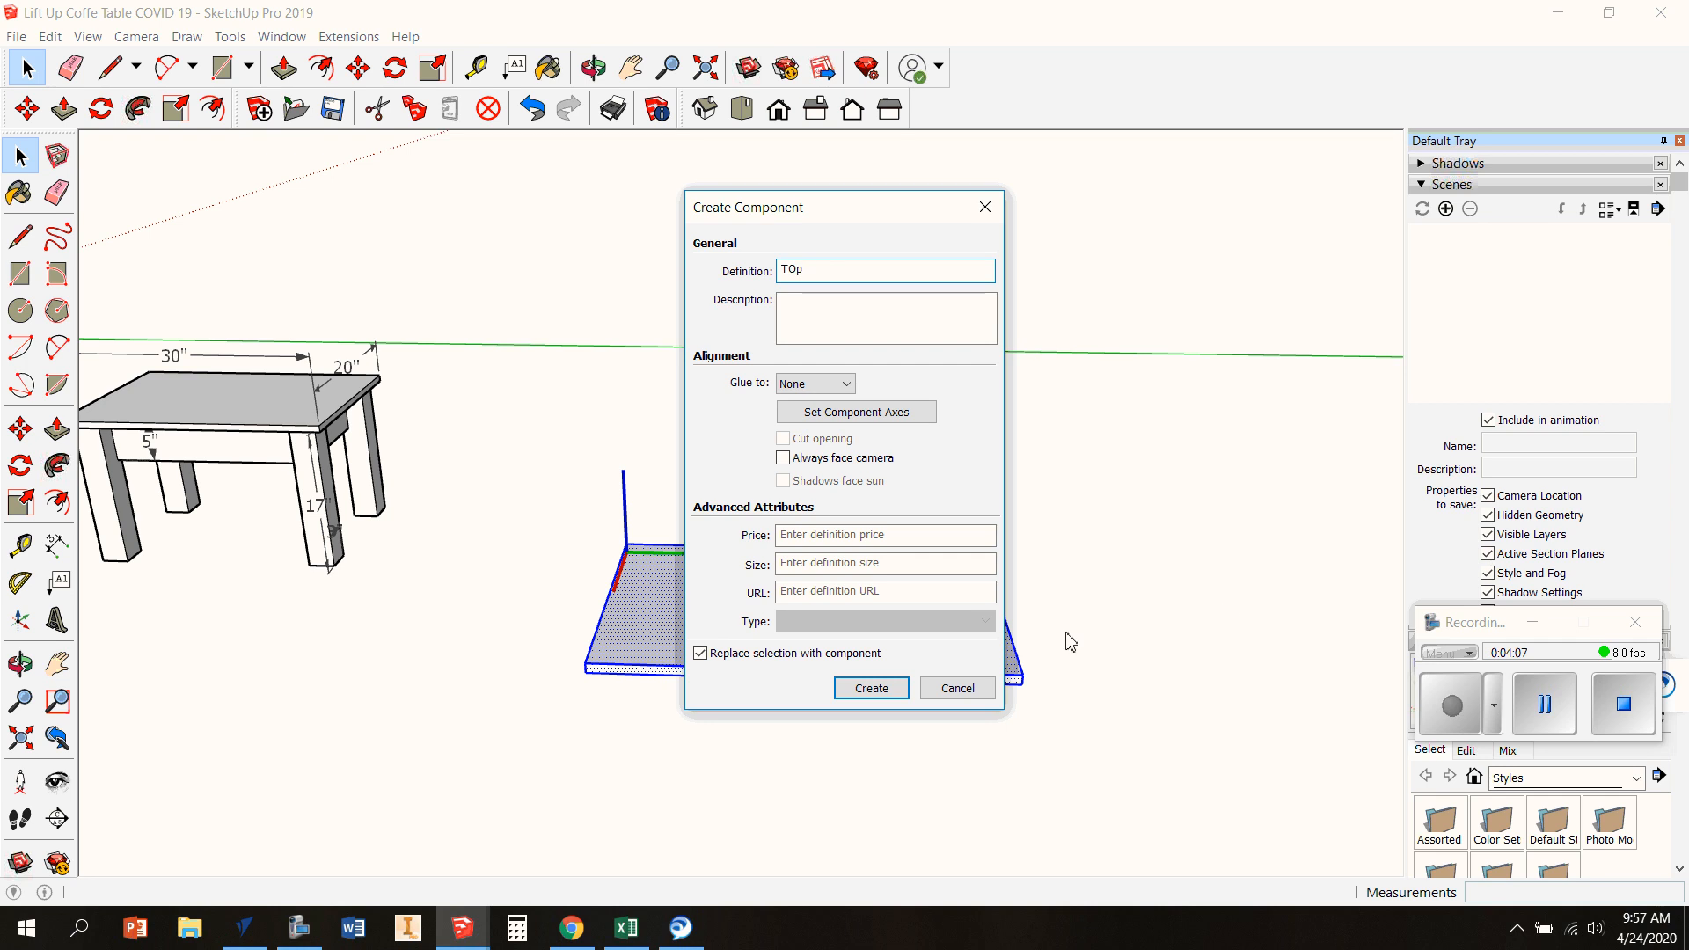
click(871, 688)
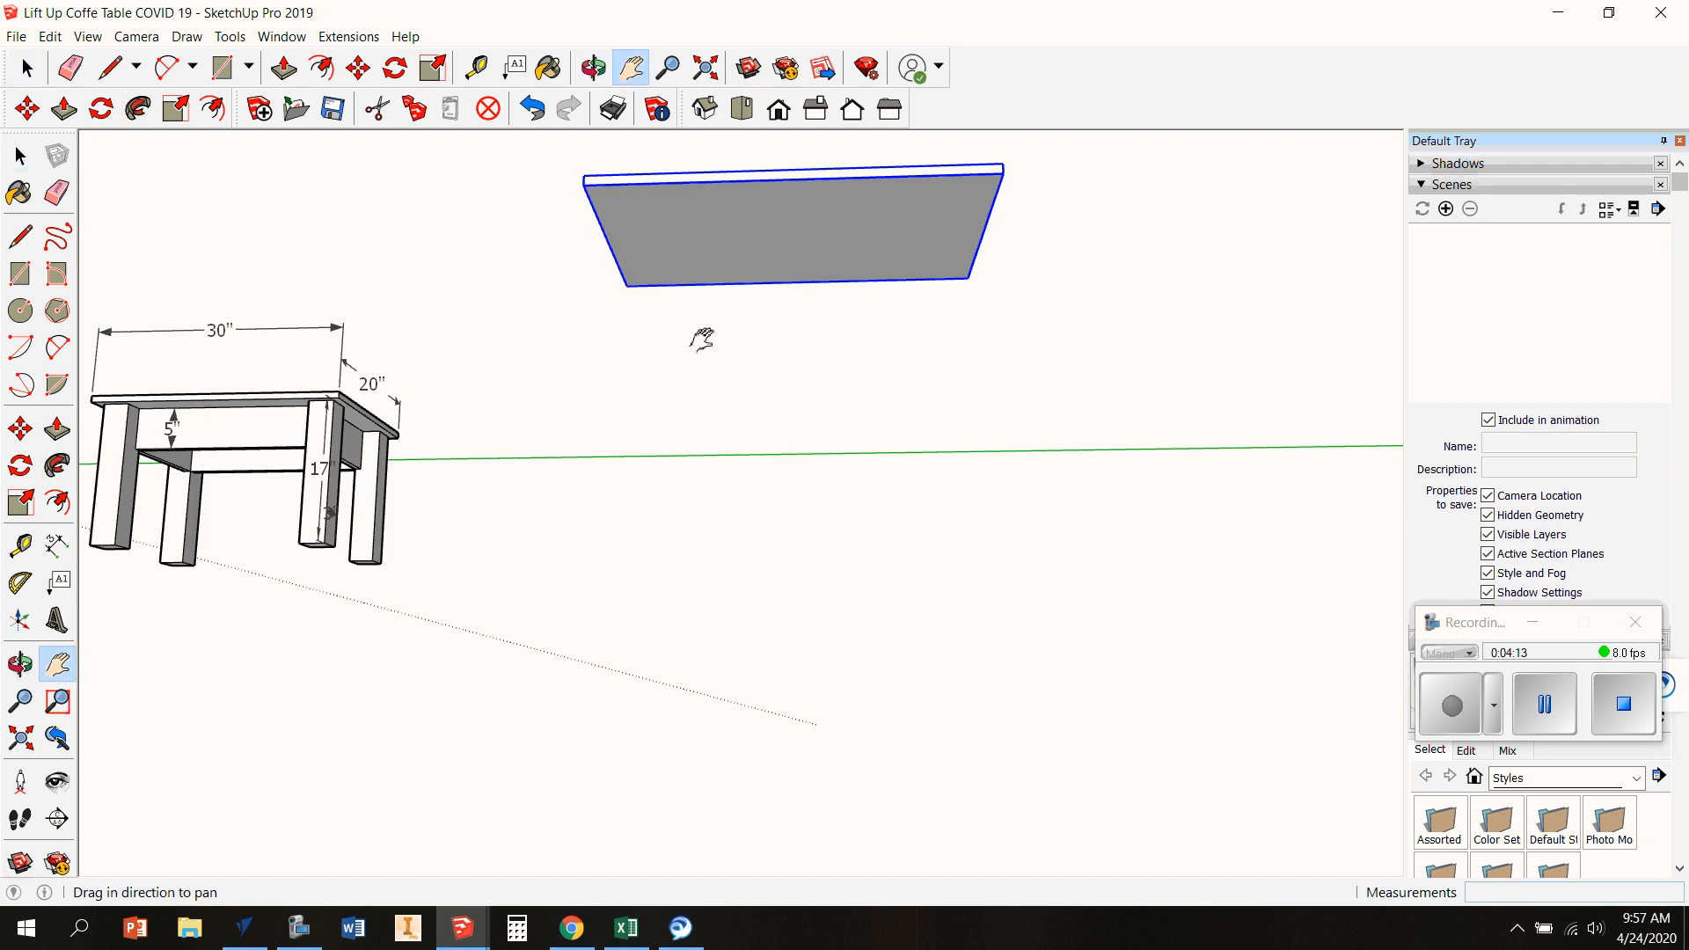
View the panel's underside and lay tape-measure guides inset from each edge
drag(701, 340, 772, 569)
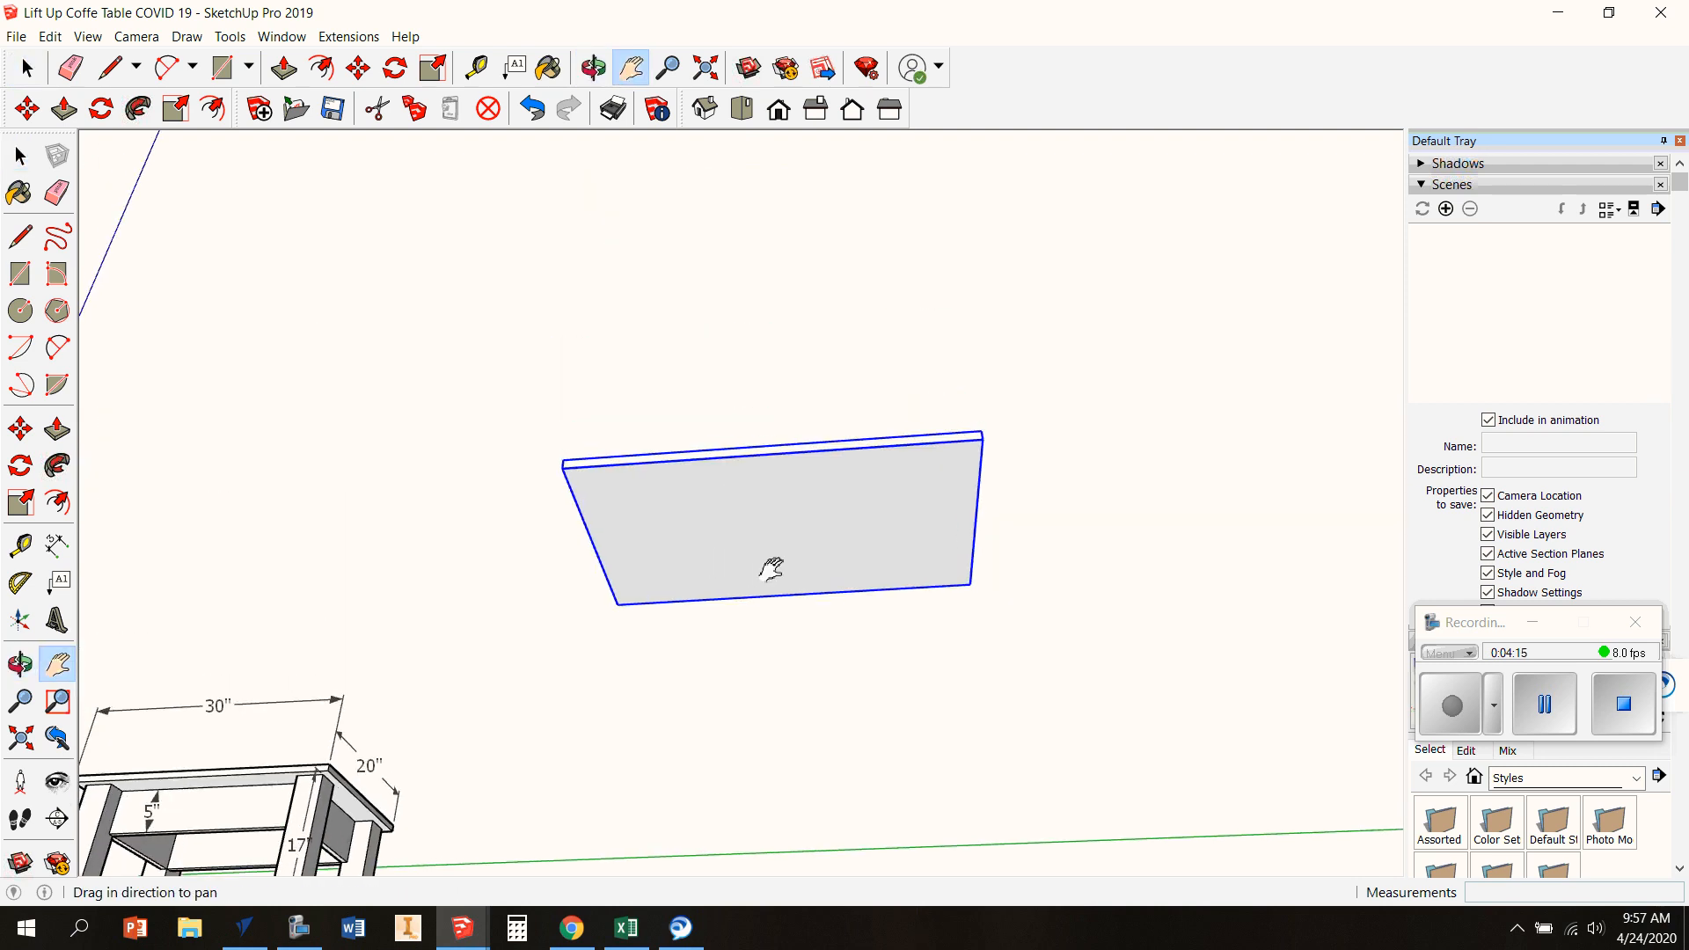
drag(770, 565, 787, 549)
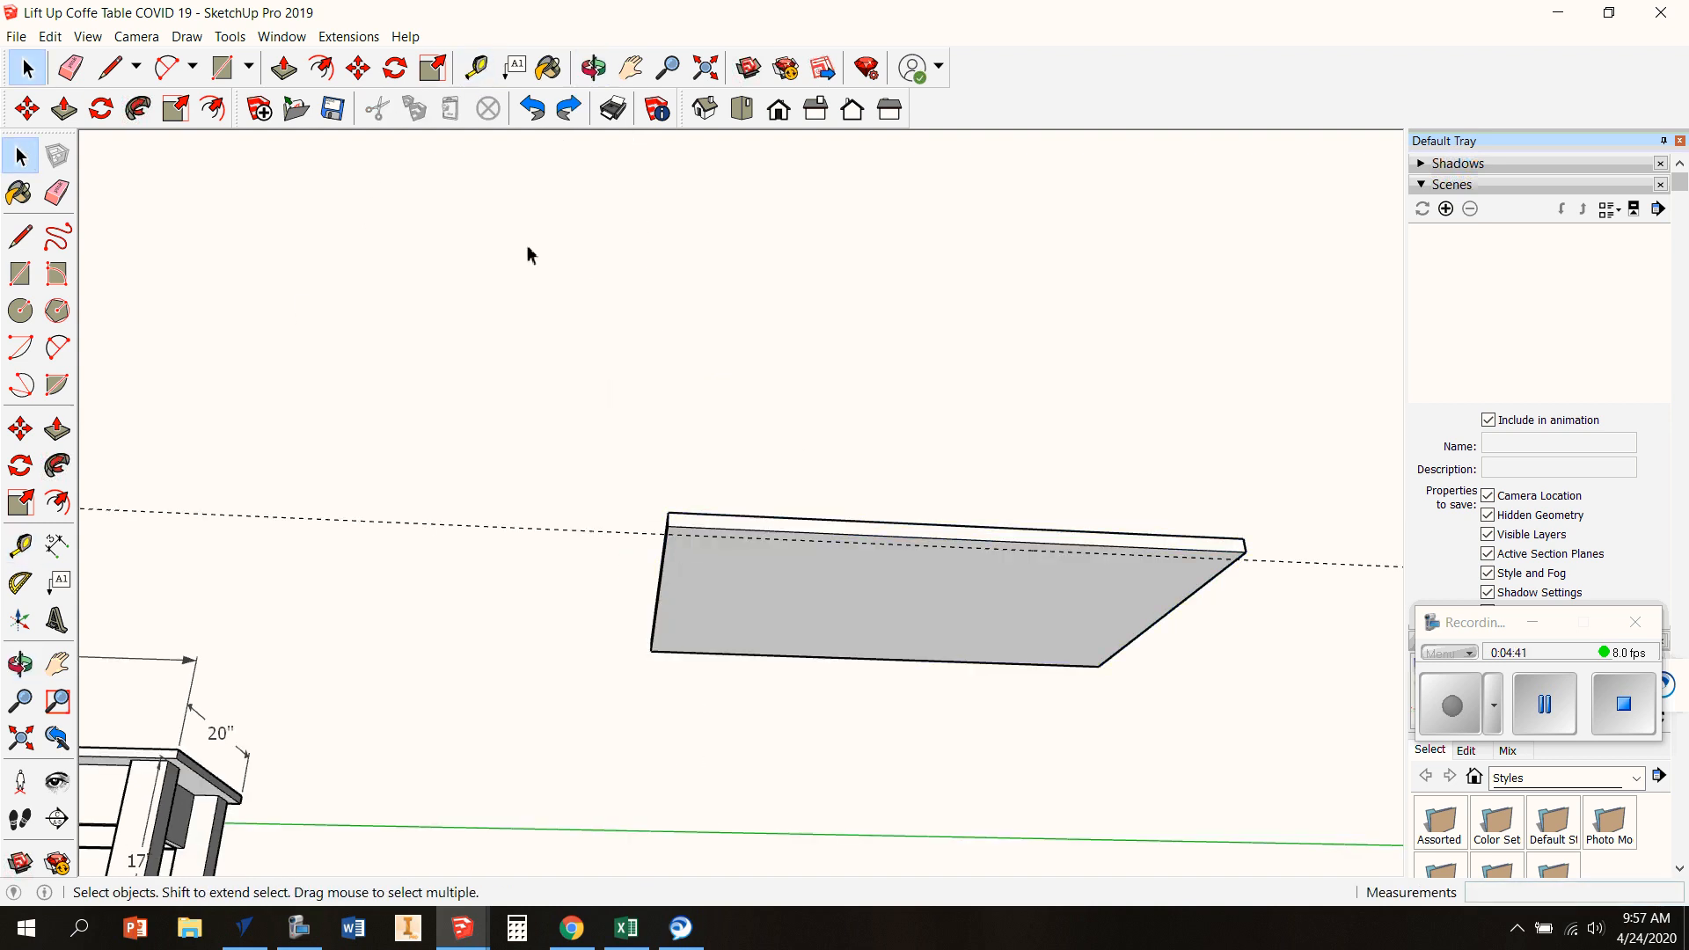
click(472, 67)
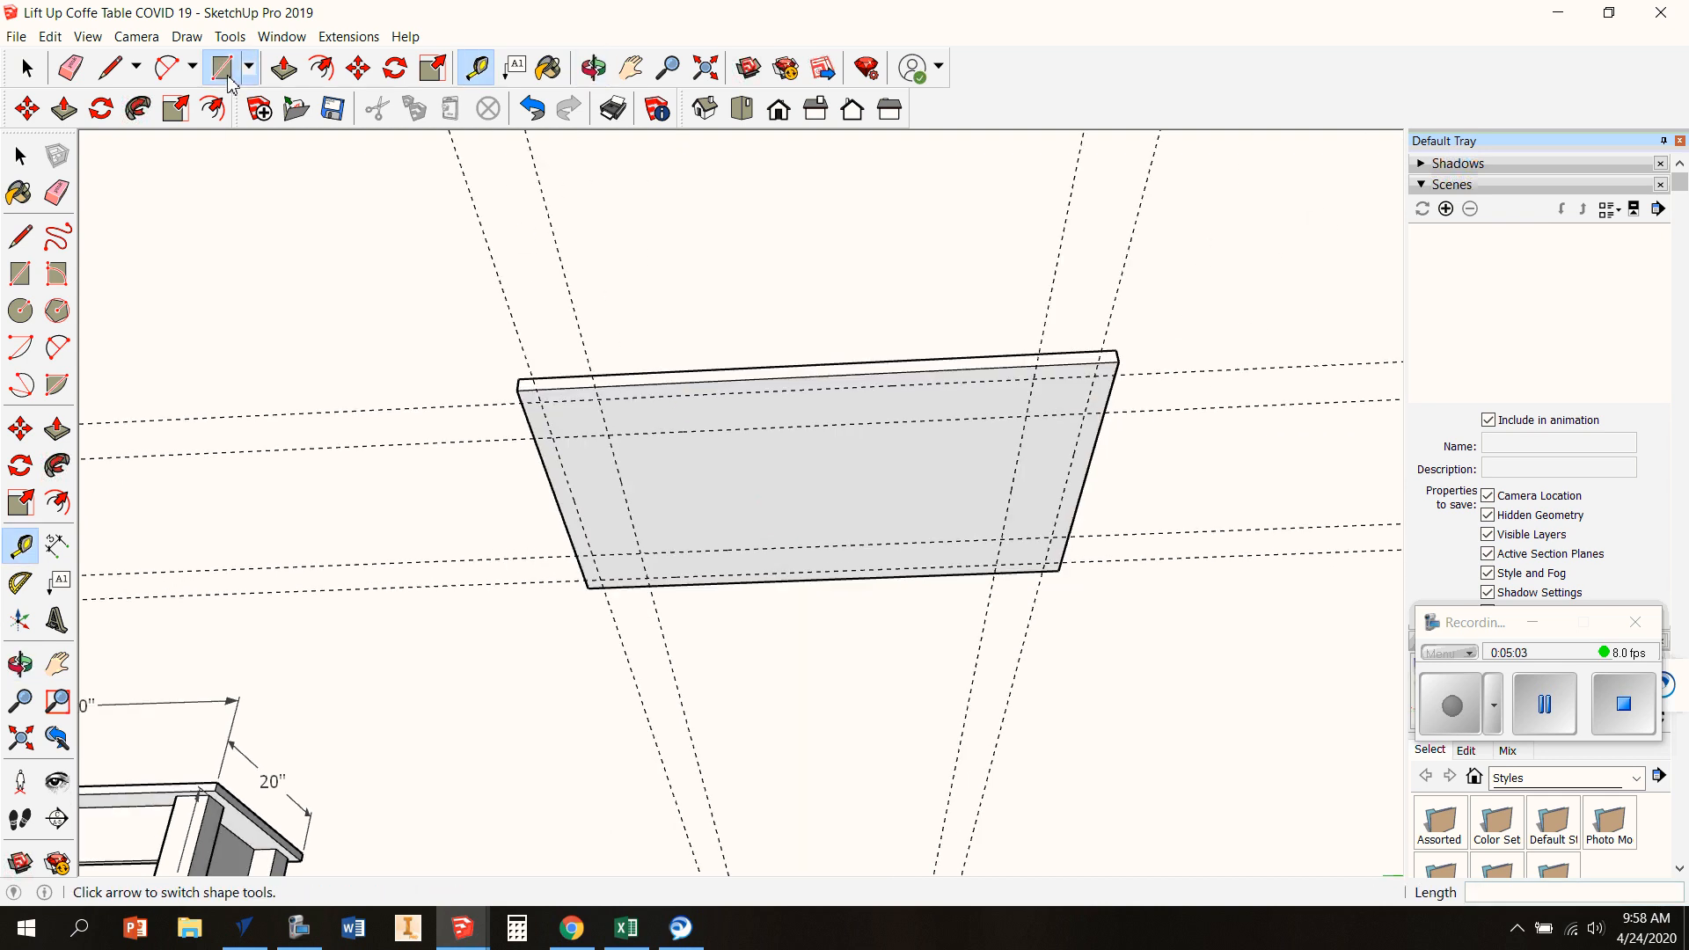
Pull the 3-inch corner square down into a 17-inch leg and start making it a component
click(221, 69)
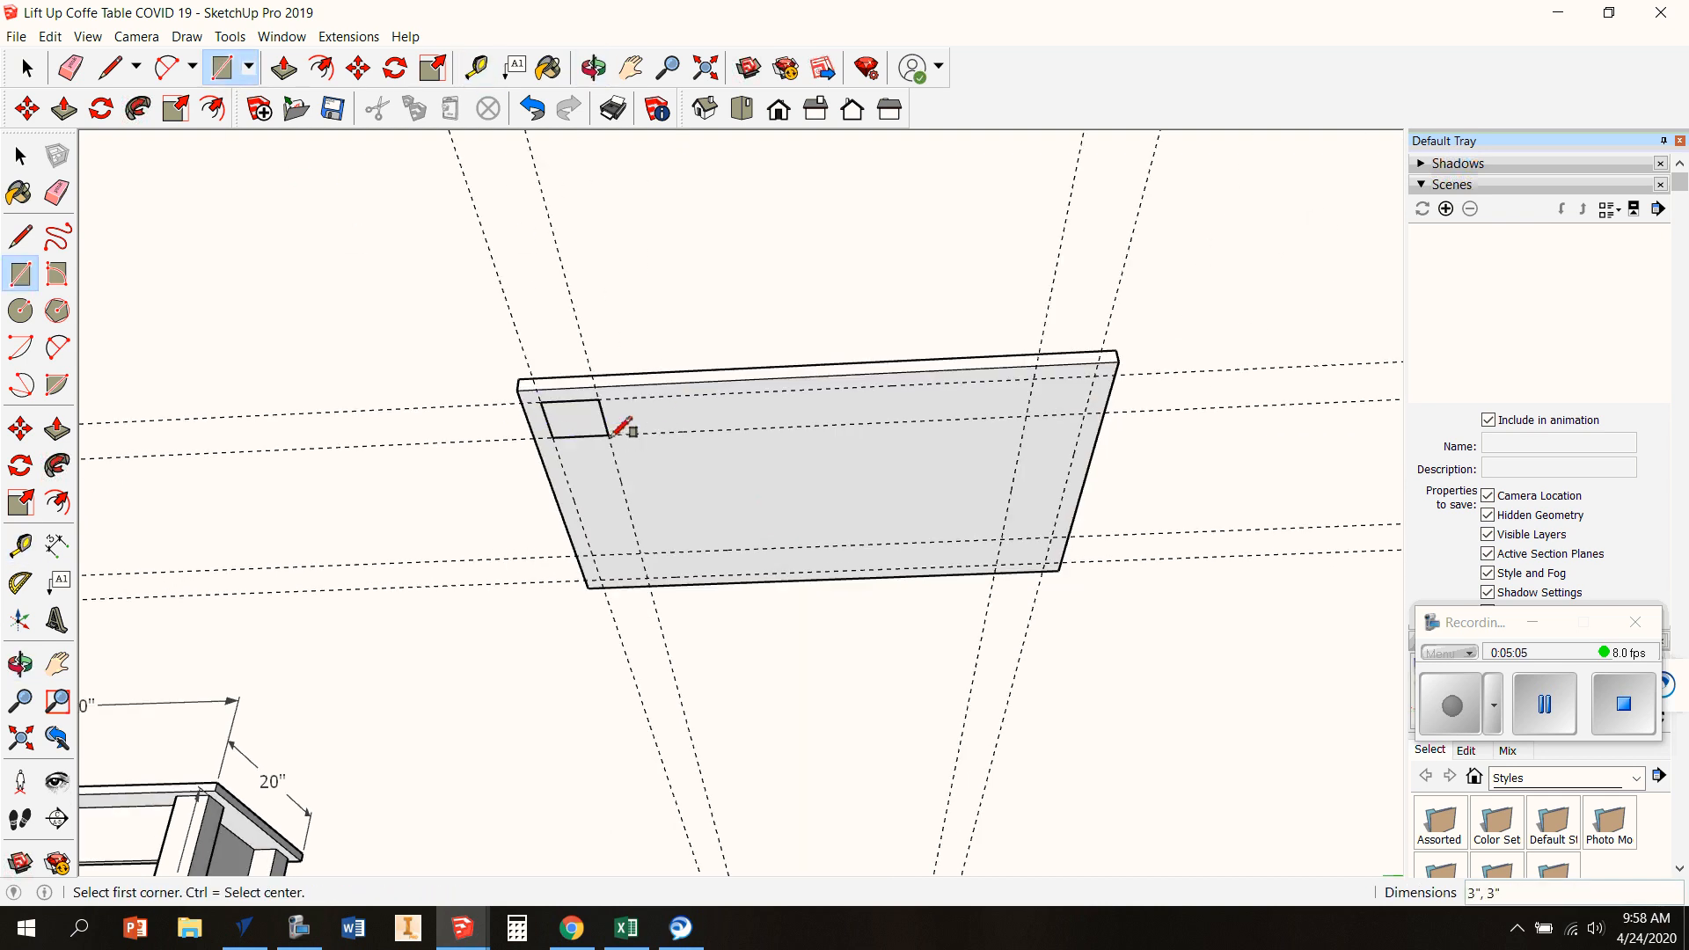
click(281, 69)
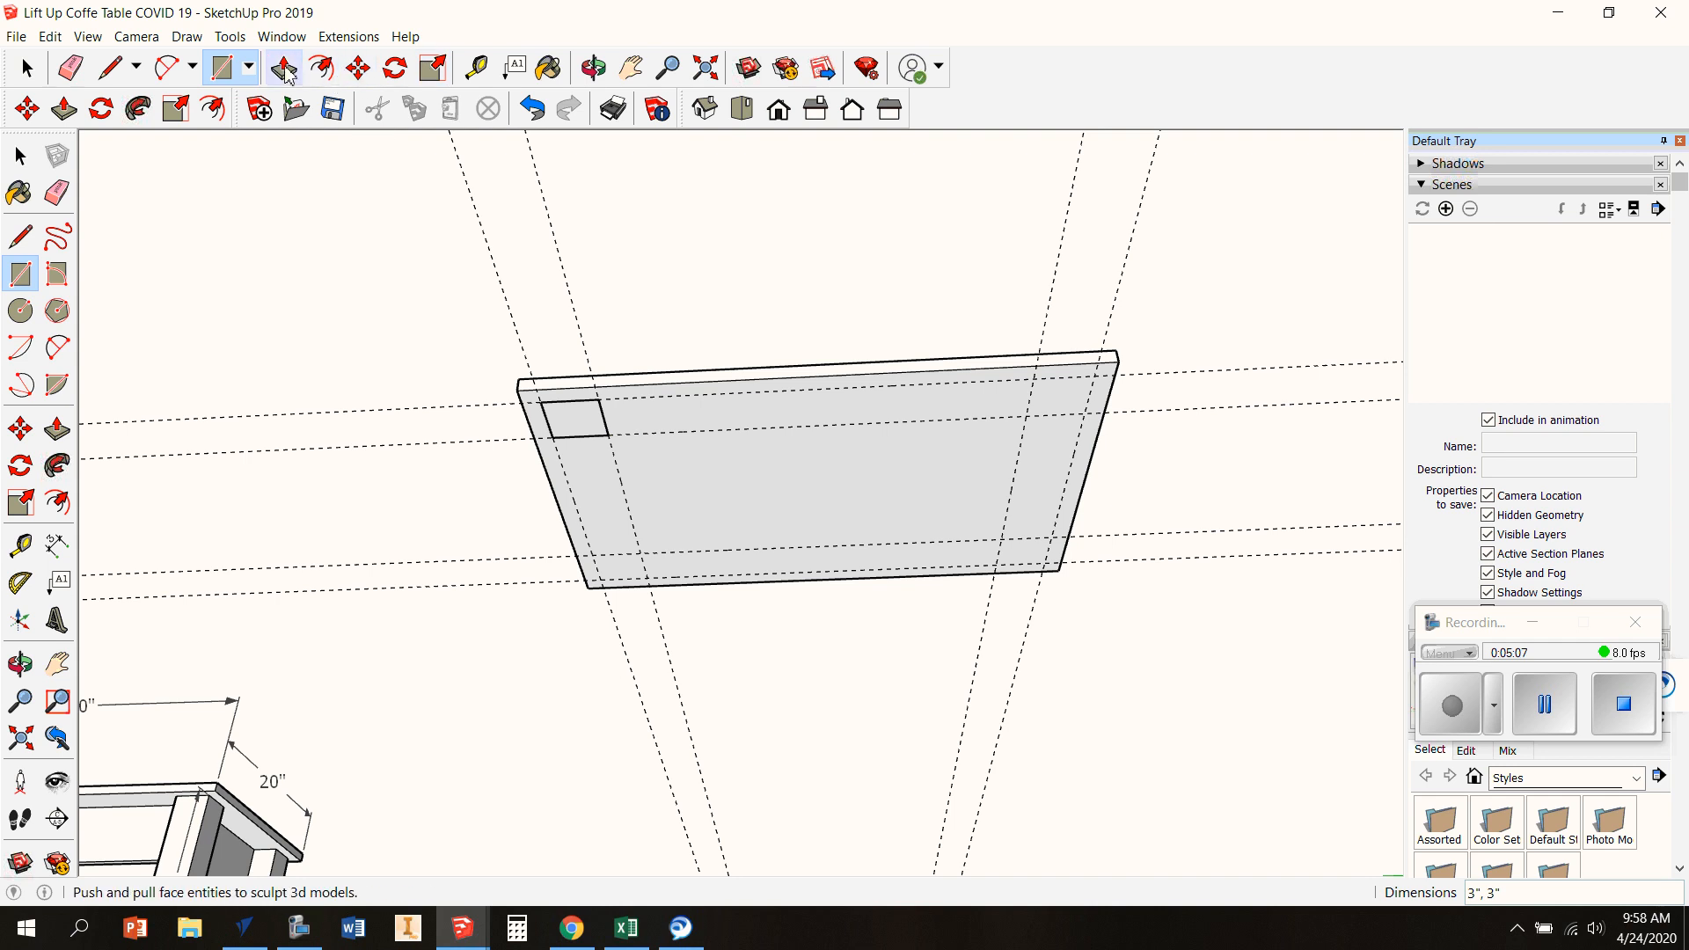
drag(582, 420, 560, 660)
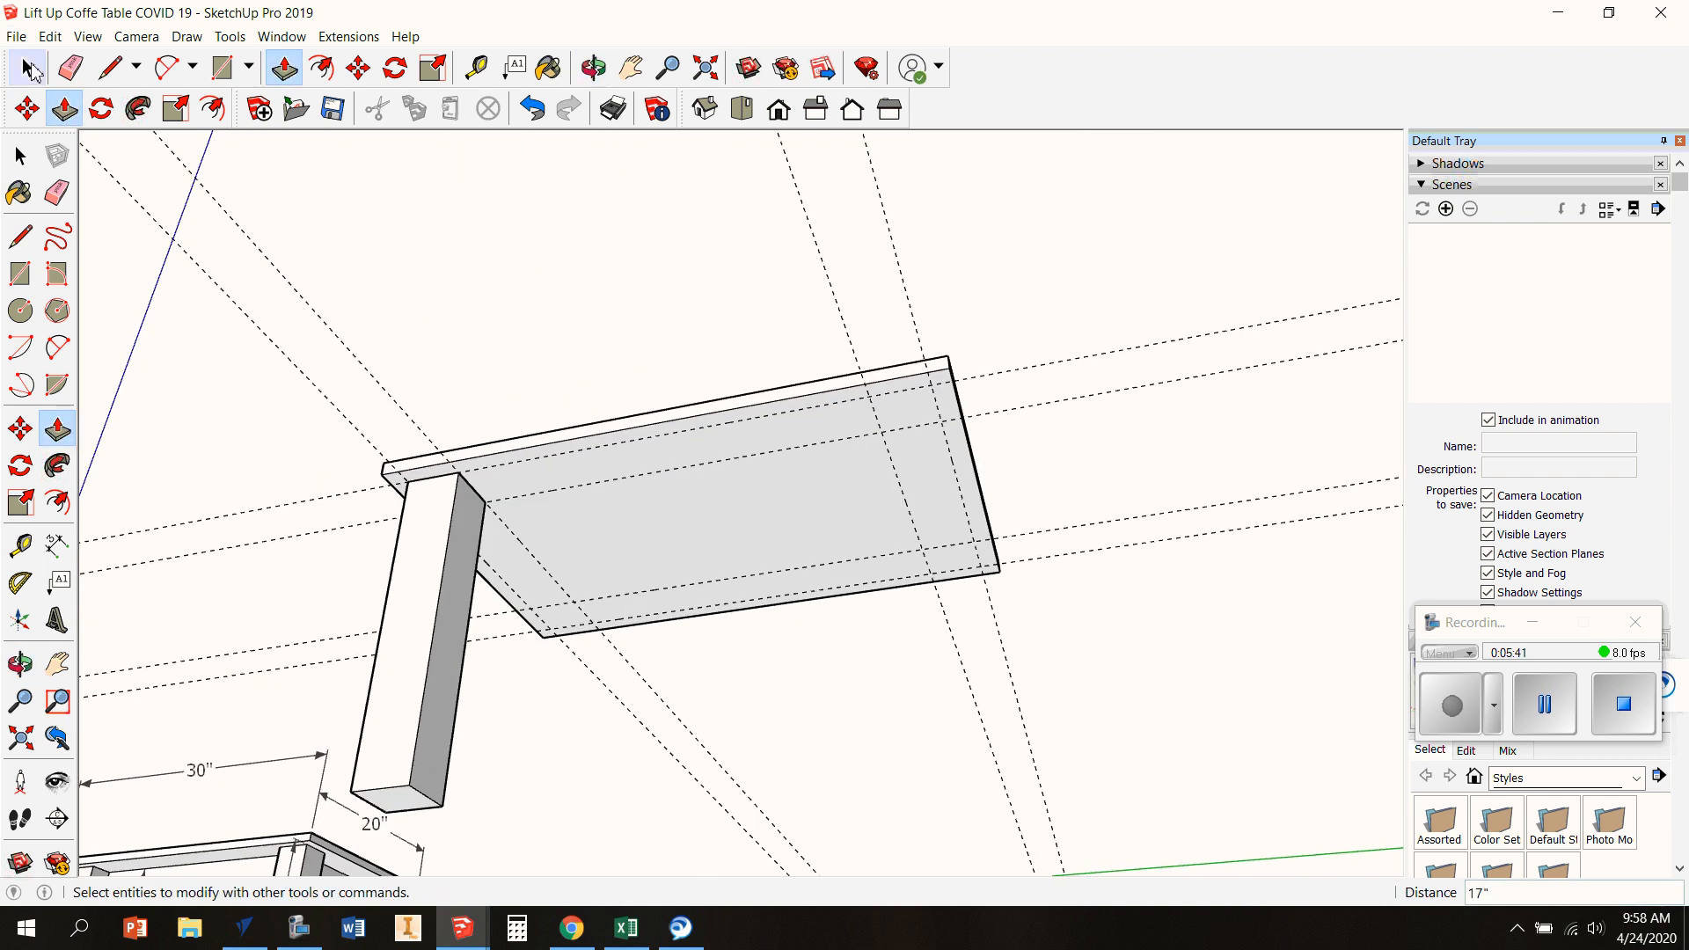
right_click(415, 646)
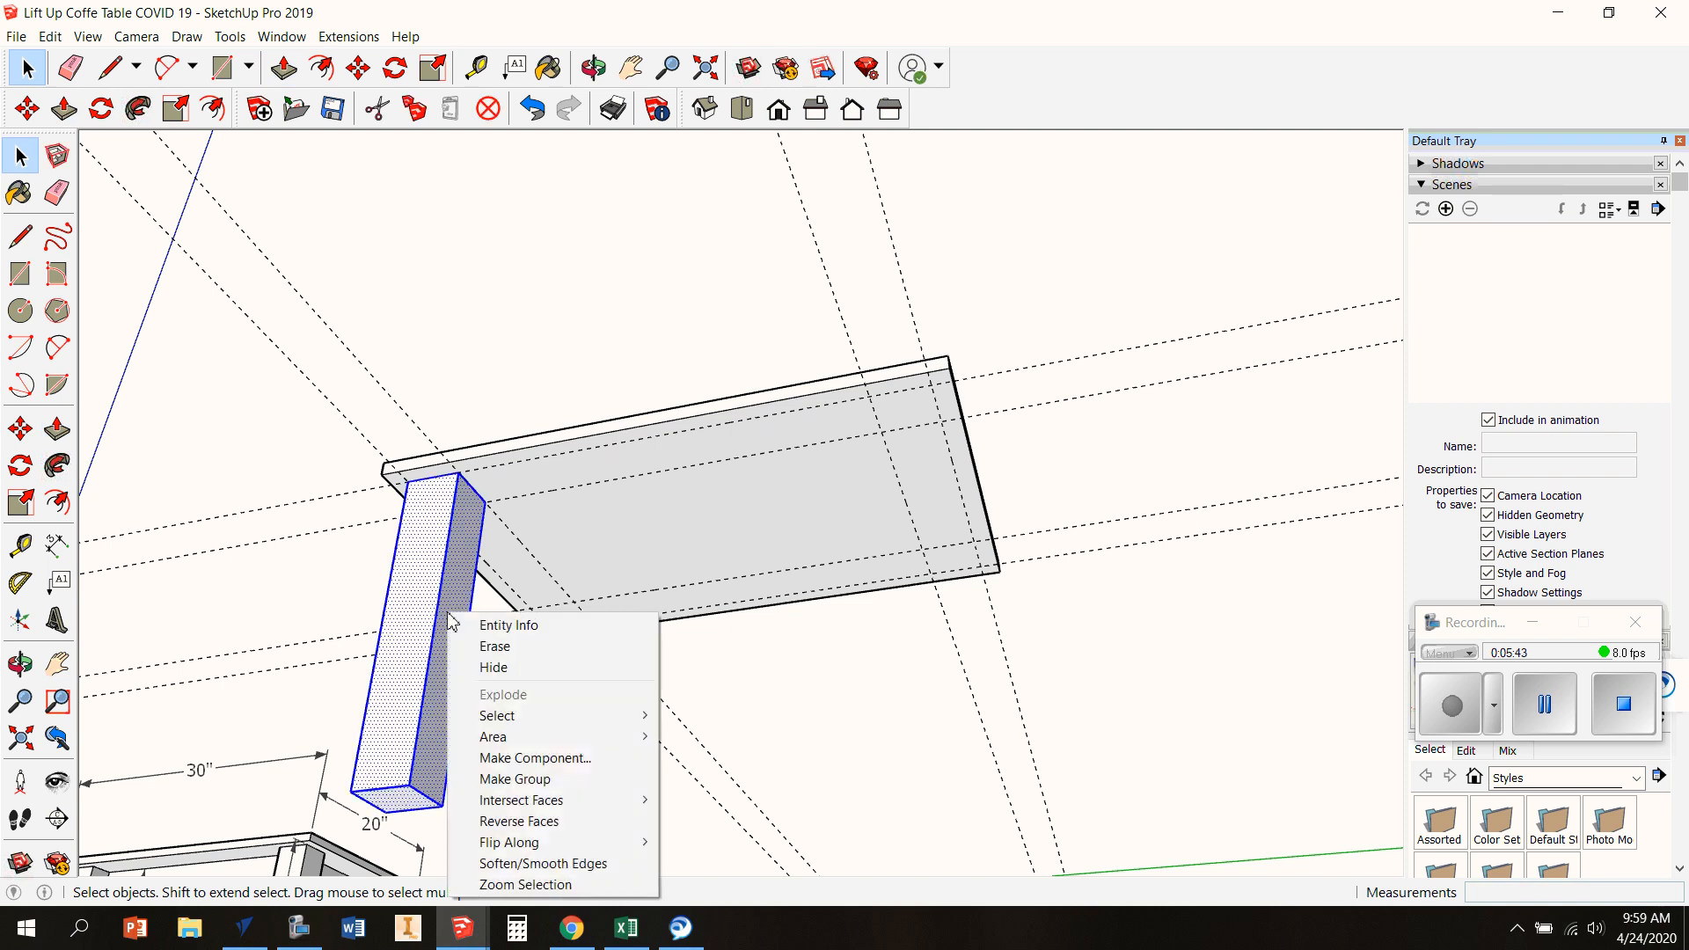
click(535, 756)
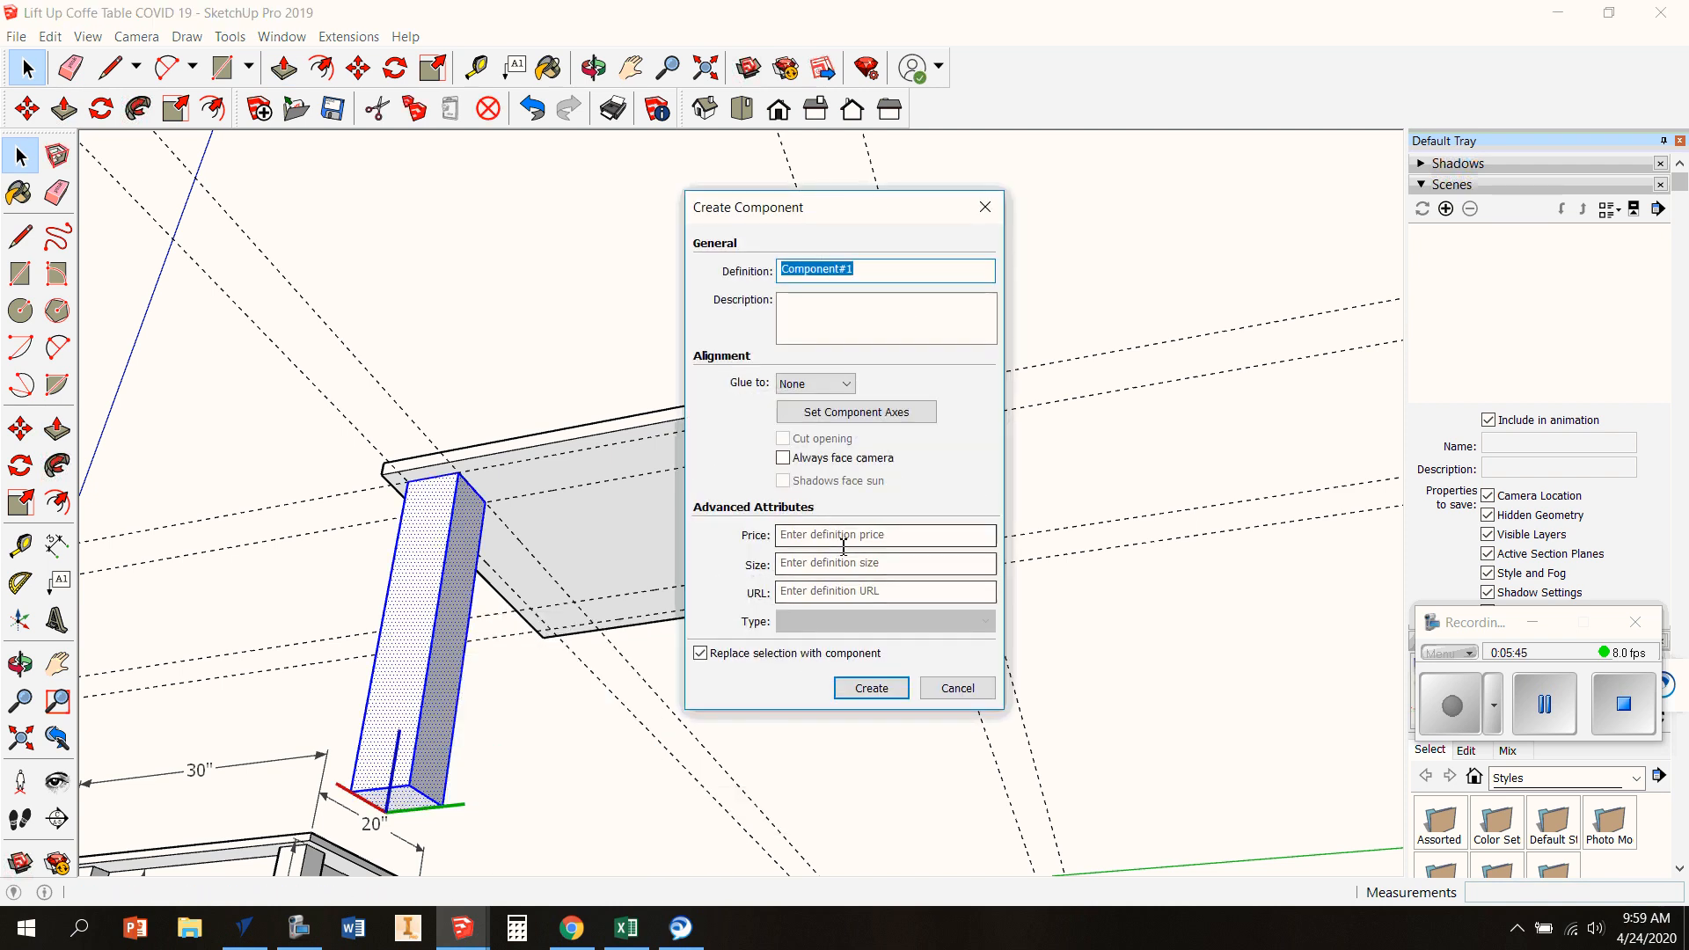
Create the leg component, copy it under all four corners and measure a leg at 17 inches
click(872, 688)
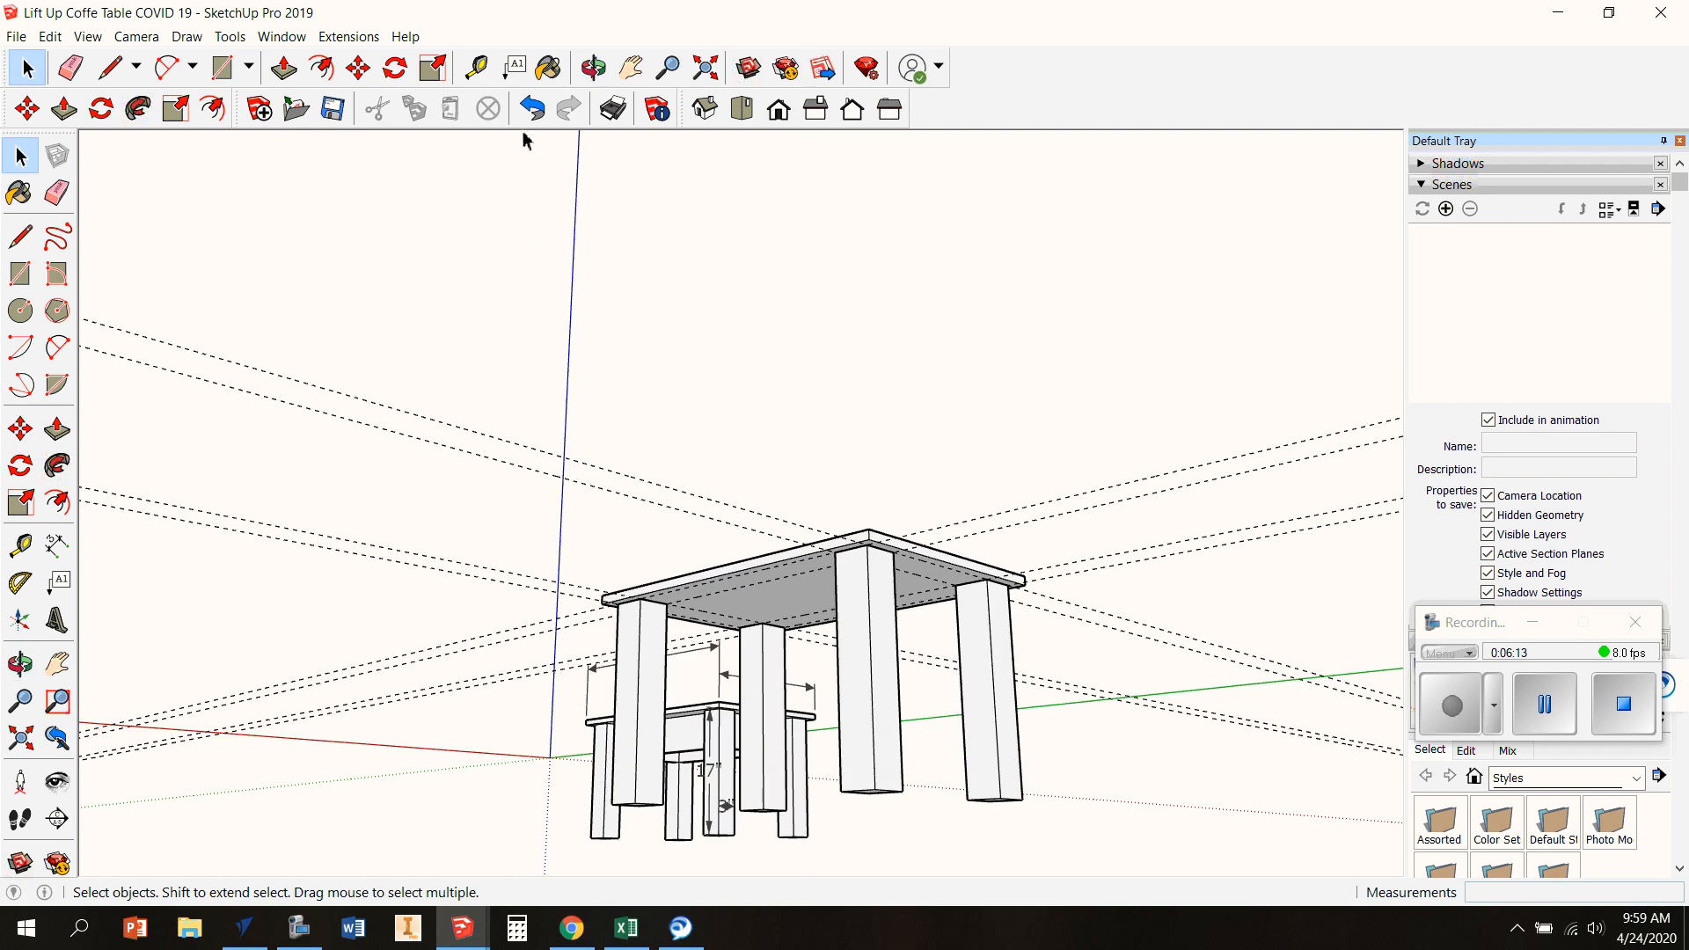
click(593, 67)
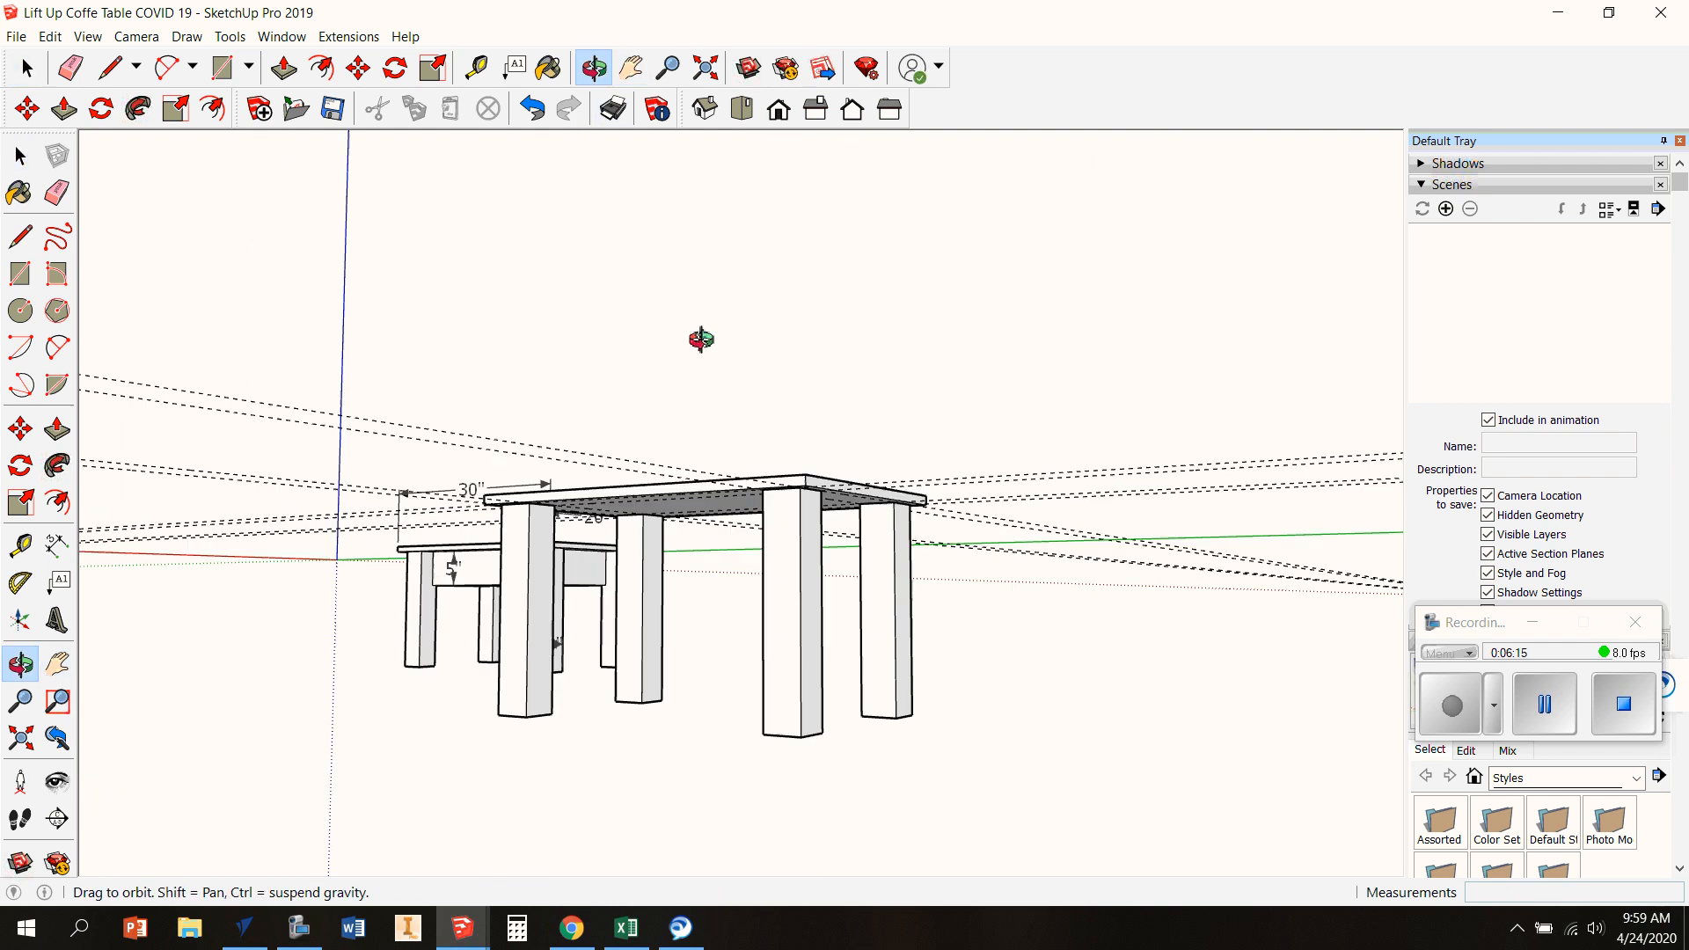
click(630, 68)
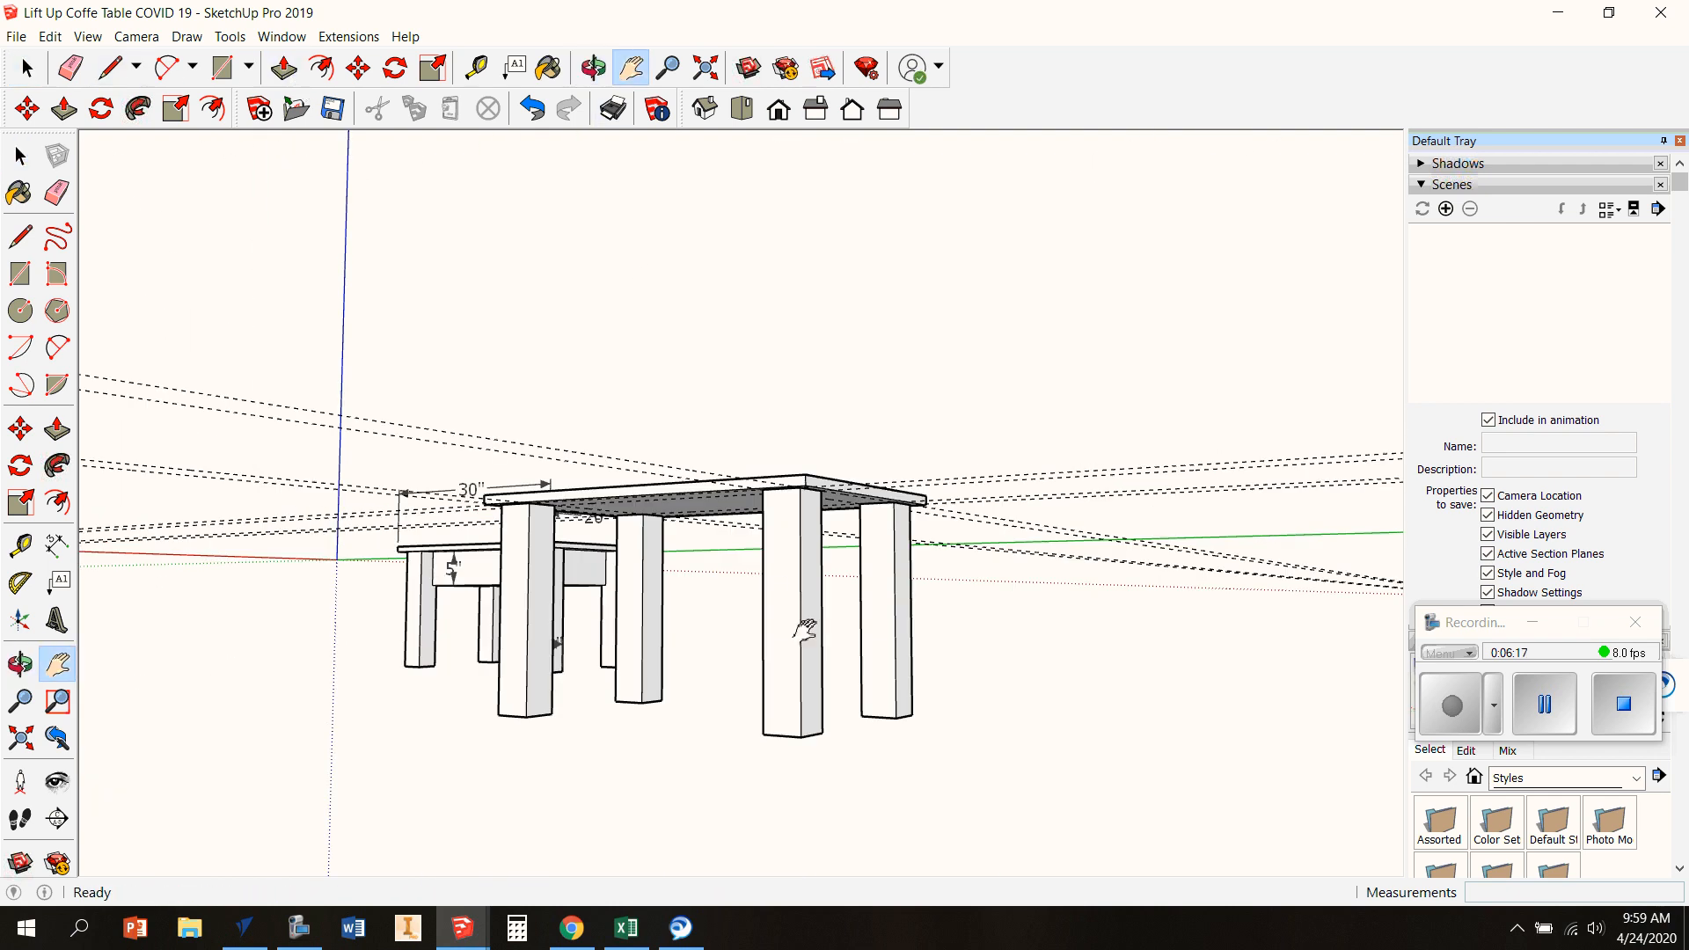
click(792, 614)
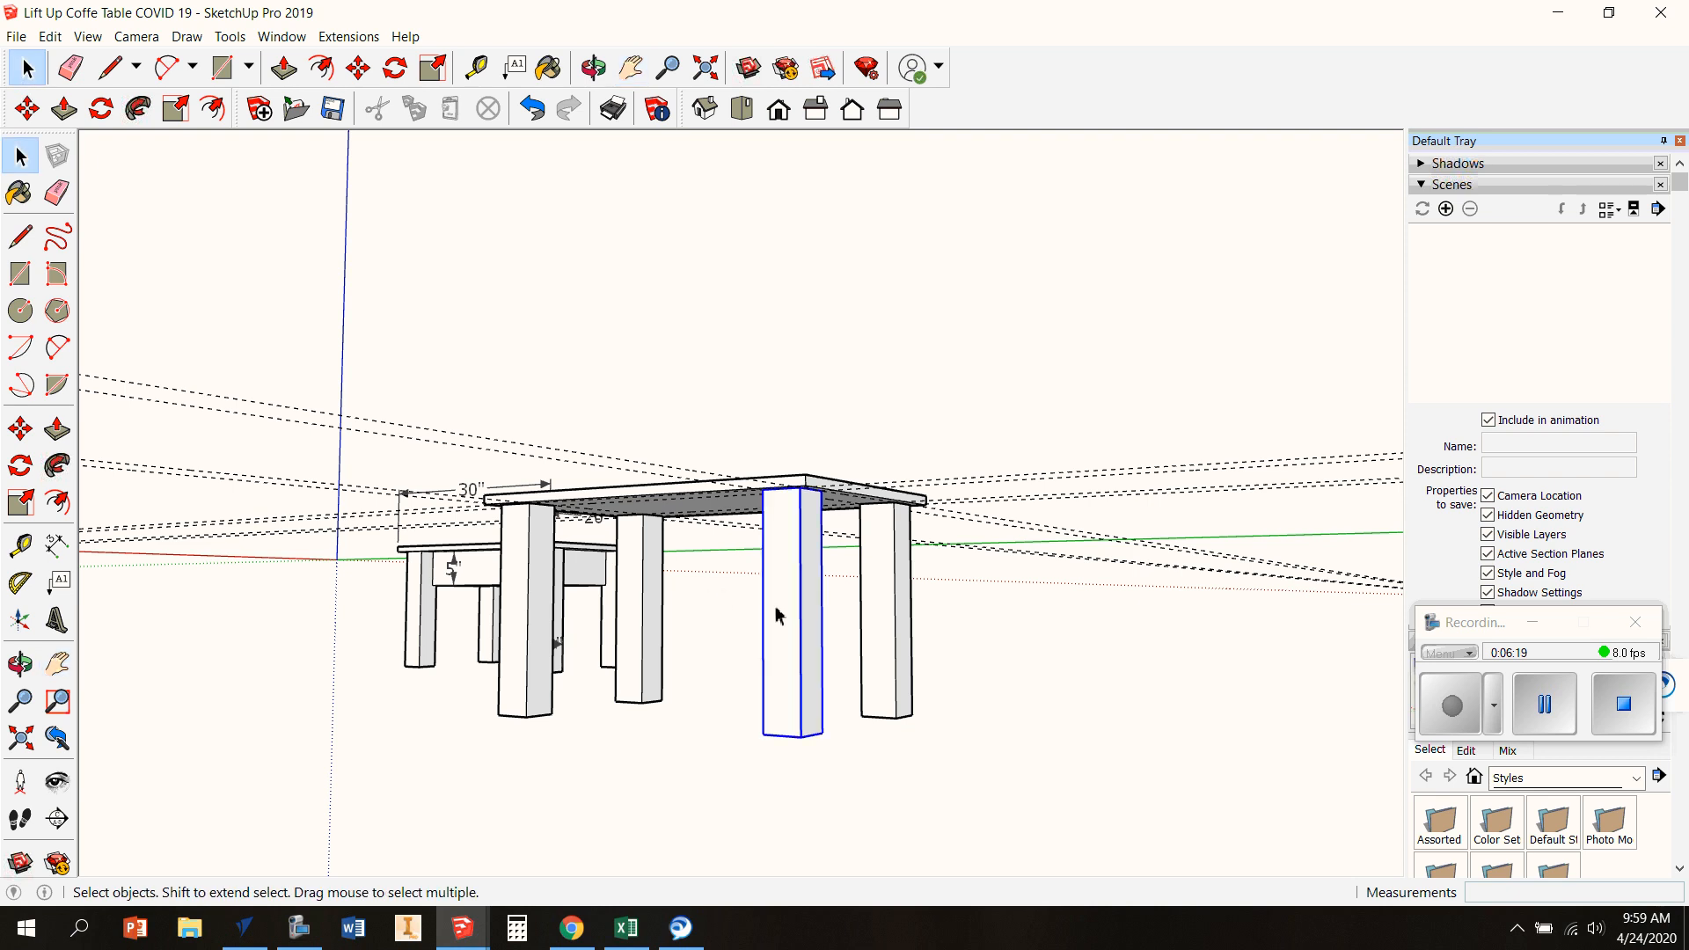
click(284, 68)
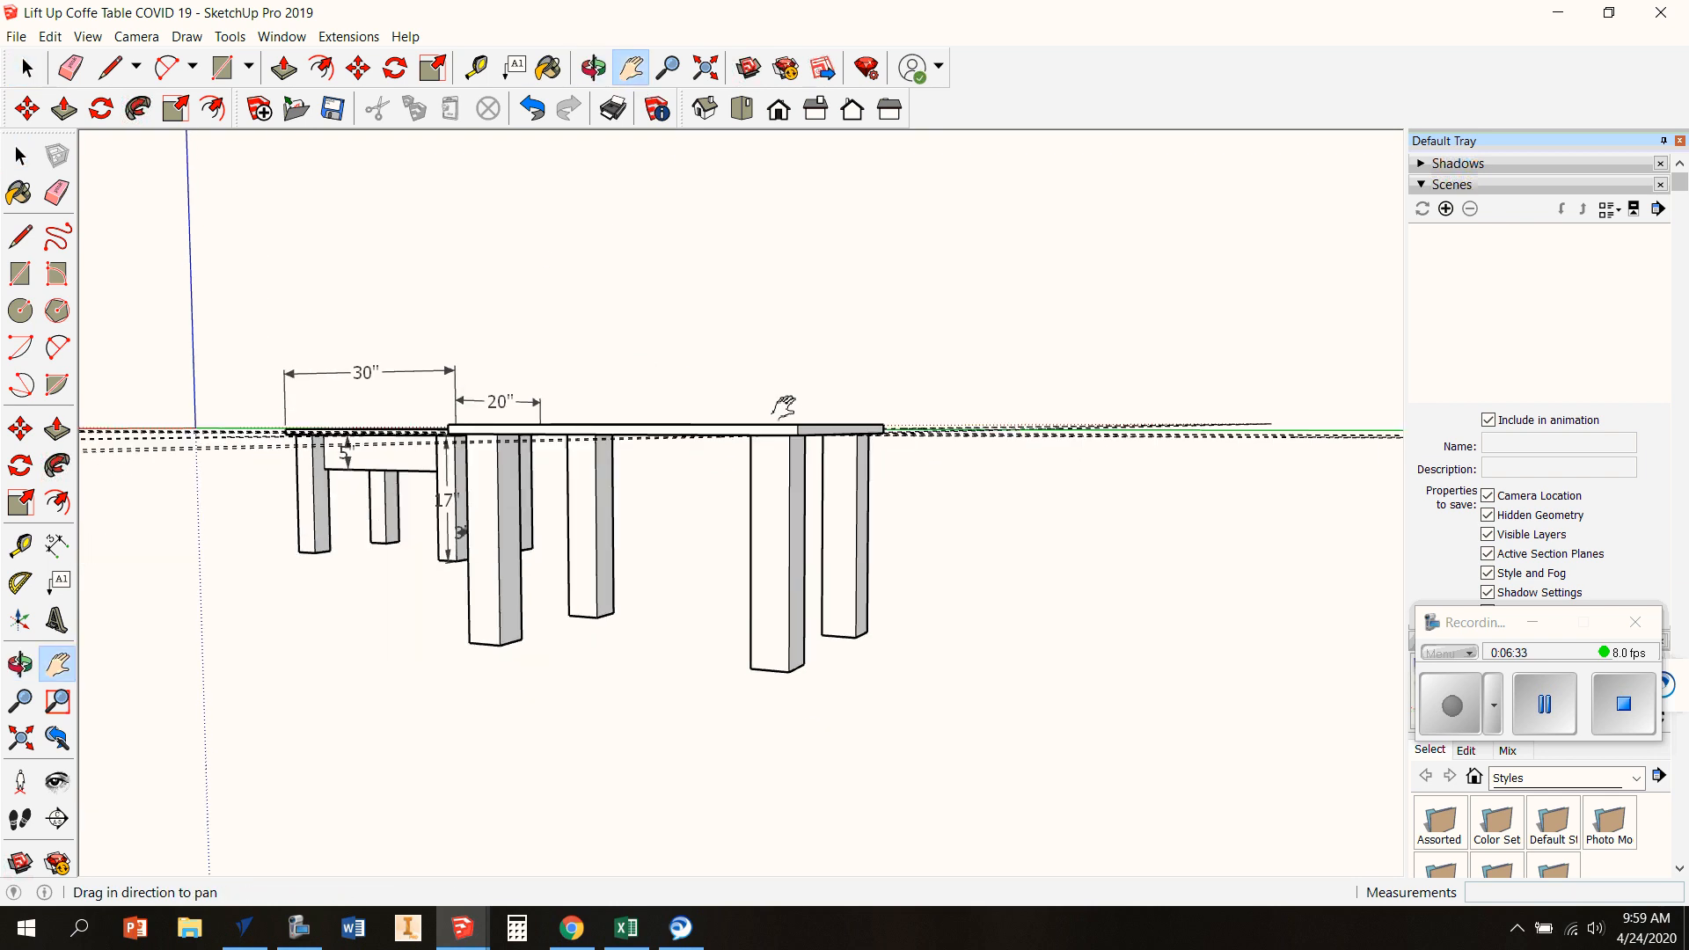
click(49, 35)
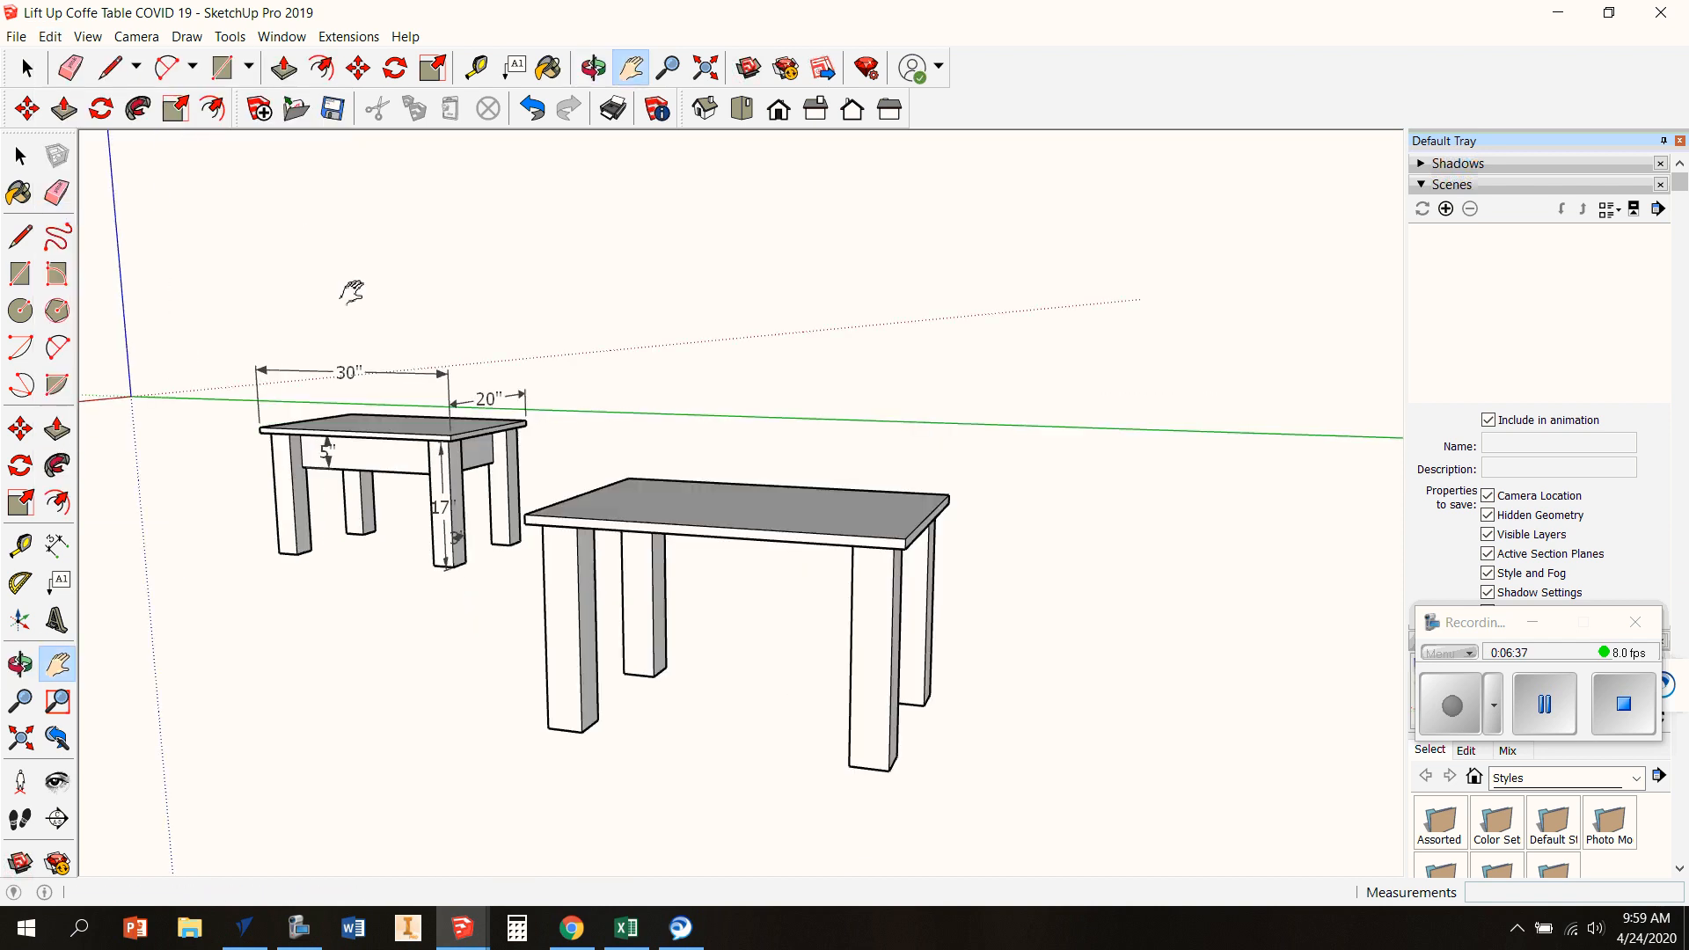
mouse_move(832, 506)
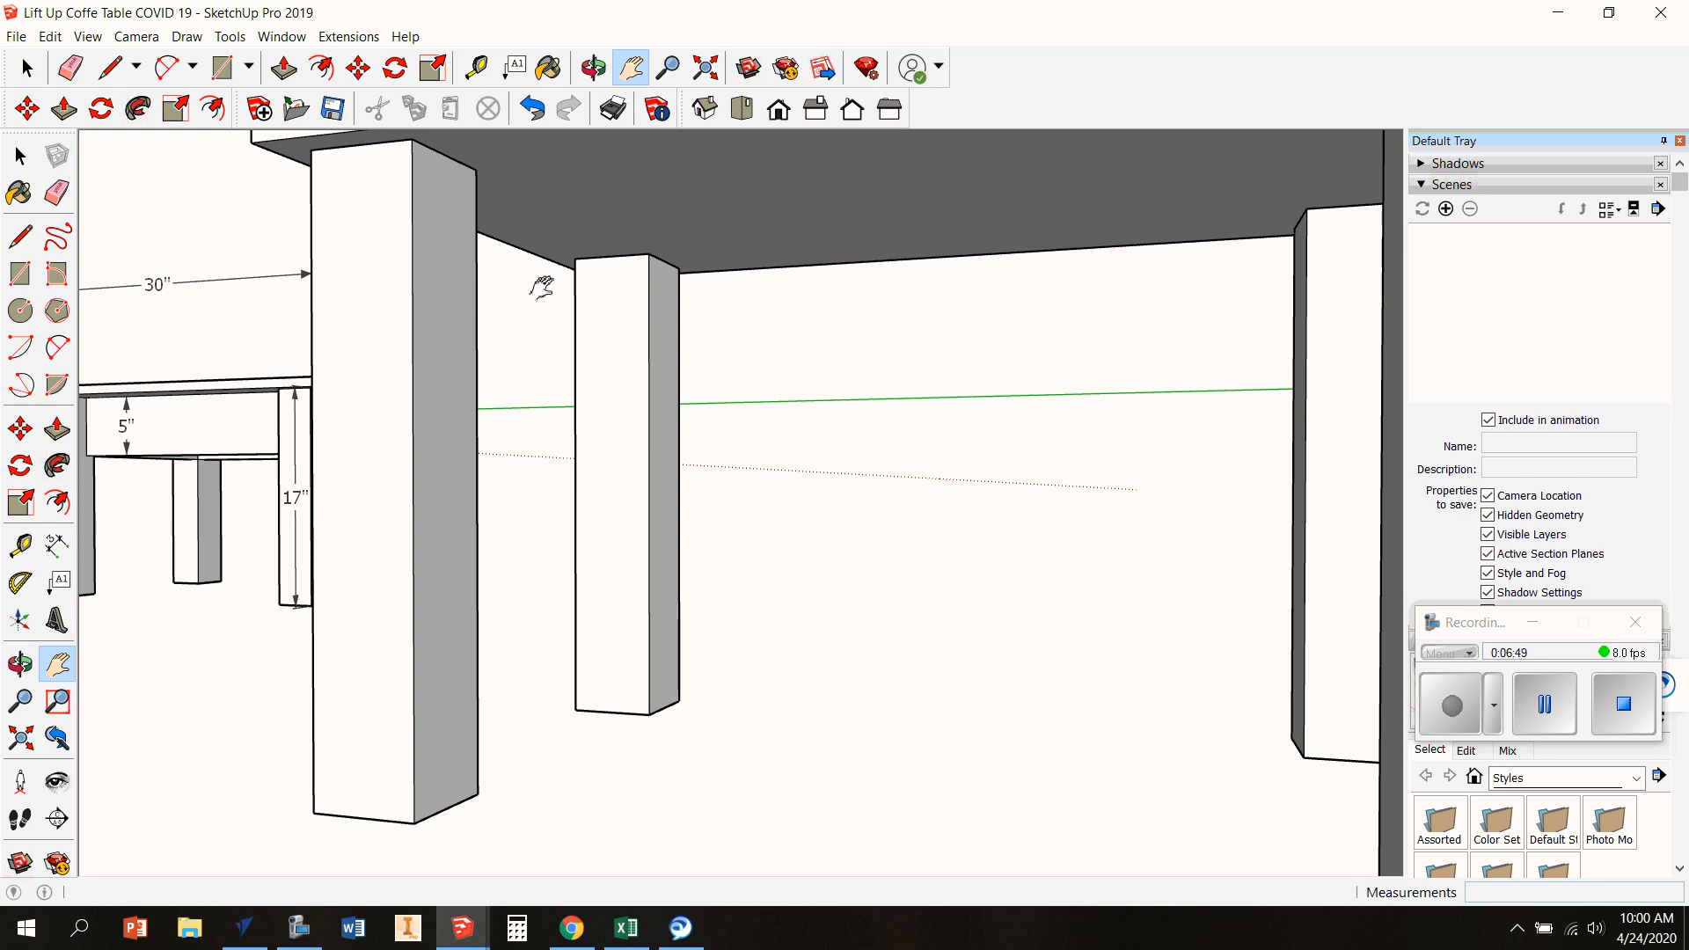
click(475, 67)
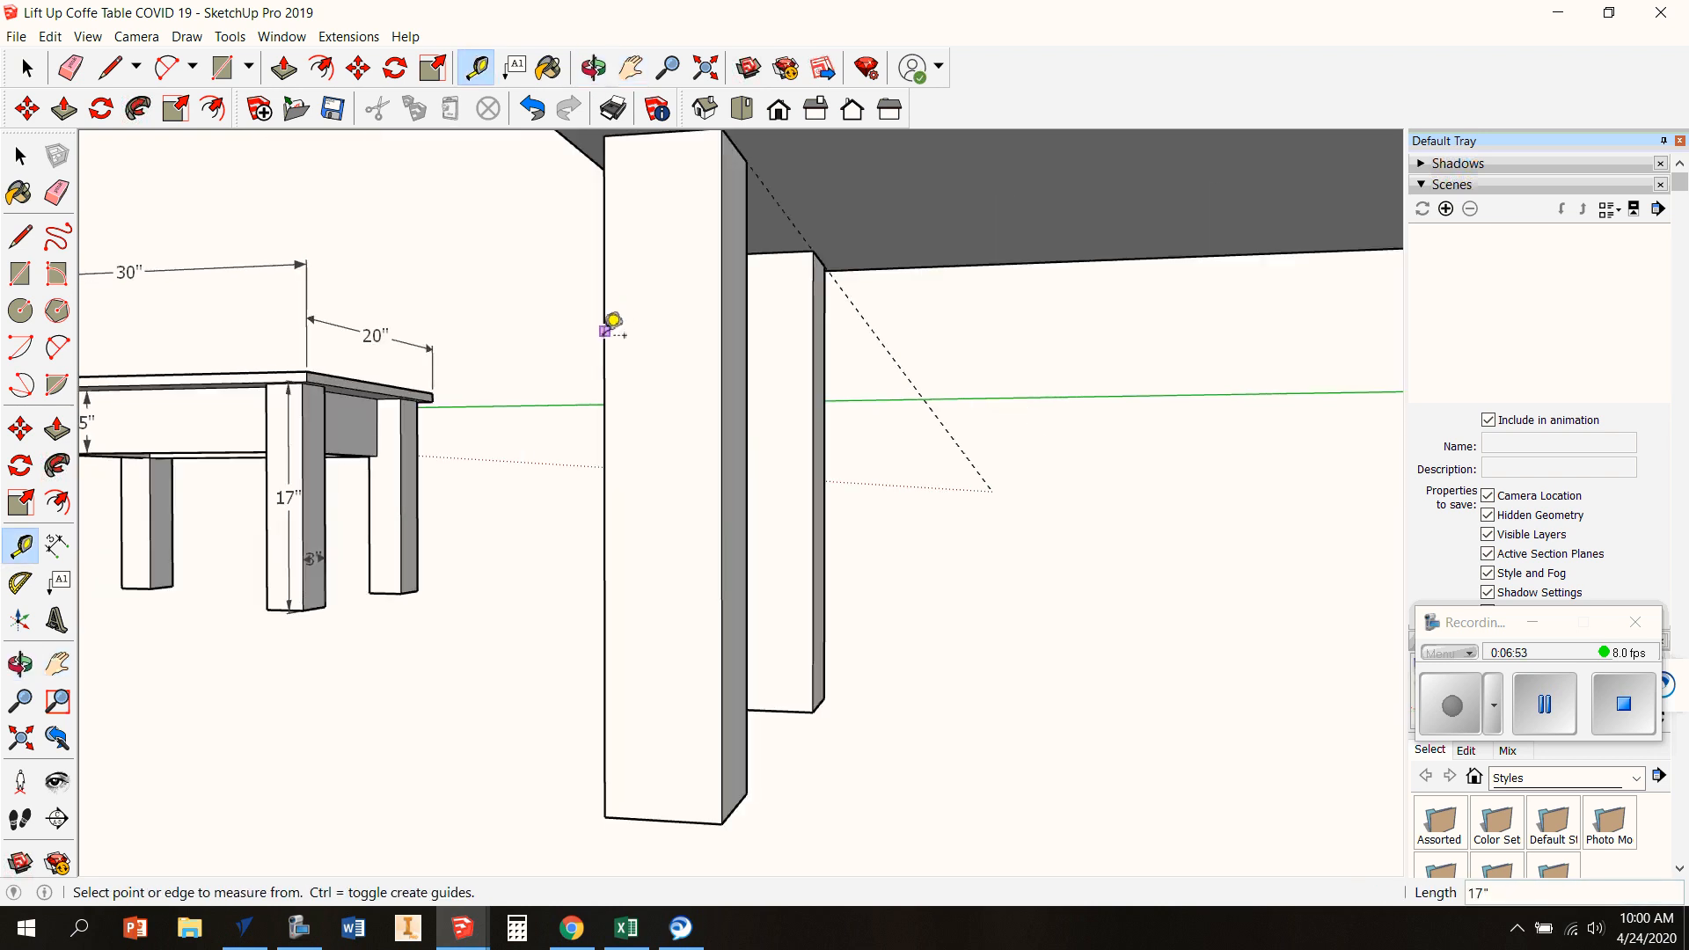
Pull the guide-marked strip under the top down into a skirt board between two legs
scroll(up, 3)
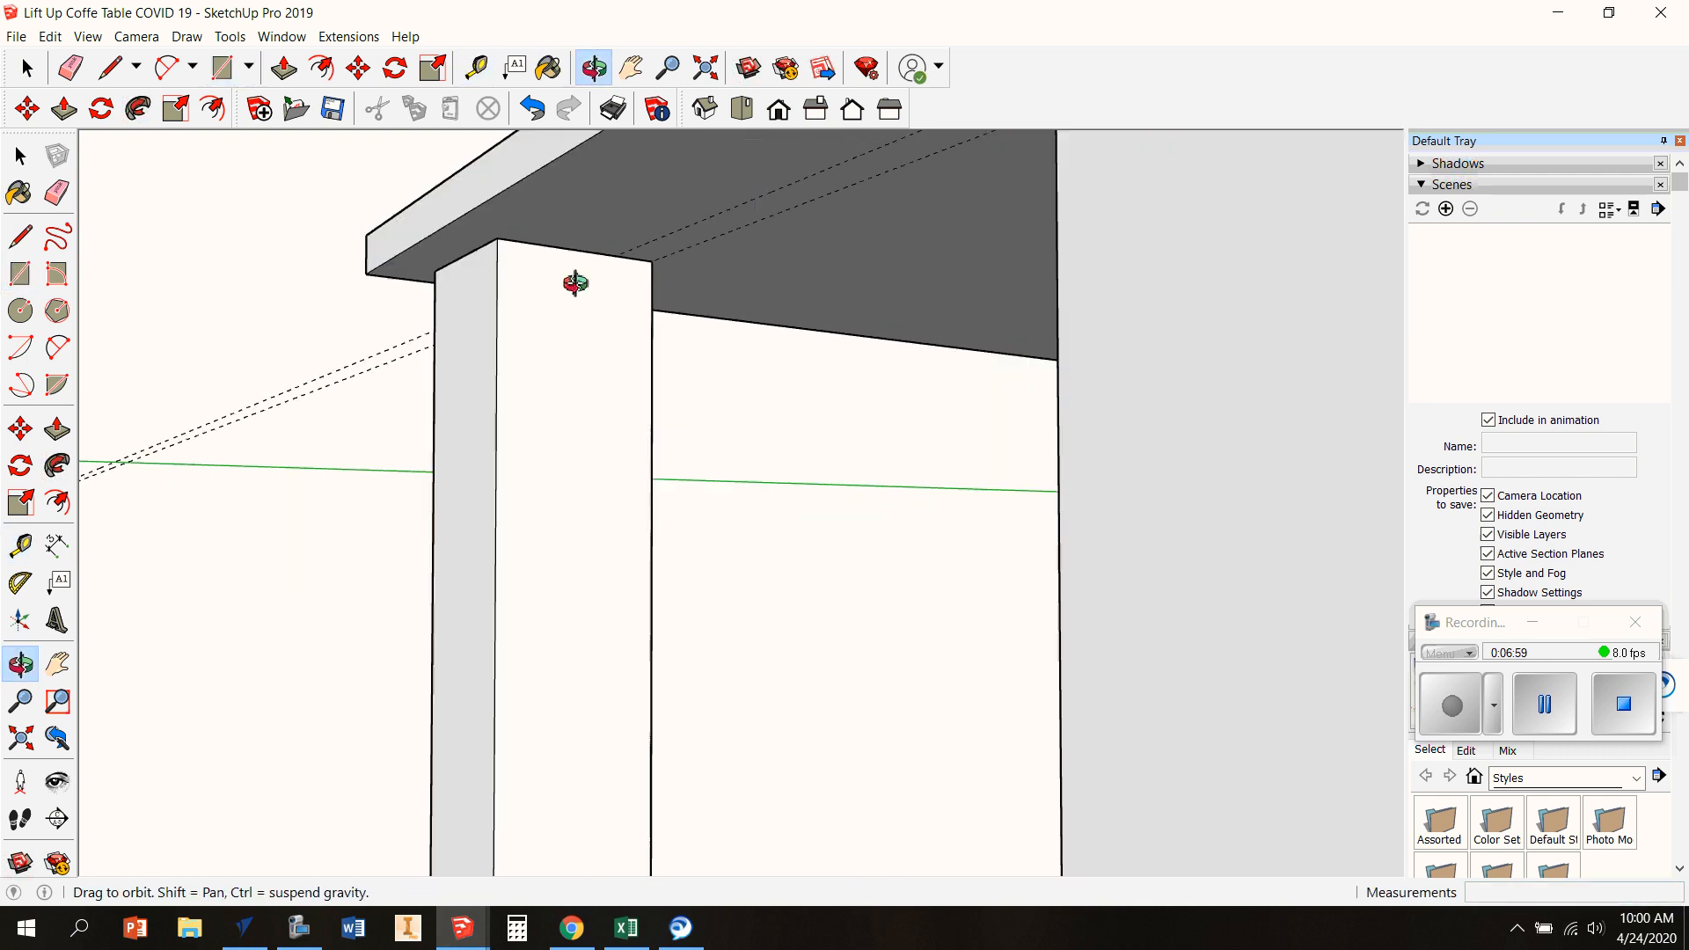
click(630, 66)
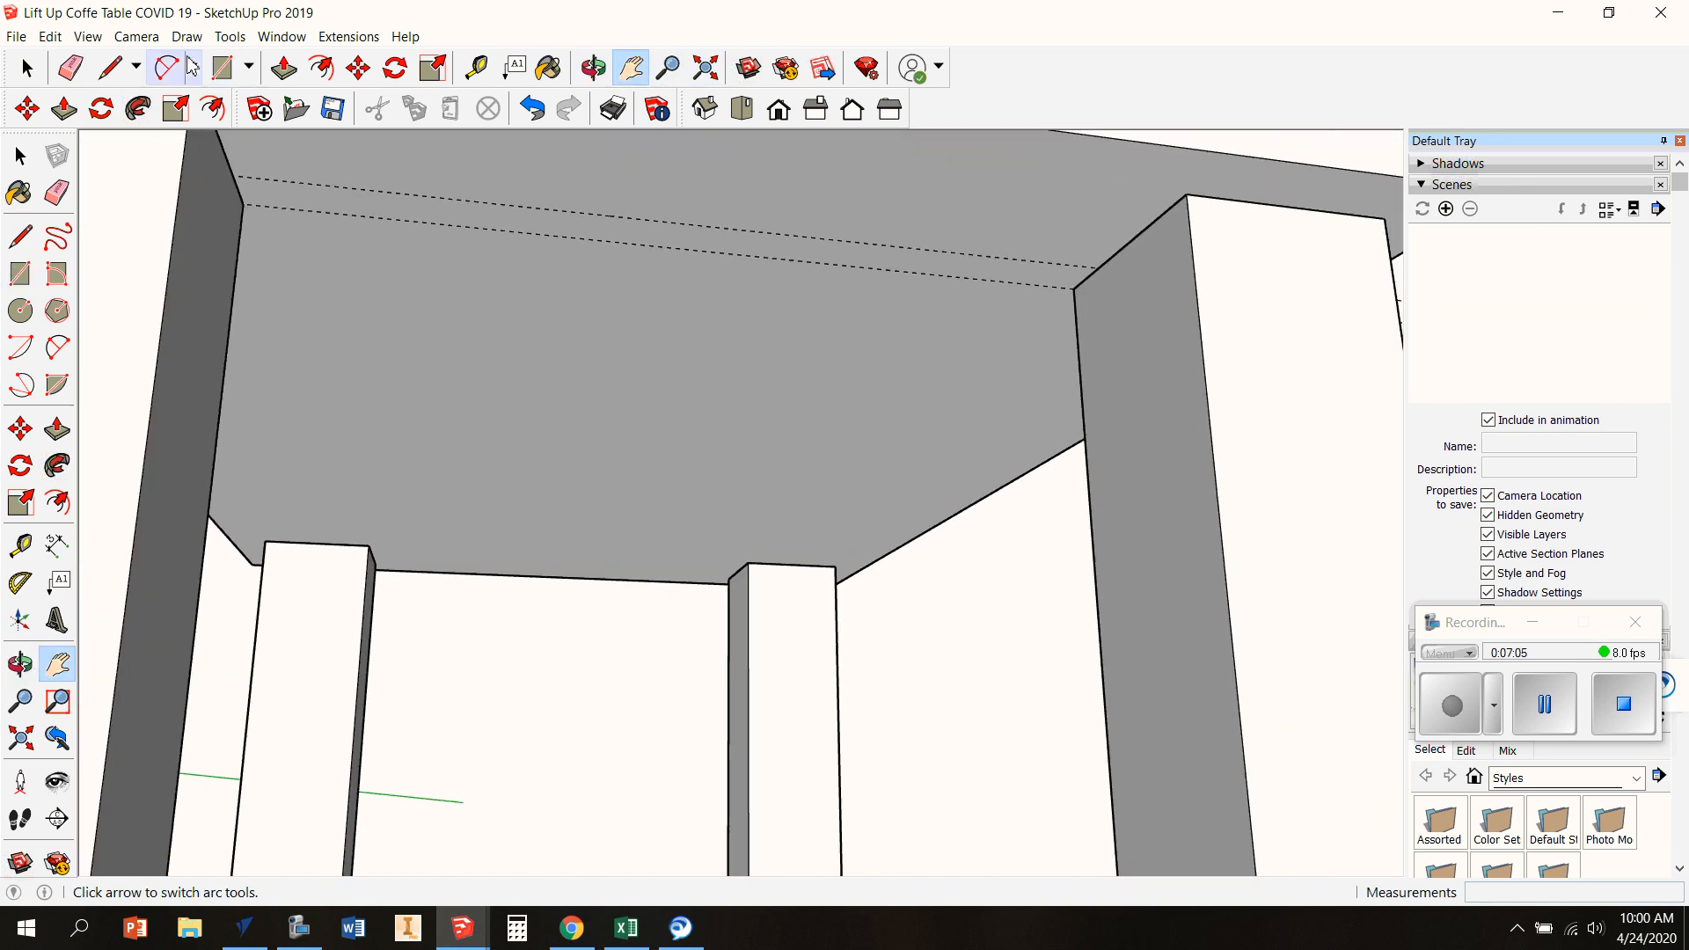
click(222, 68)
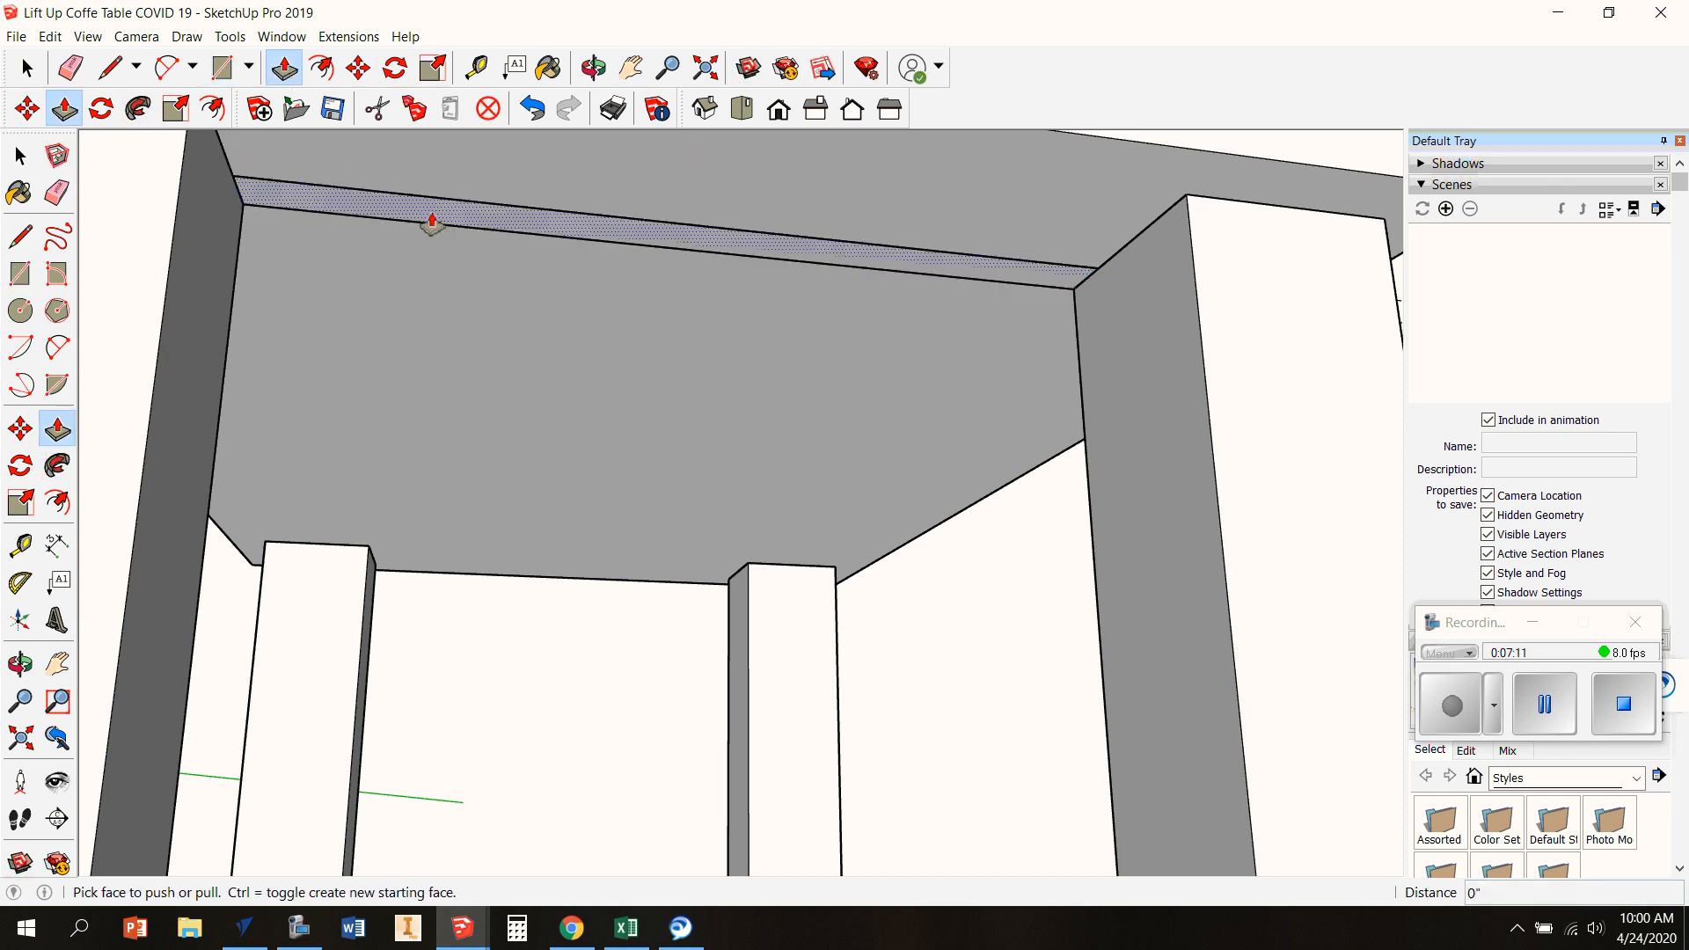
drag(431, 227, 434, 340)
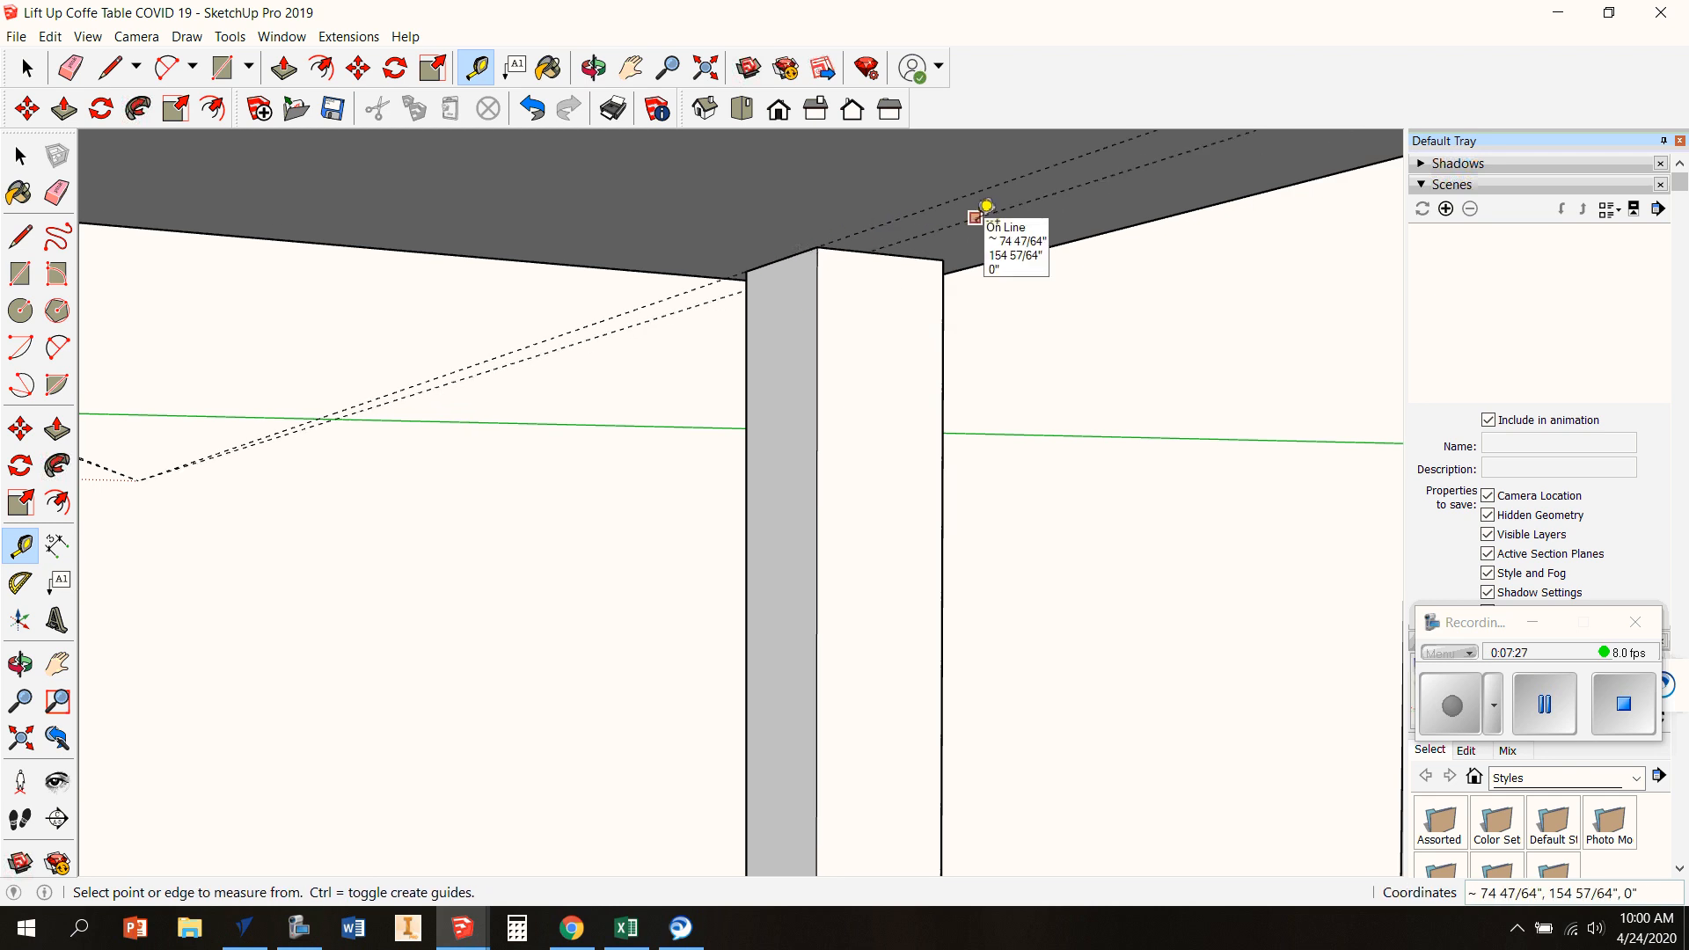
text(75)
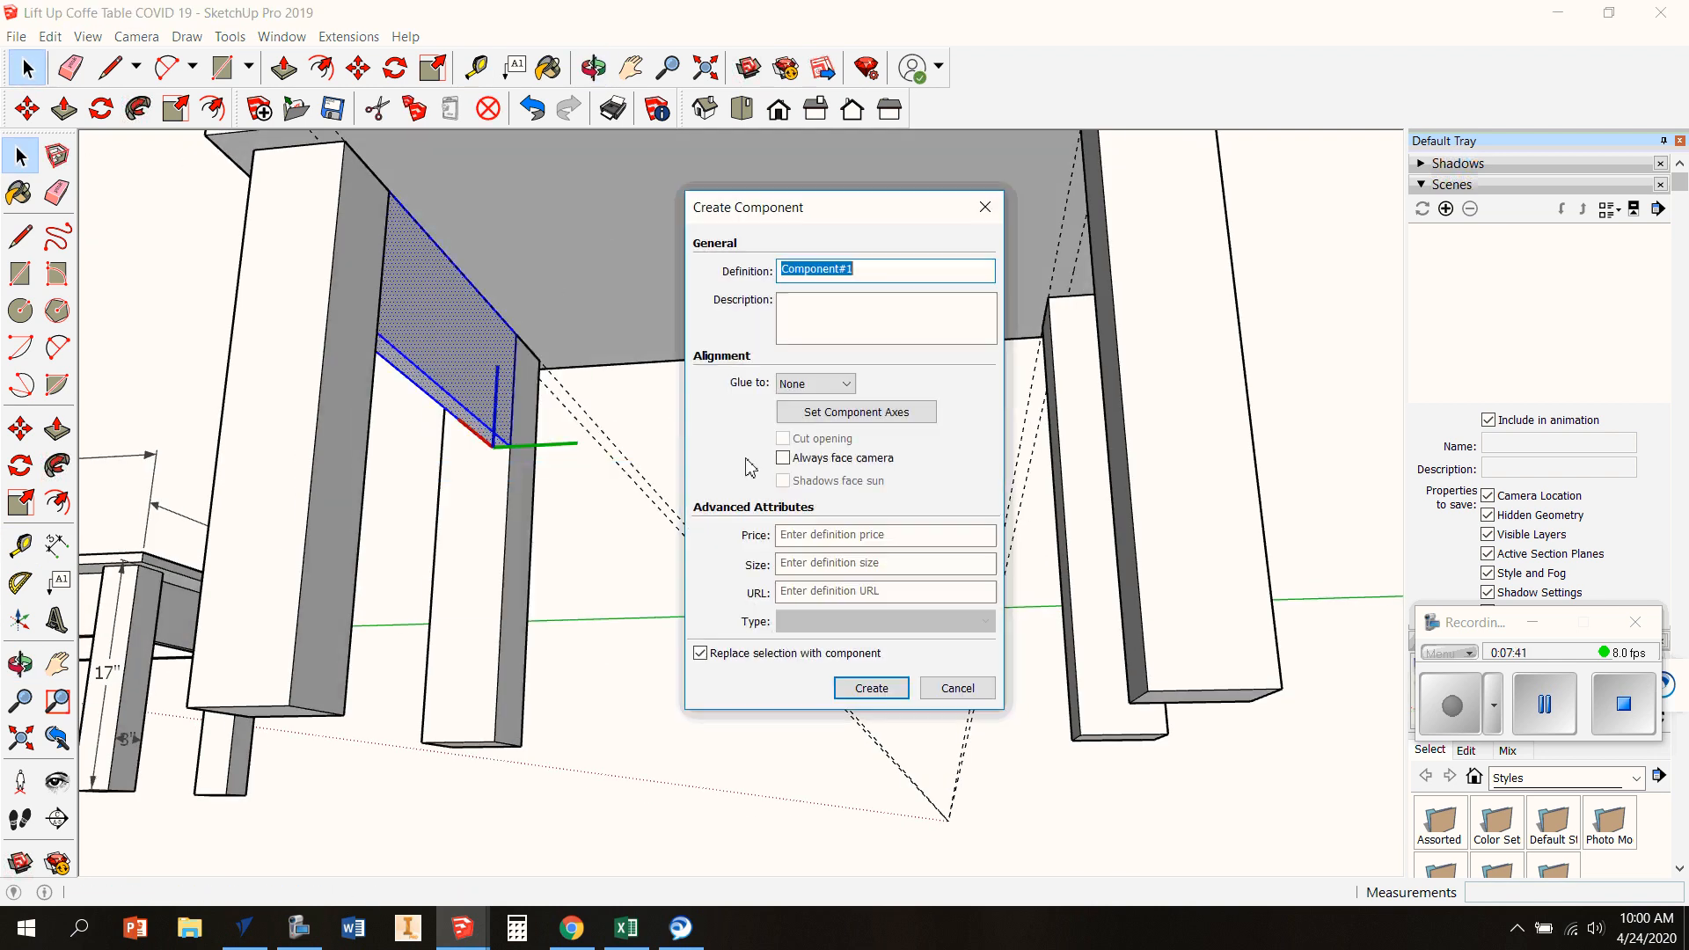
Name the skirt board component 'side skirt' and copy it to the opposite side
text(side skirt)
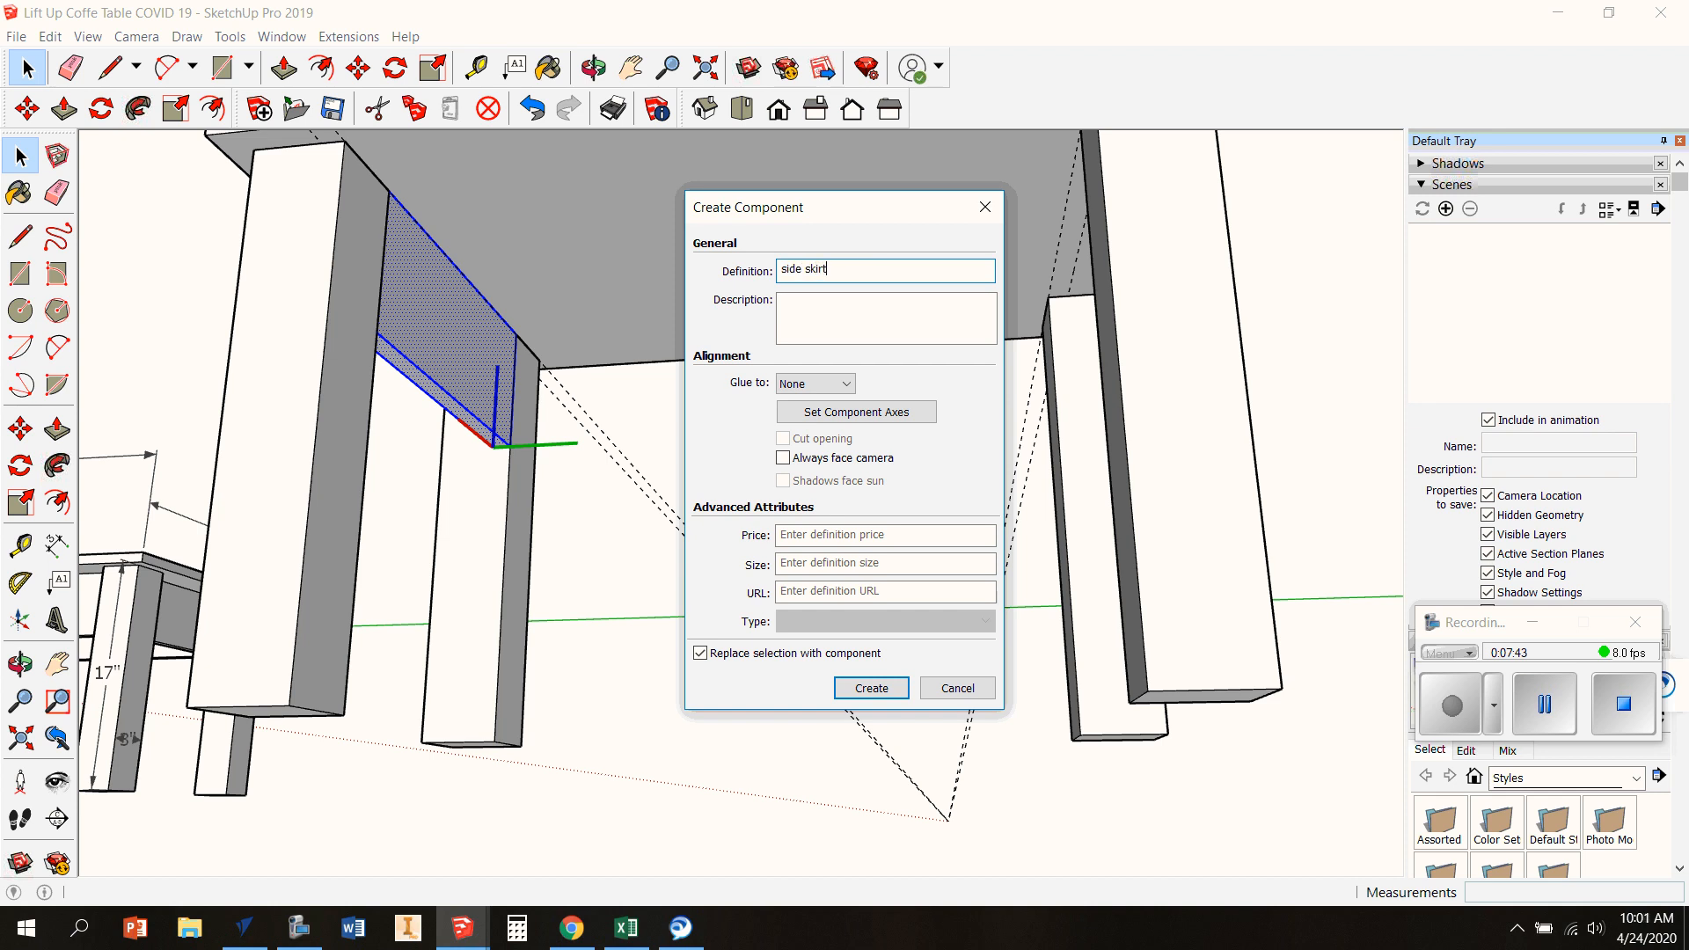
click(869, 688)
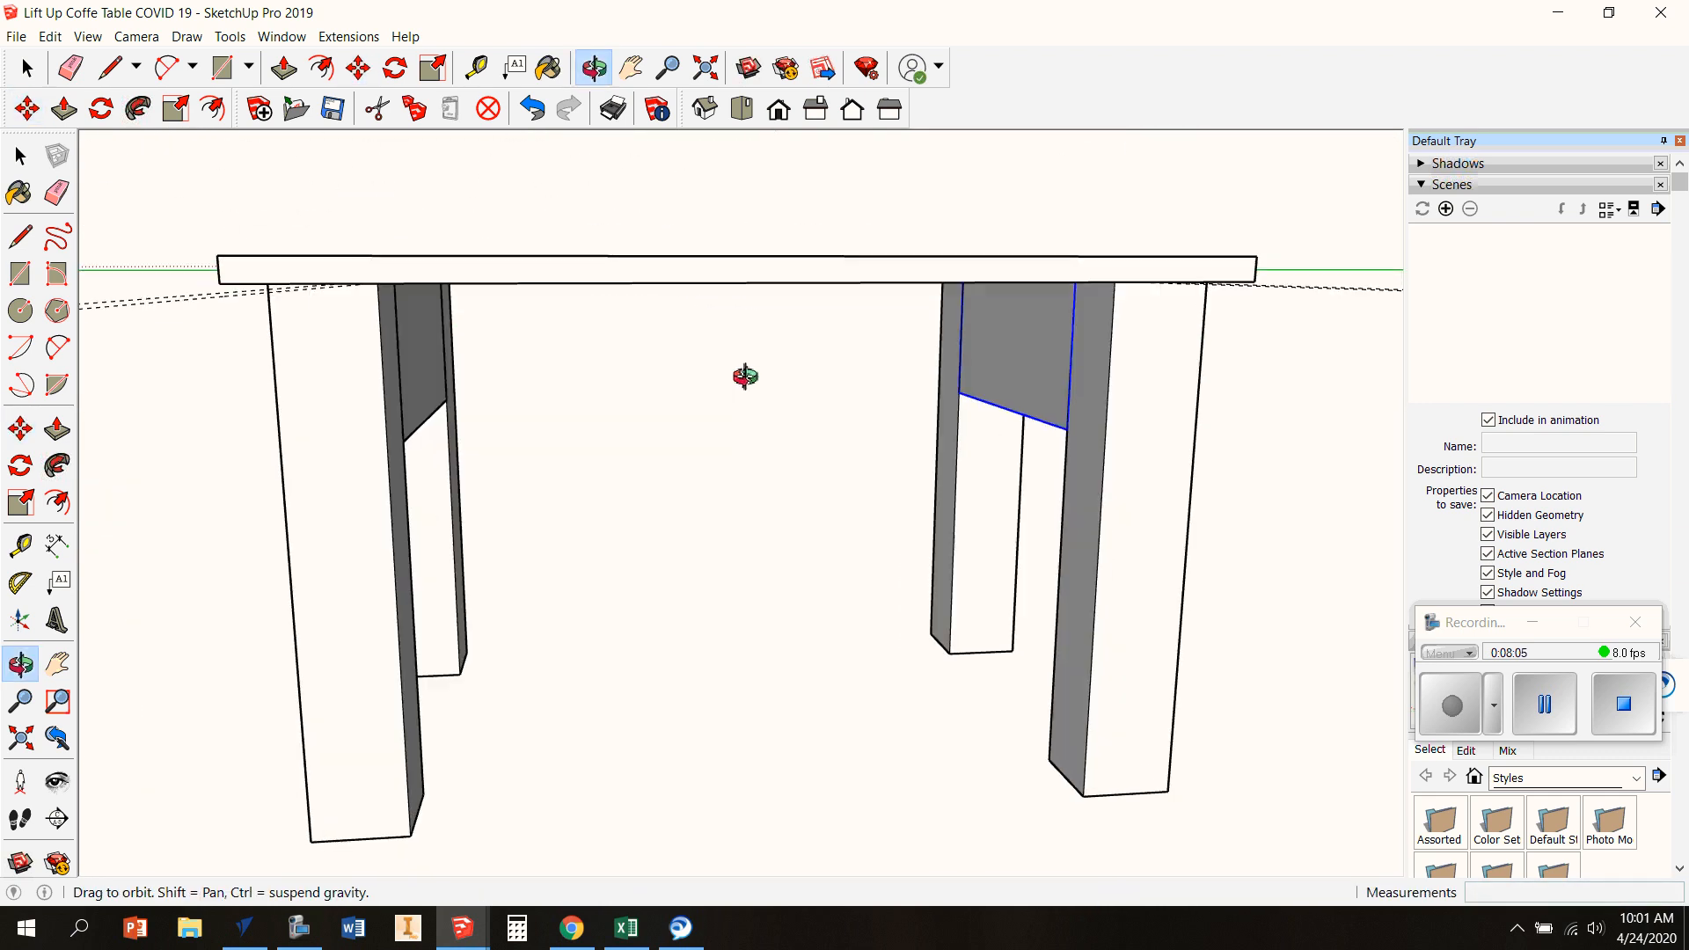
click(50, 35)
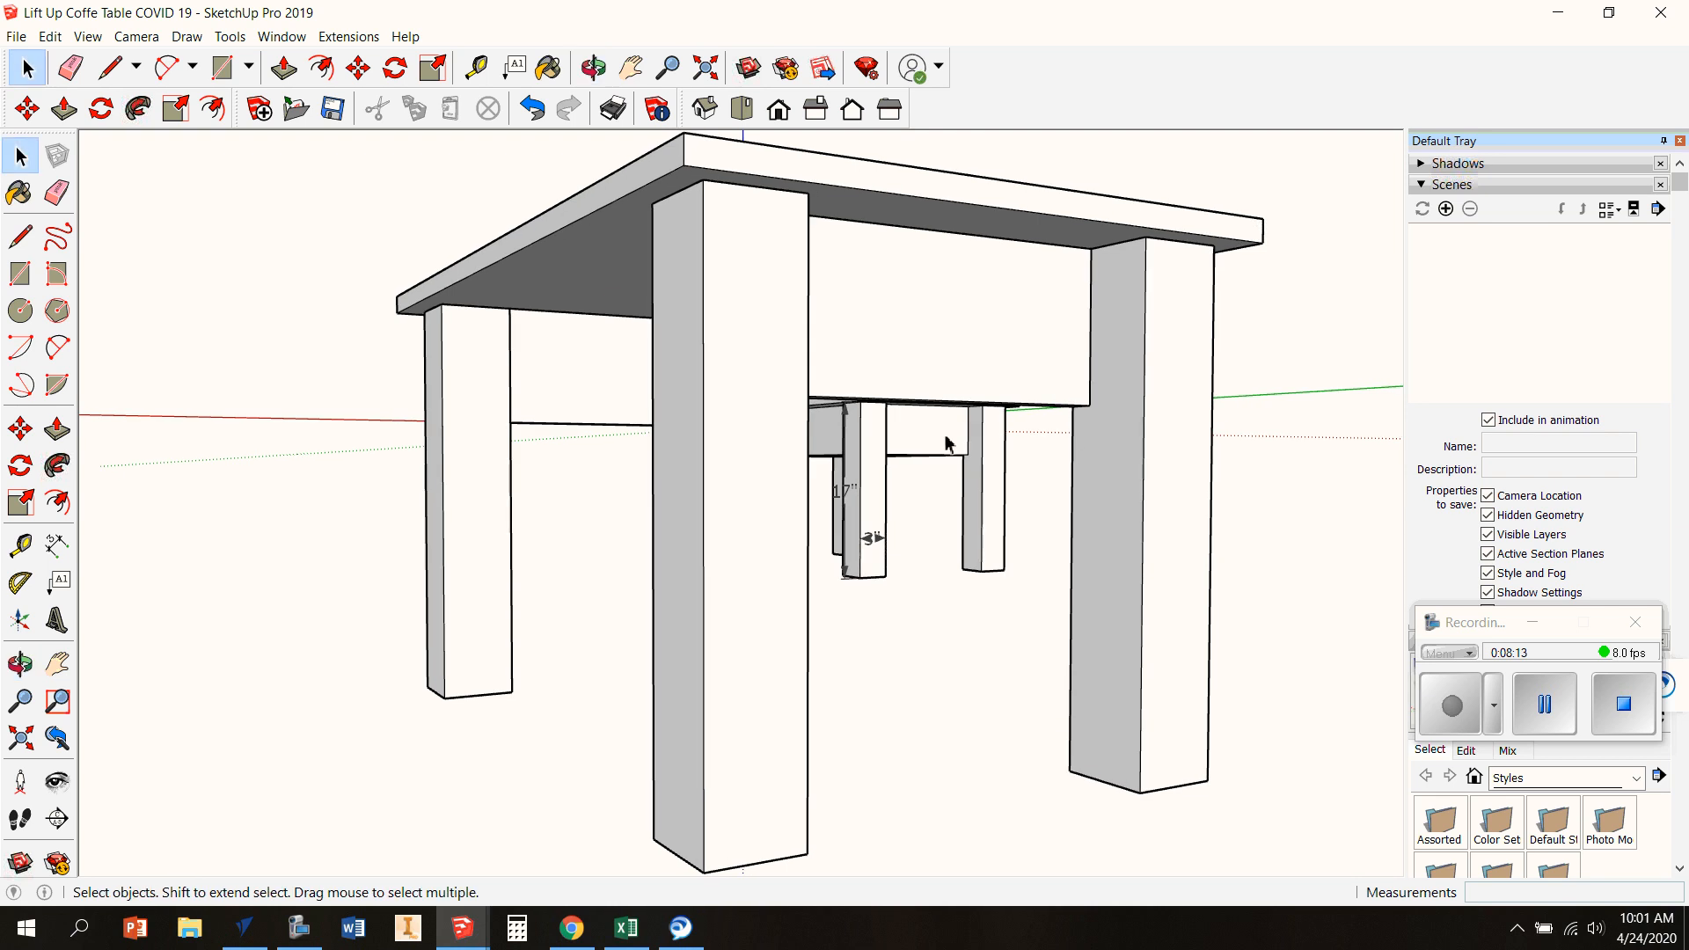
click(57, 238)
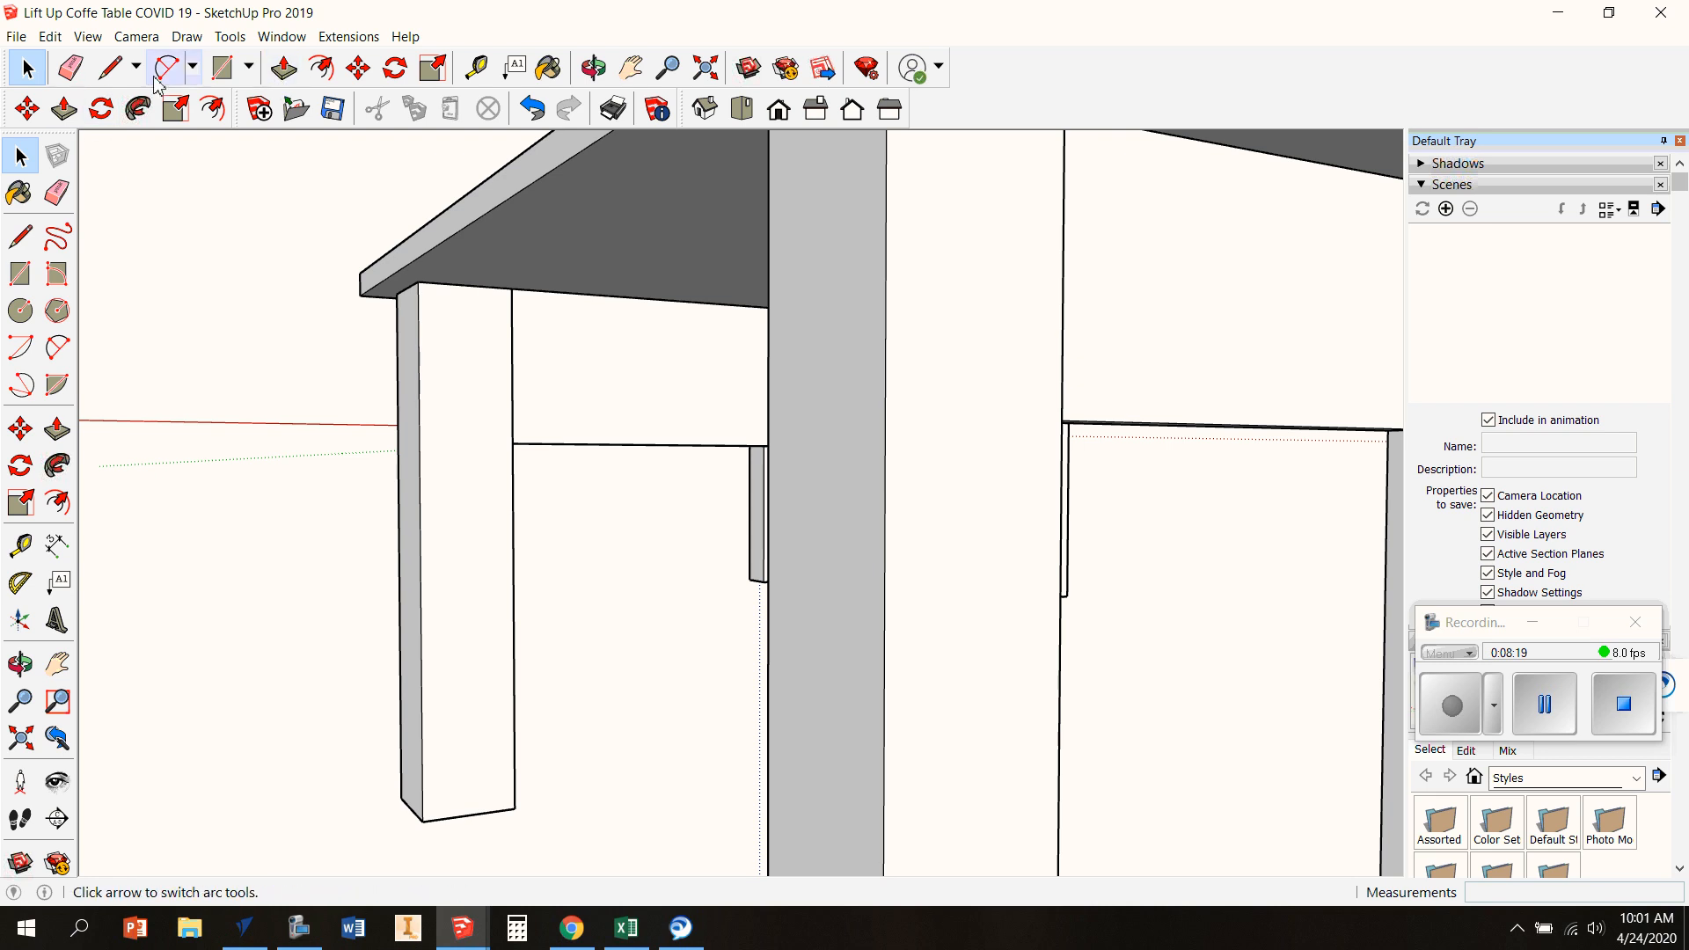
click(473, 67)
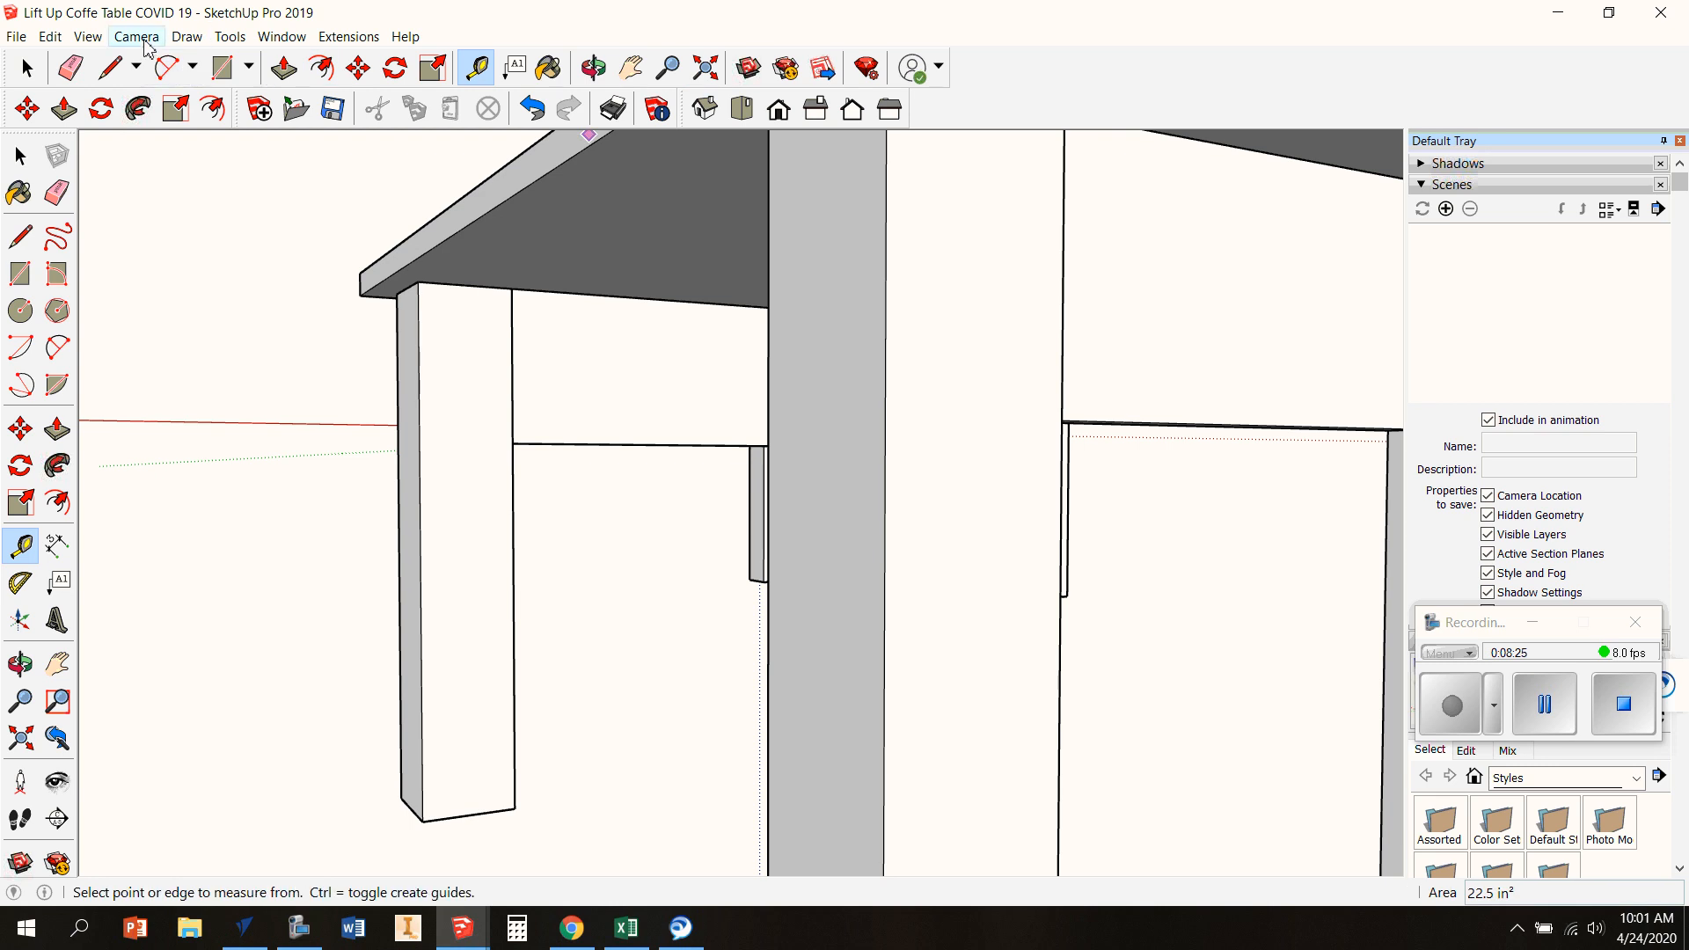
click(88, 35)
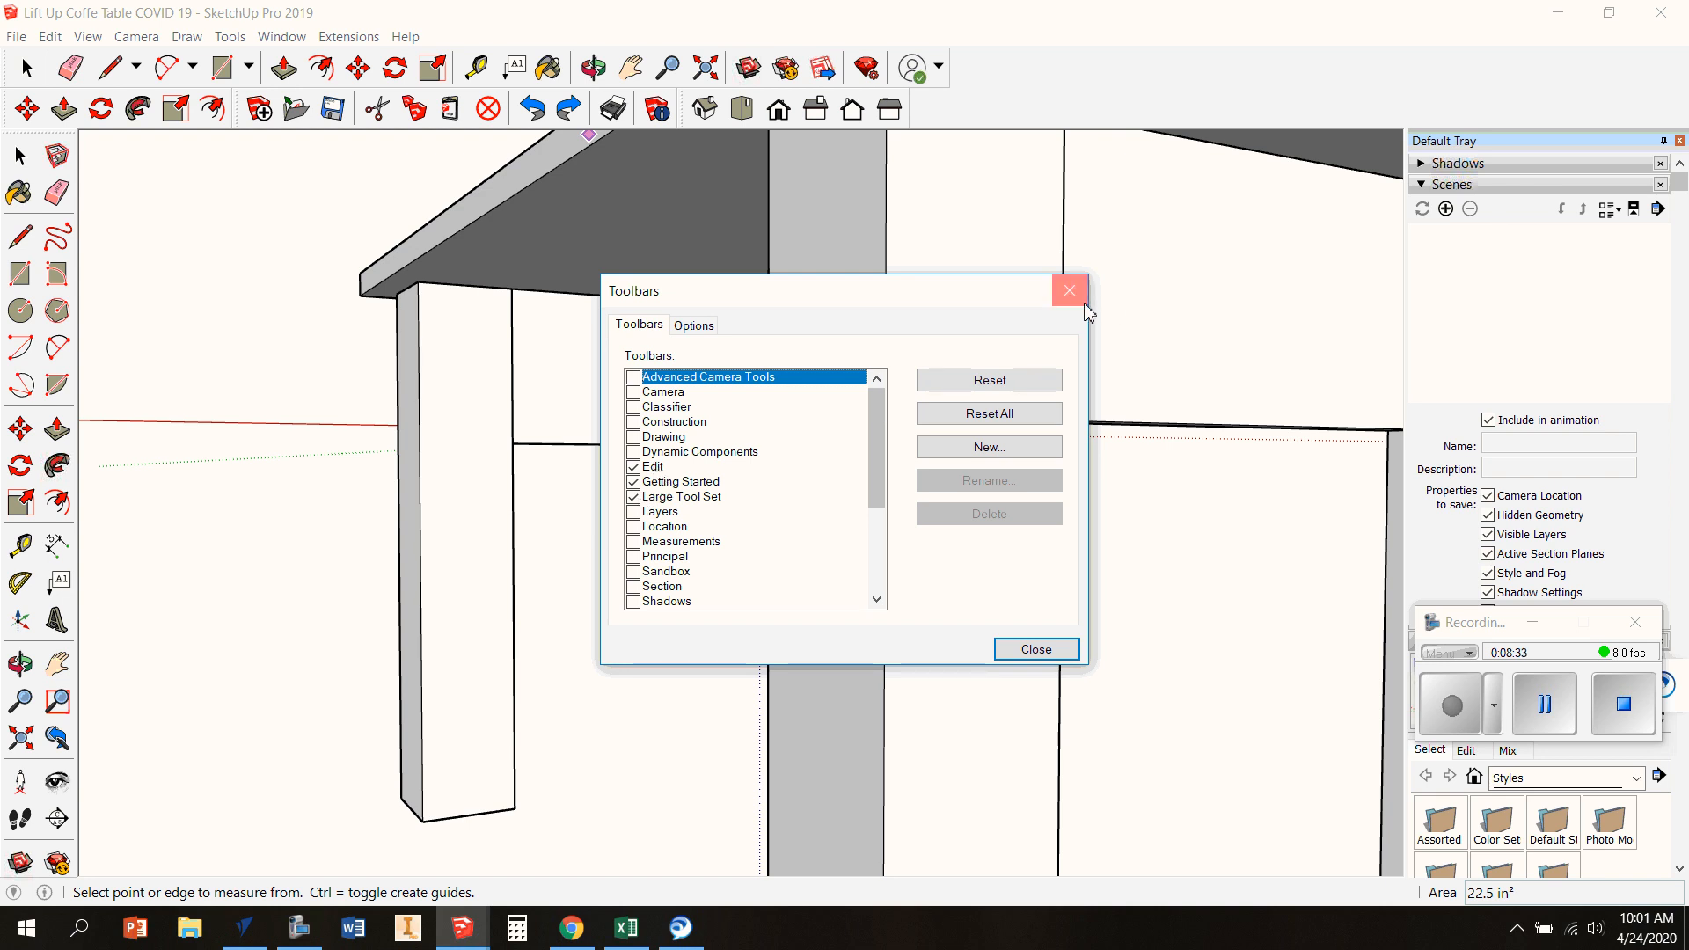
click(1069, 290)
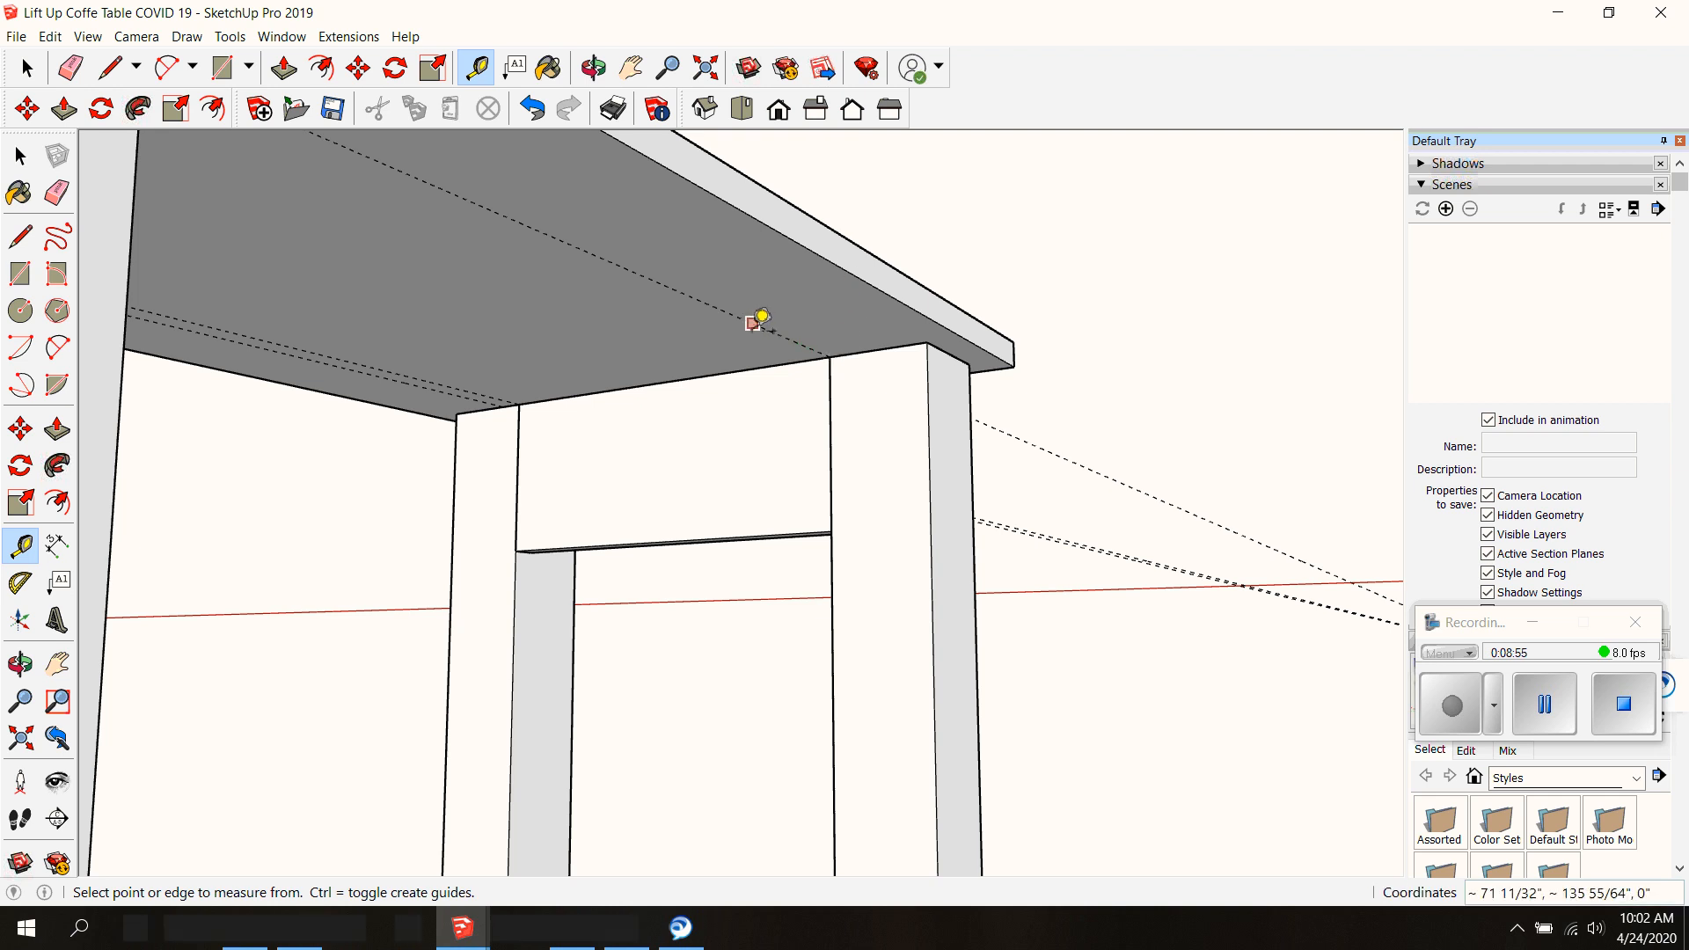
Draw a thin upright board between guides under the top and start making it a component
click(758, 324)
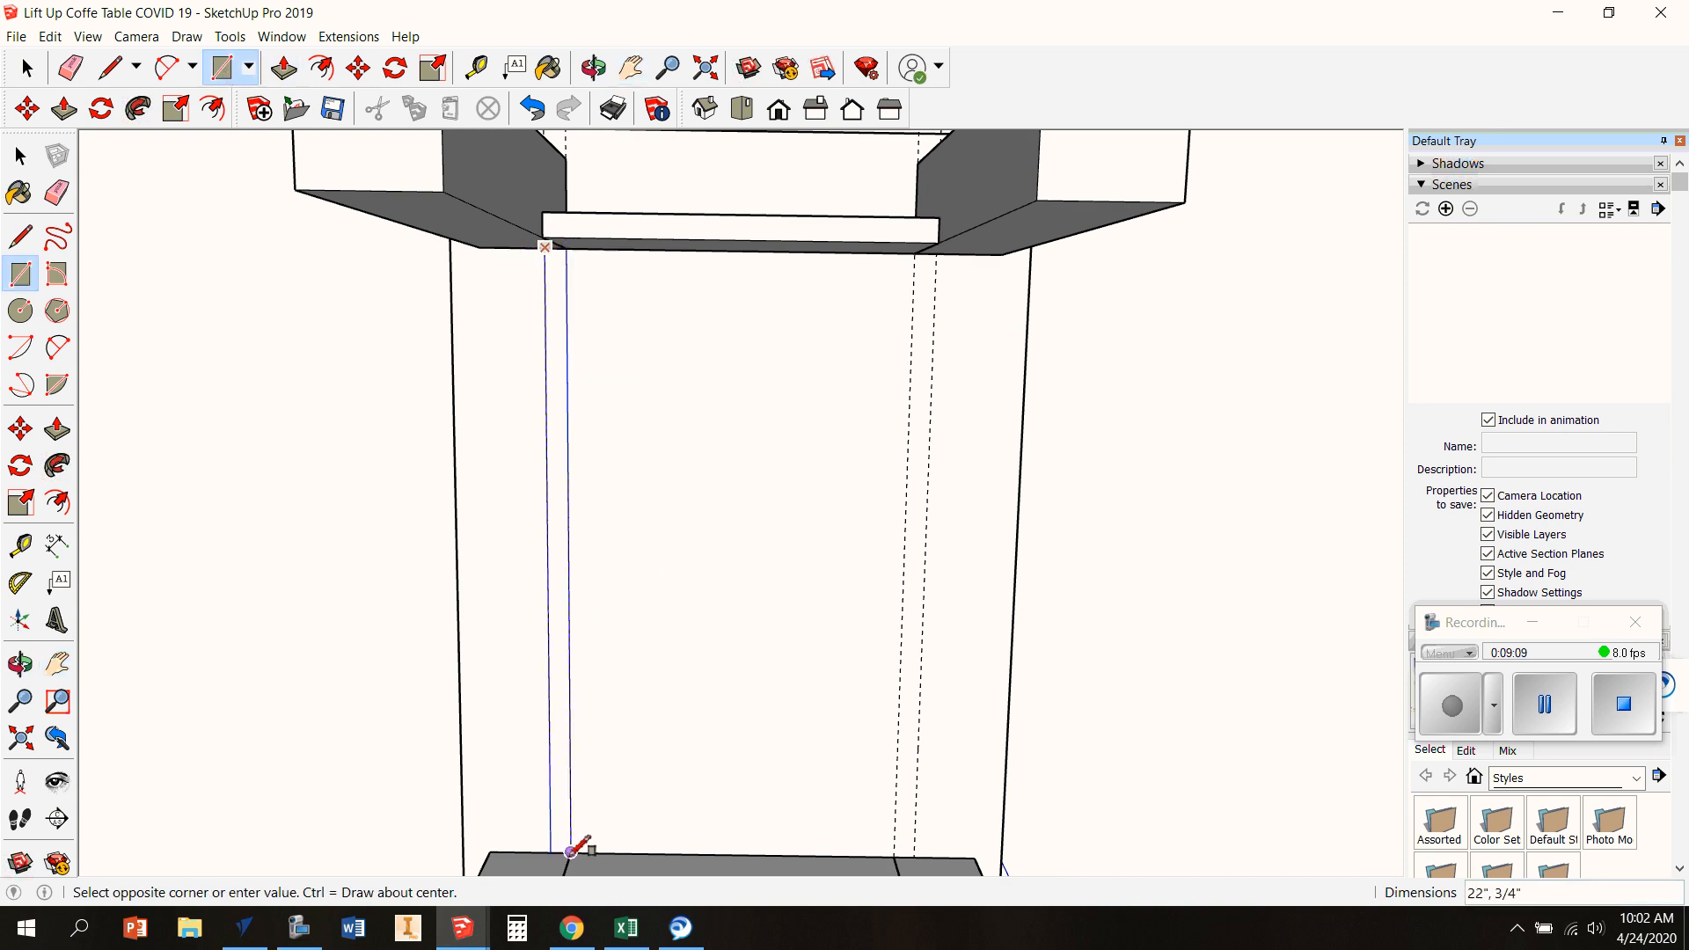
click(281, 68)
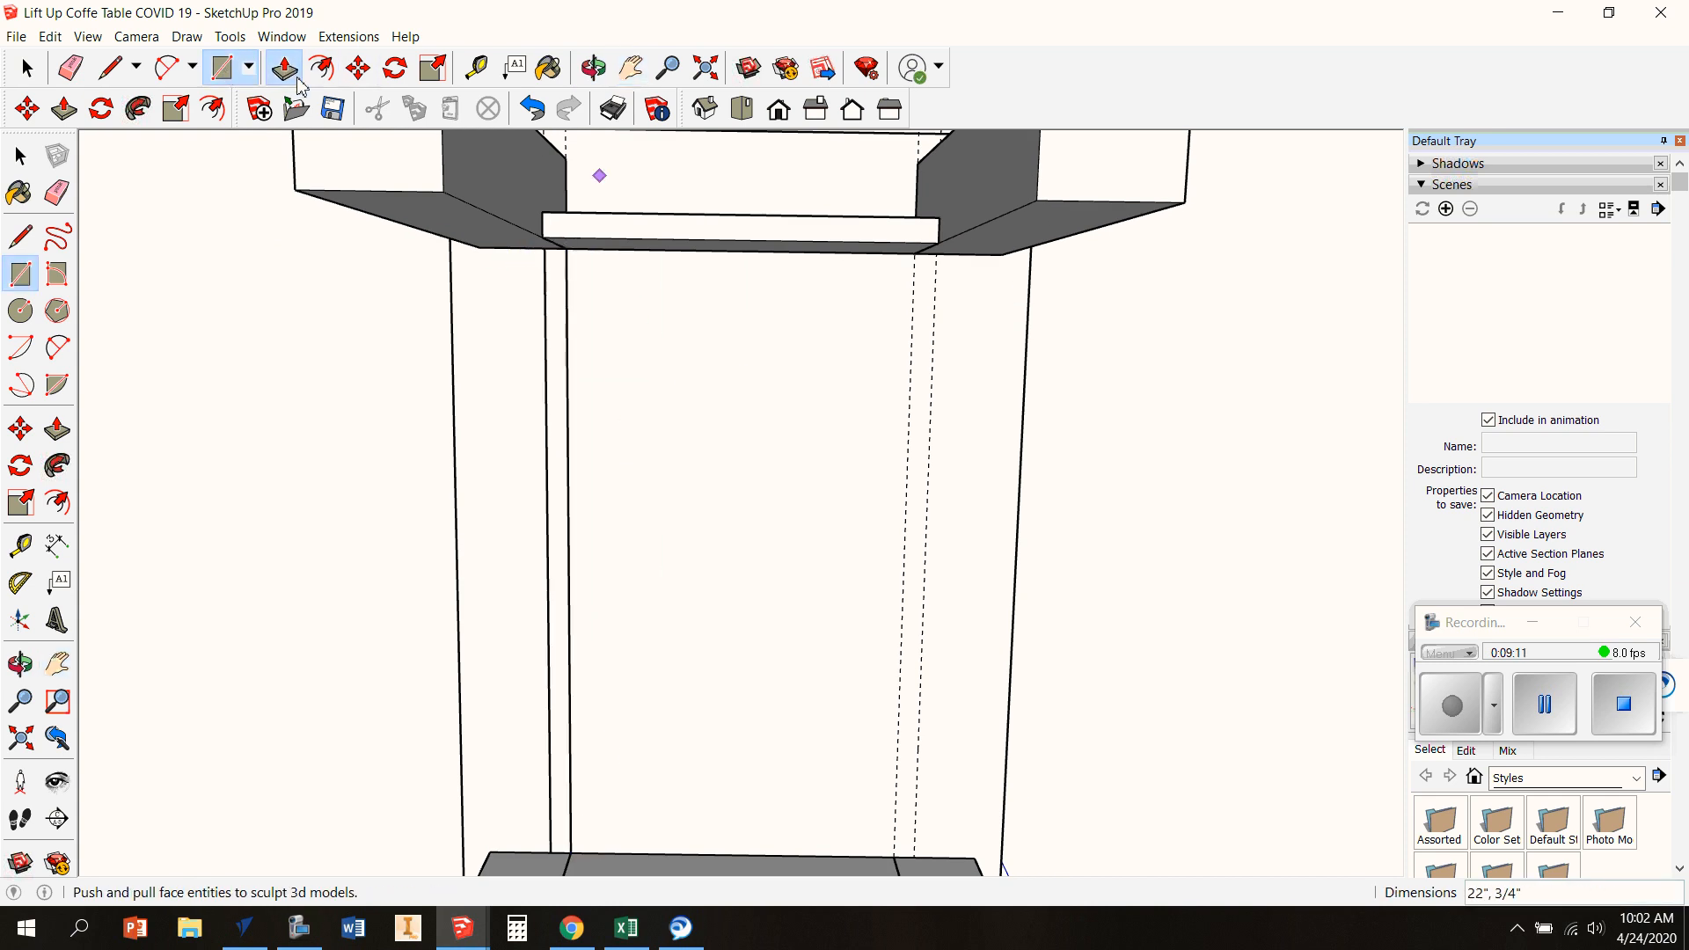
click(284, 69)
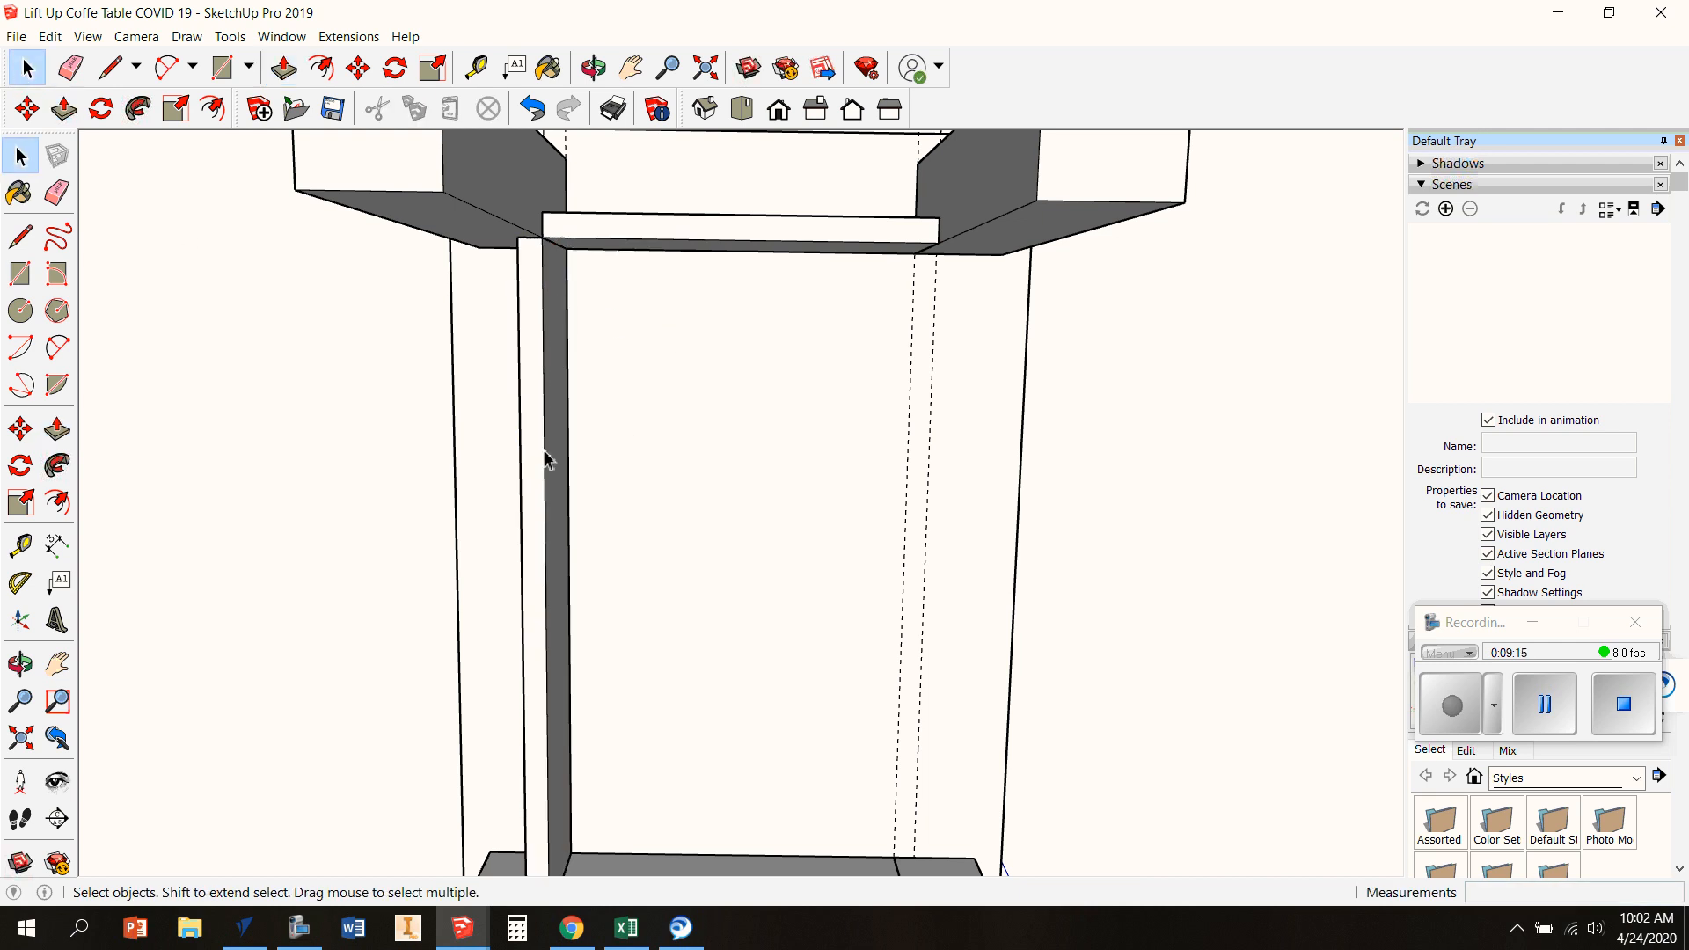
right_click(543, 453)
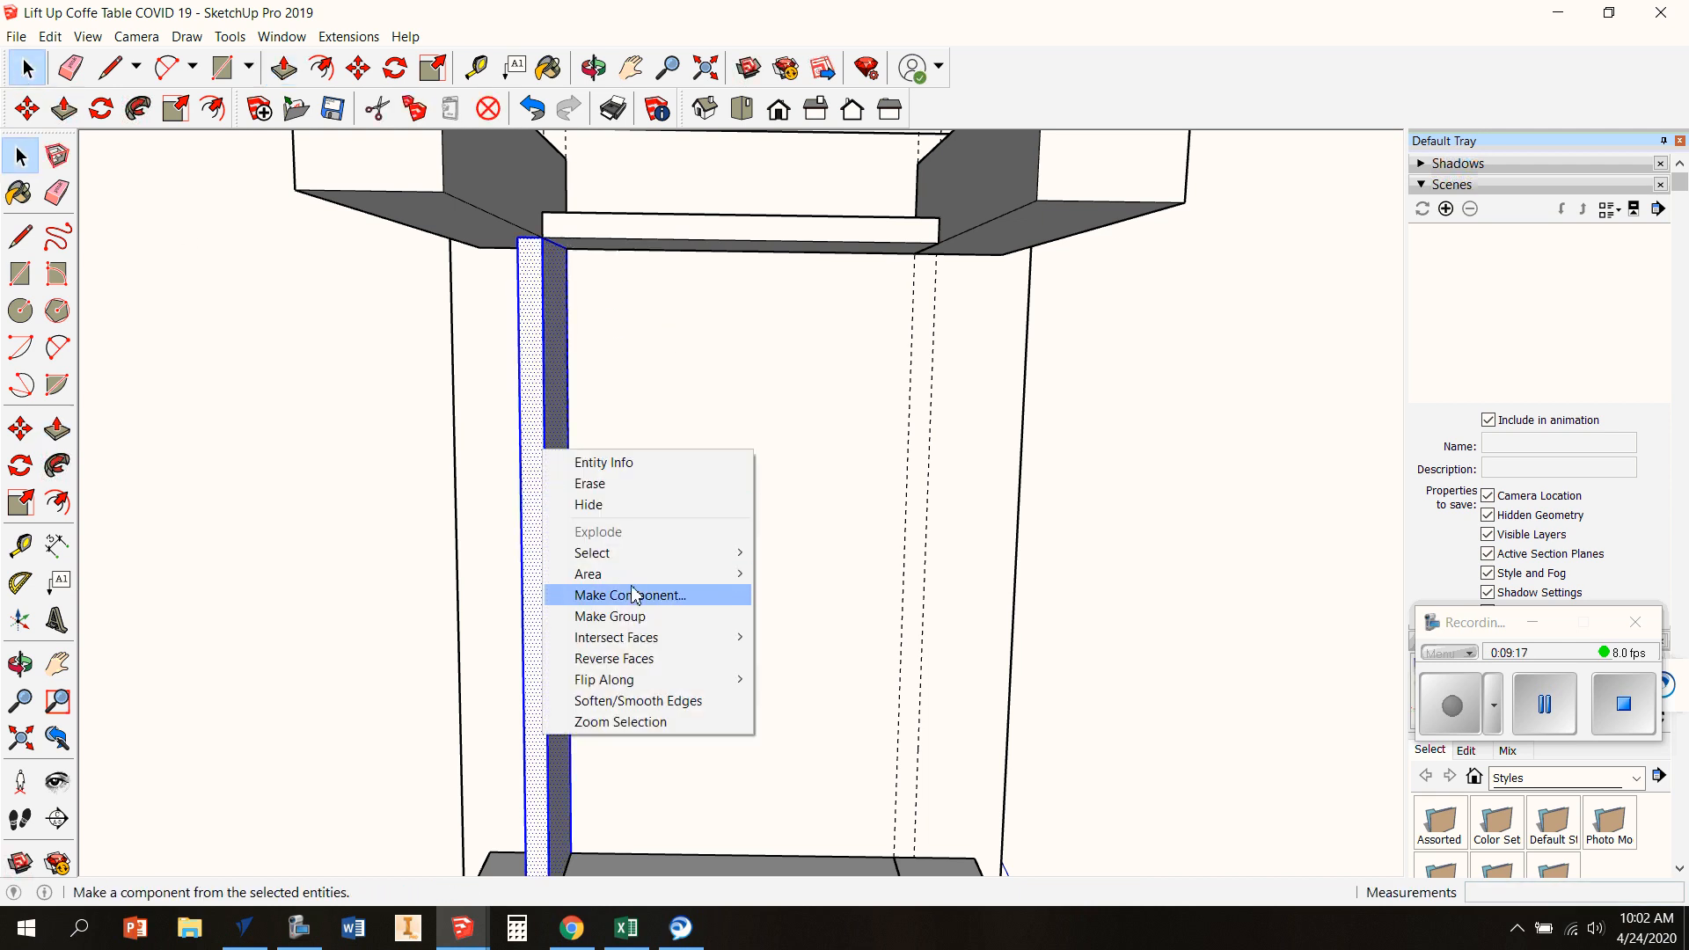
click(630, 595)
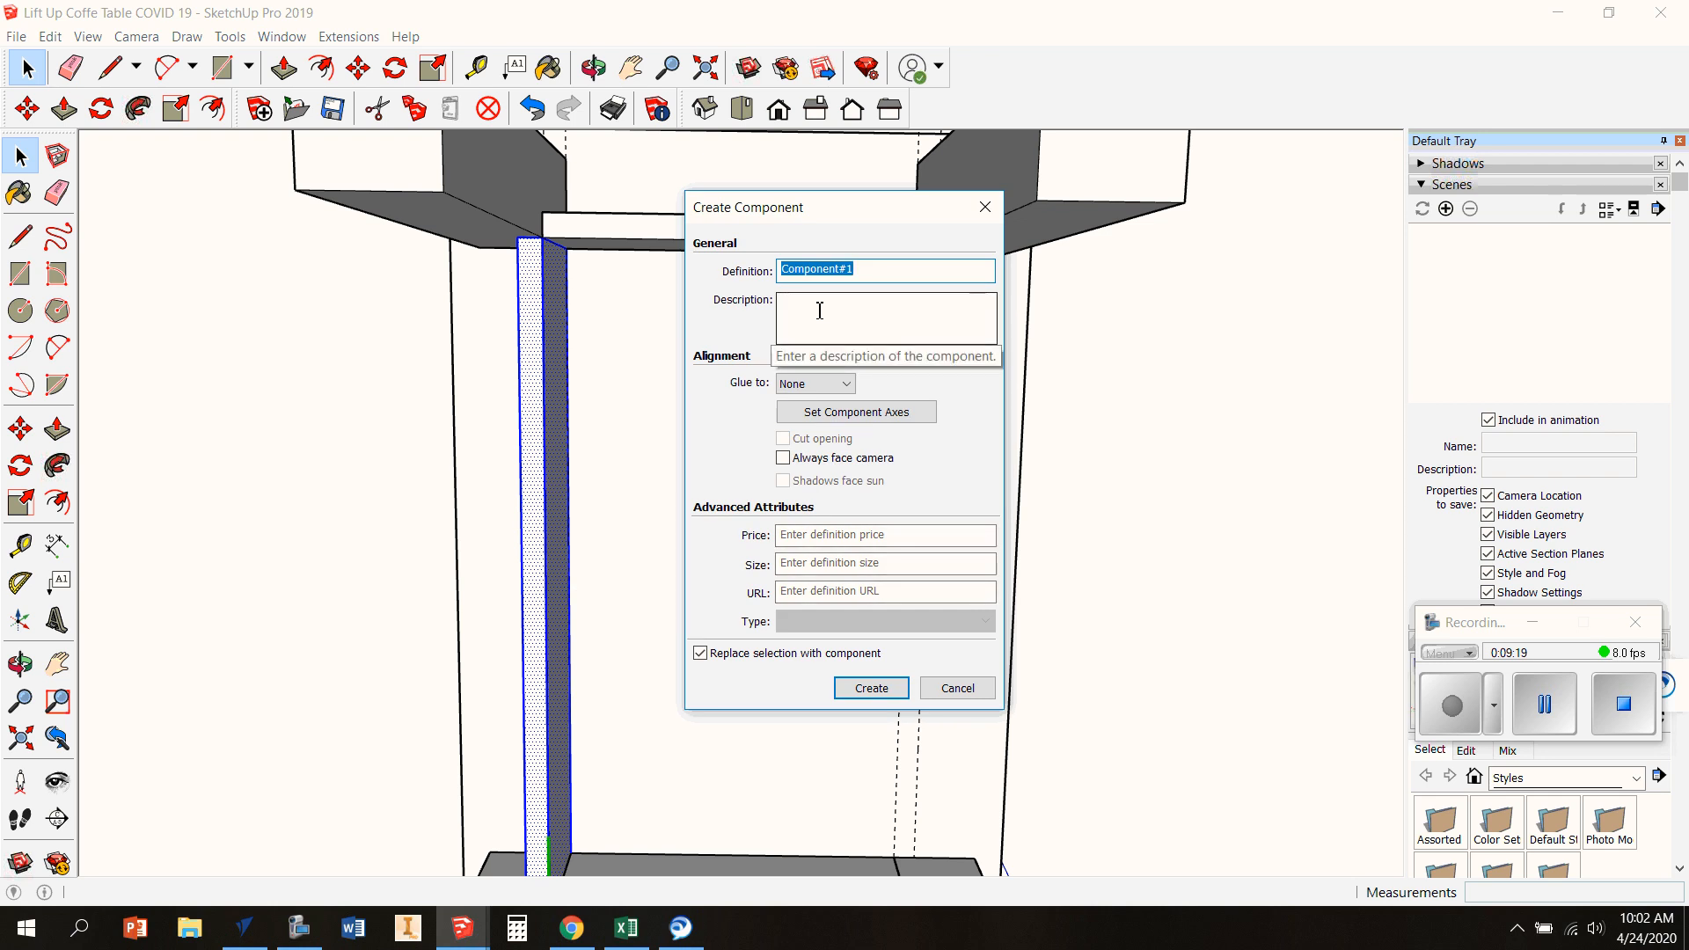
Name the component 'Front back' and move the skirt board snug against the leg
text(Front back)
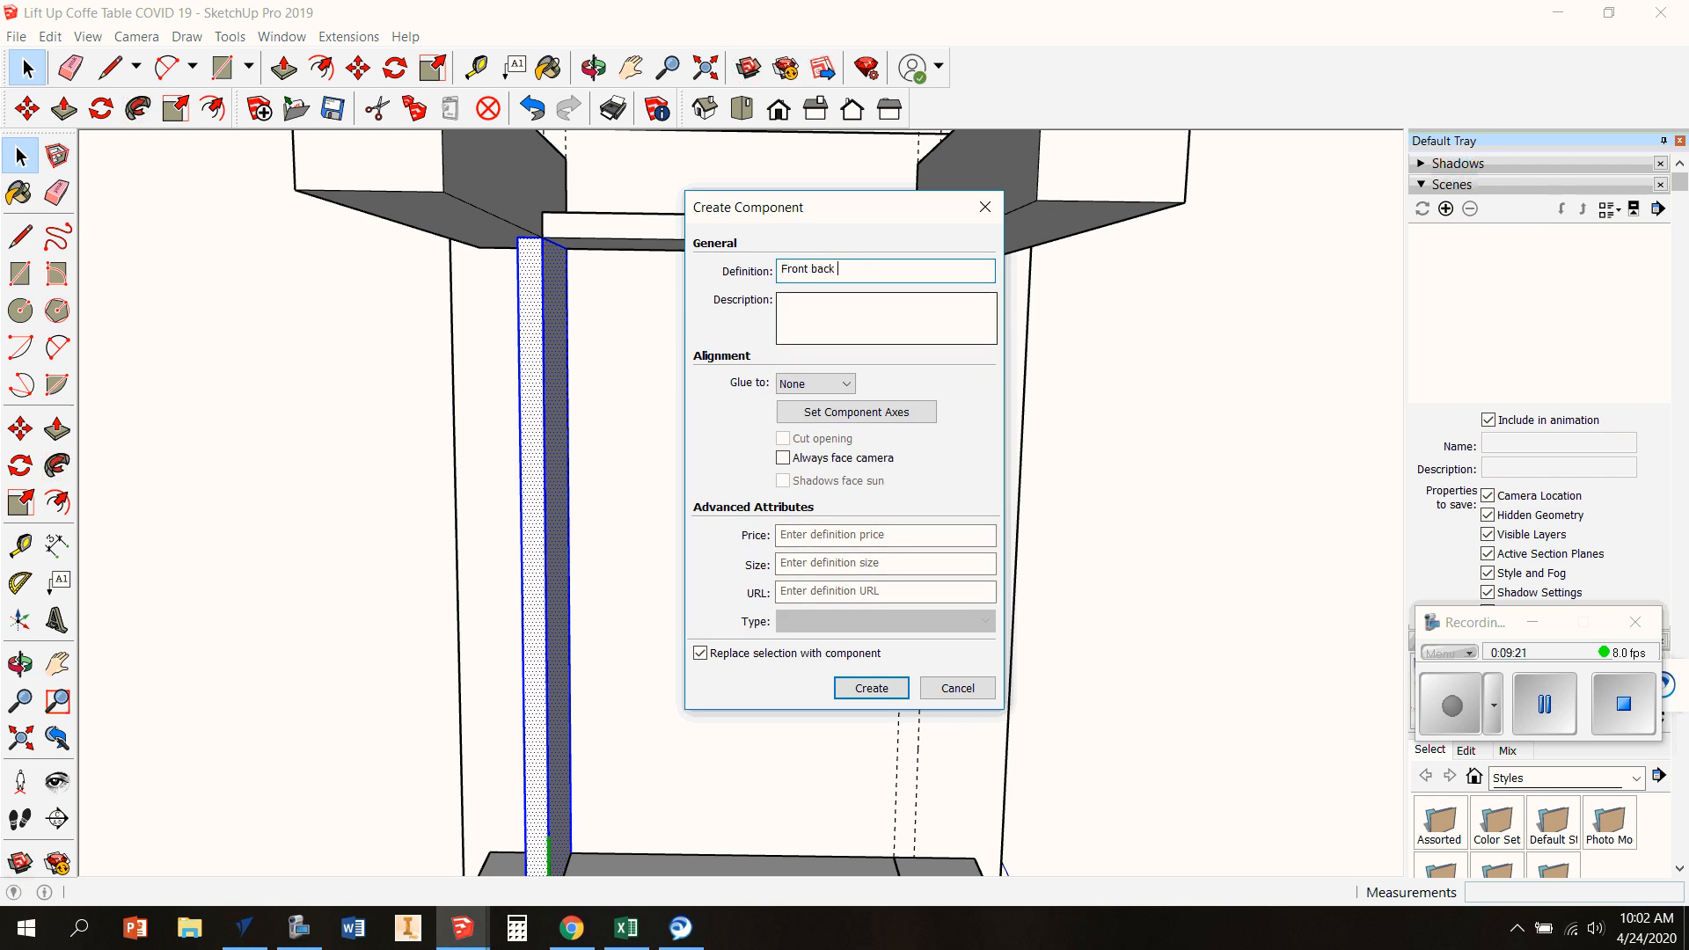
click(870, 688)
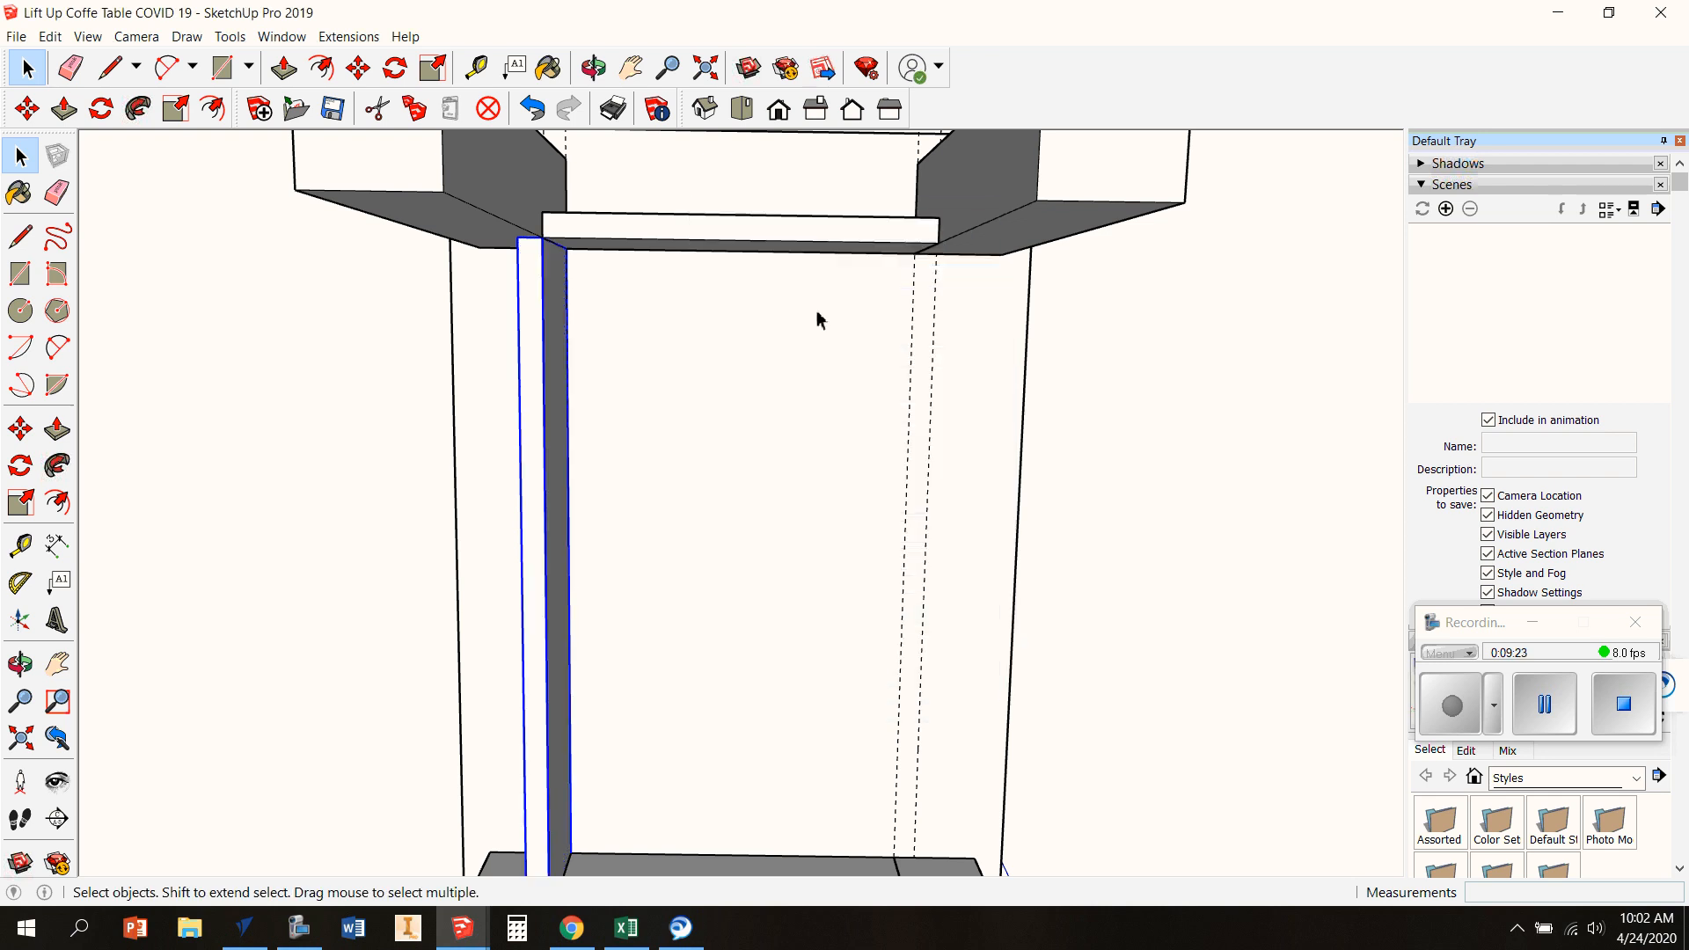
click(358, 69)
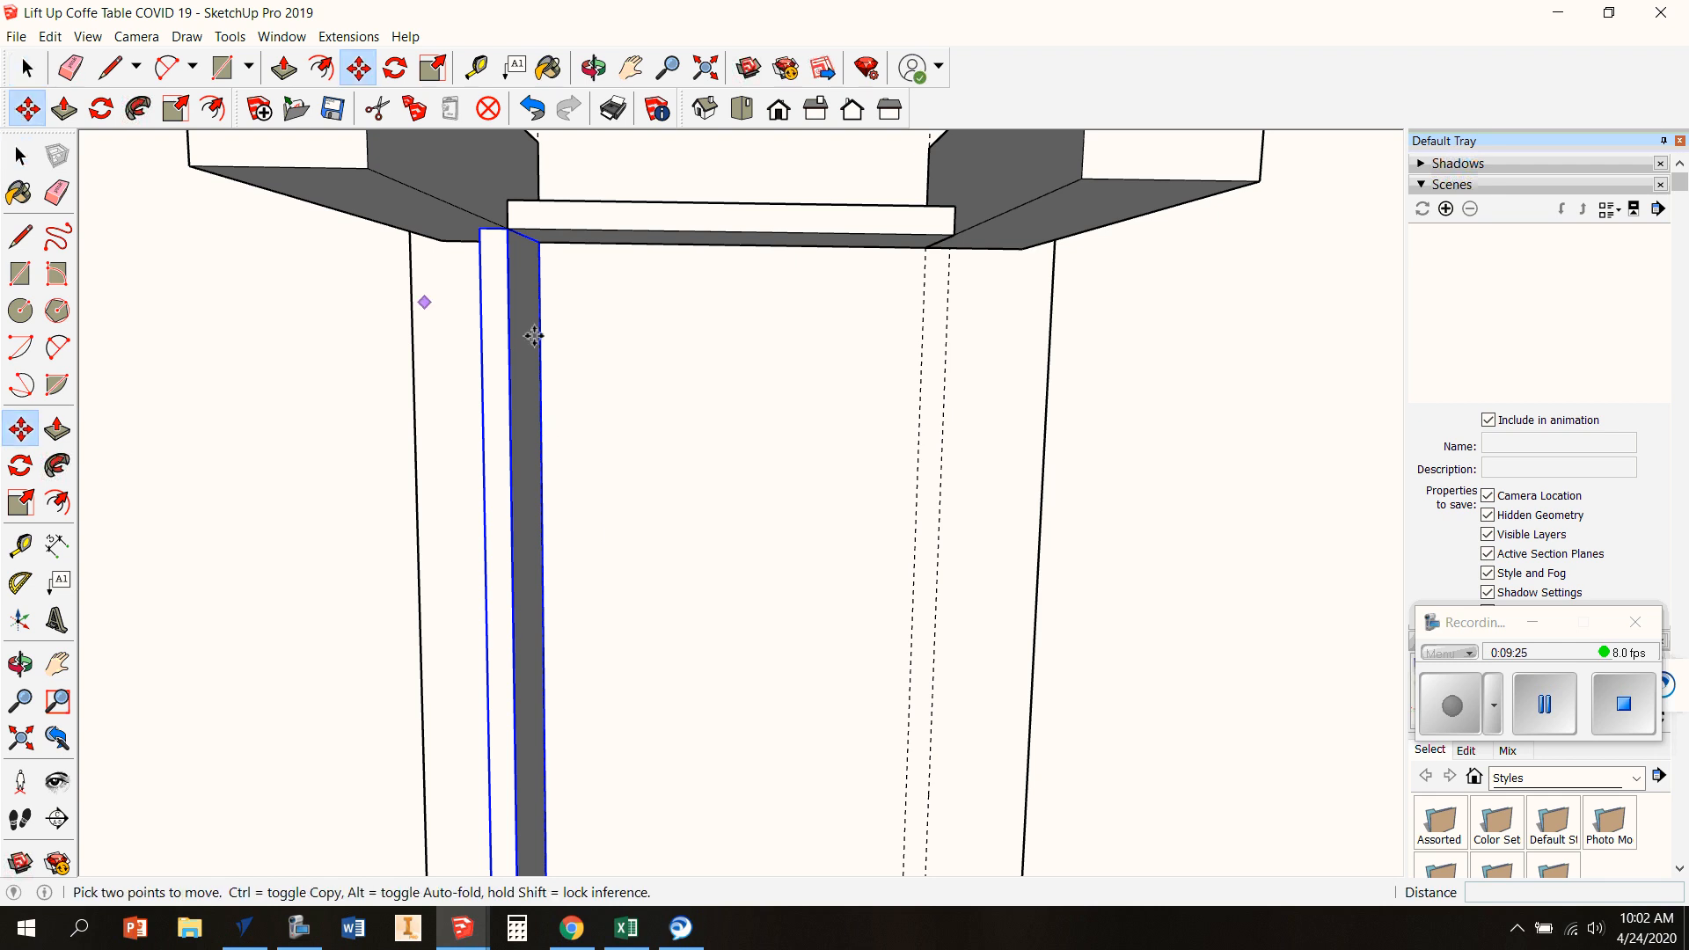
mouse_move(538, 241)
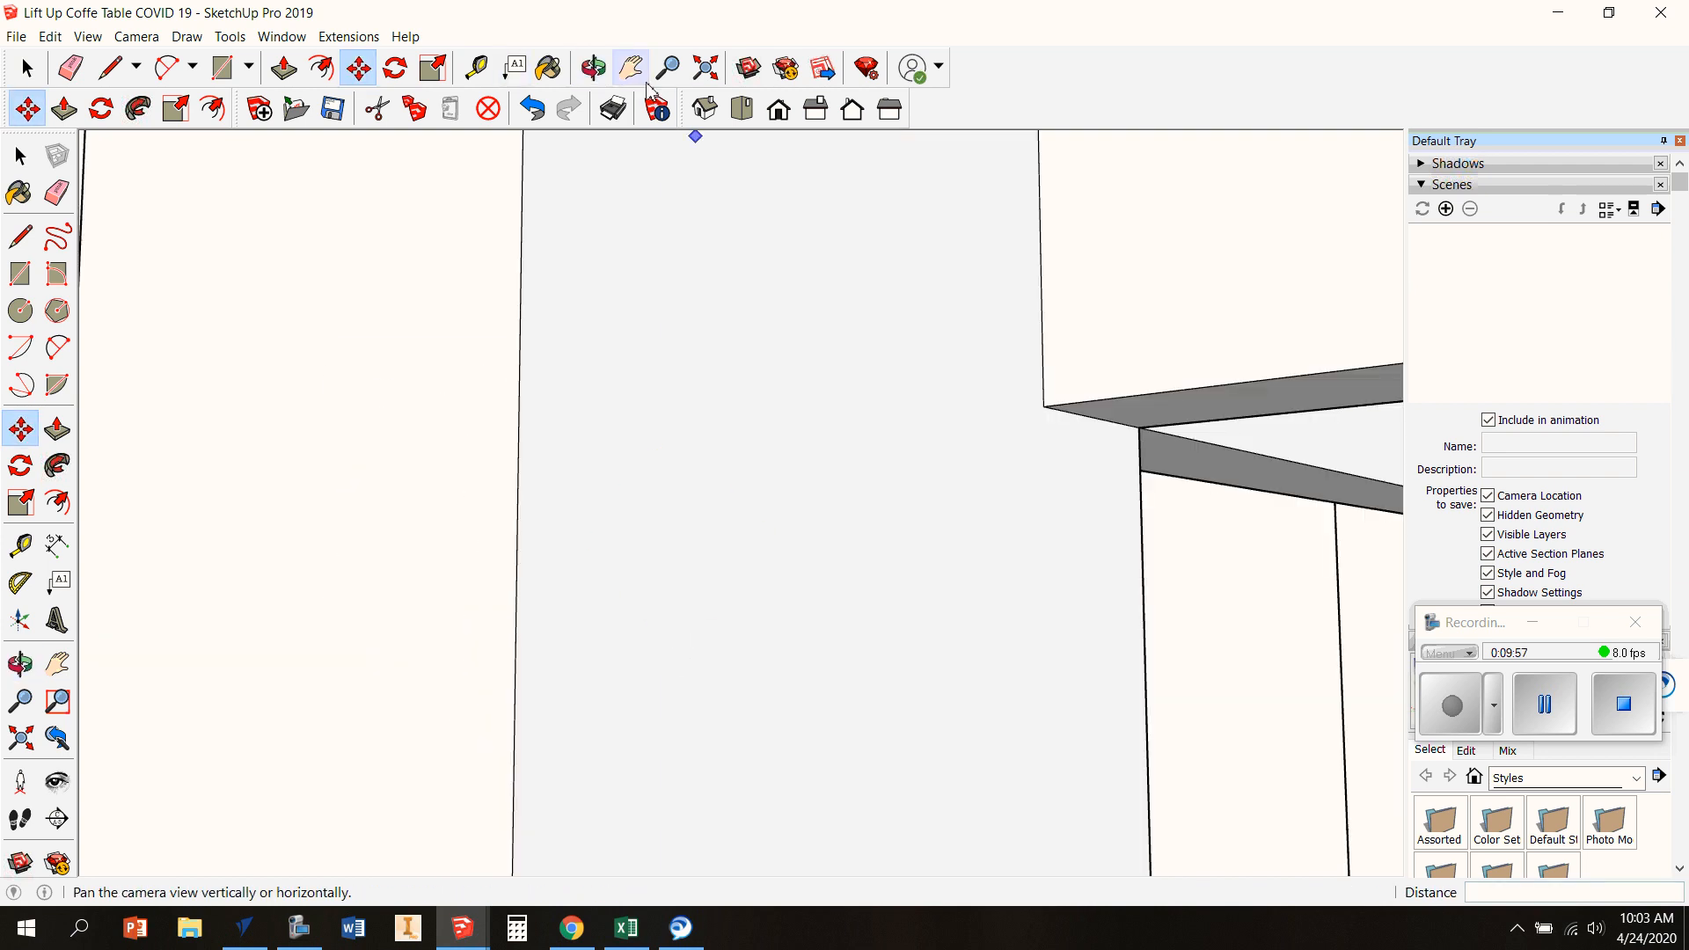
Pan the view toward the table frame to place the skirt board copy beside it
click(593, 68)
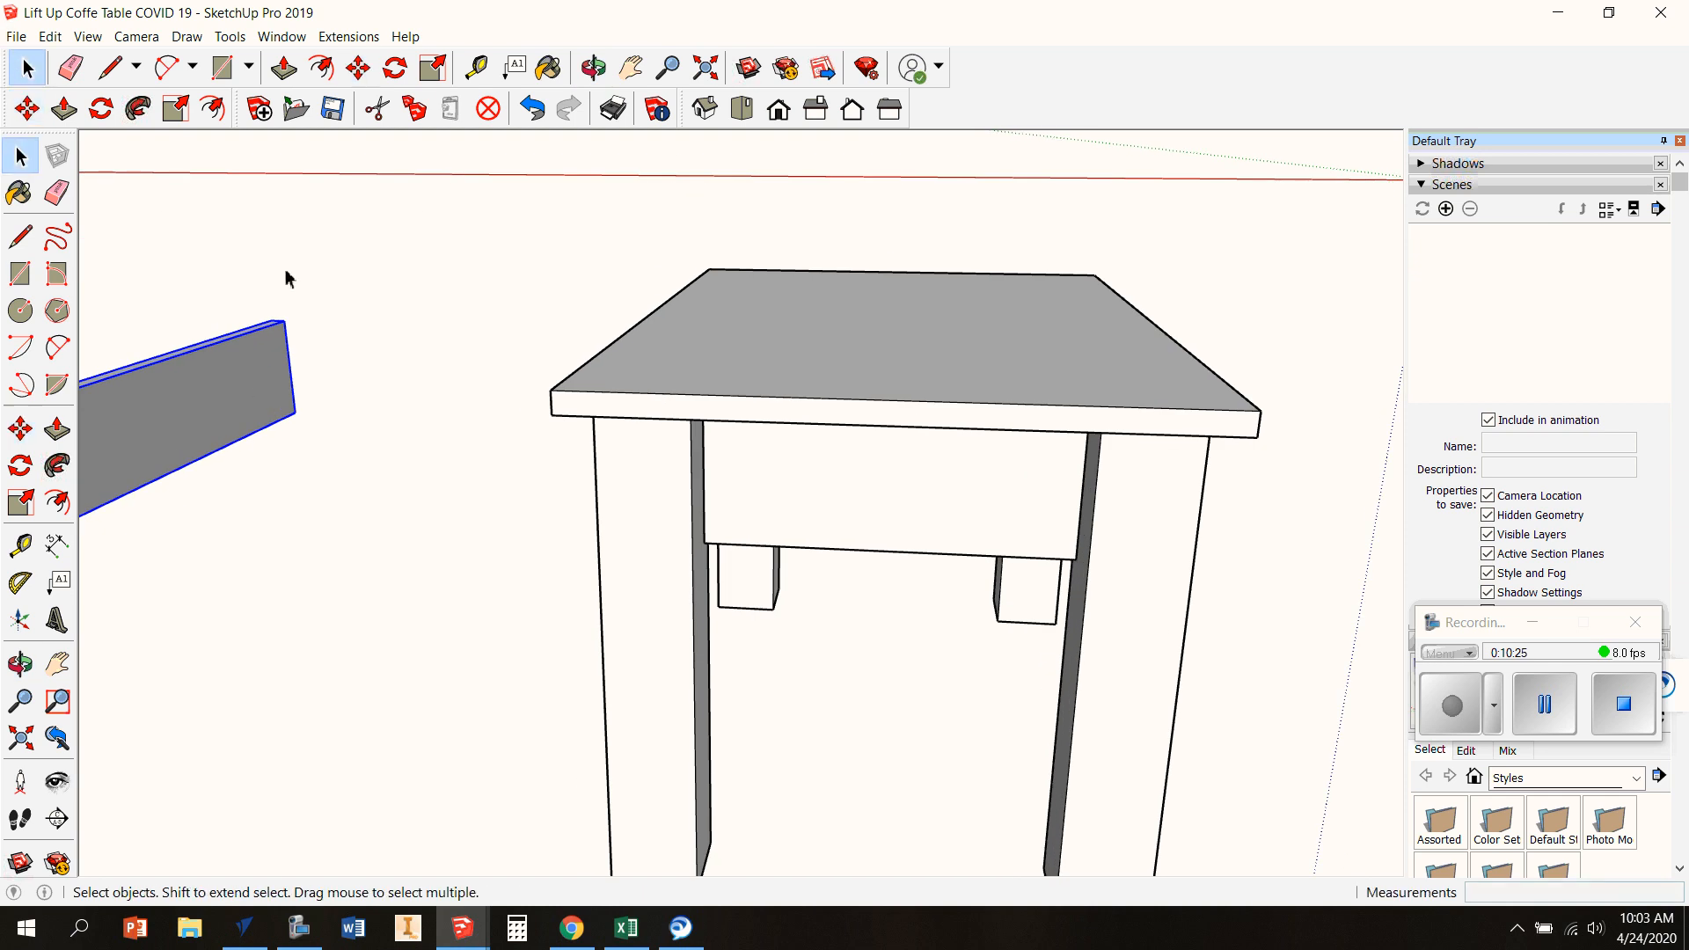
Select the separate skirt board, add guides, and draw a 1/4" x 22" rectangle along its bottom
click(172, 108)
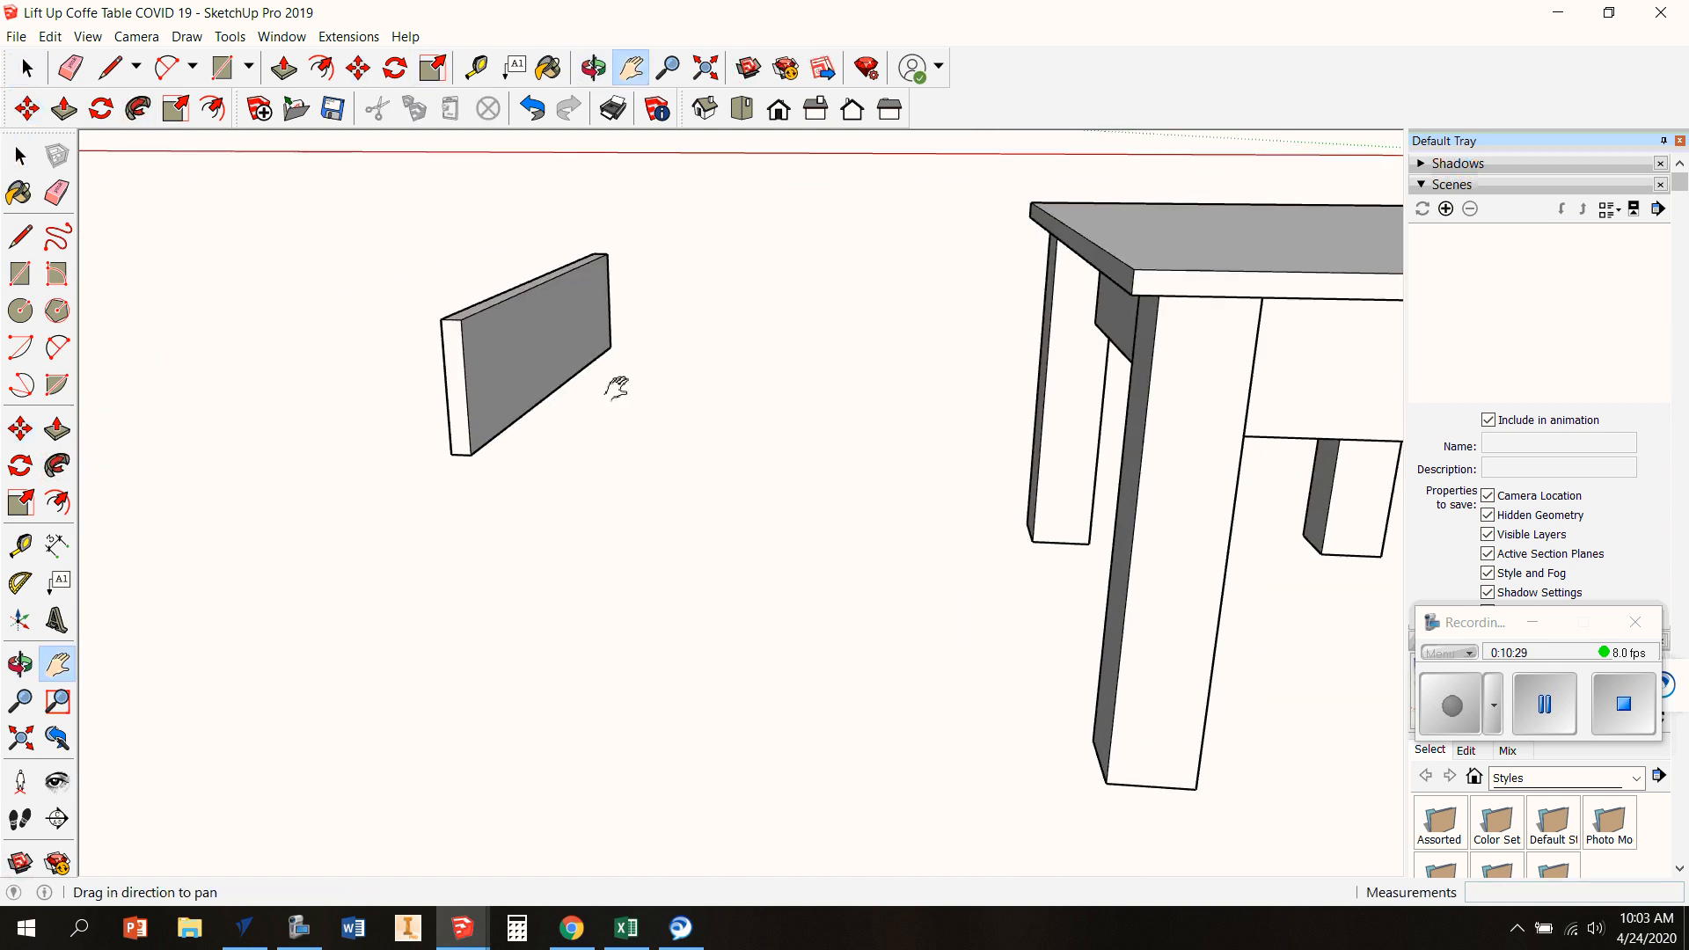
click(20, 193)
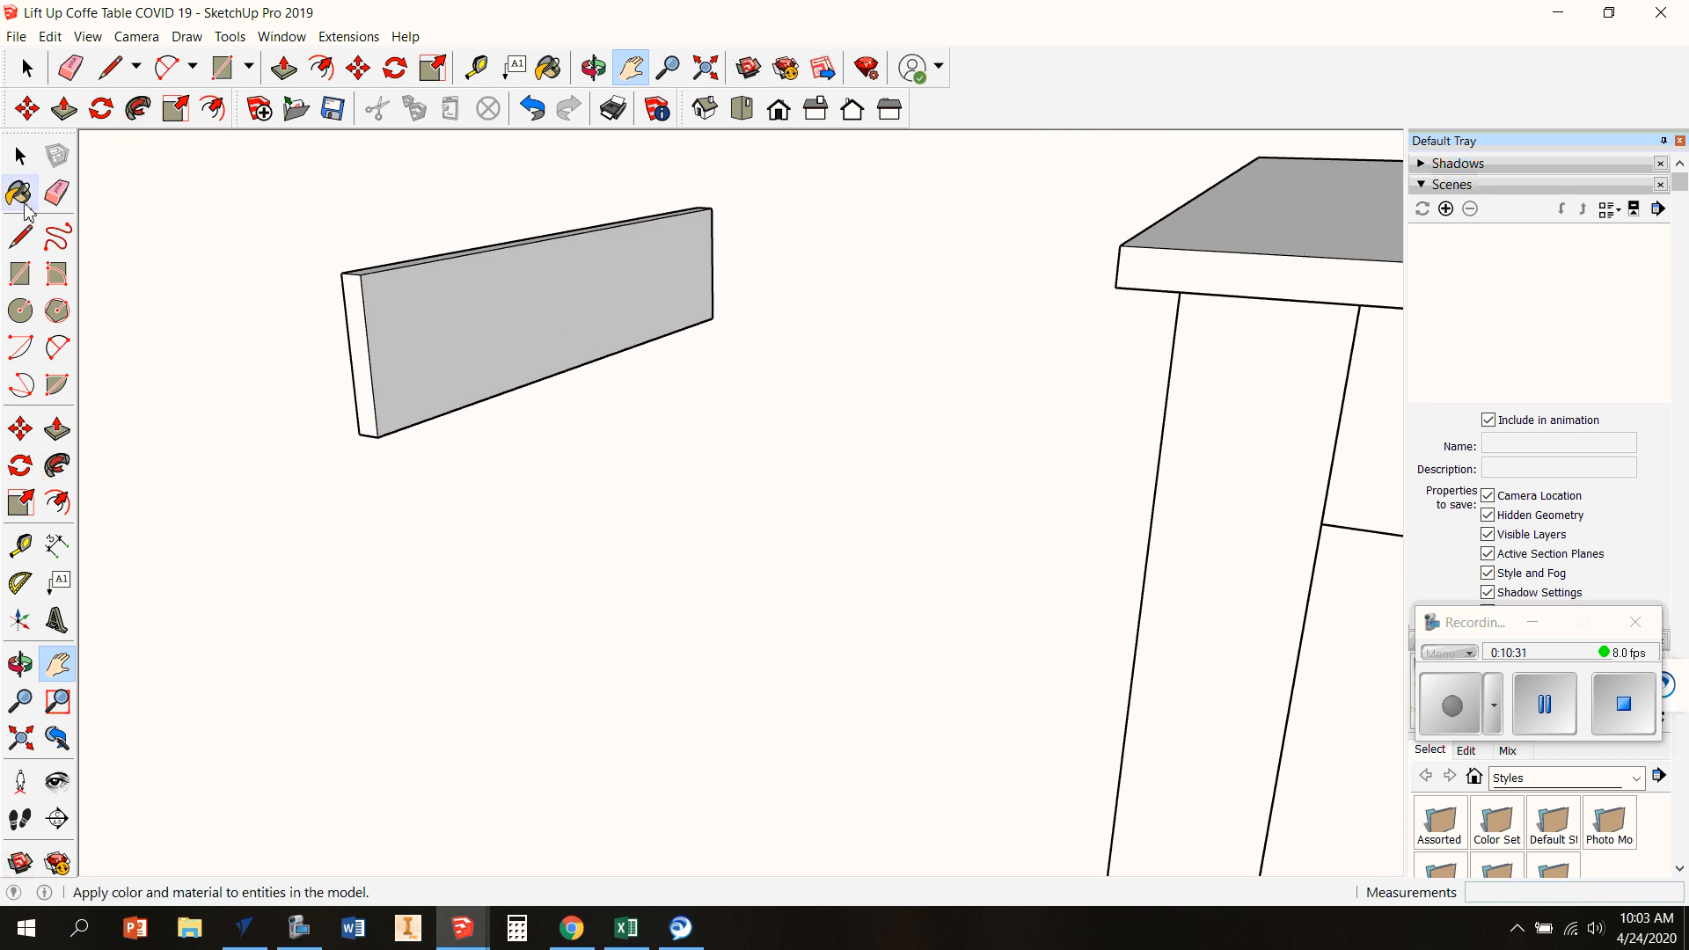
click(430, 69)
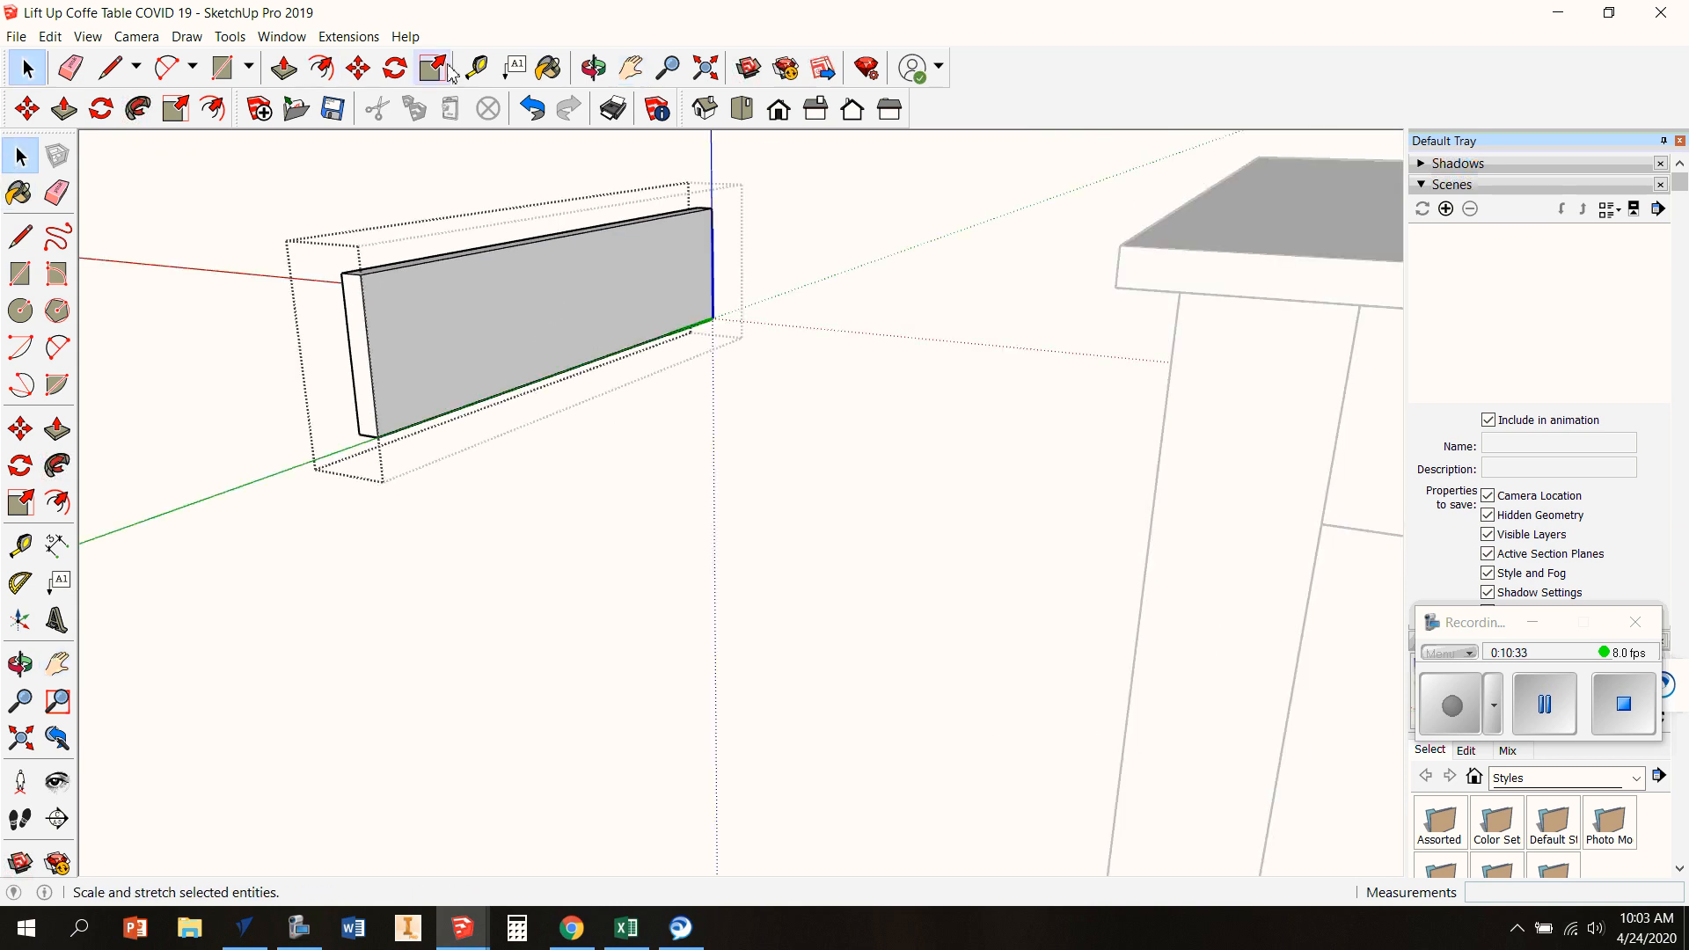
click(431, 69)
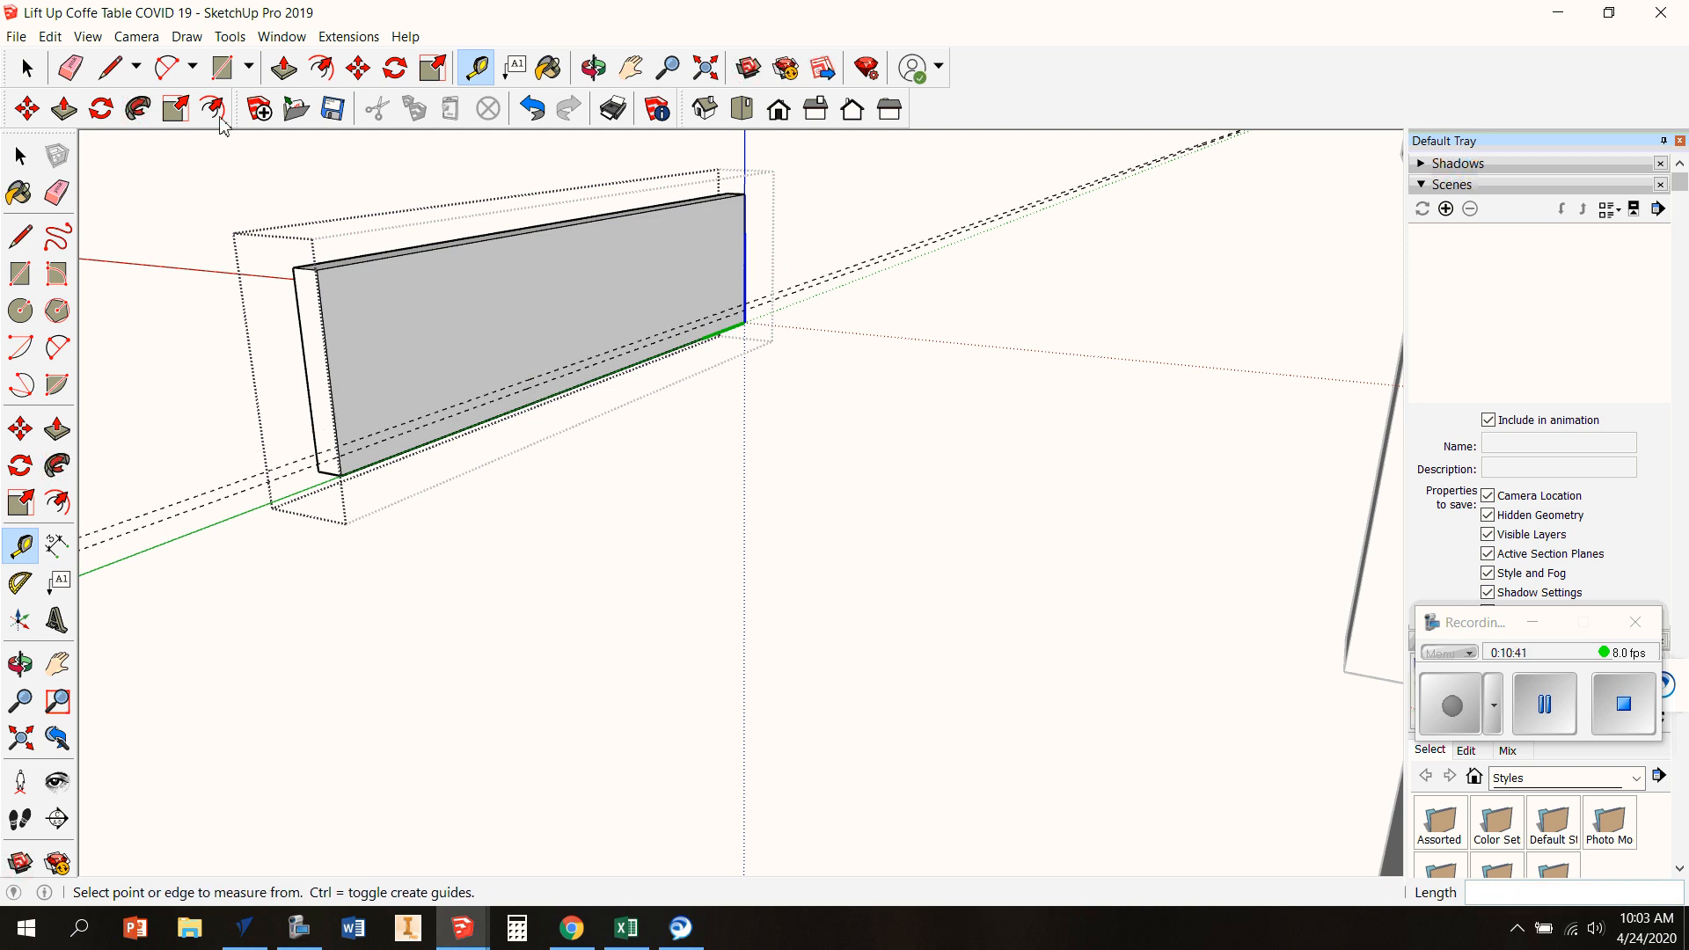
click(220, 68)
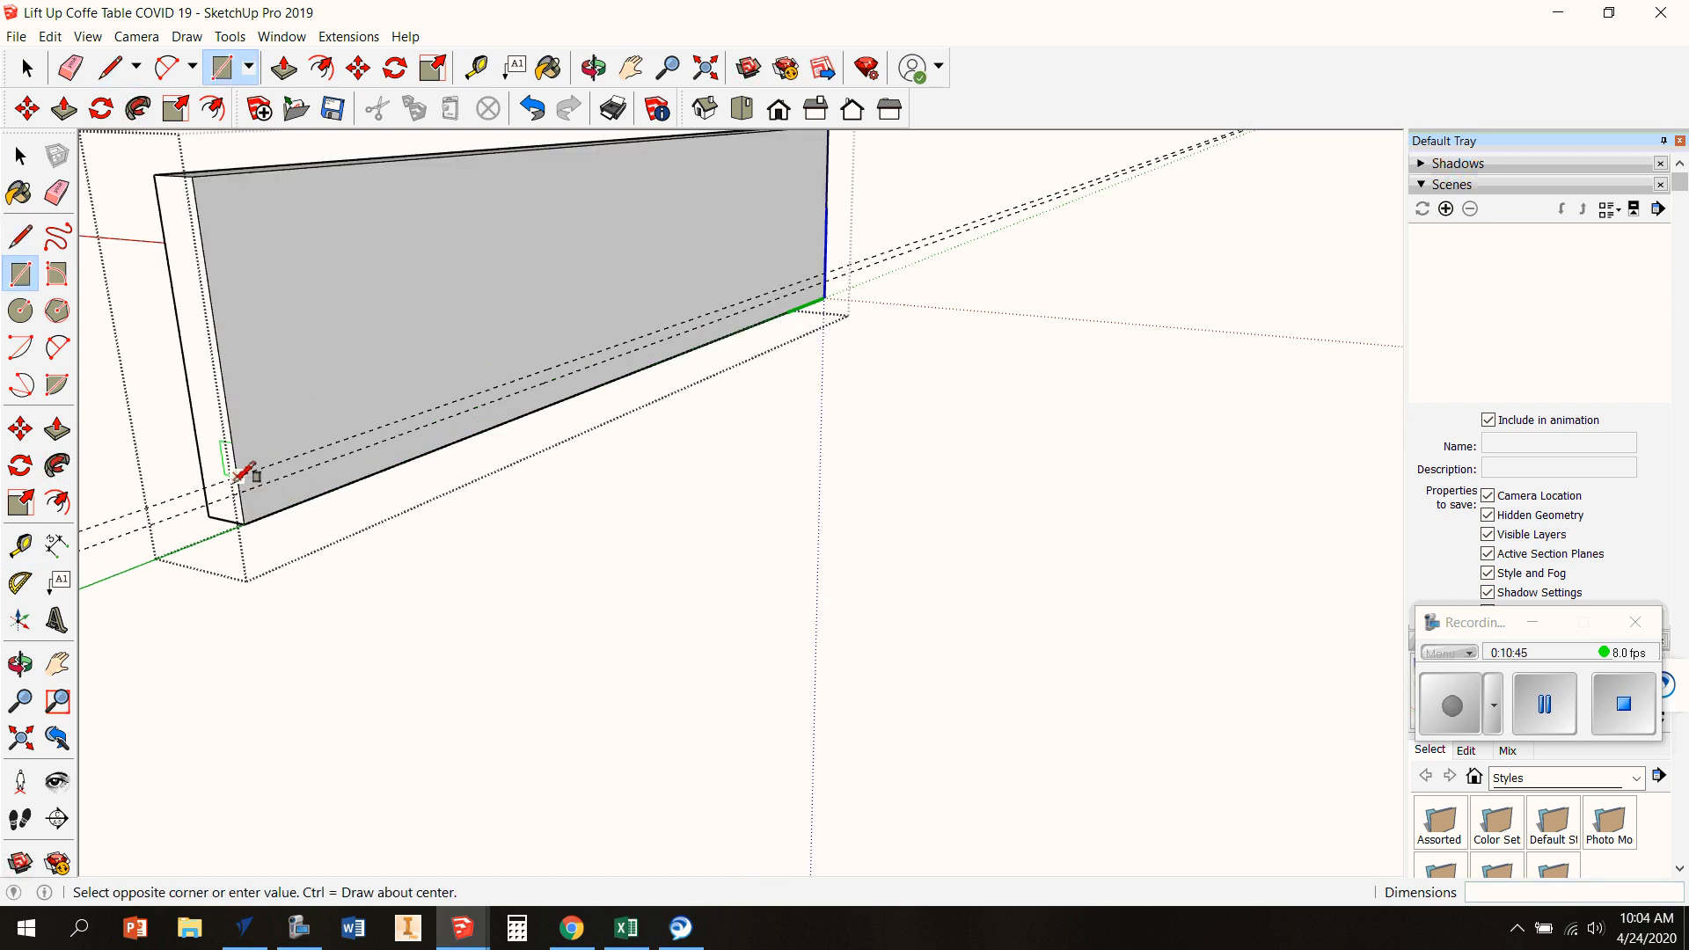
mouse_move(832, 289)
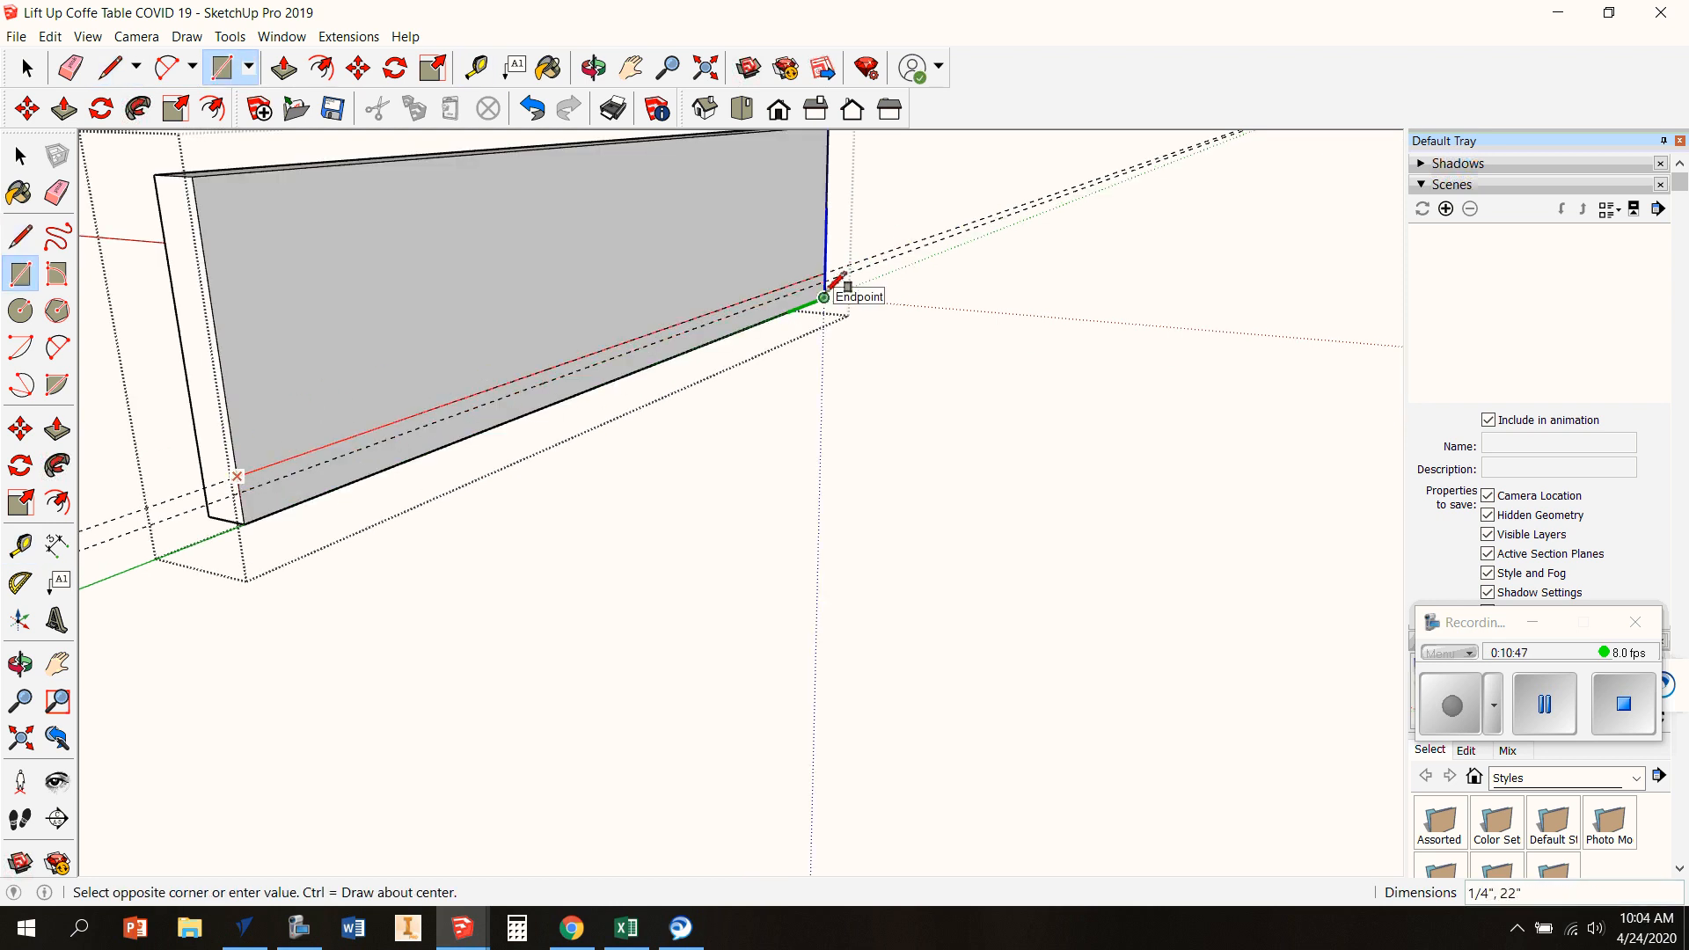
click(282, 68)
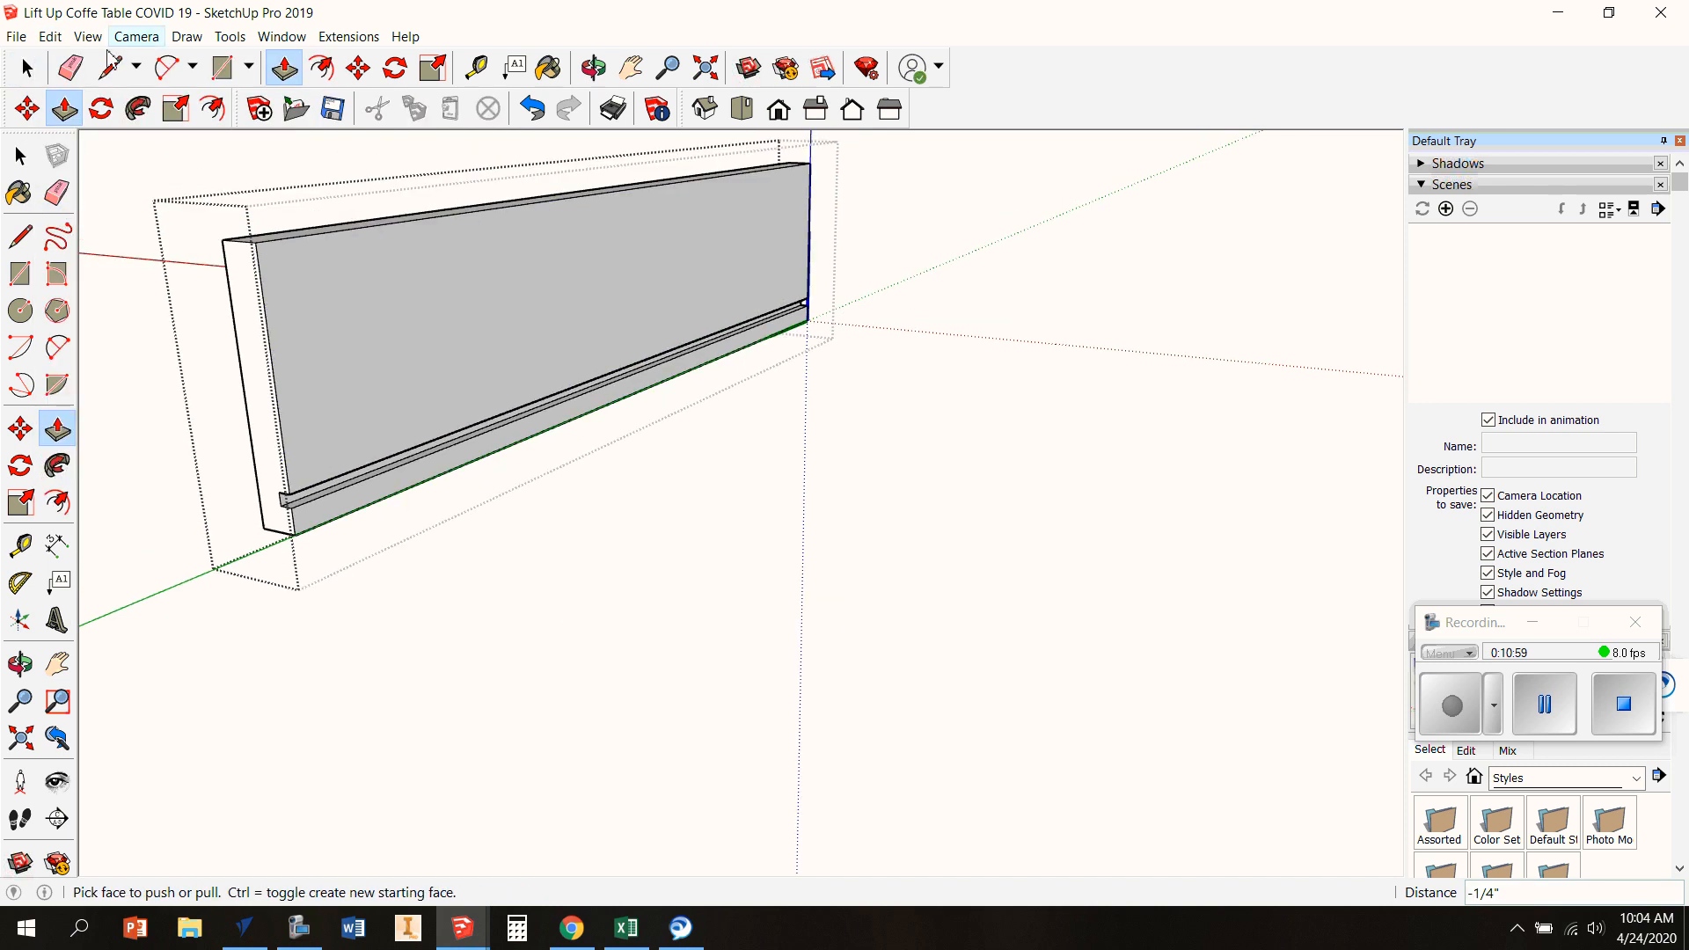
Push/Pull the narrow strip 1/4" into a ledge and clear the selection
click(26, 69)
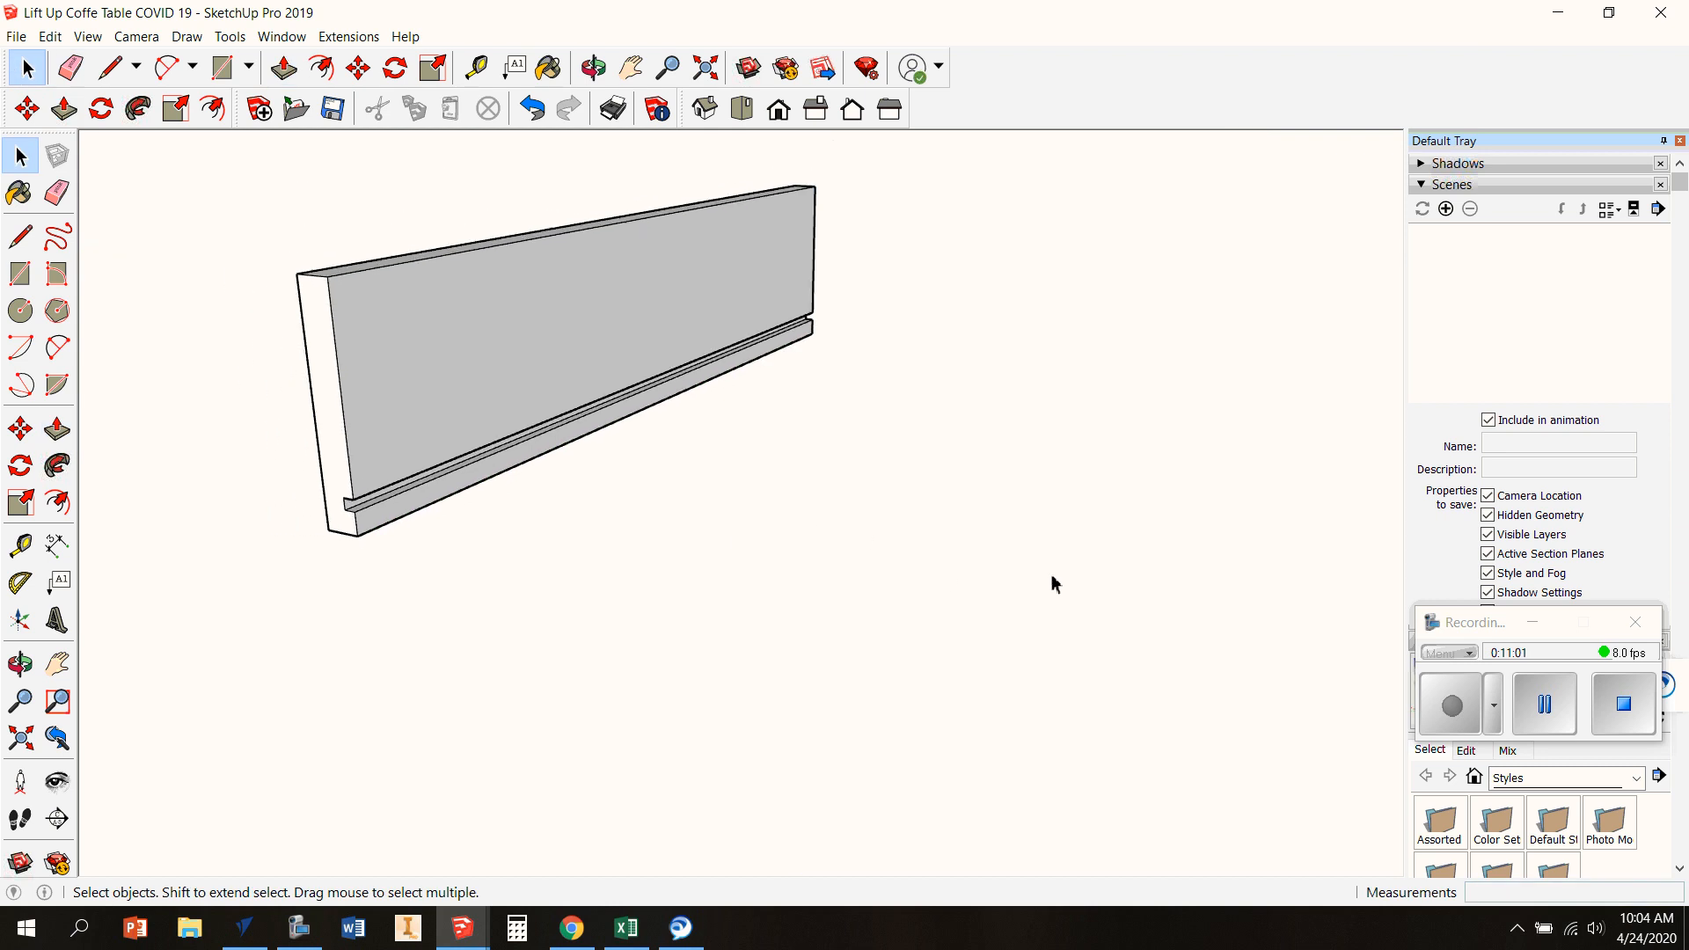
click(630, 68)
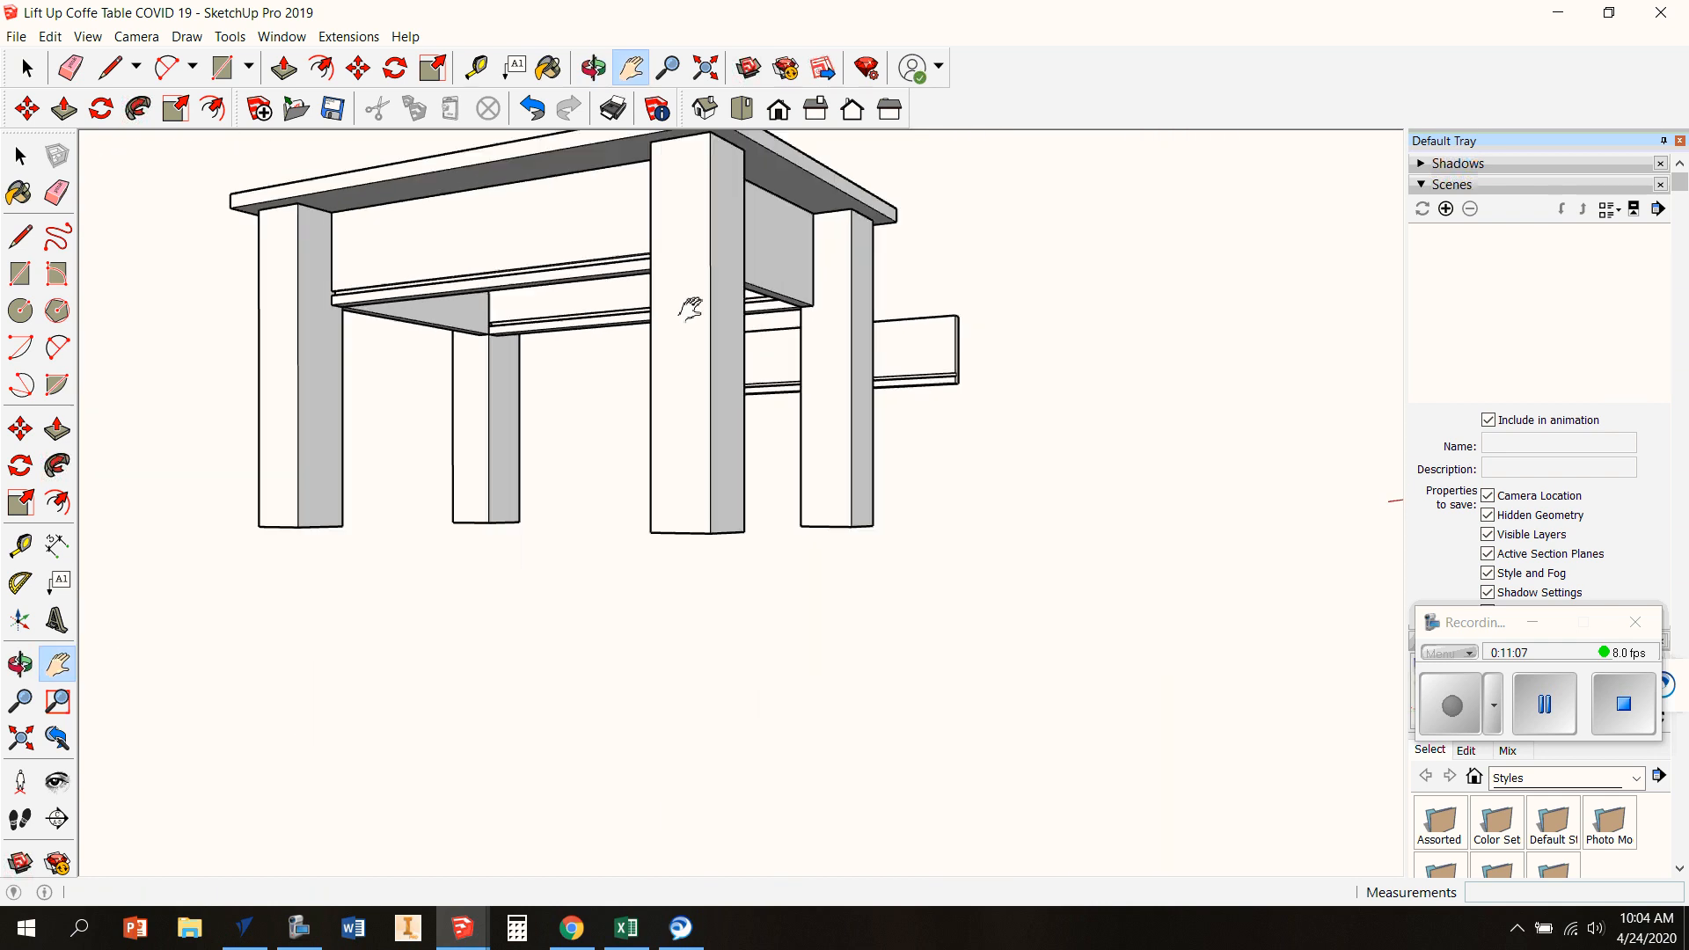
Flip the ledged skirt board component along its red axis
click(18, 154)
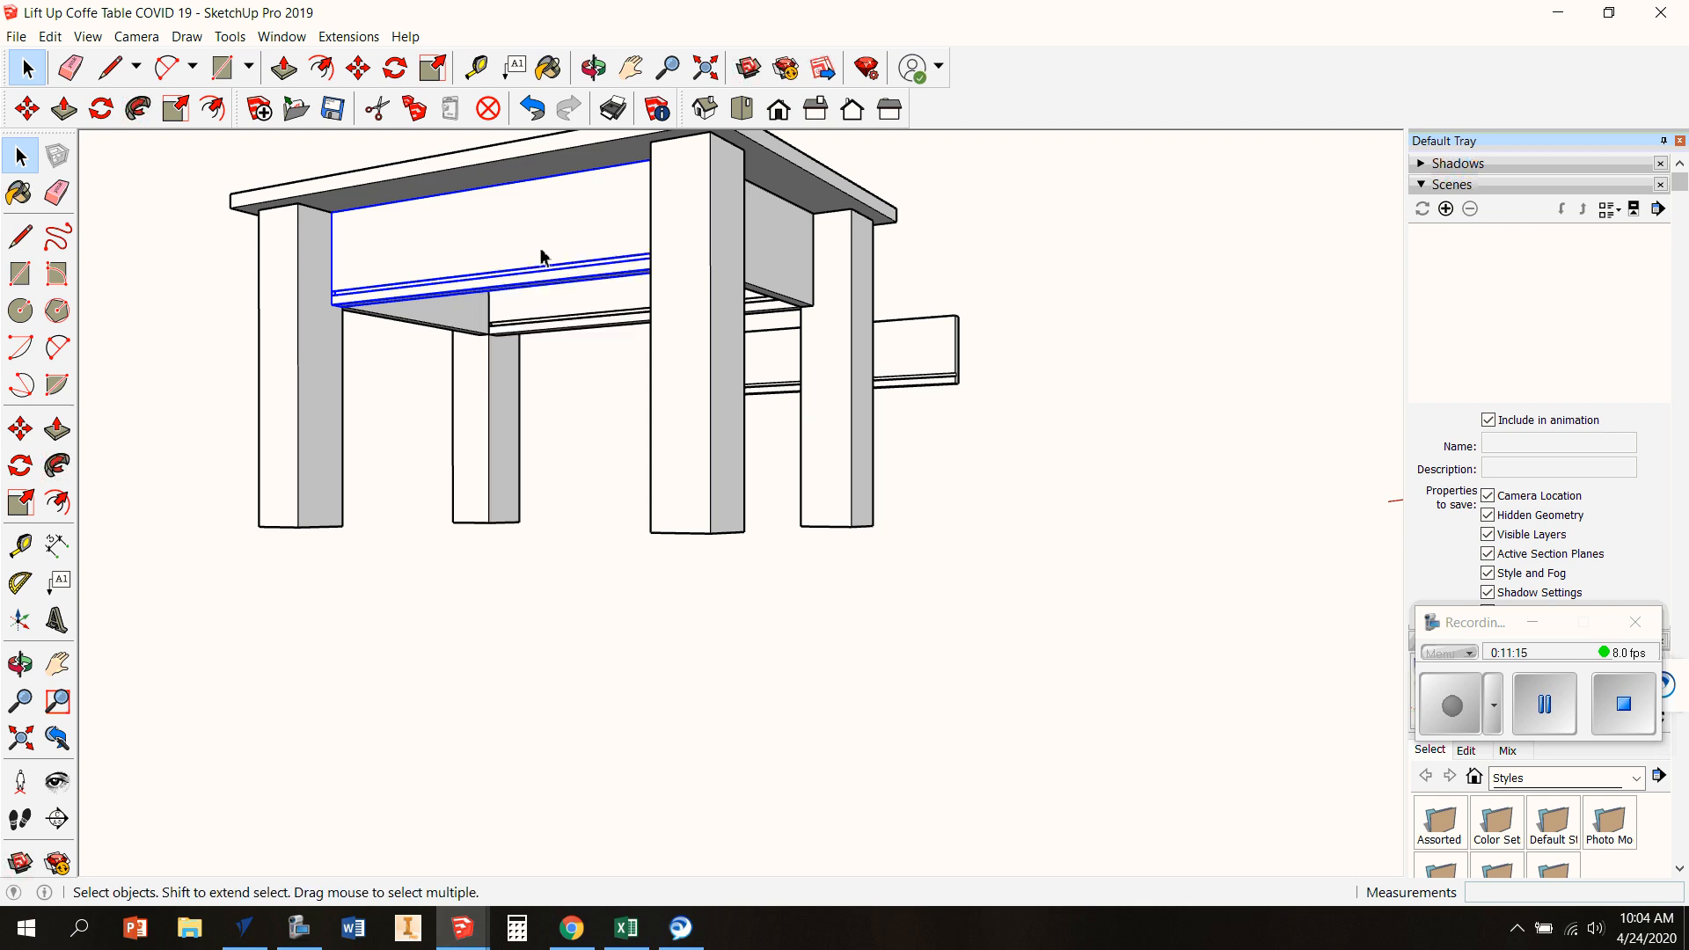
right_click(542, 257)
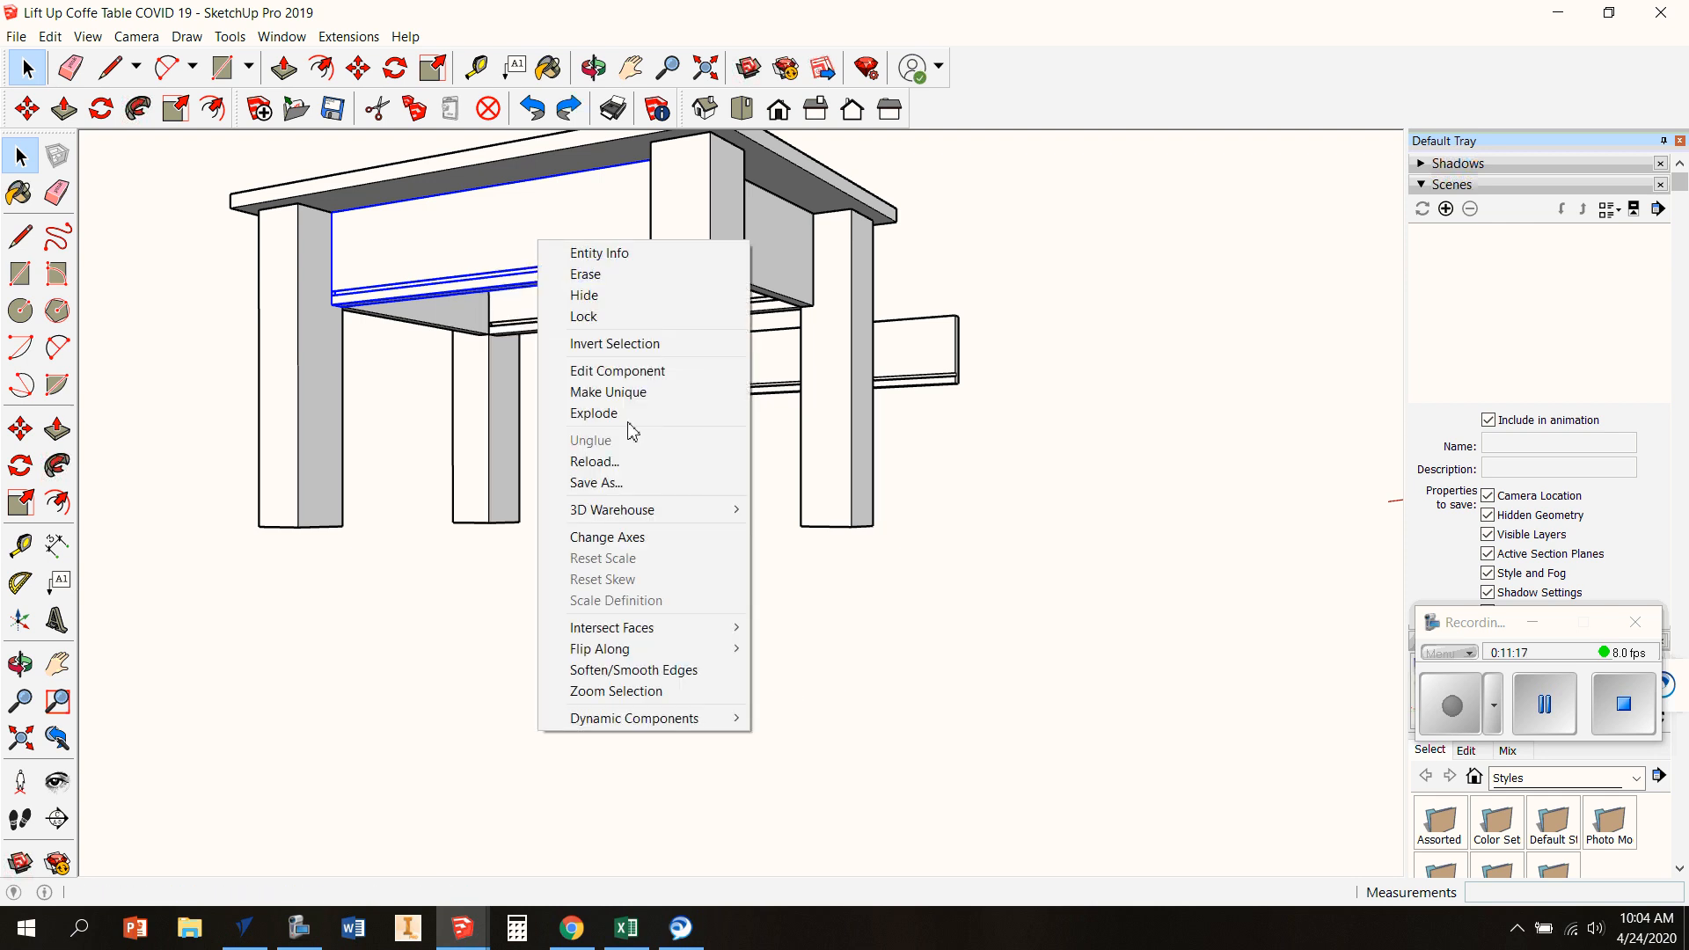
mouse_move(599, 647)
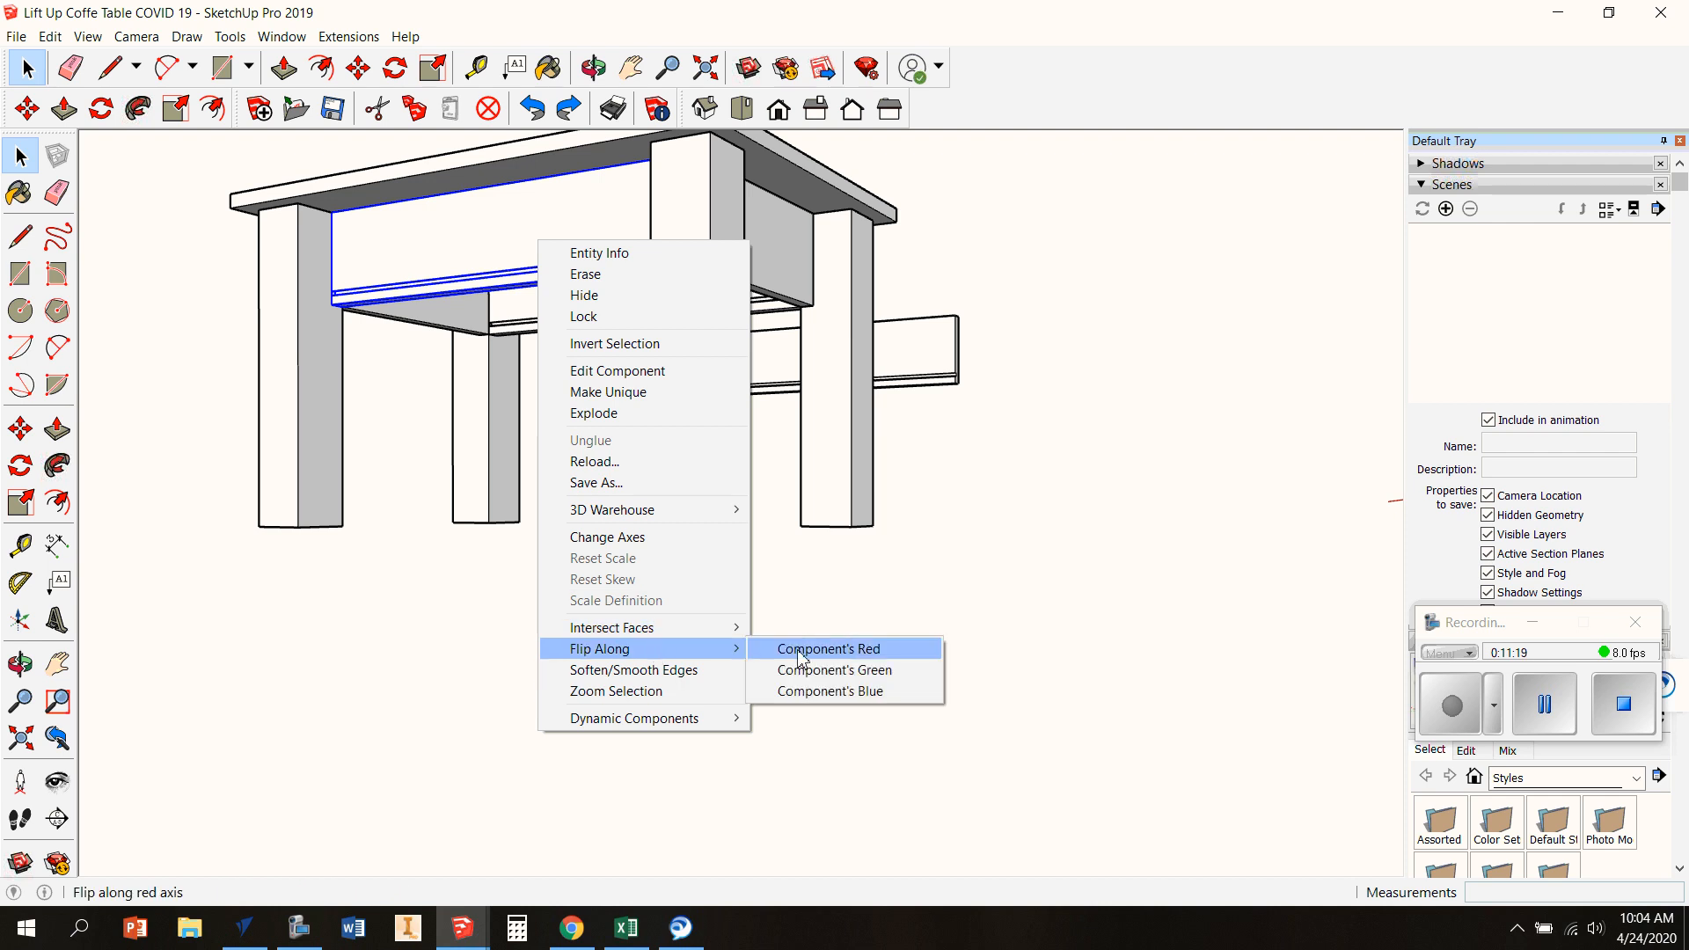
click(827, 647)
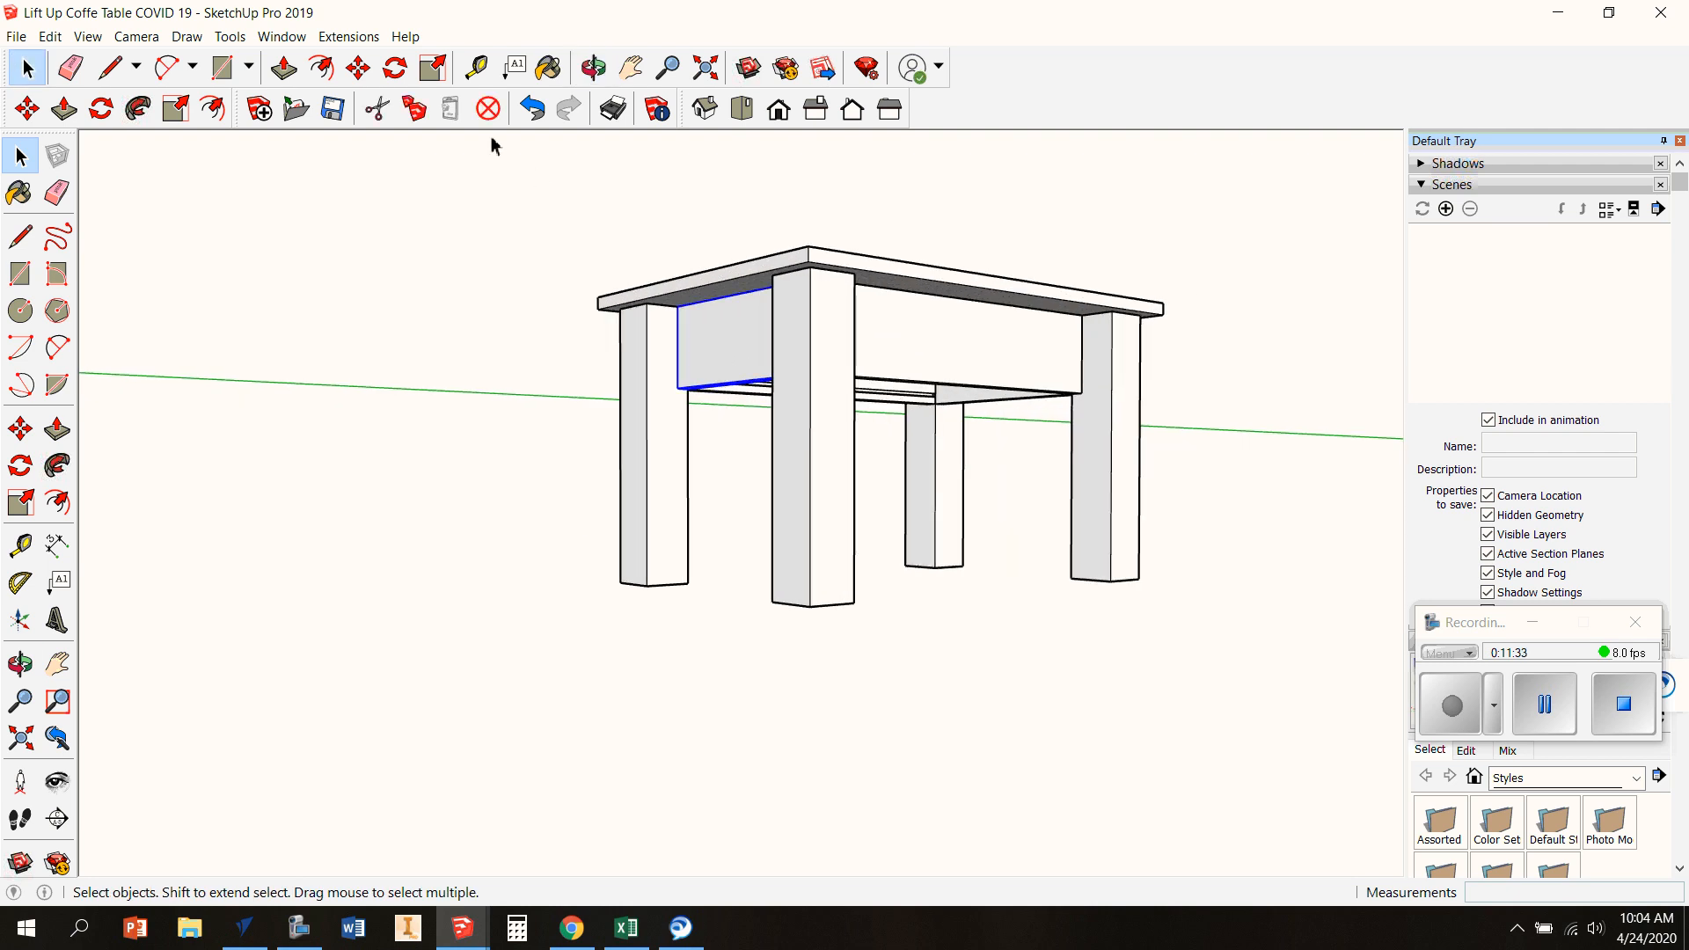
Pull a 1/4" ledge on the short end board and delete all construction guides
drag(721, 334, 269, 334)
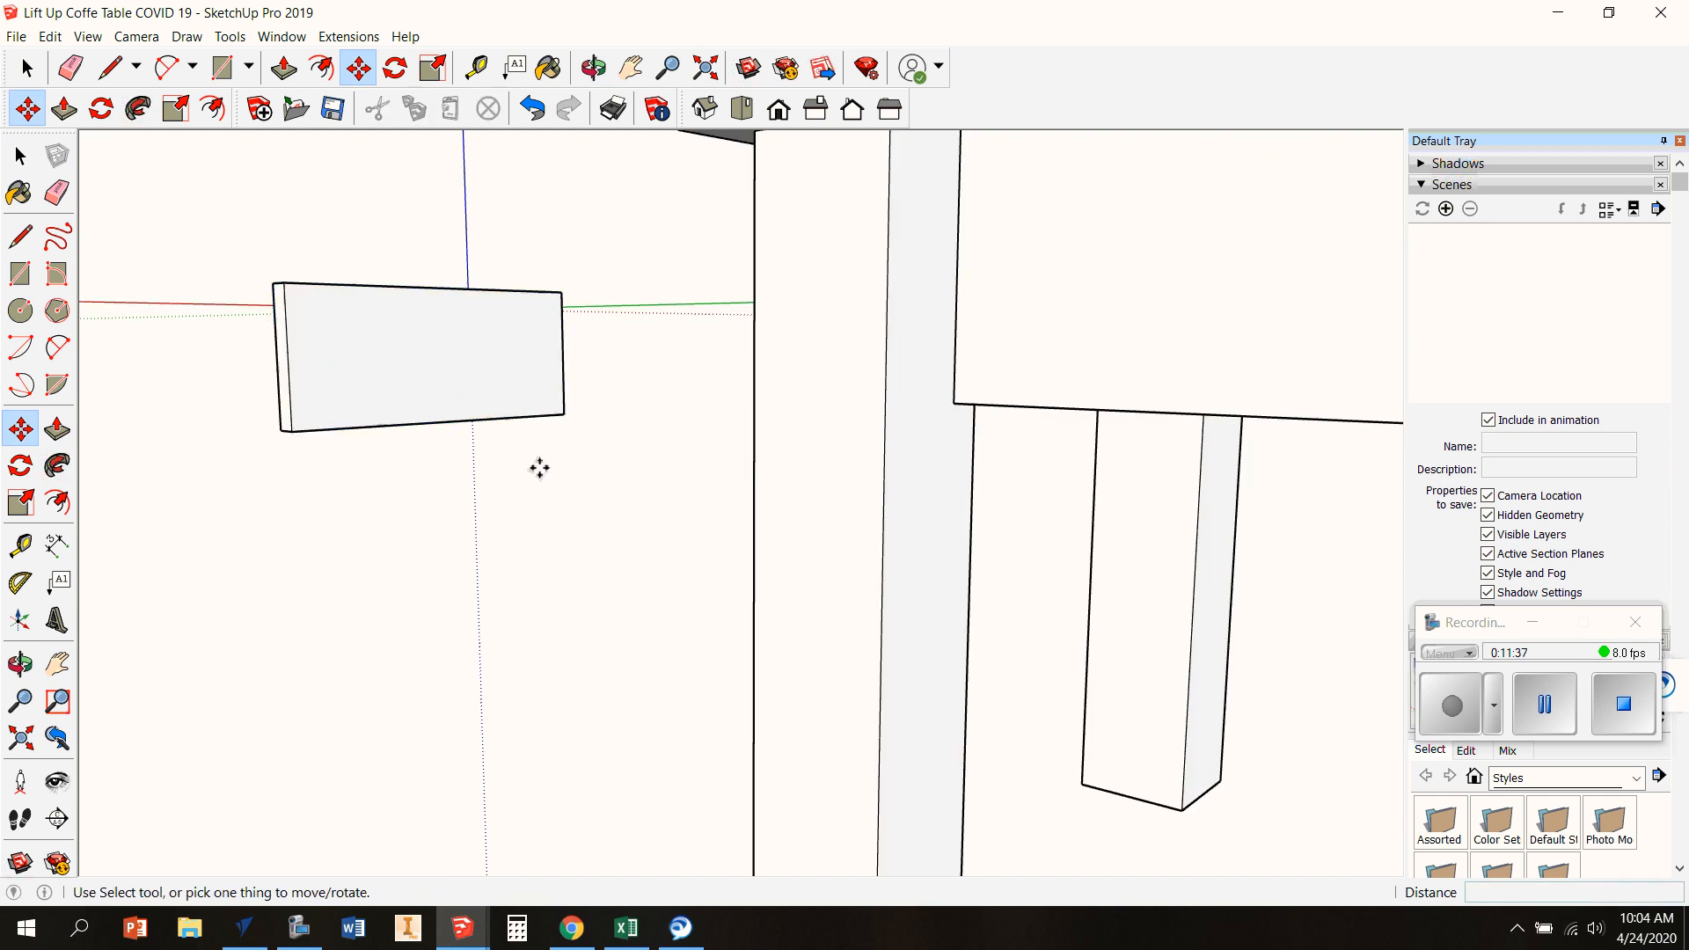
click(26, 68)
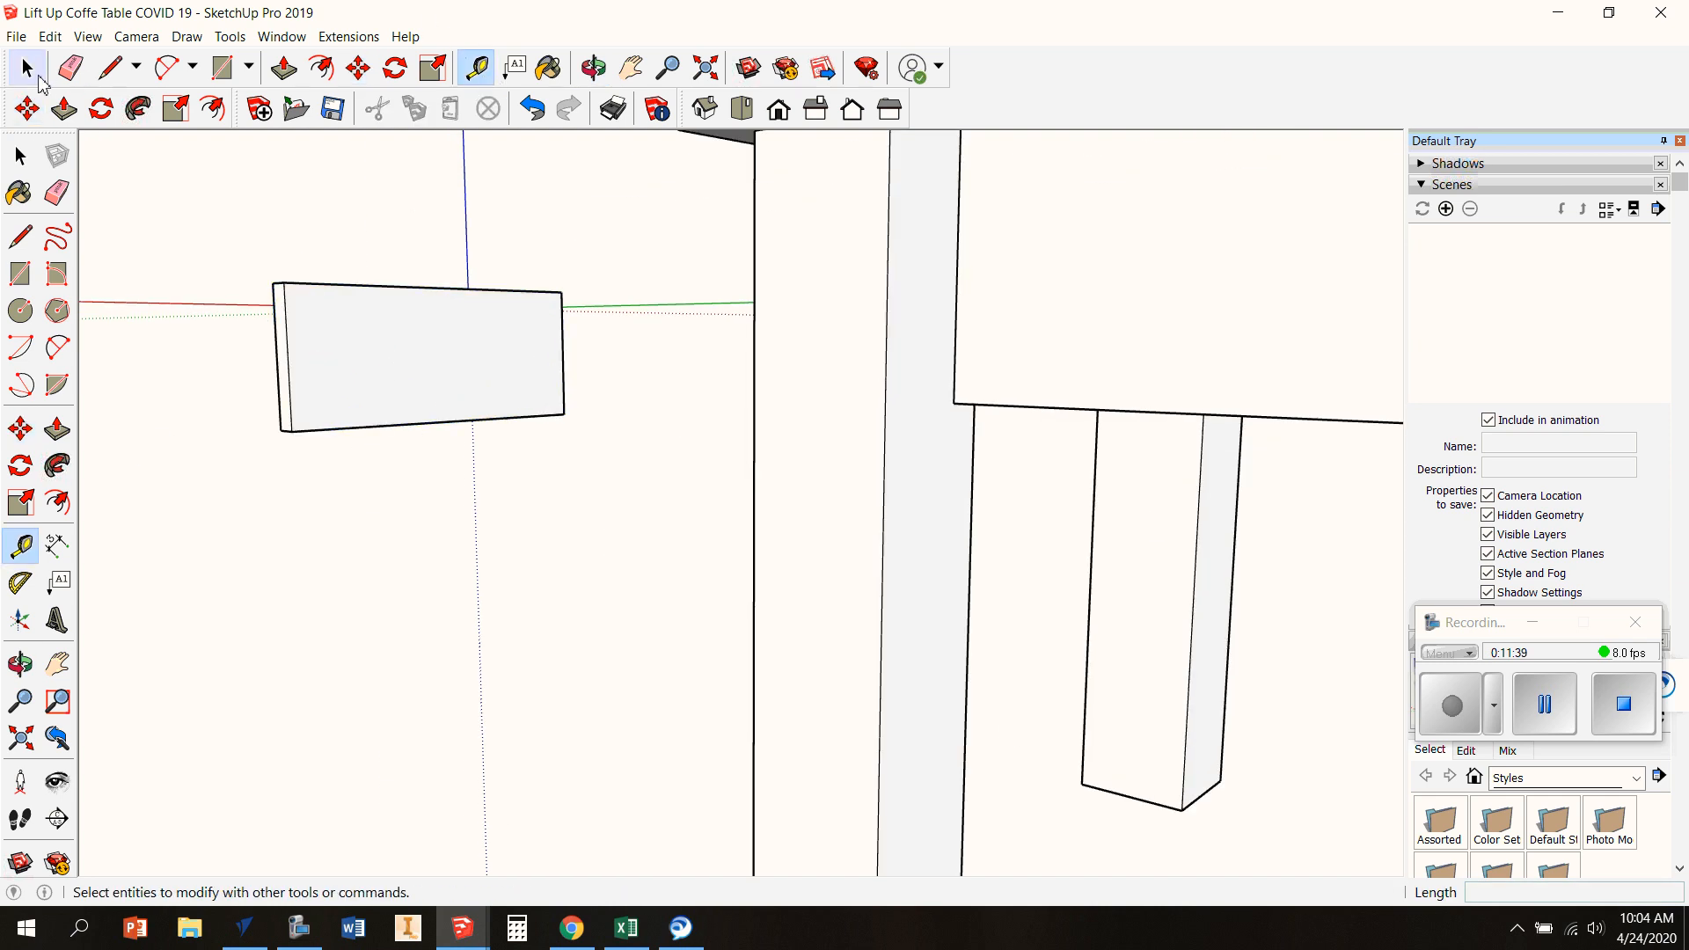
click(515, 66)
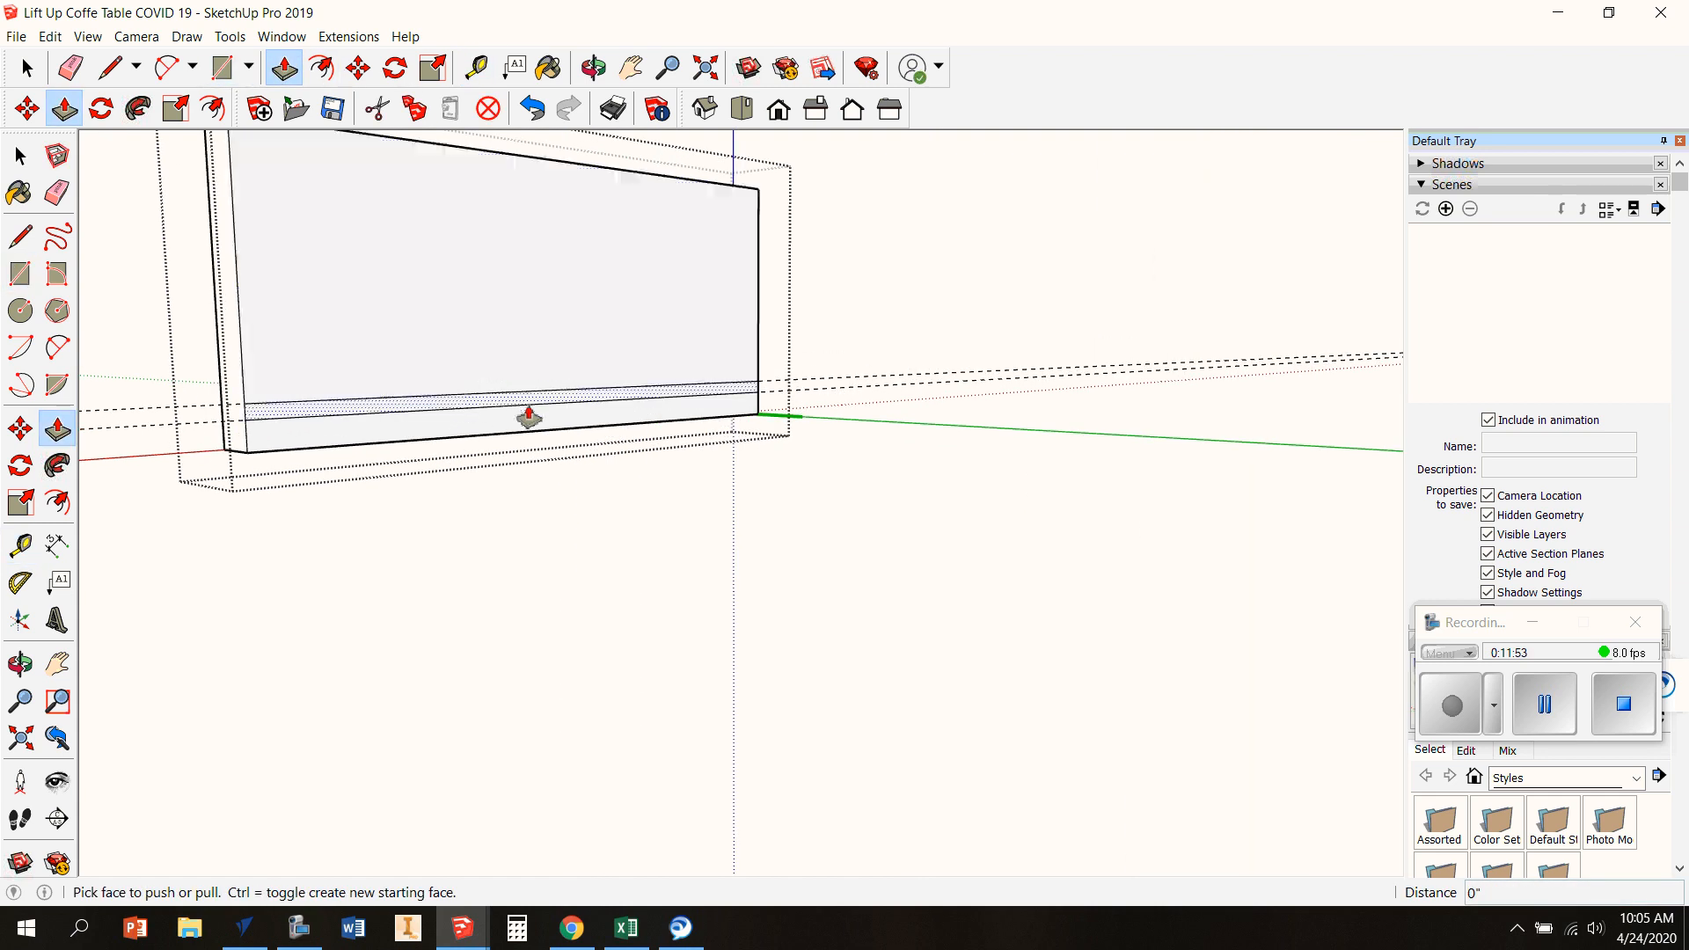
drag(528, 426, 519, 410)
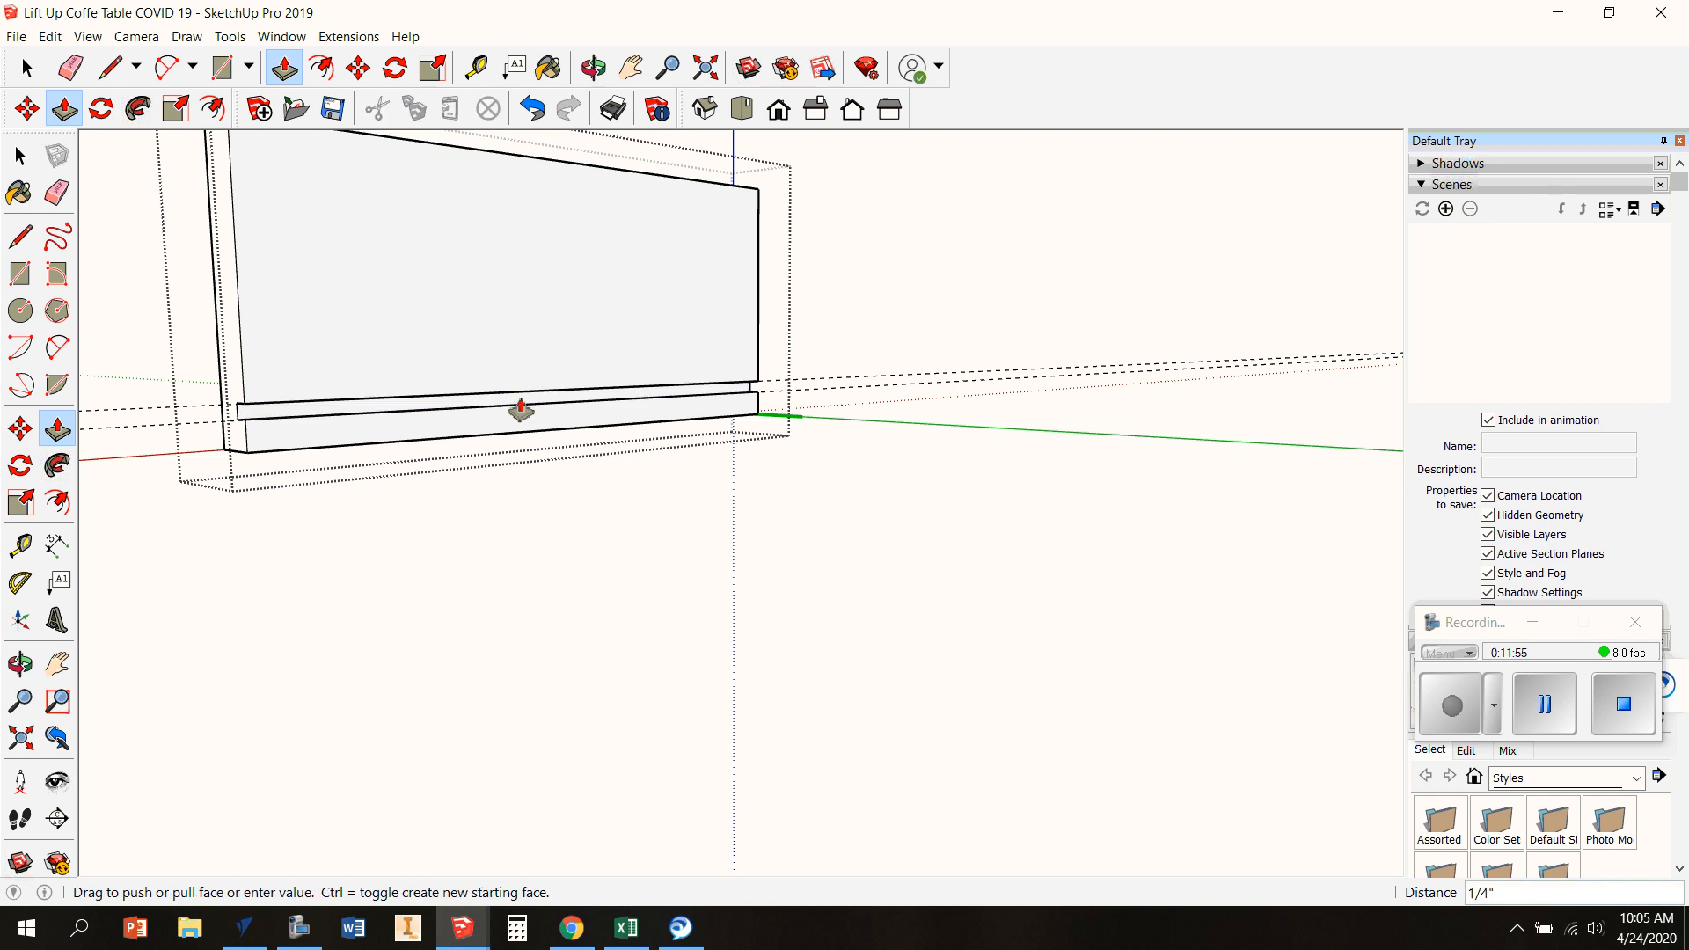
click(49, 35)
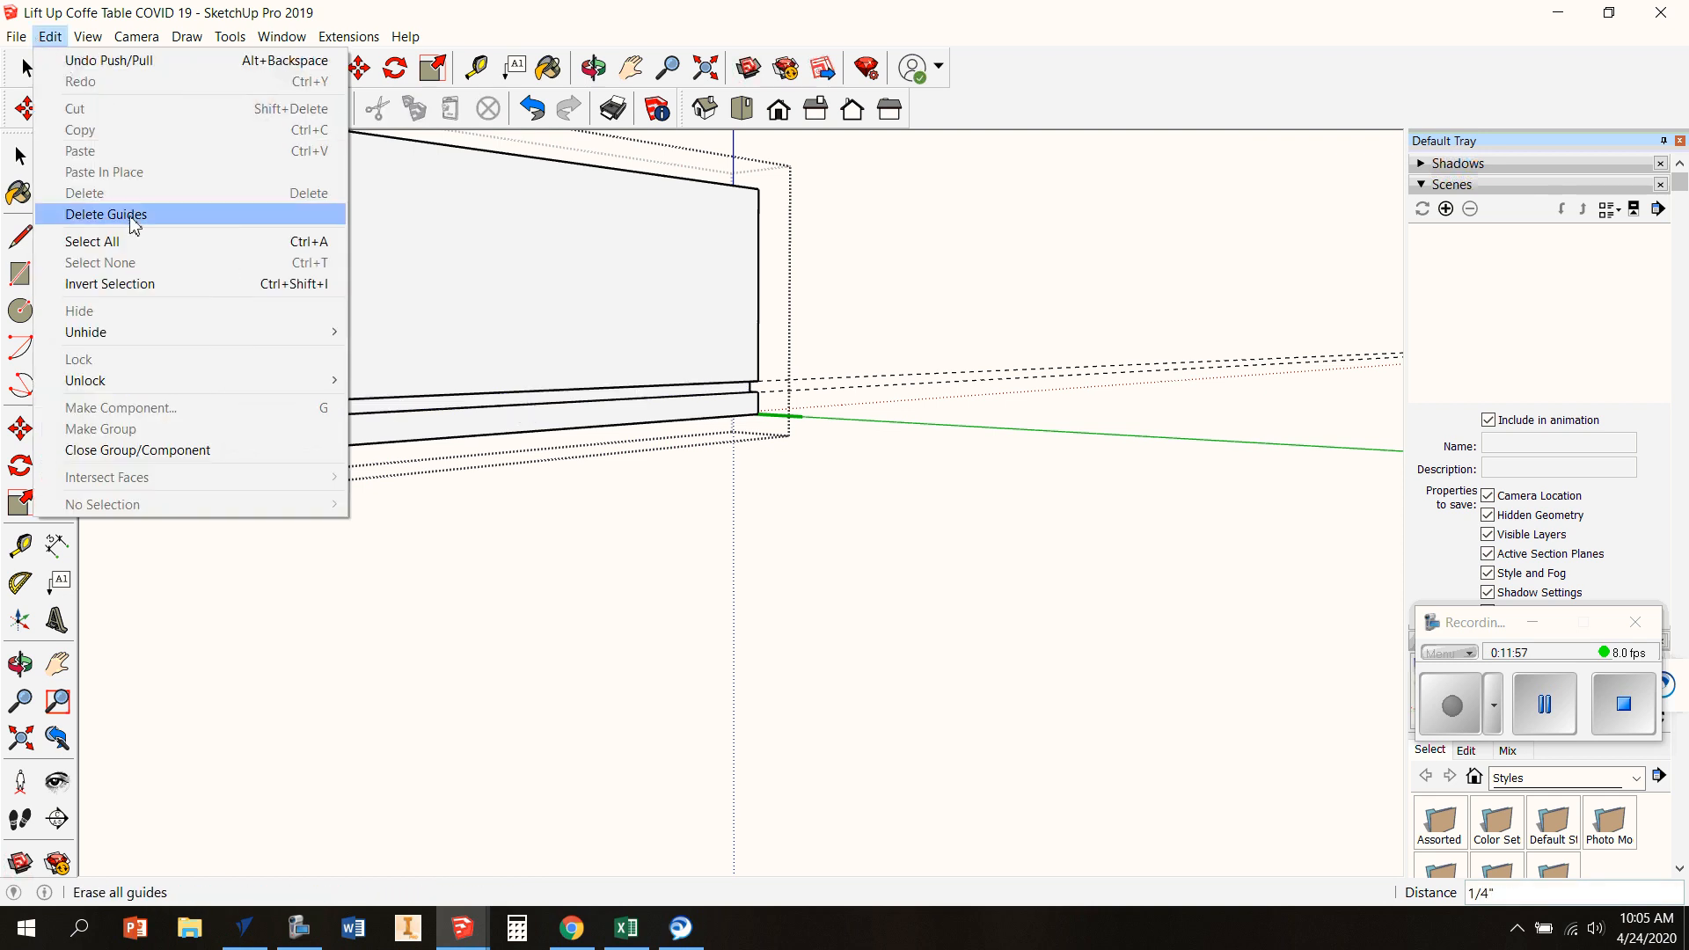
click(105, 215)
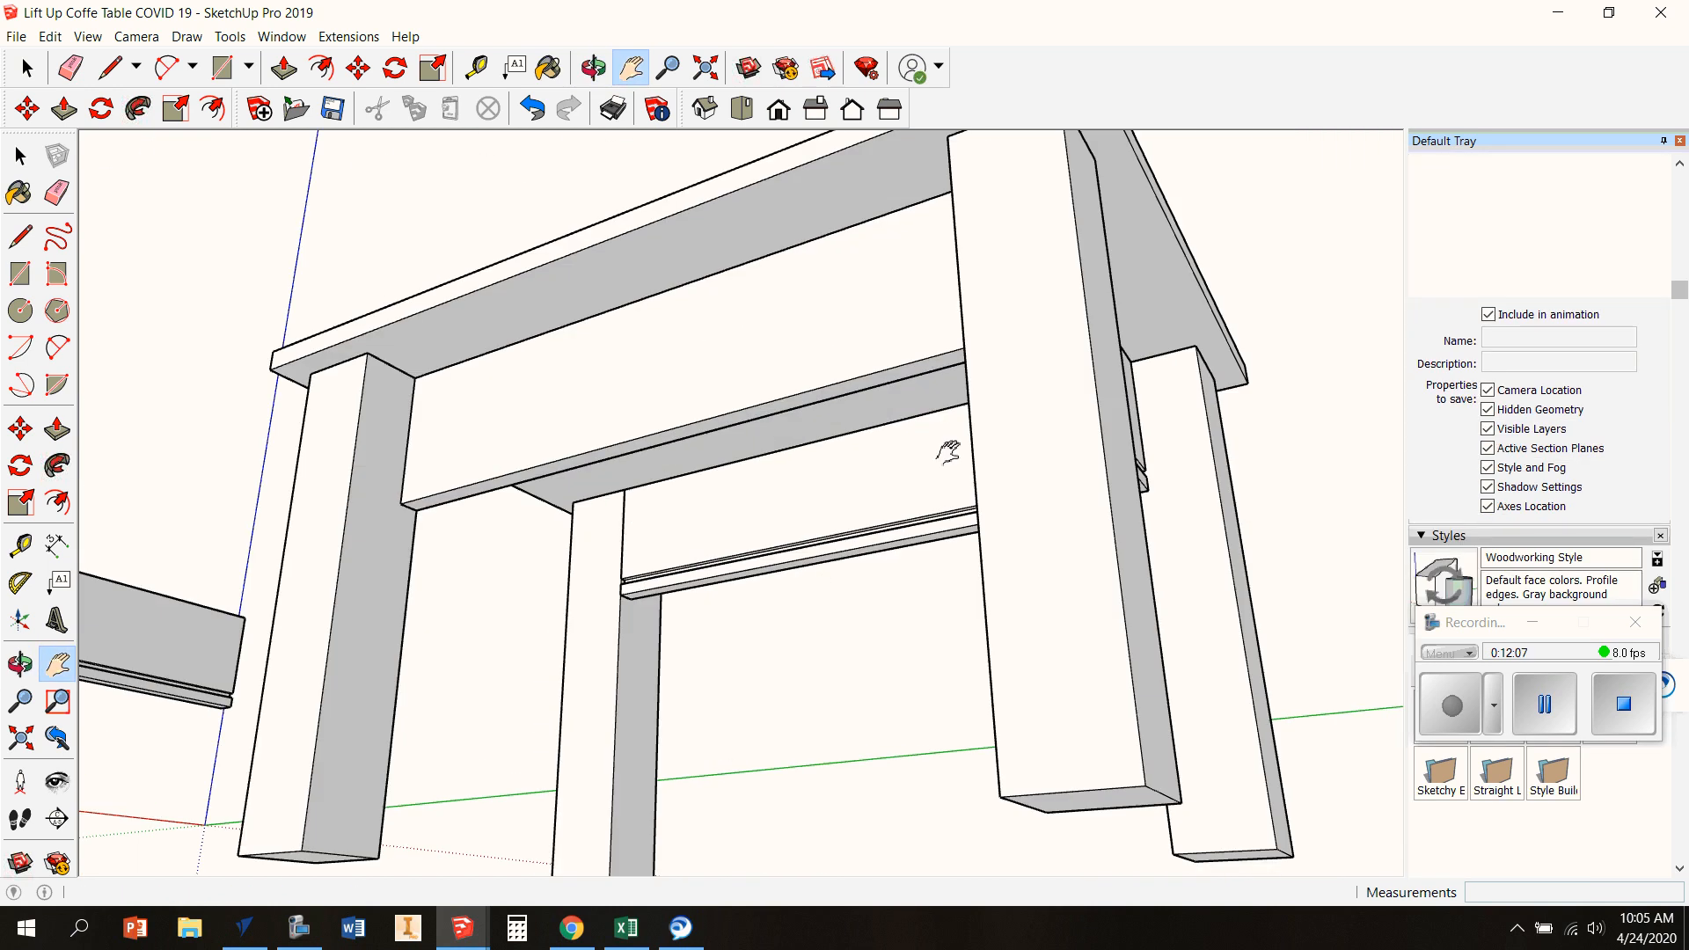
Move the end skirt under the top and flip it along its green axis
click(591, 68)
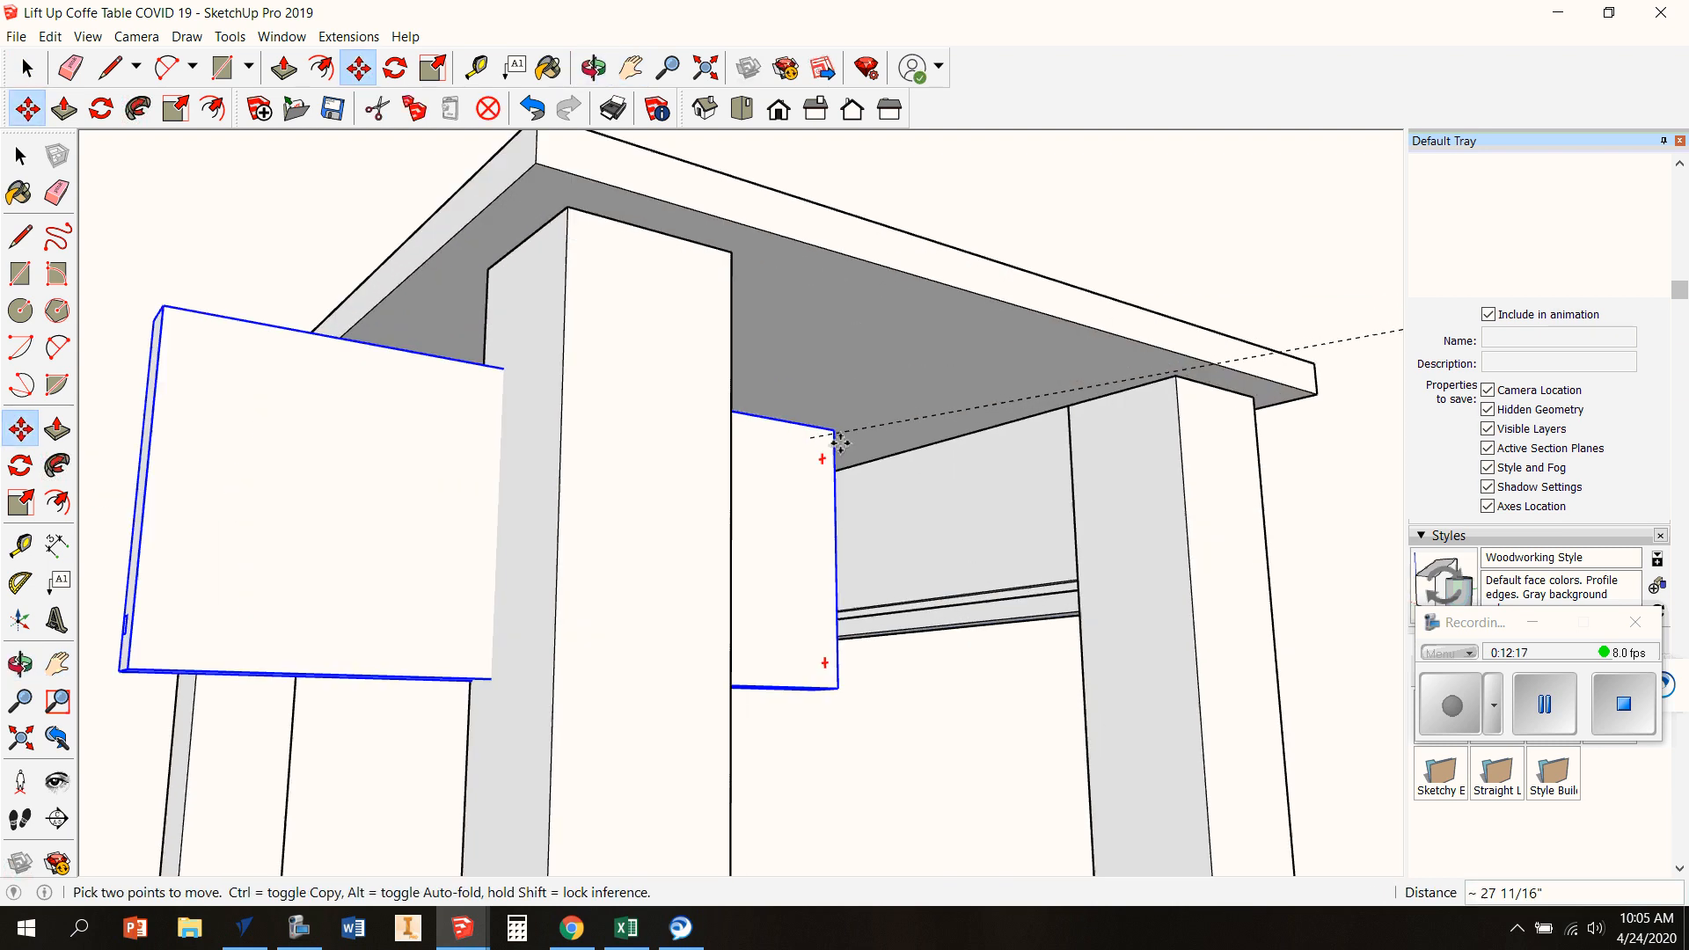
click(592, 68)
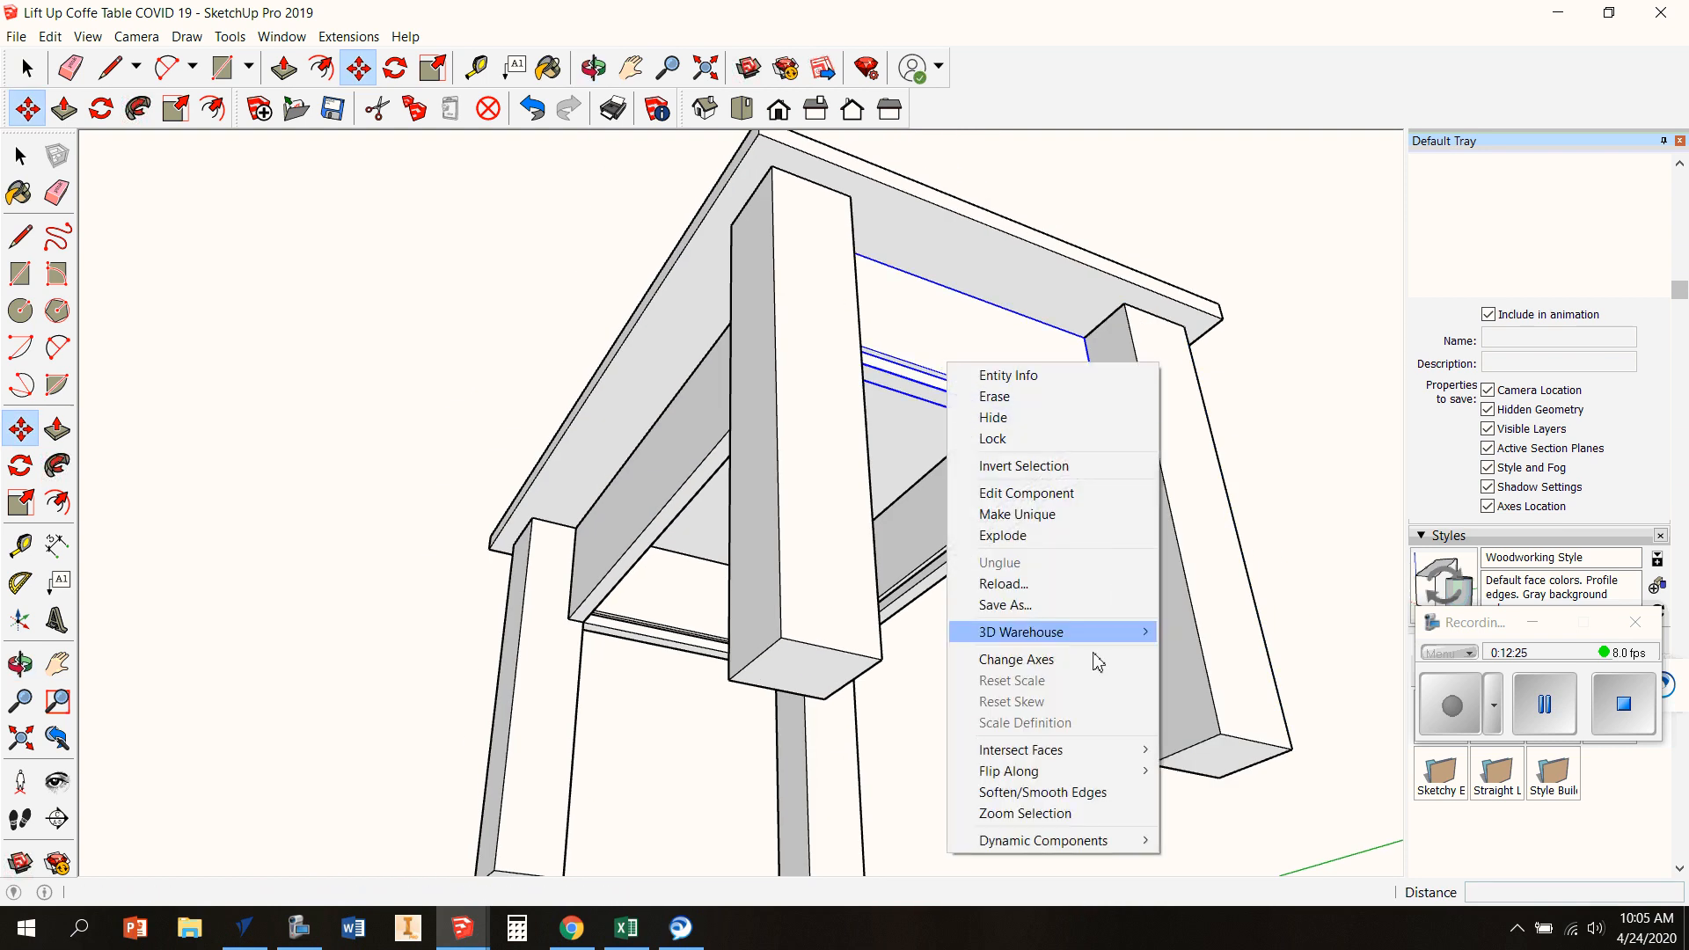
mouse_move(1007, 771)
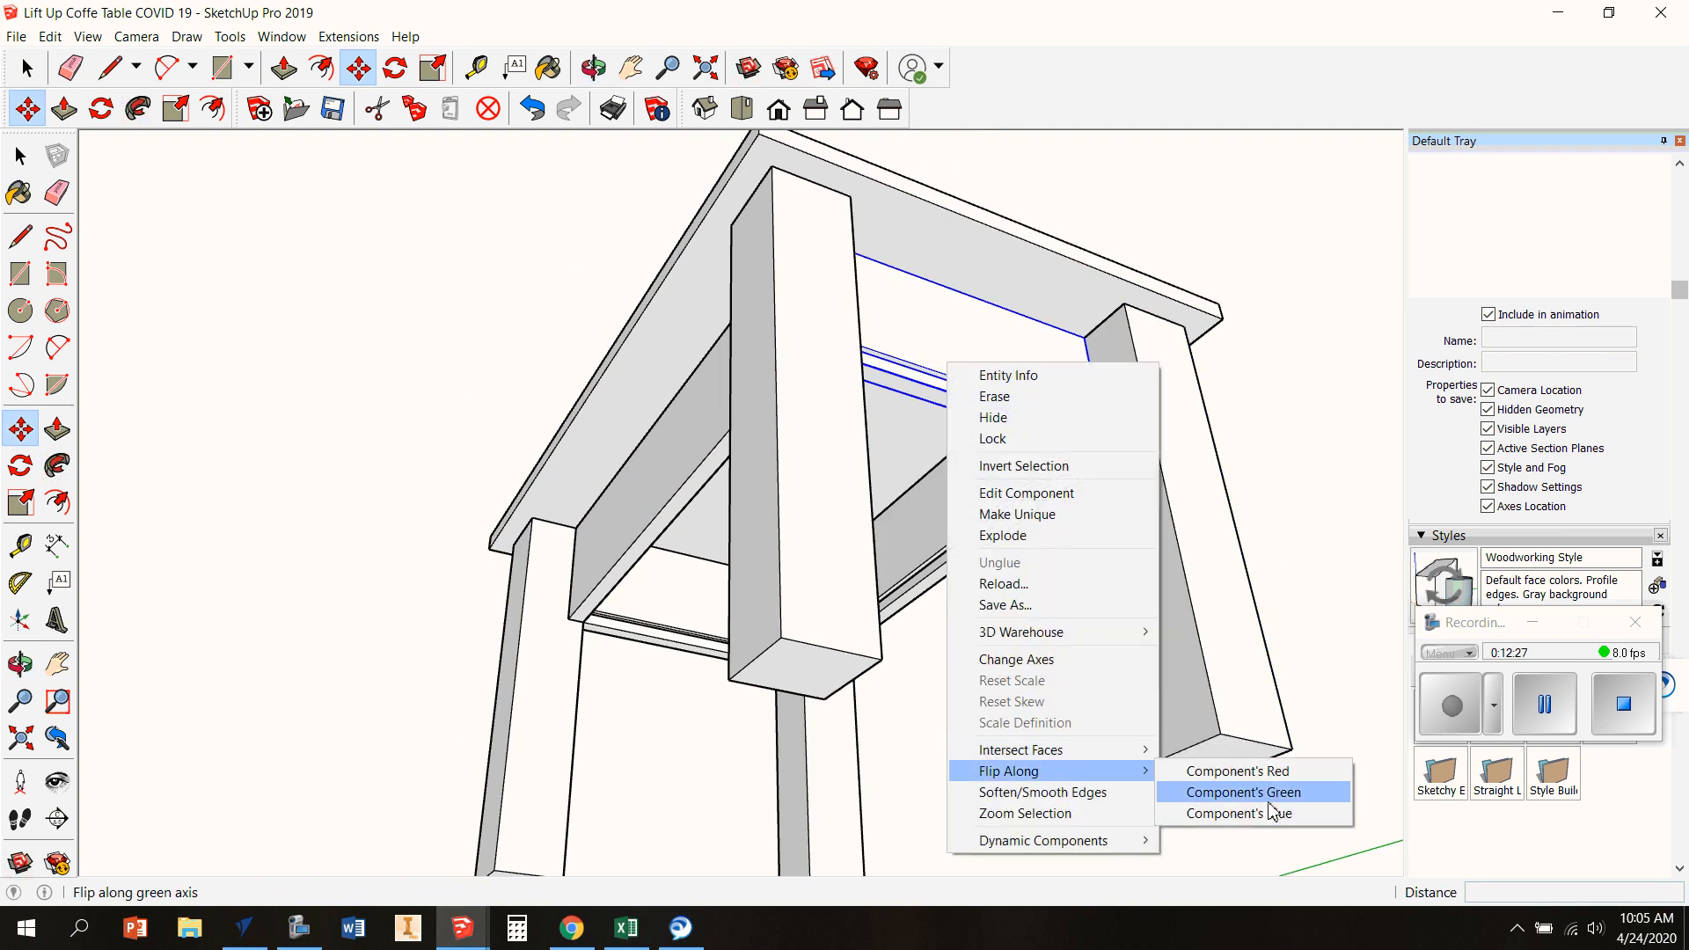
click(1248, 792)
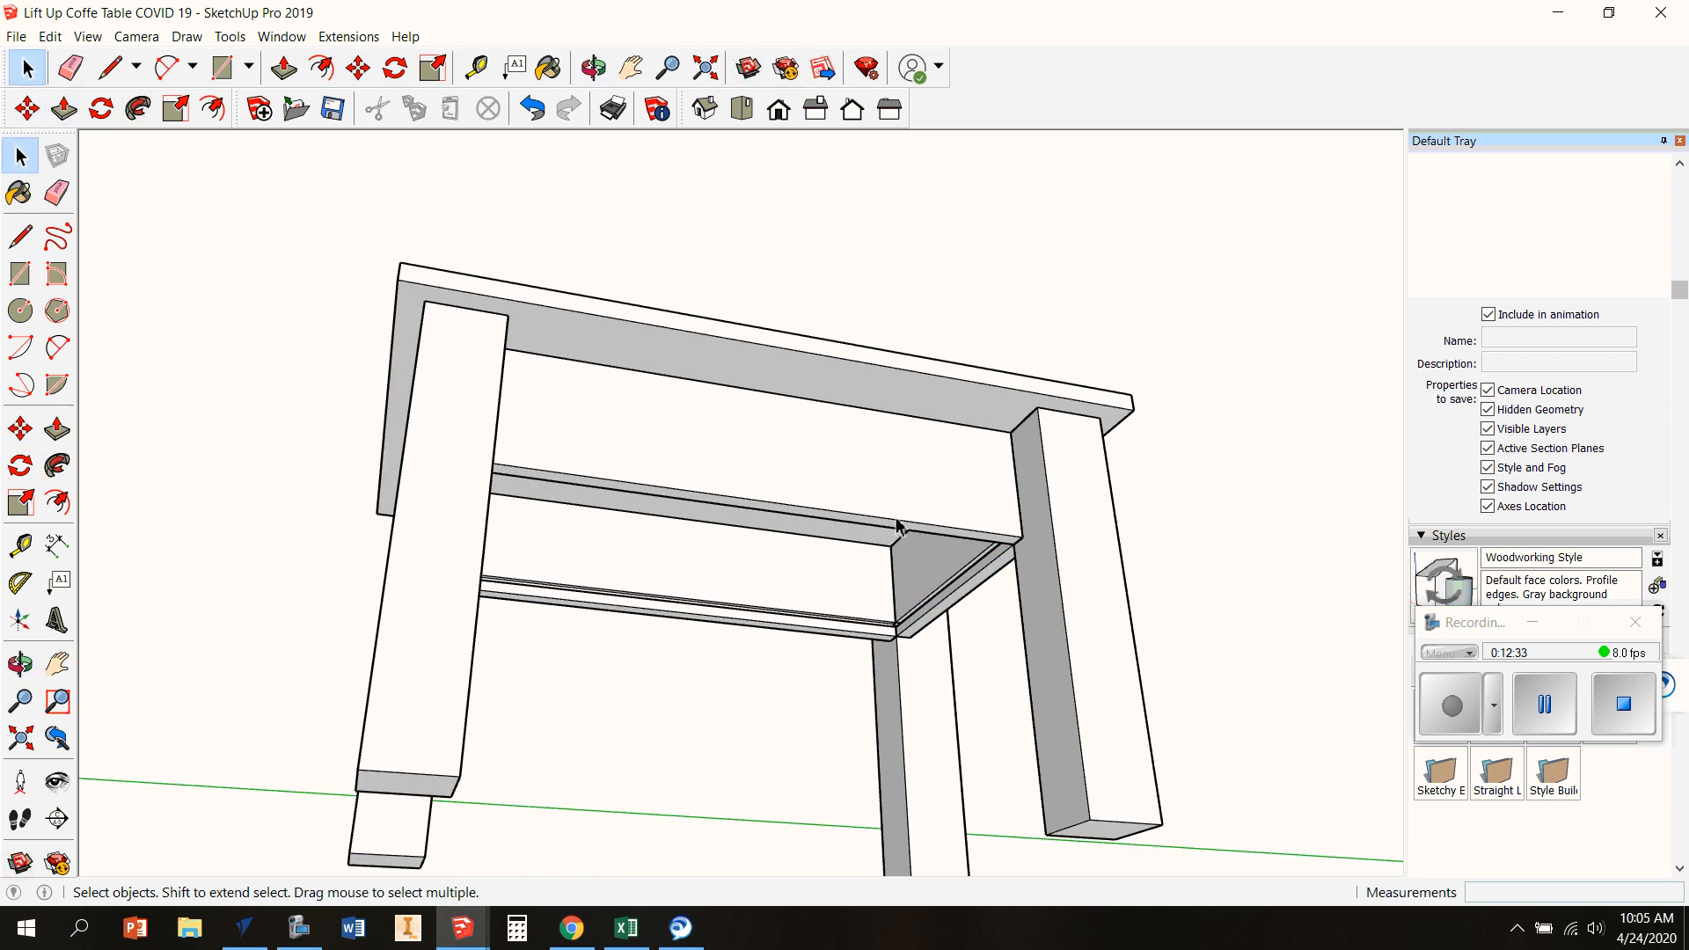
Zoom in beneath the table toward the inside corner of the skirt frame
scroll(up, 3)
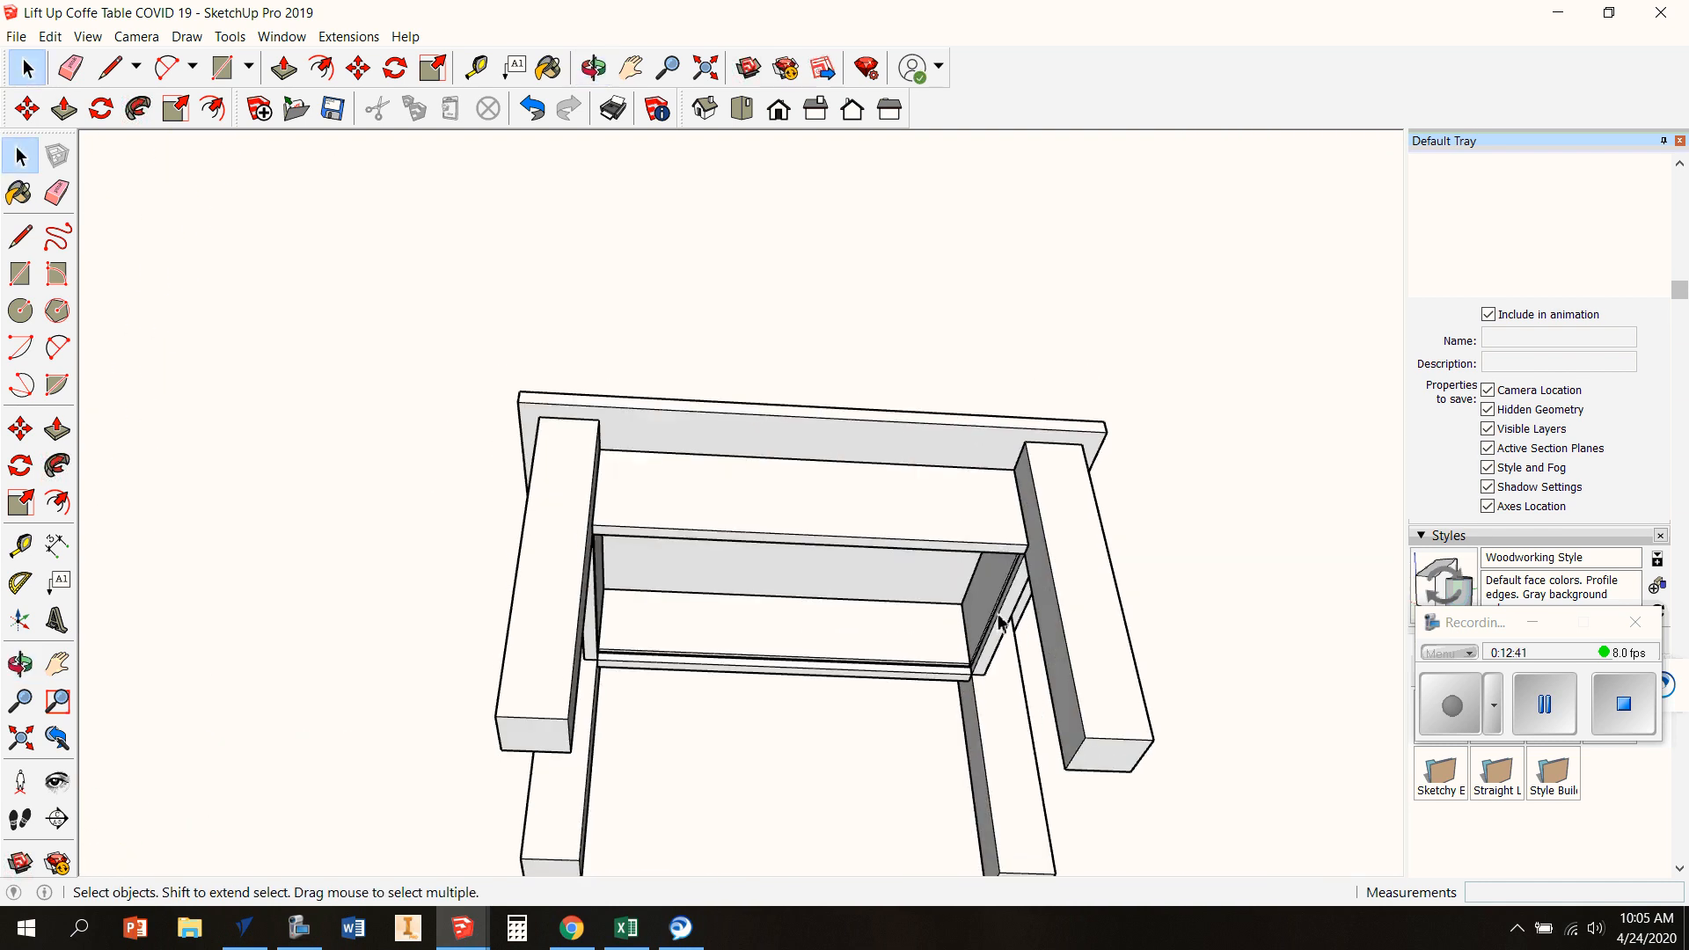
mouse_move(873, 654)
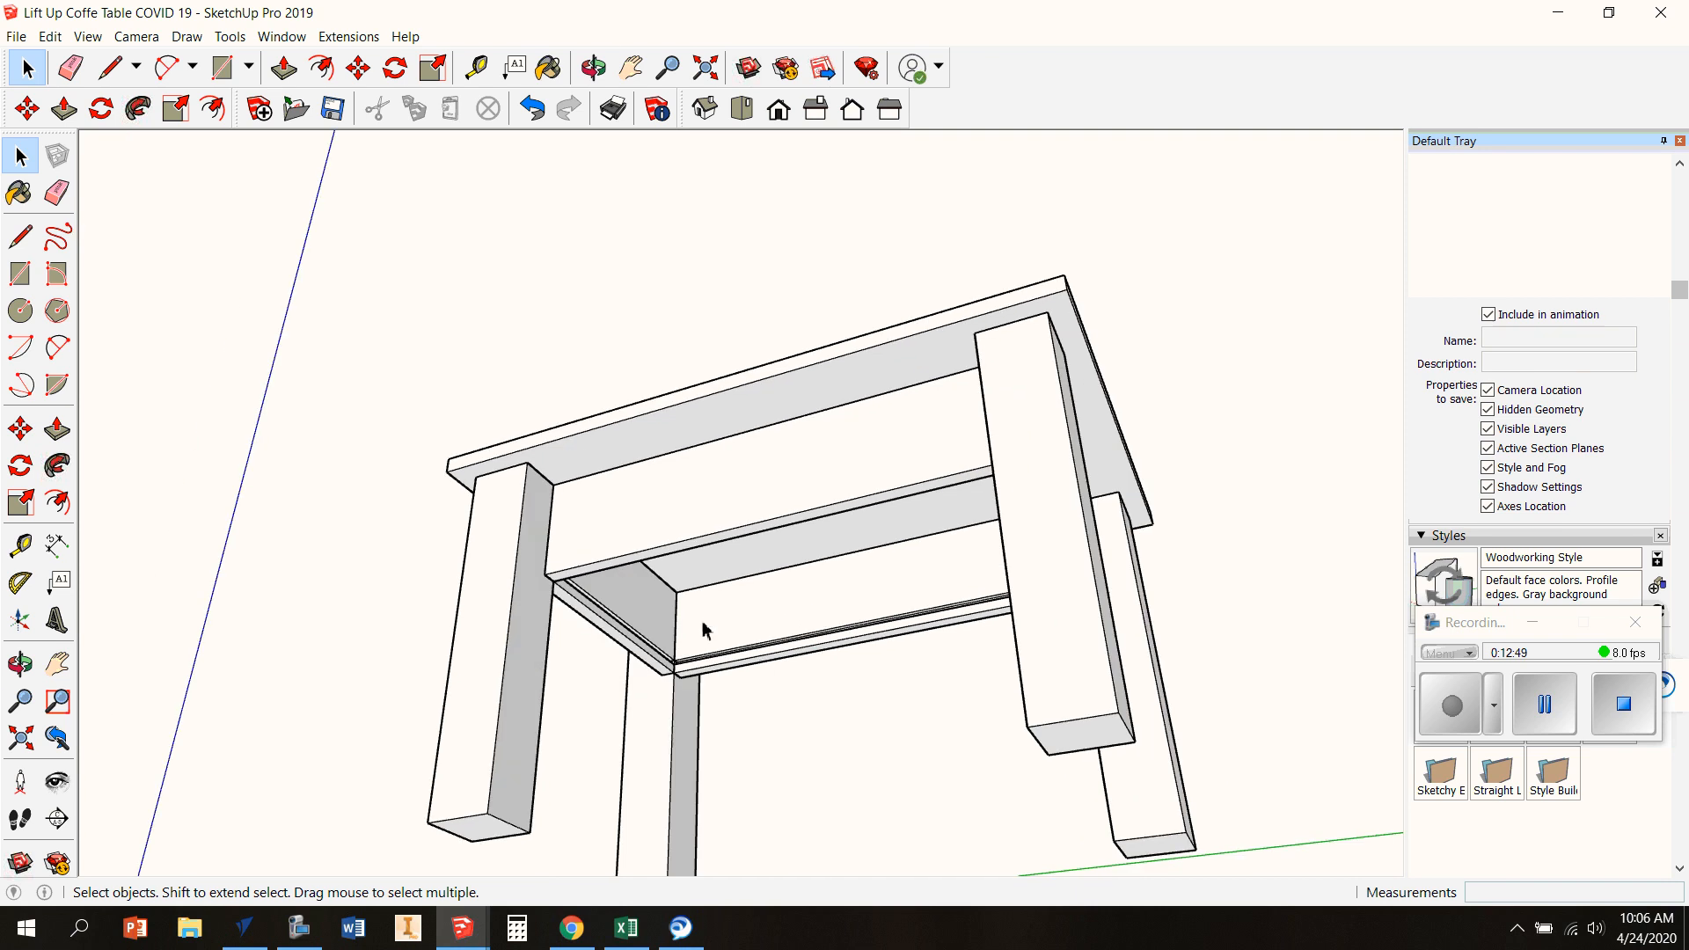
mouse_move(773, 593)
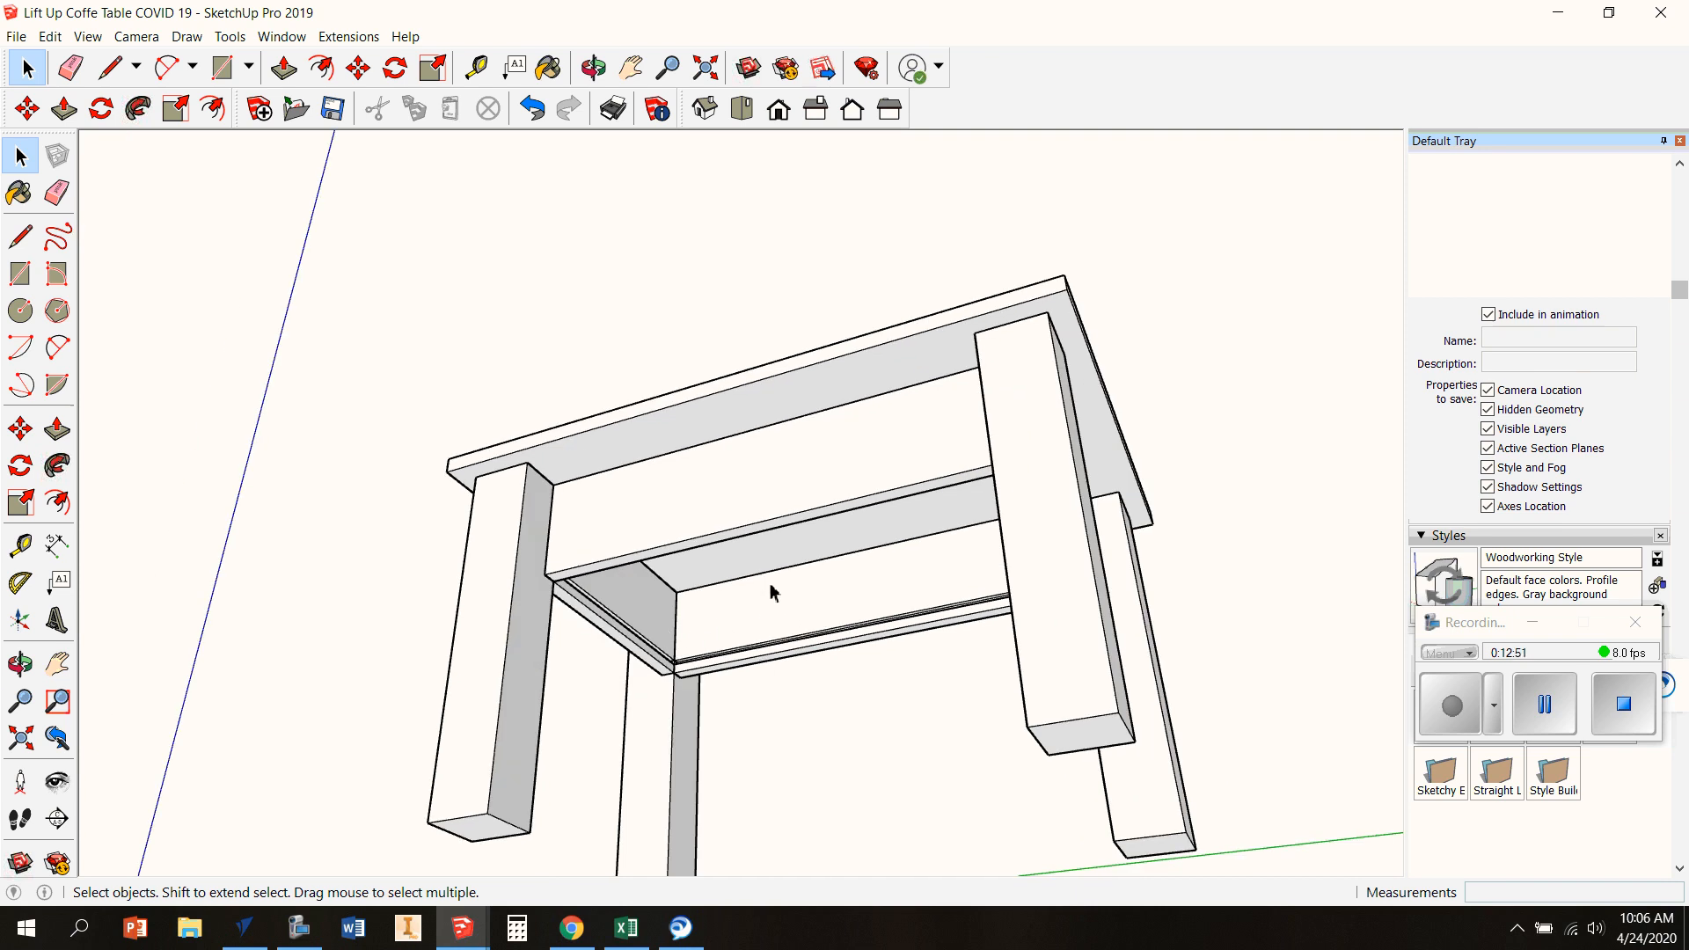
mouse_move(774, 590)
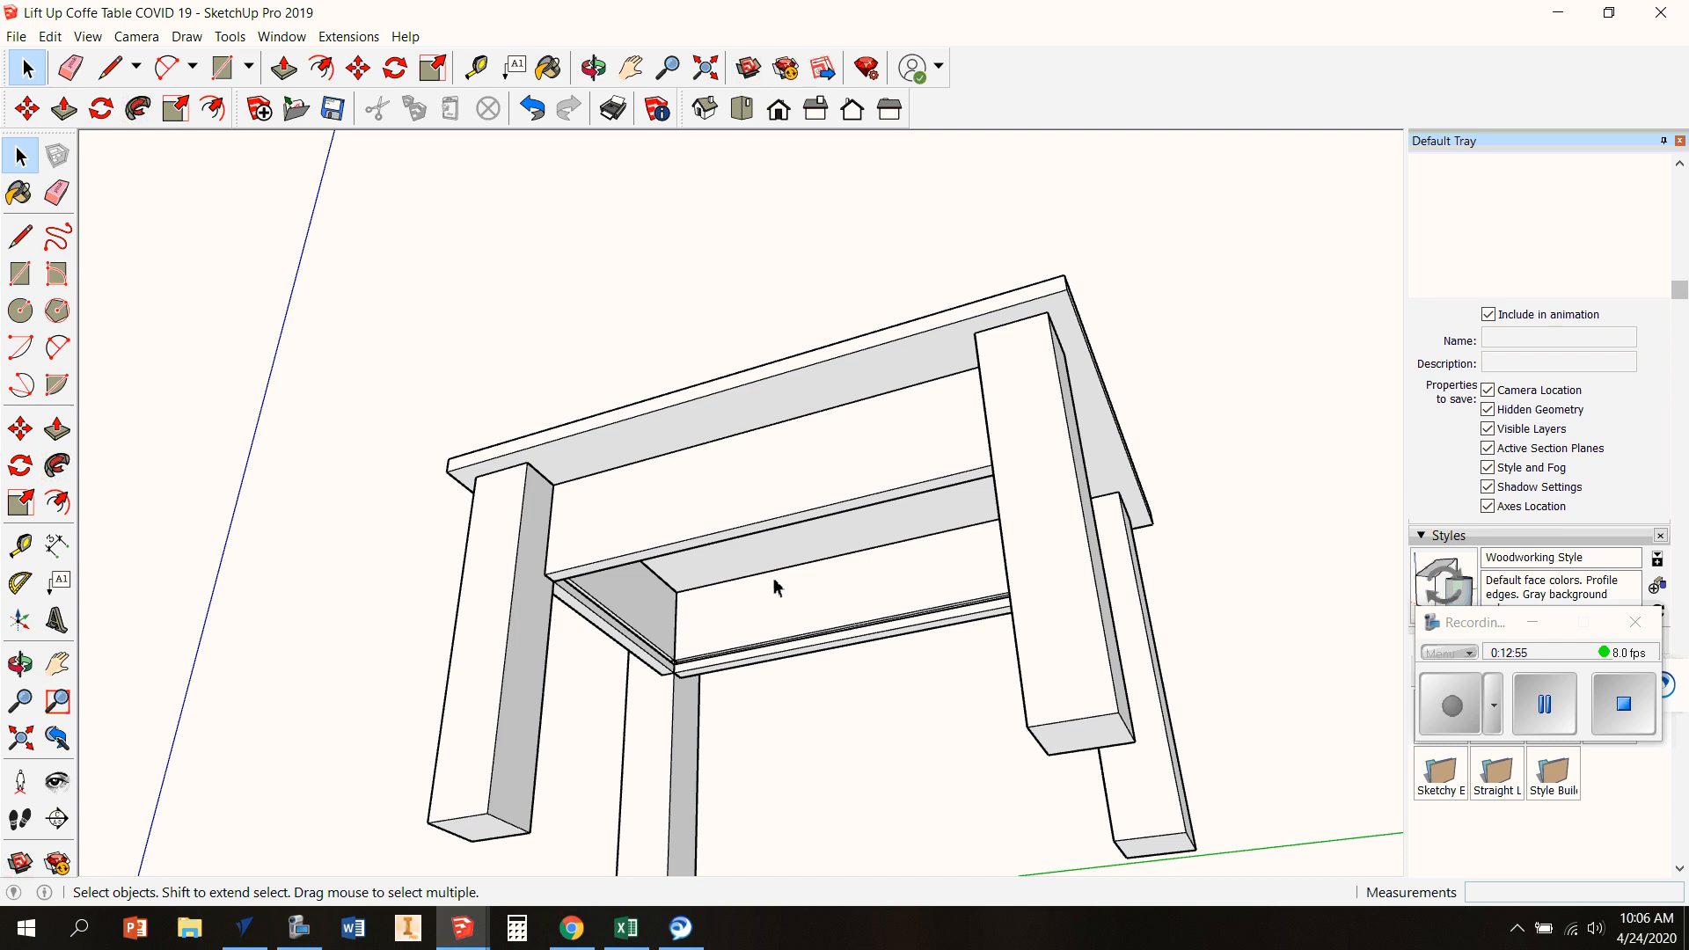
mouse_move(578, 577)
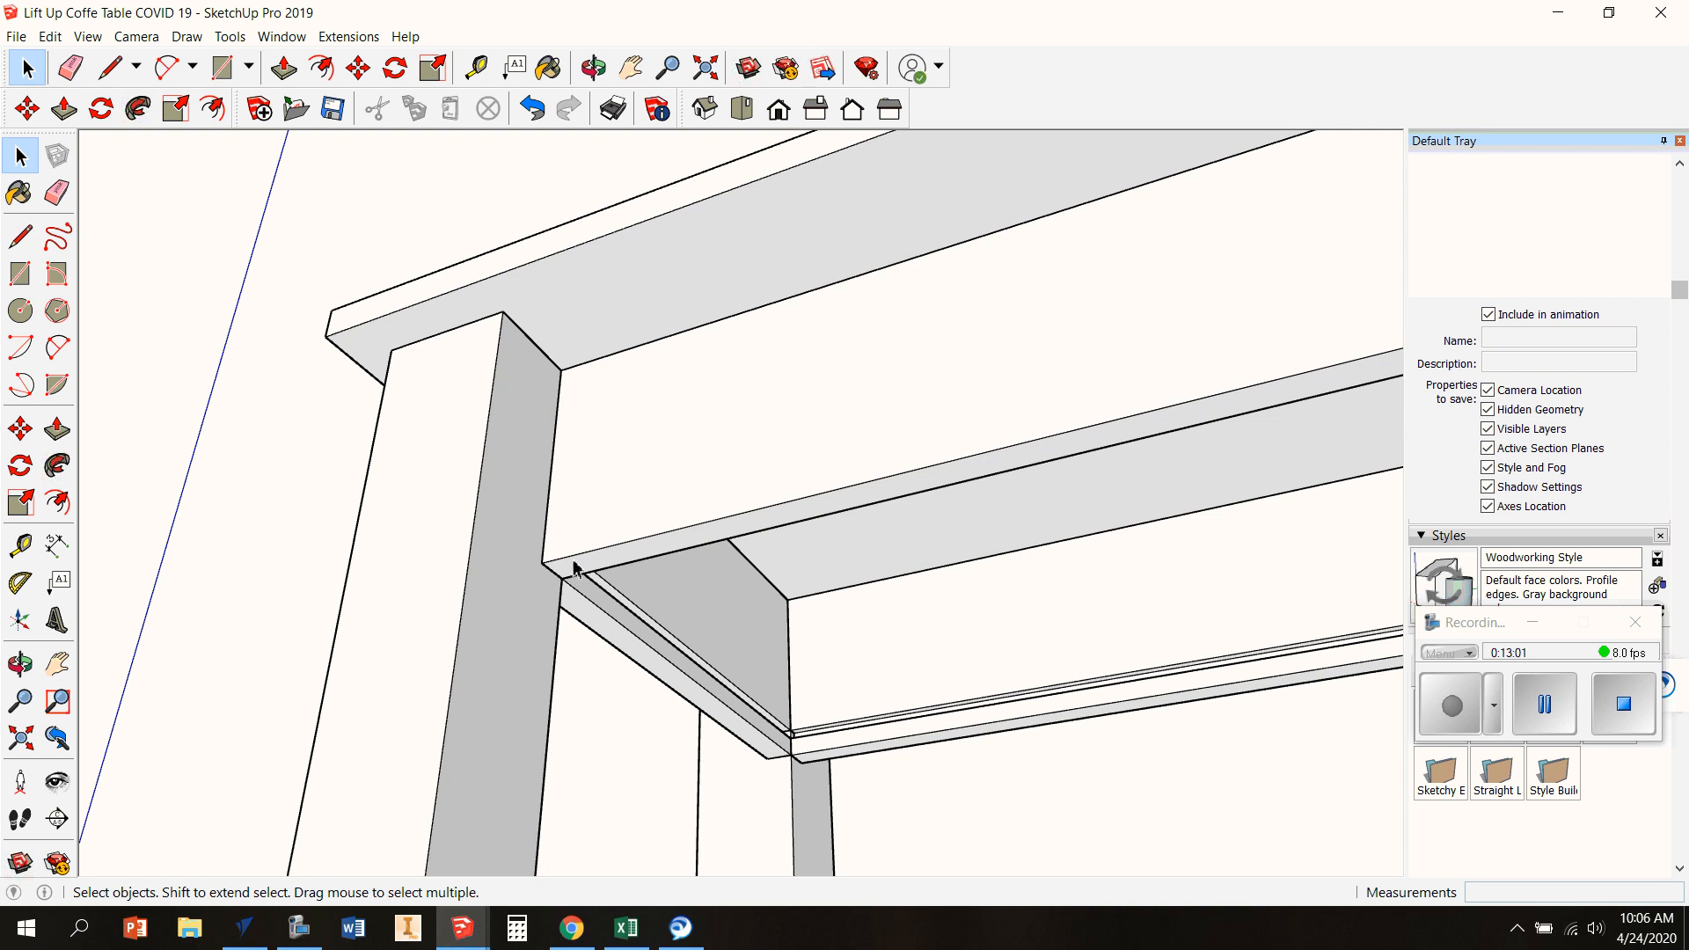
mouse_move(590, 592)
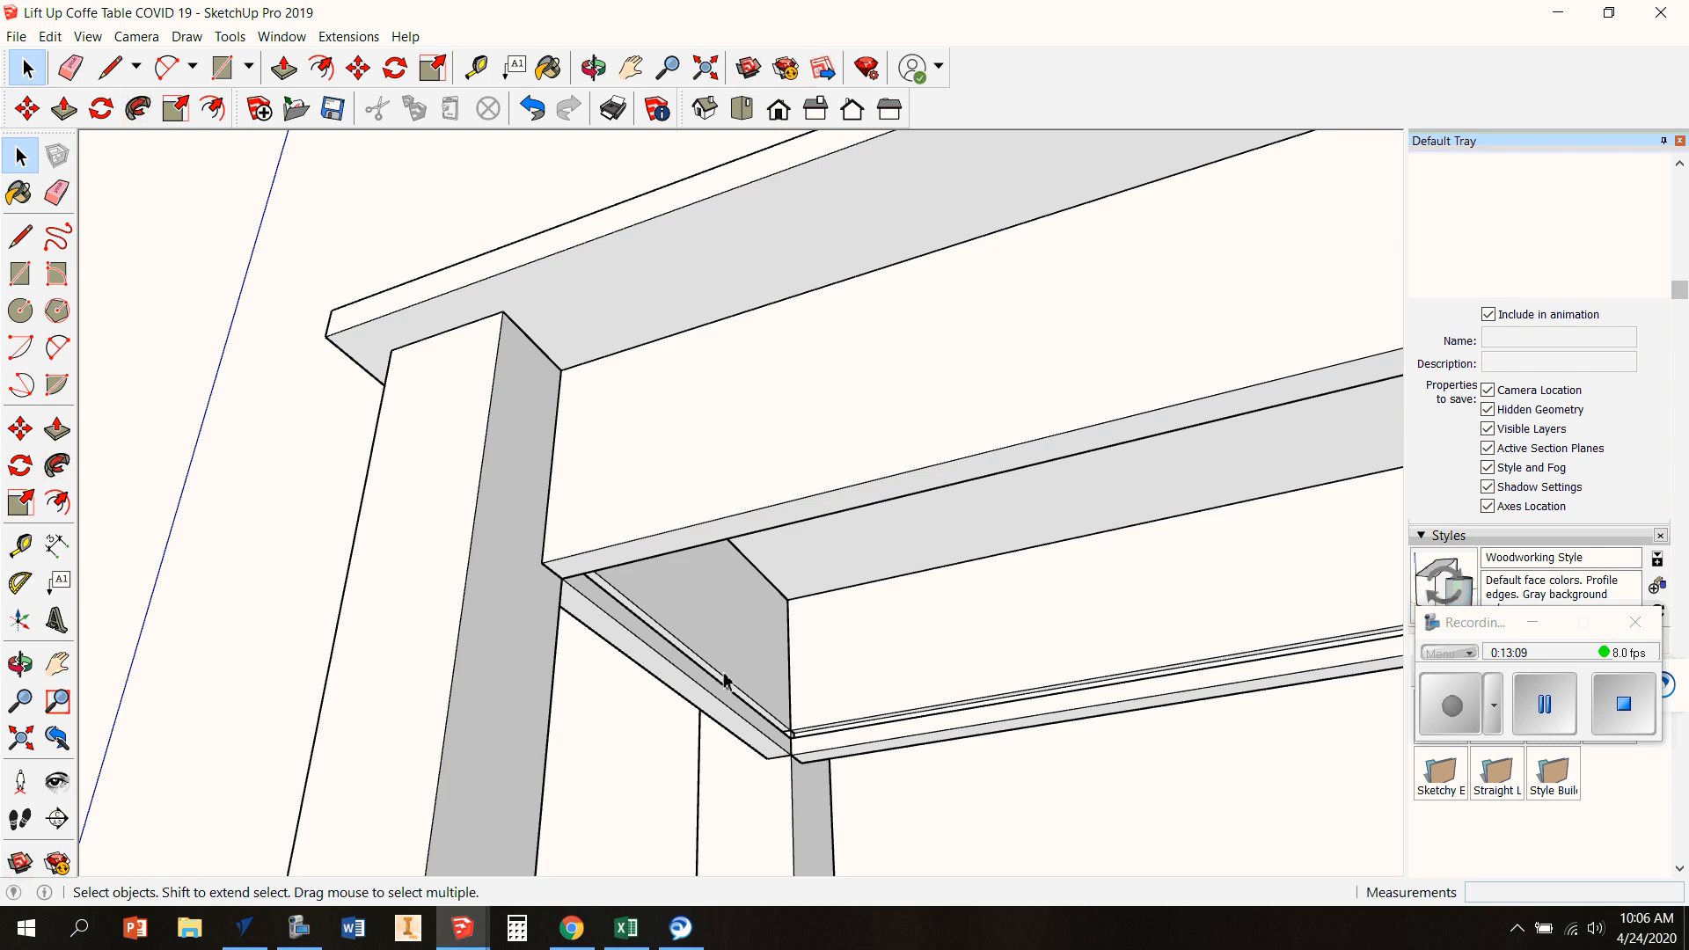
mouse_move(829, 565)
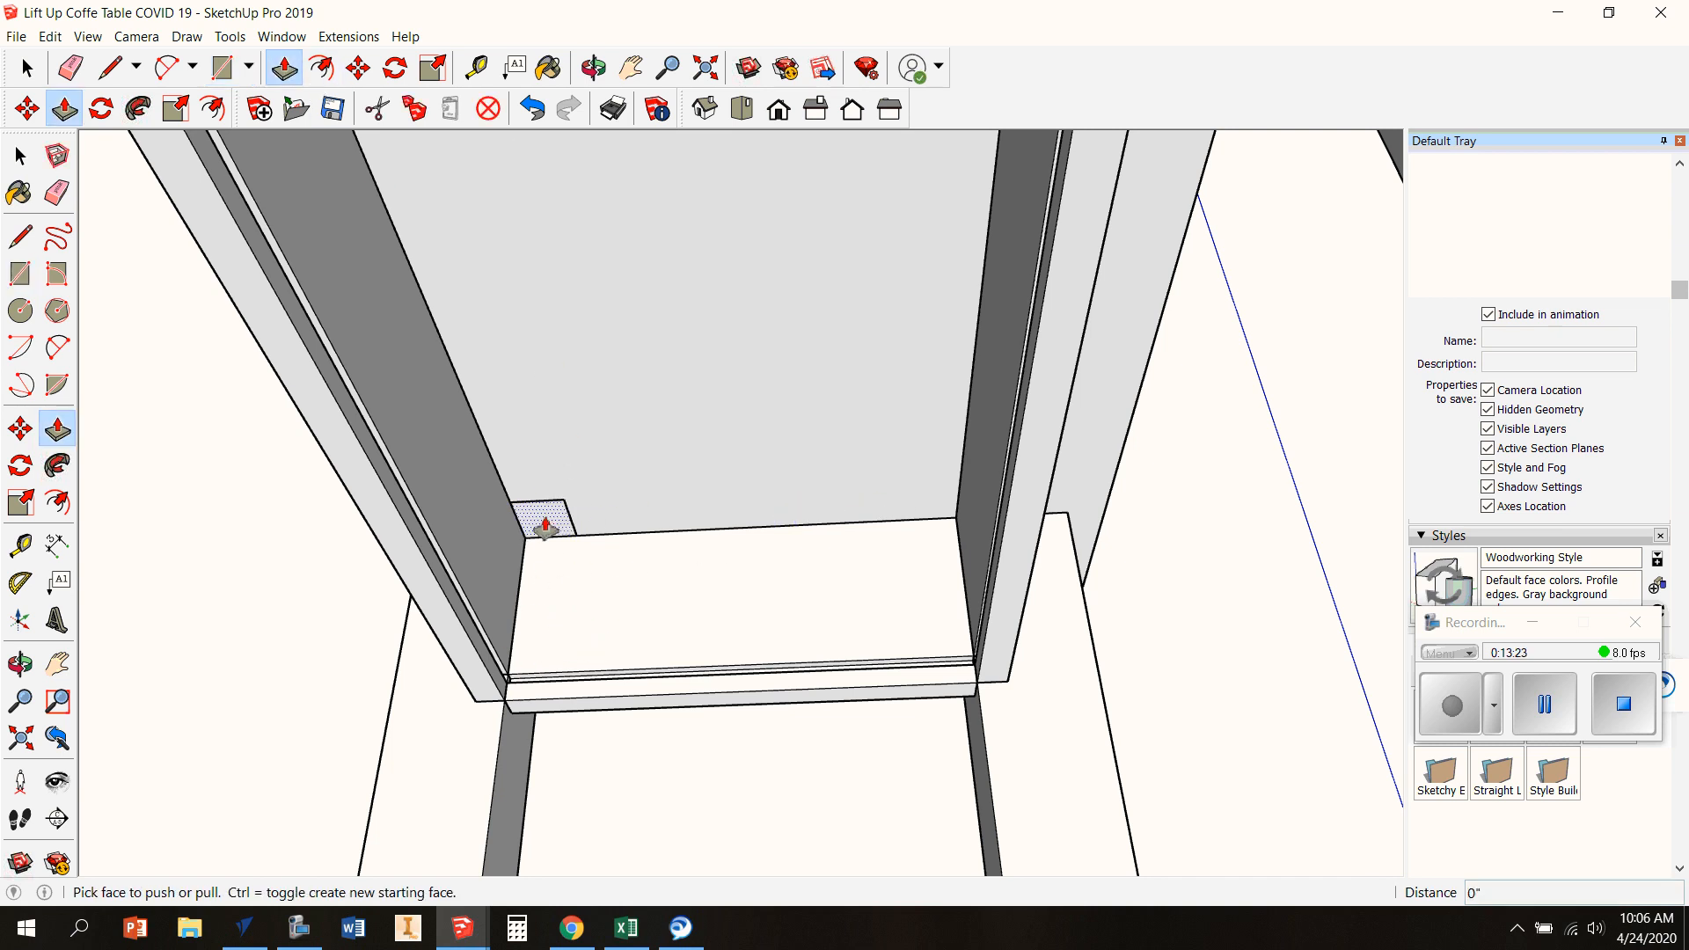
Extrude the corner square 5" into a block and orbit to the other inside corner
click(593, 68)
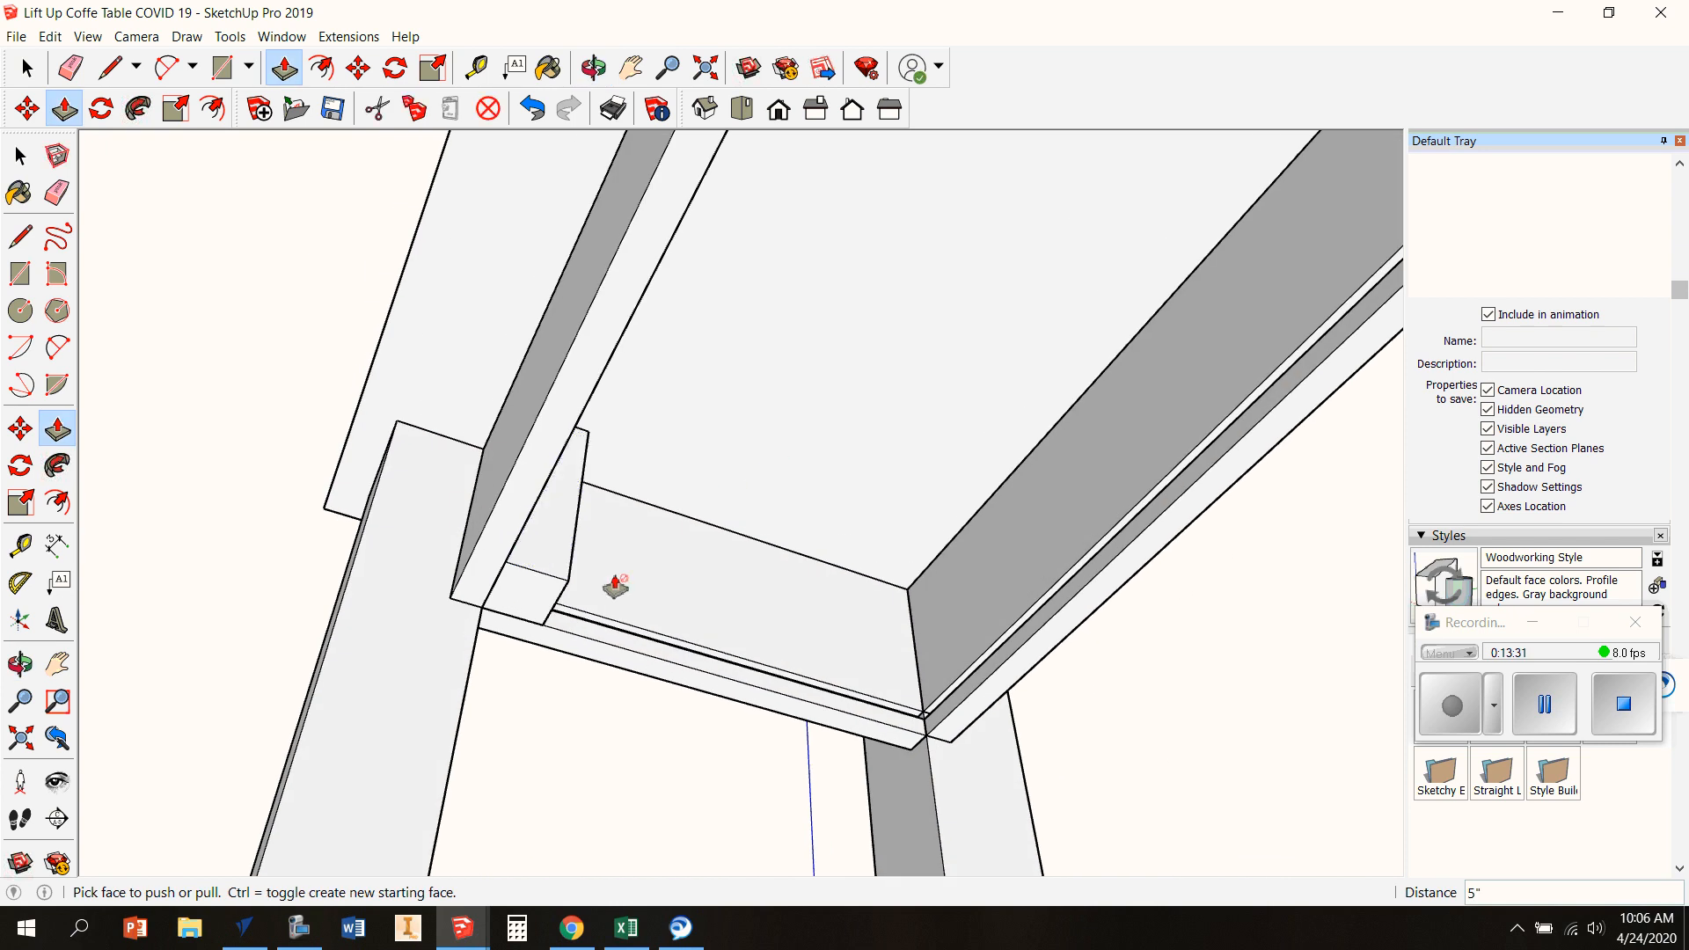
mouse_move(930, 478)
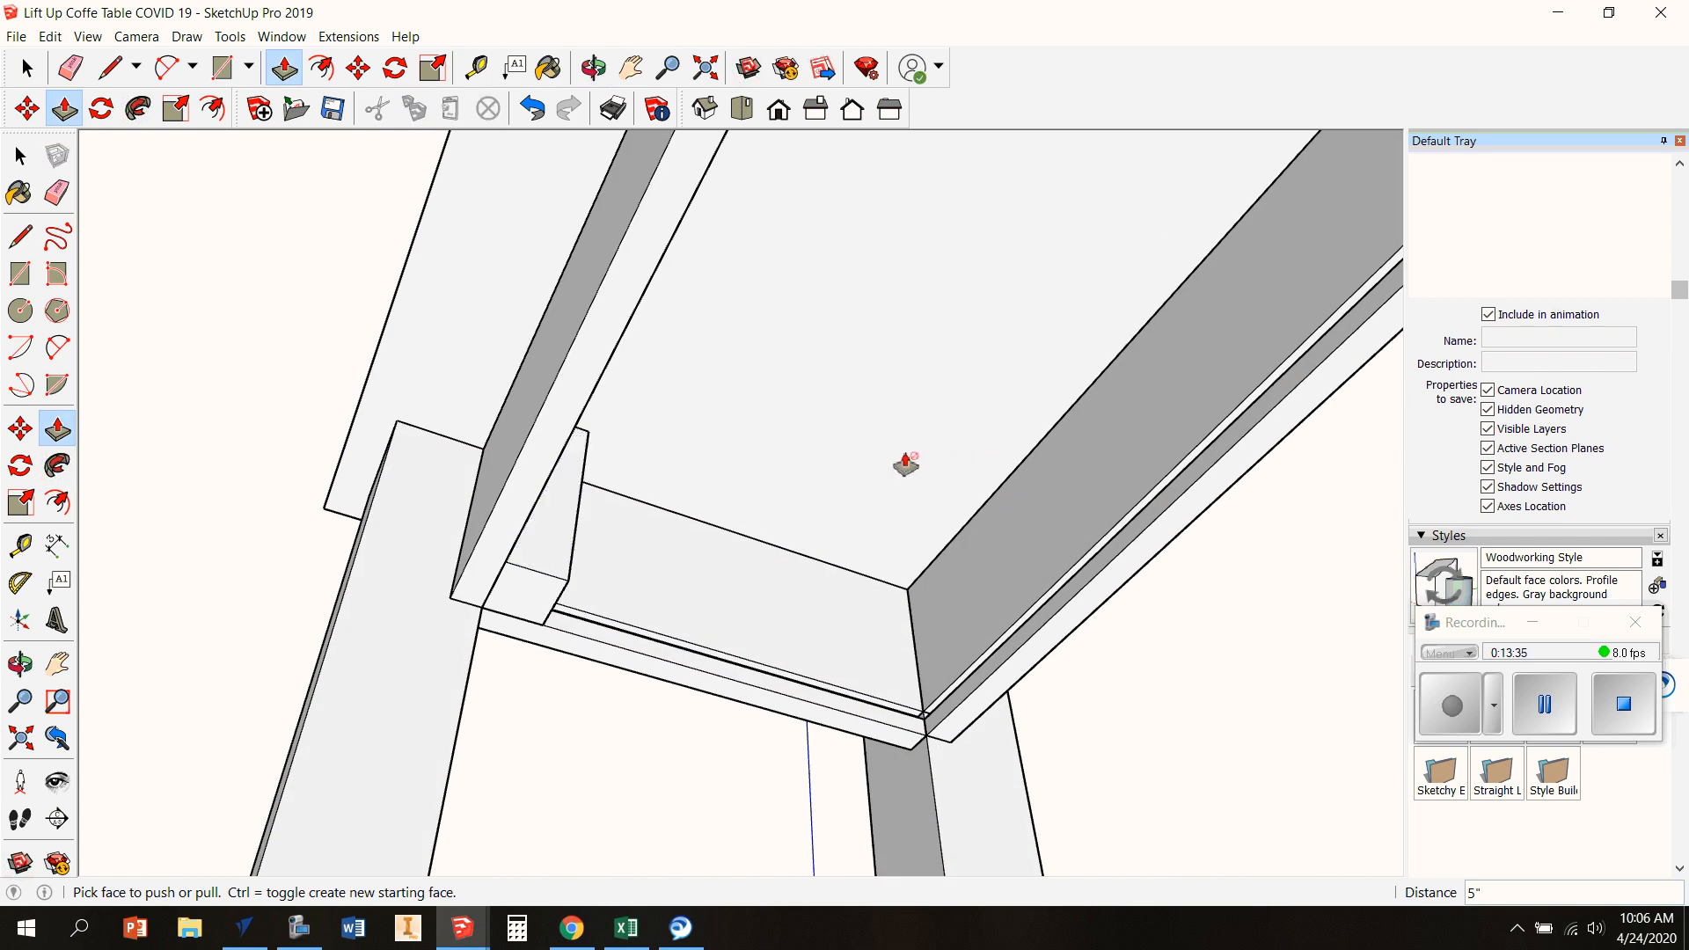
mouse_move(962, 460)
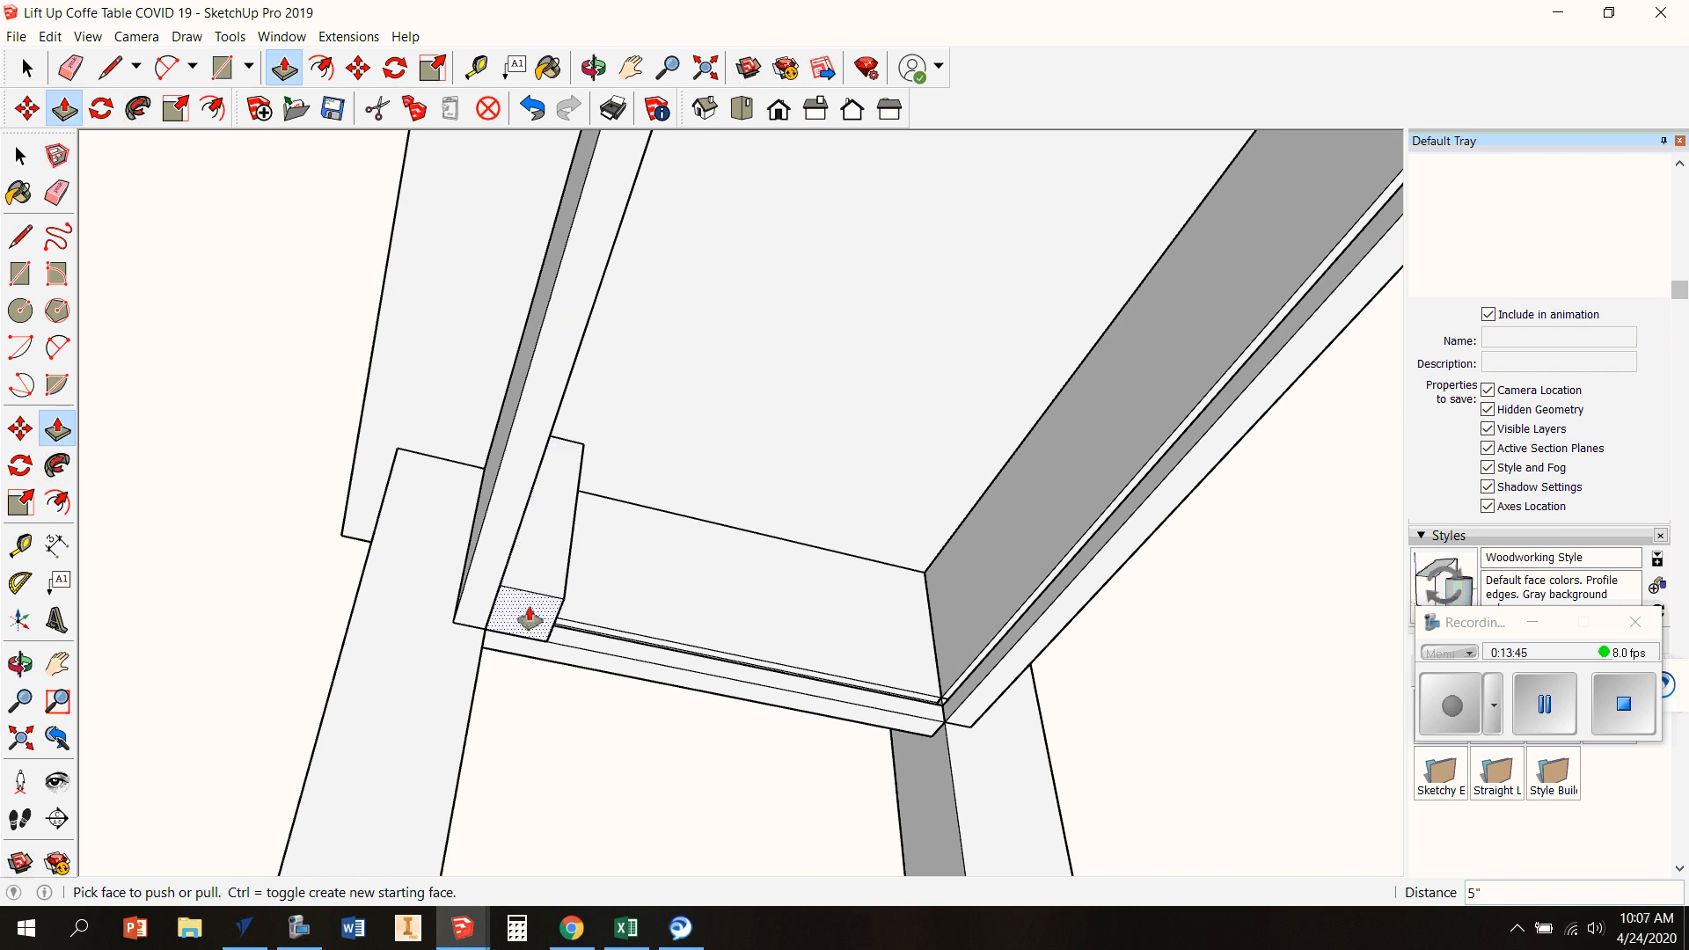
mouse_move(1030, 421)
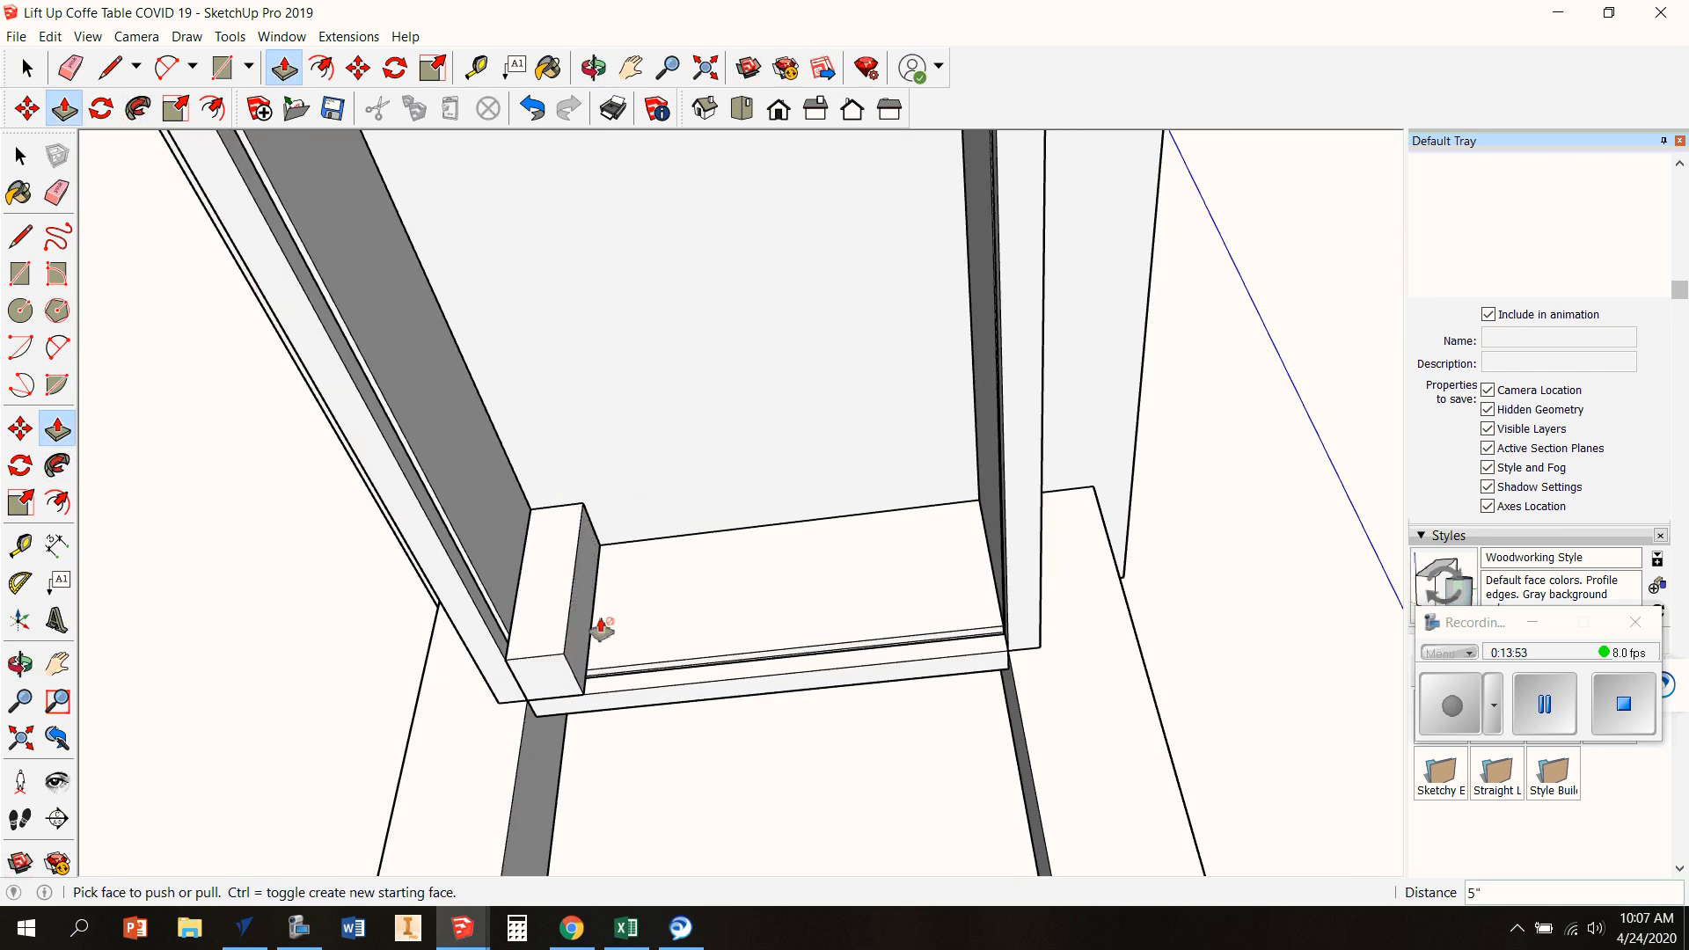
mouse_move(591, 543)
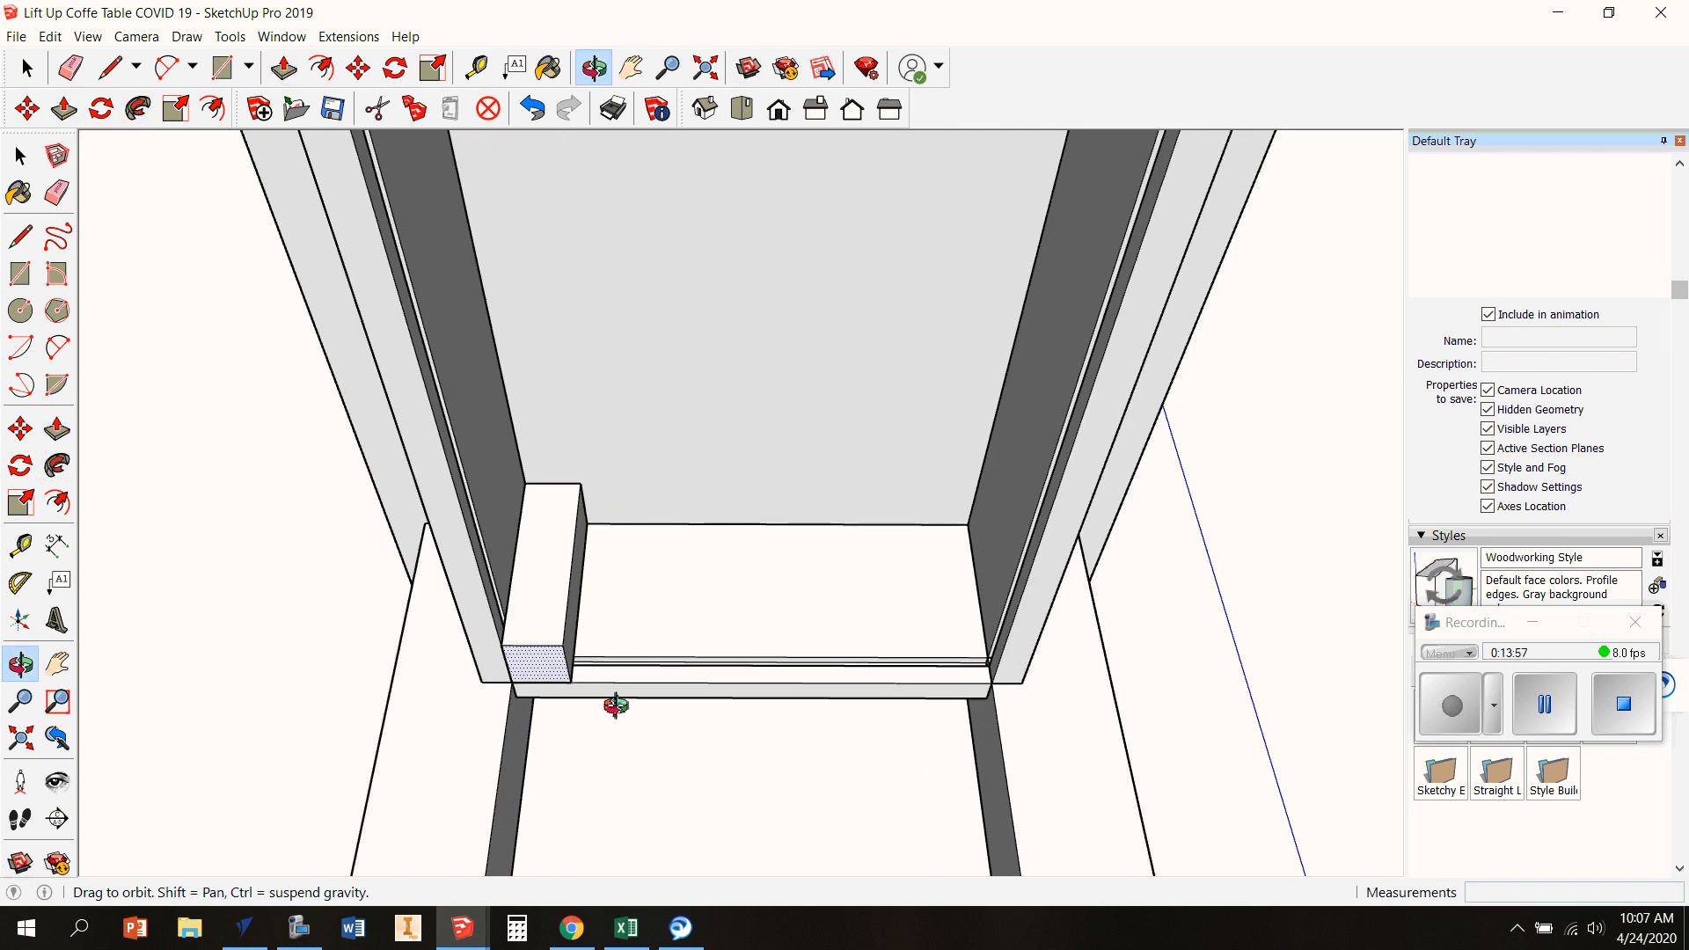
drag(615, 706, 1056, 570)
text(5")
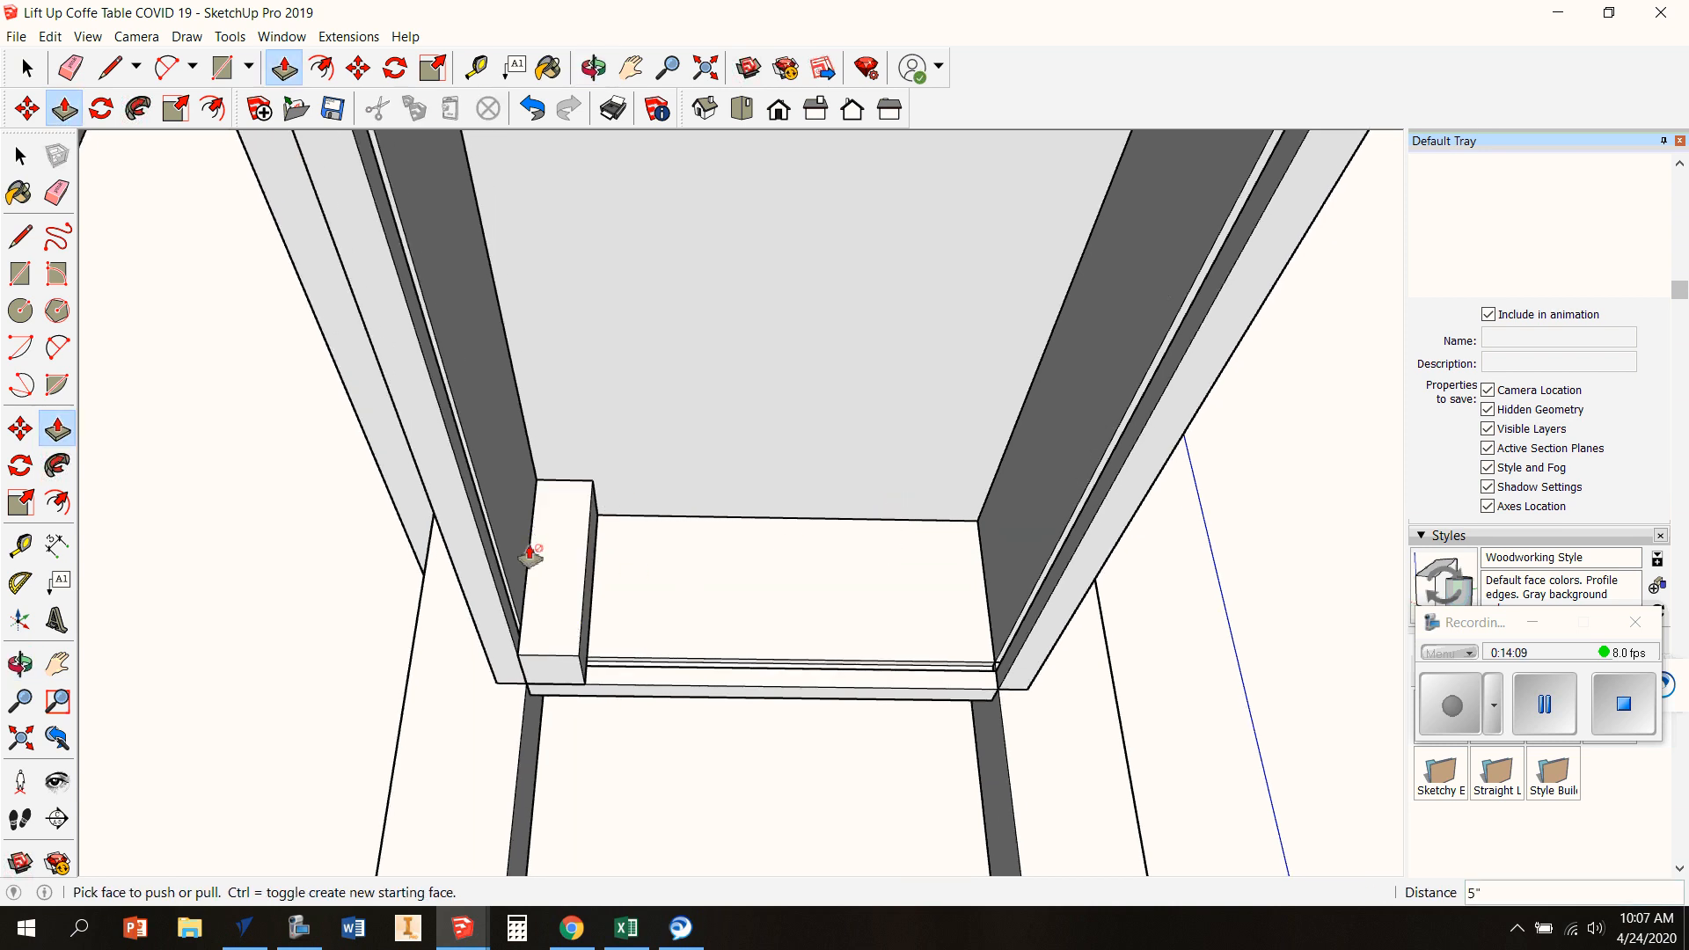
mouse_move(871, 547)
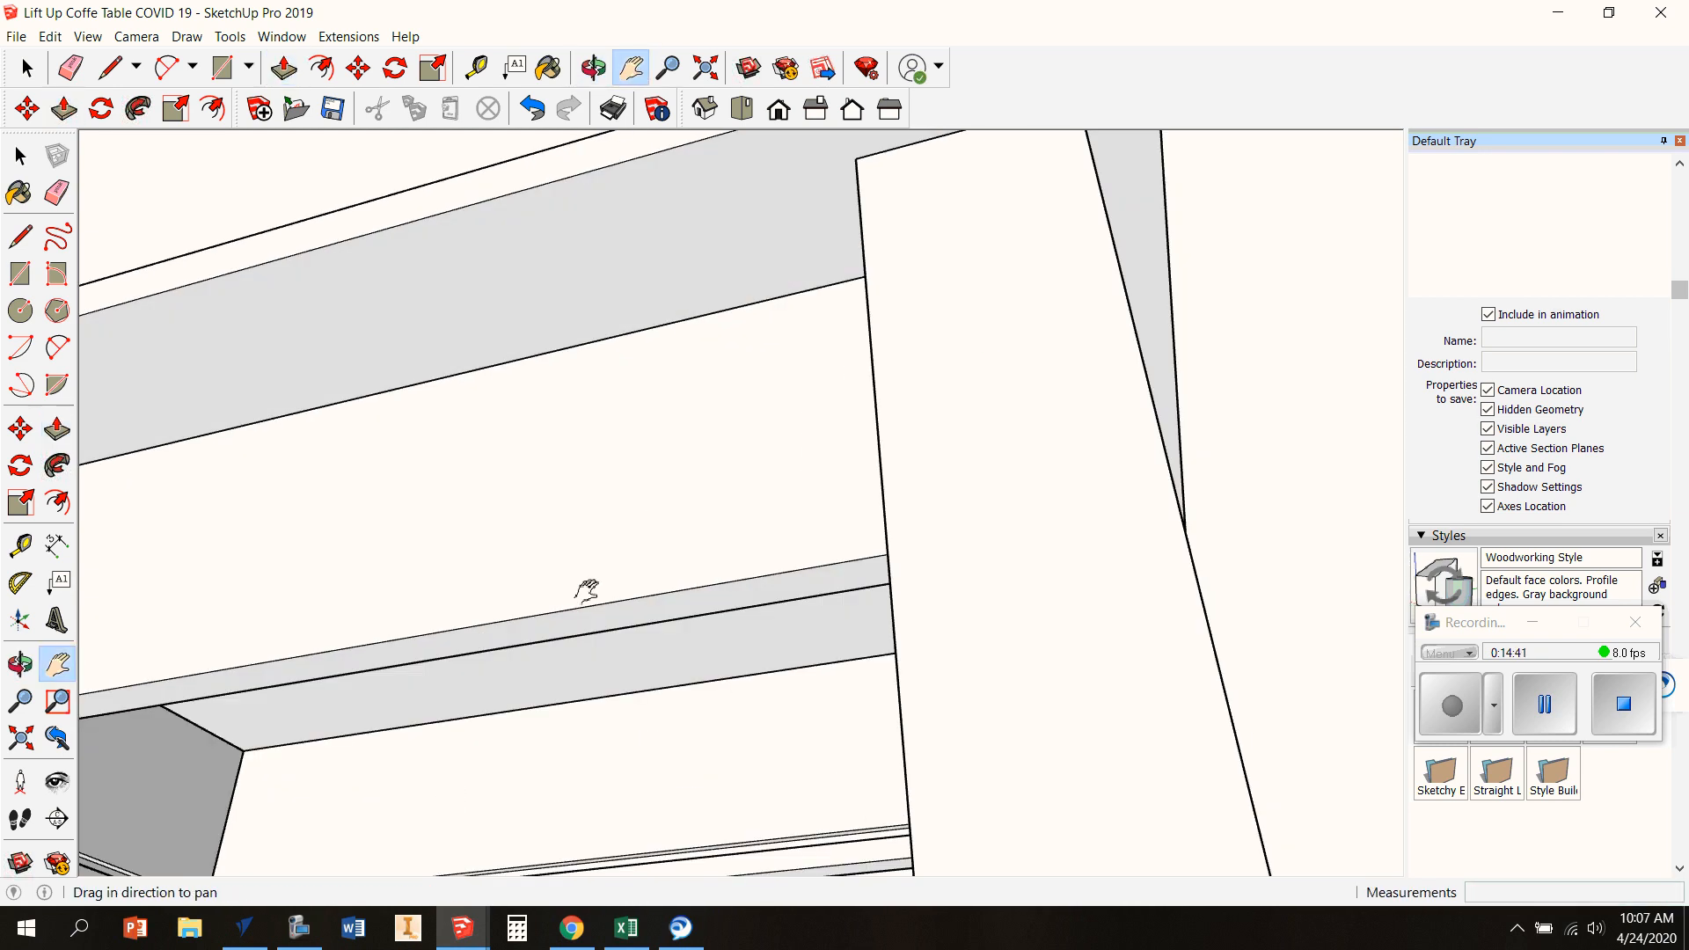
Draw a rectangle snapped to the skirt endpoints and extrude it into a bottom panel
drag(587, 594, 427, 602)
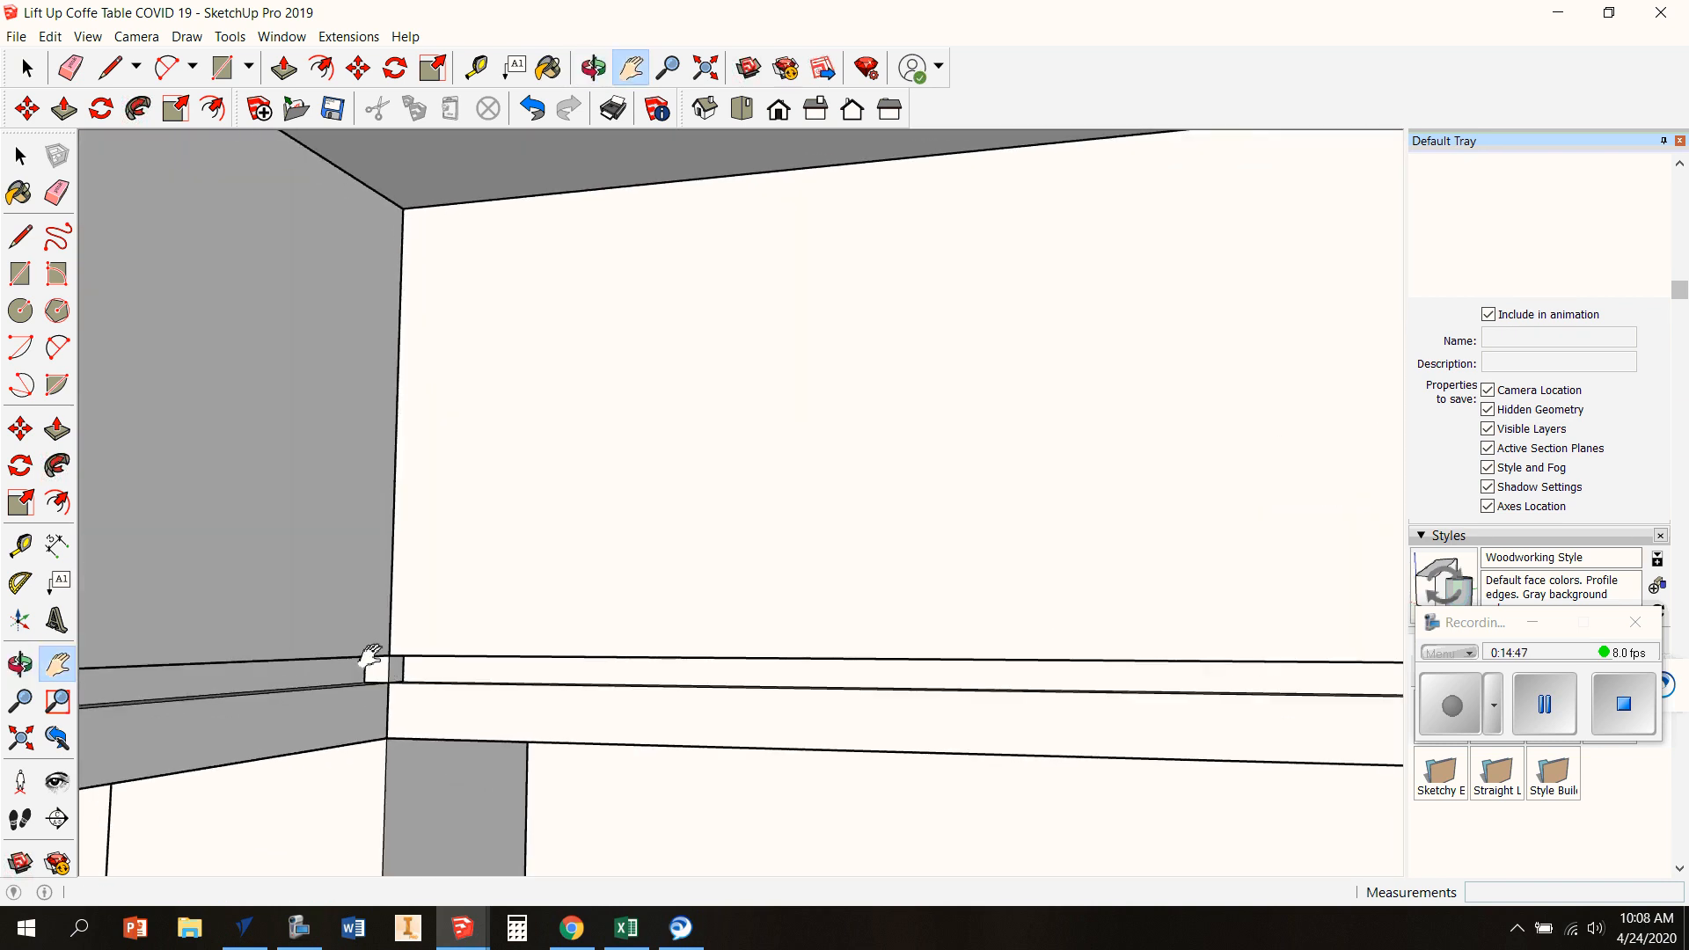
click(19, 273)
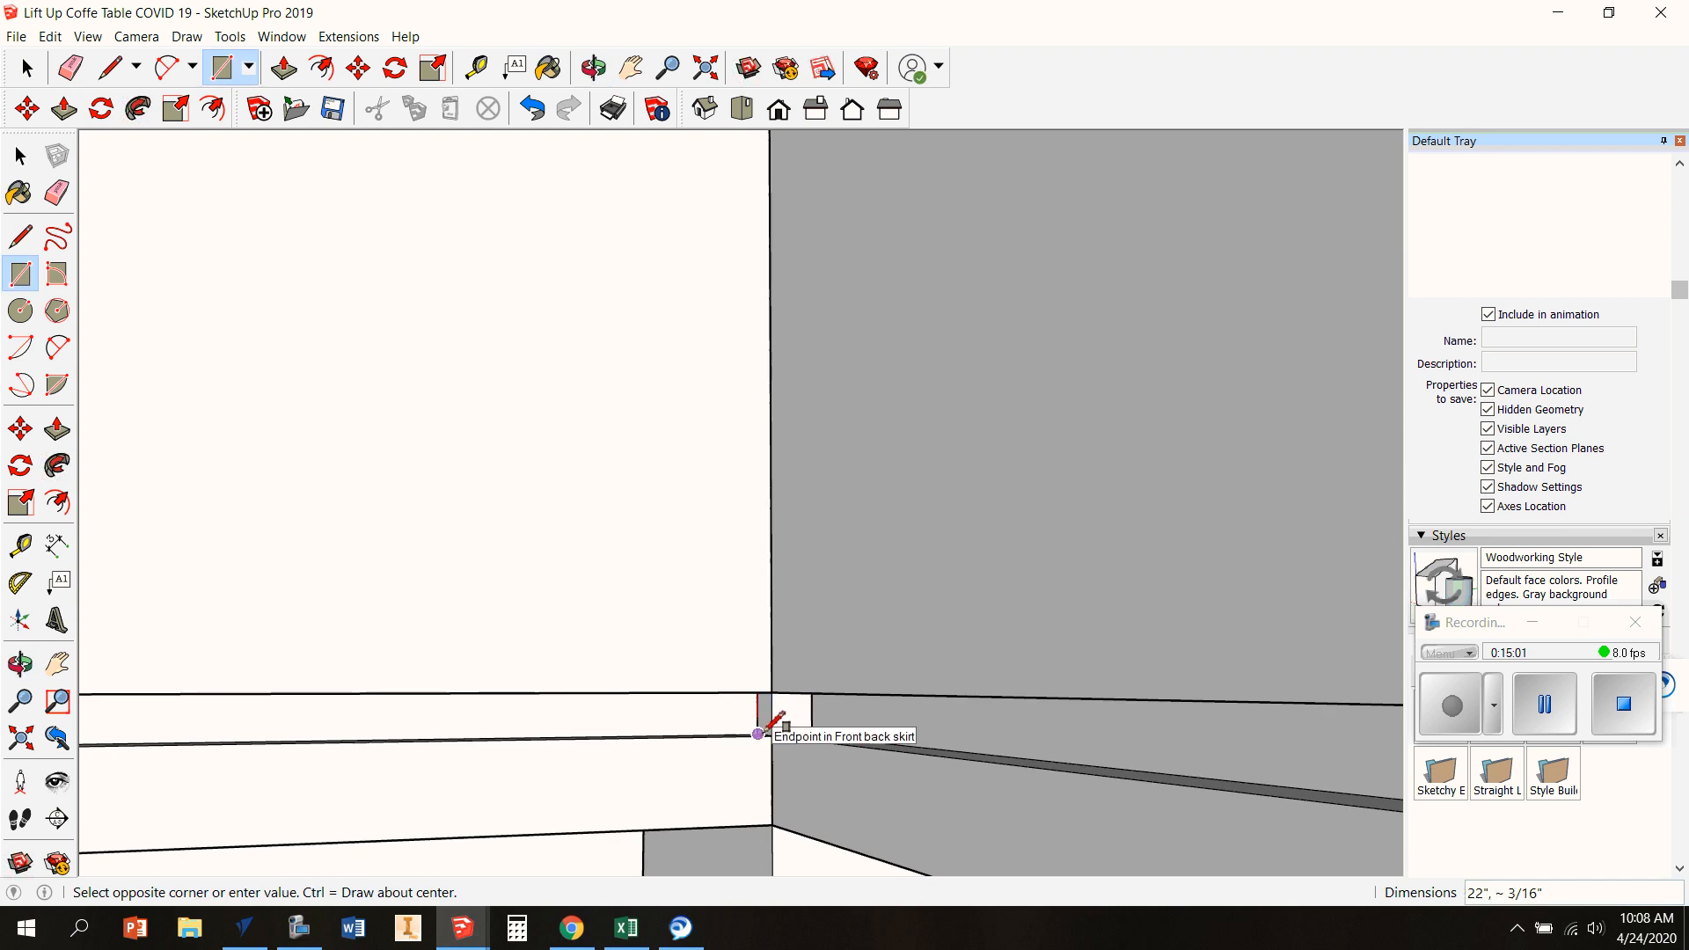
click(282, 69)
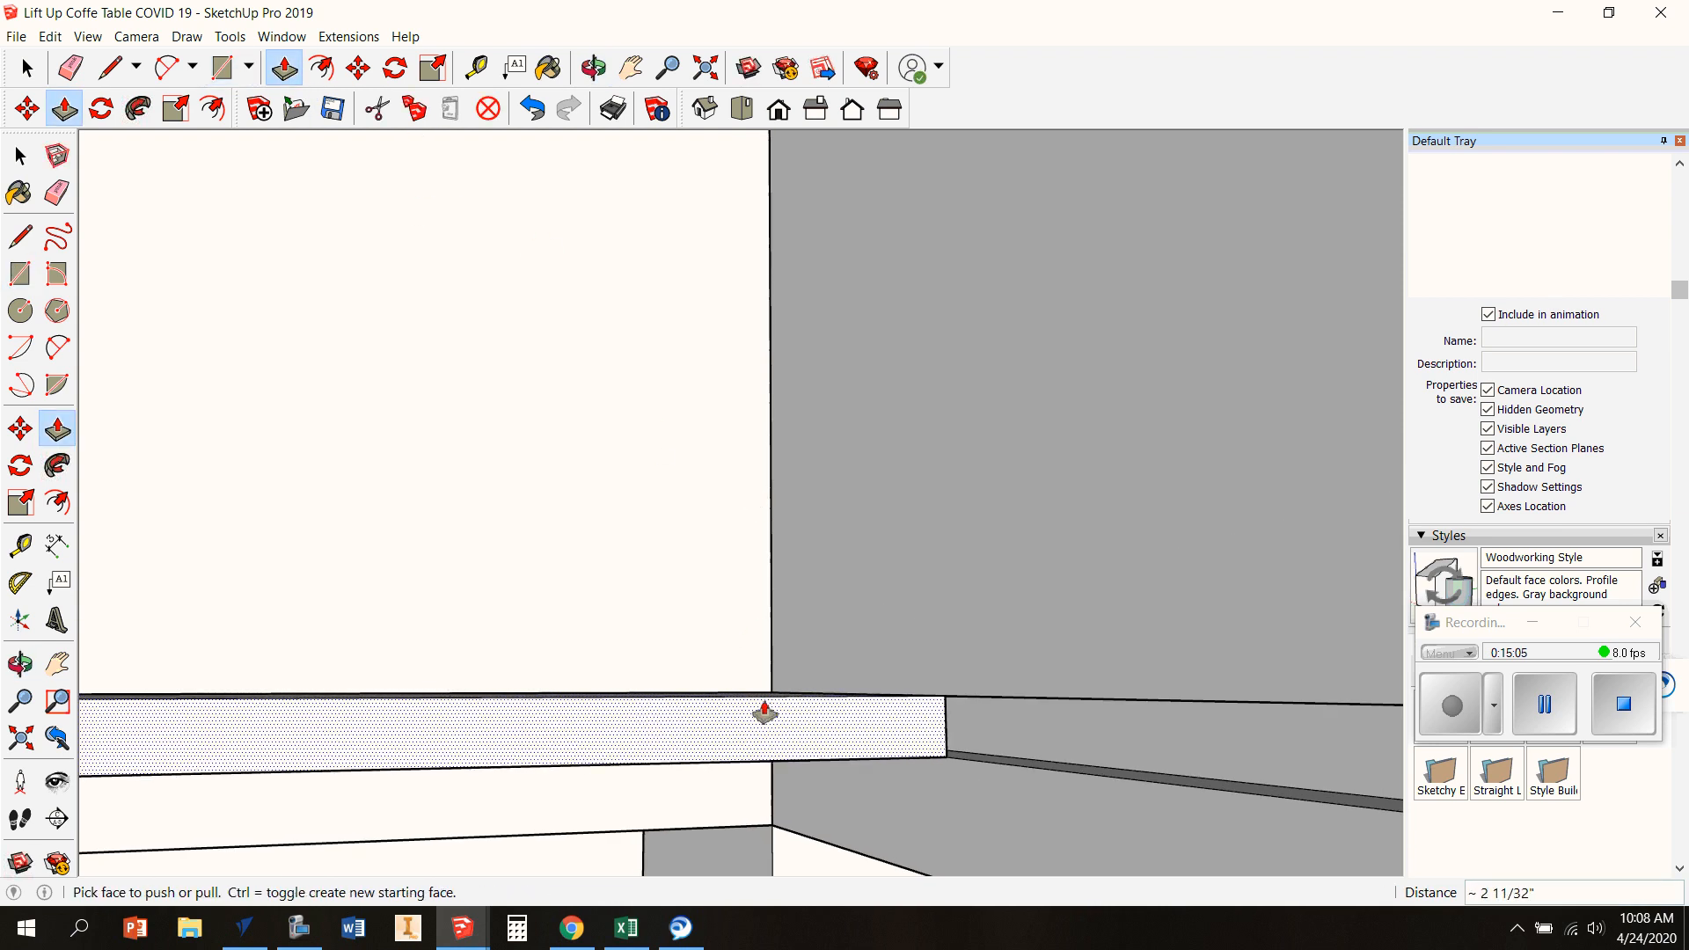
click(591, 68)
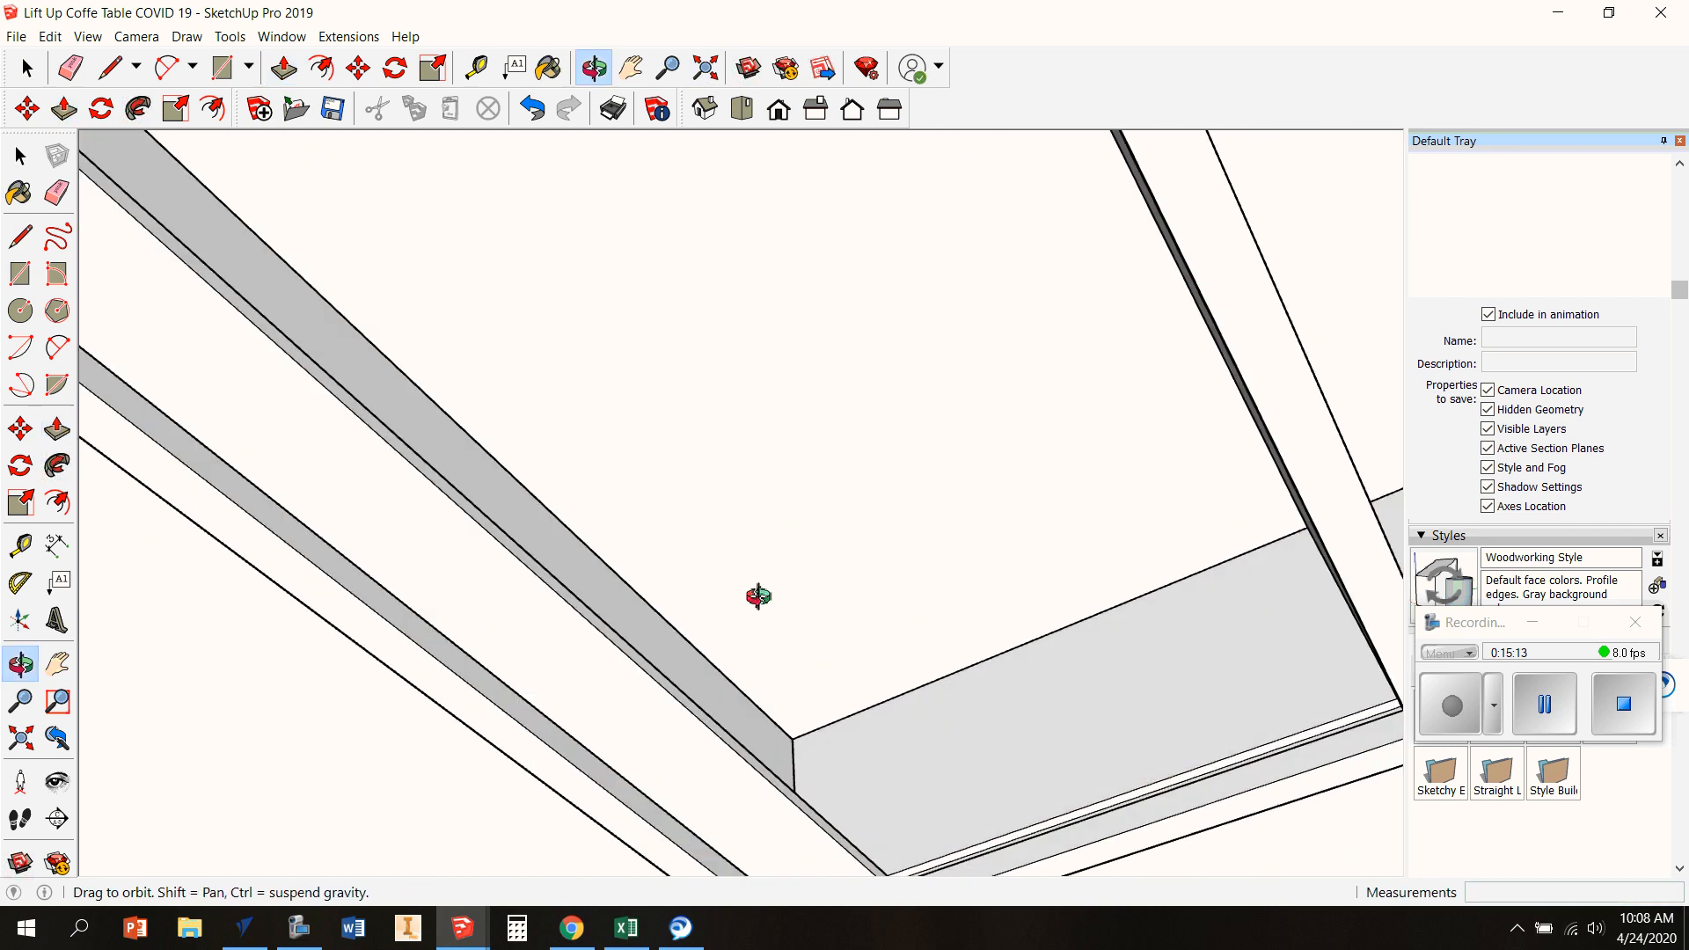
click(64, 107)
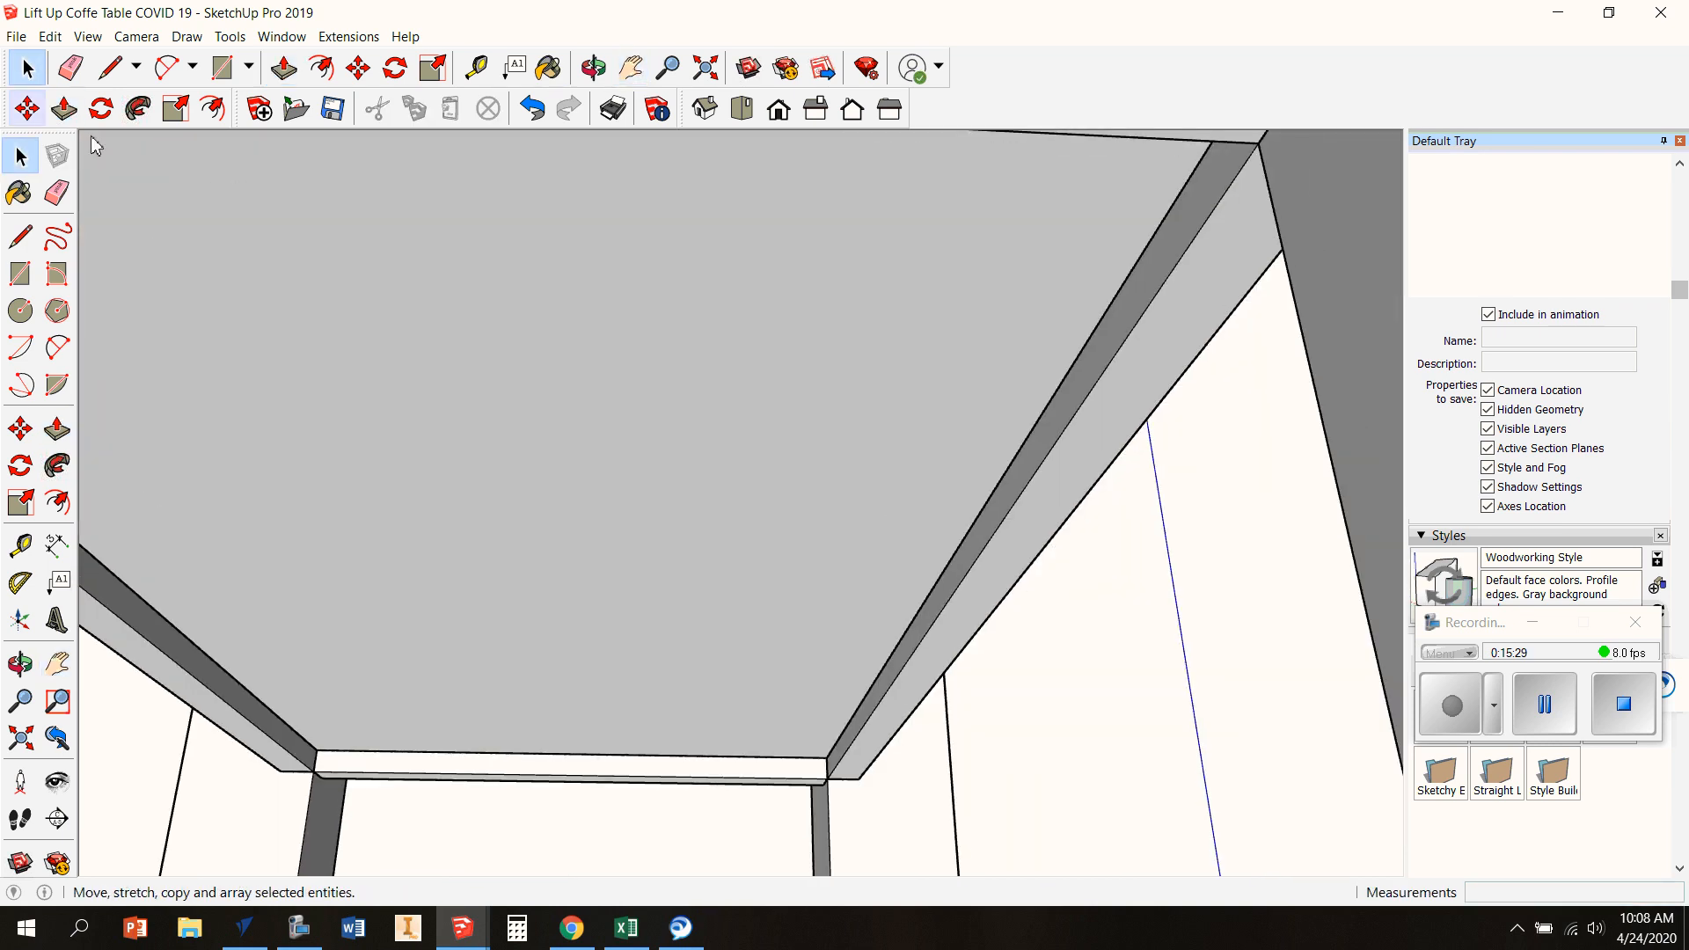
Make the bottom panel a component named 'bottom'
click(722, 362)
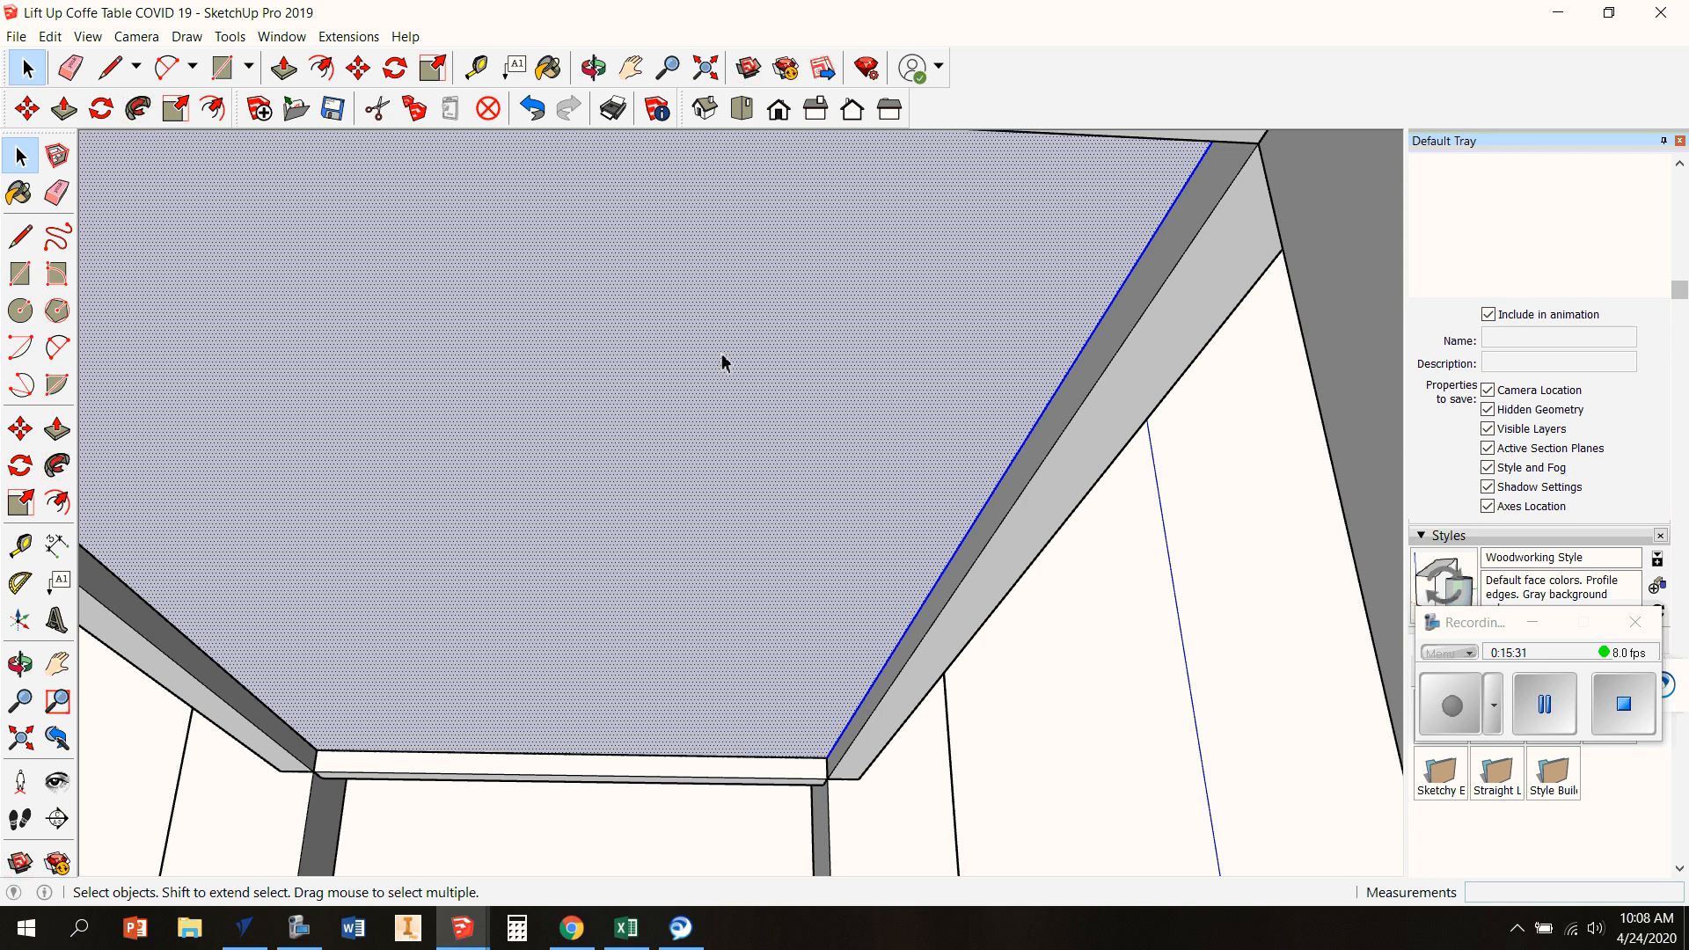
right_click(721, 363)
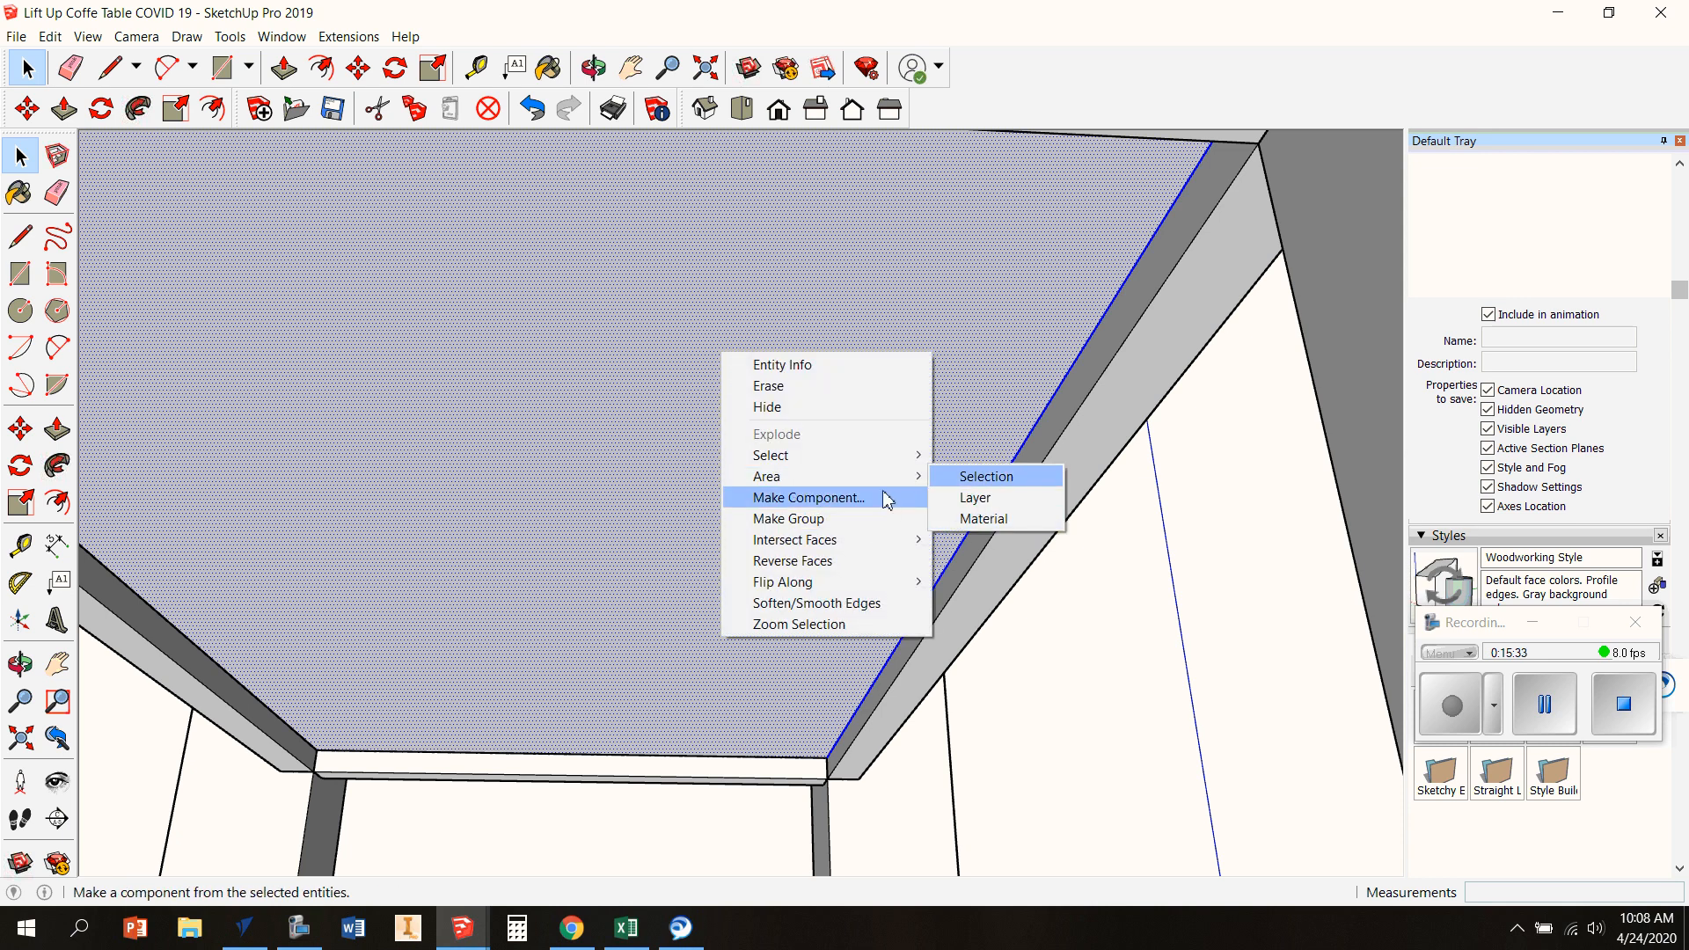
click(808, 496)
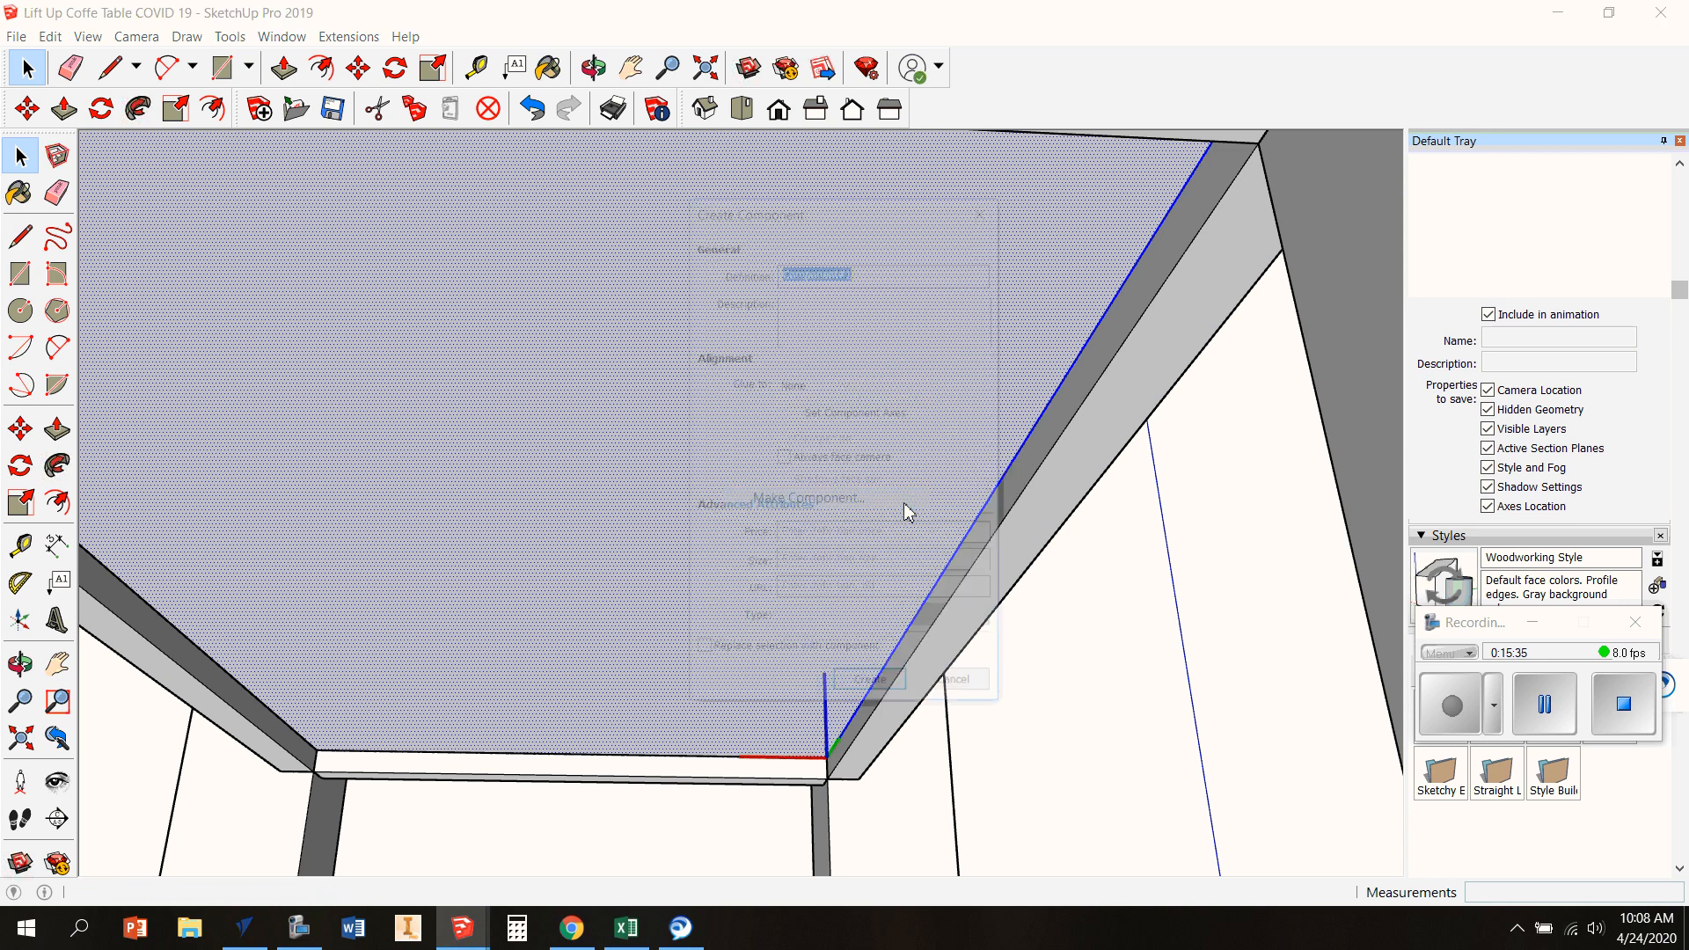
text(bt)
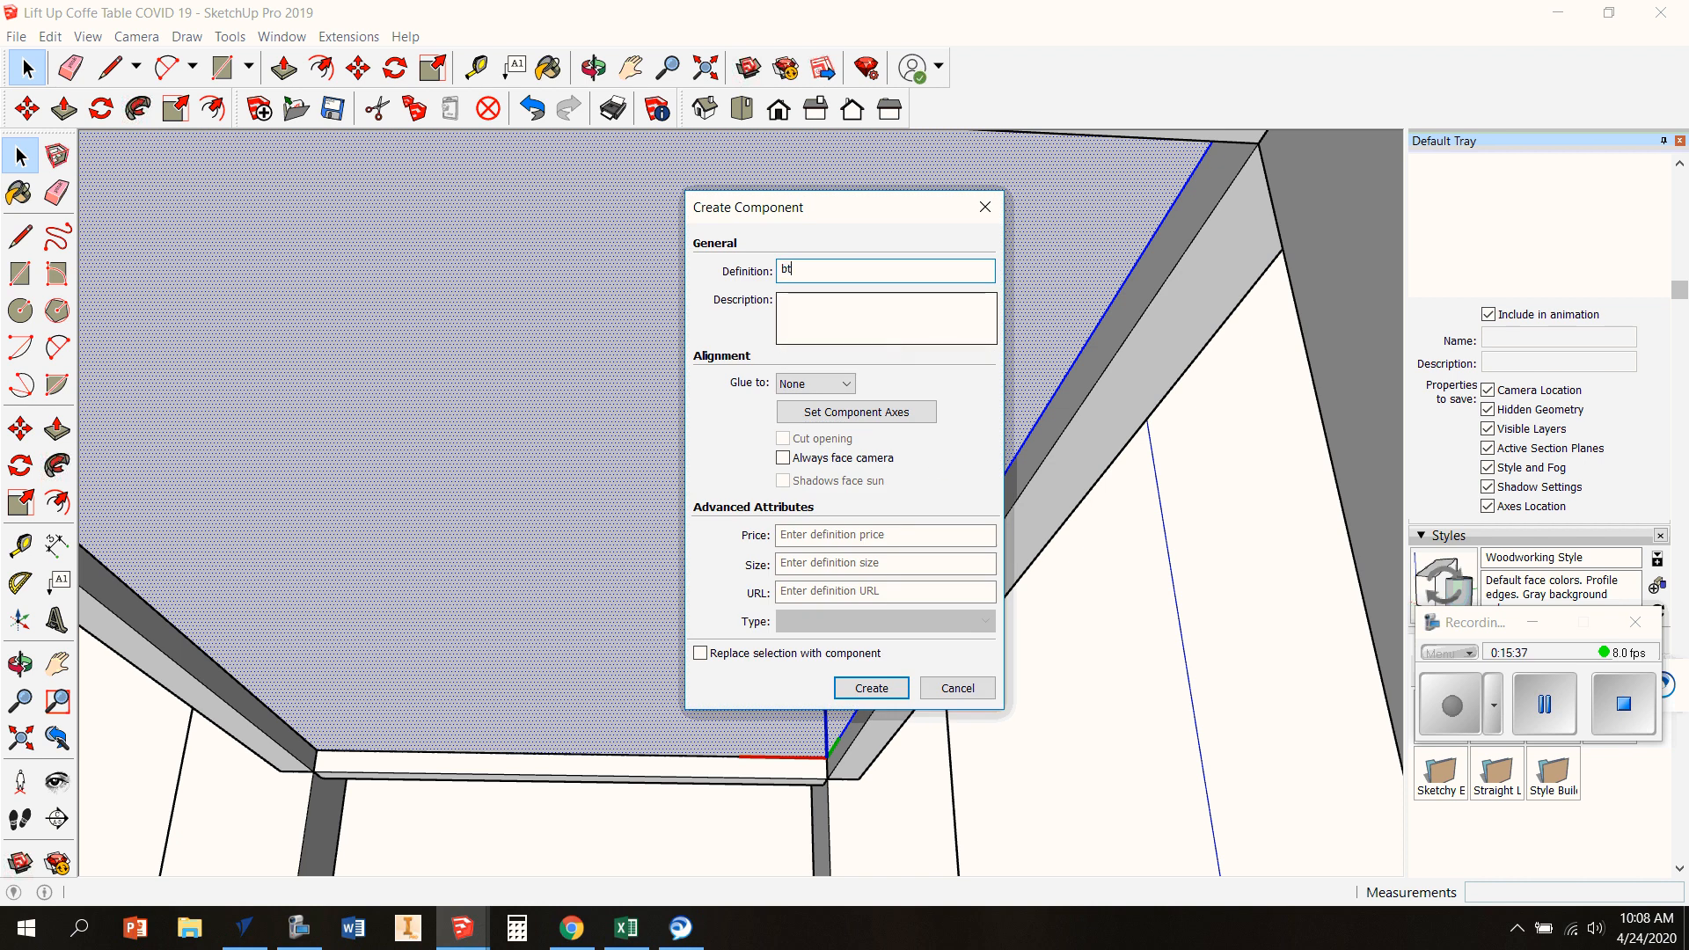
text(ottom)
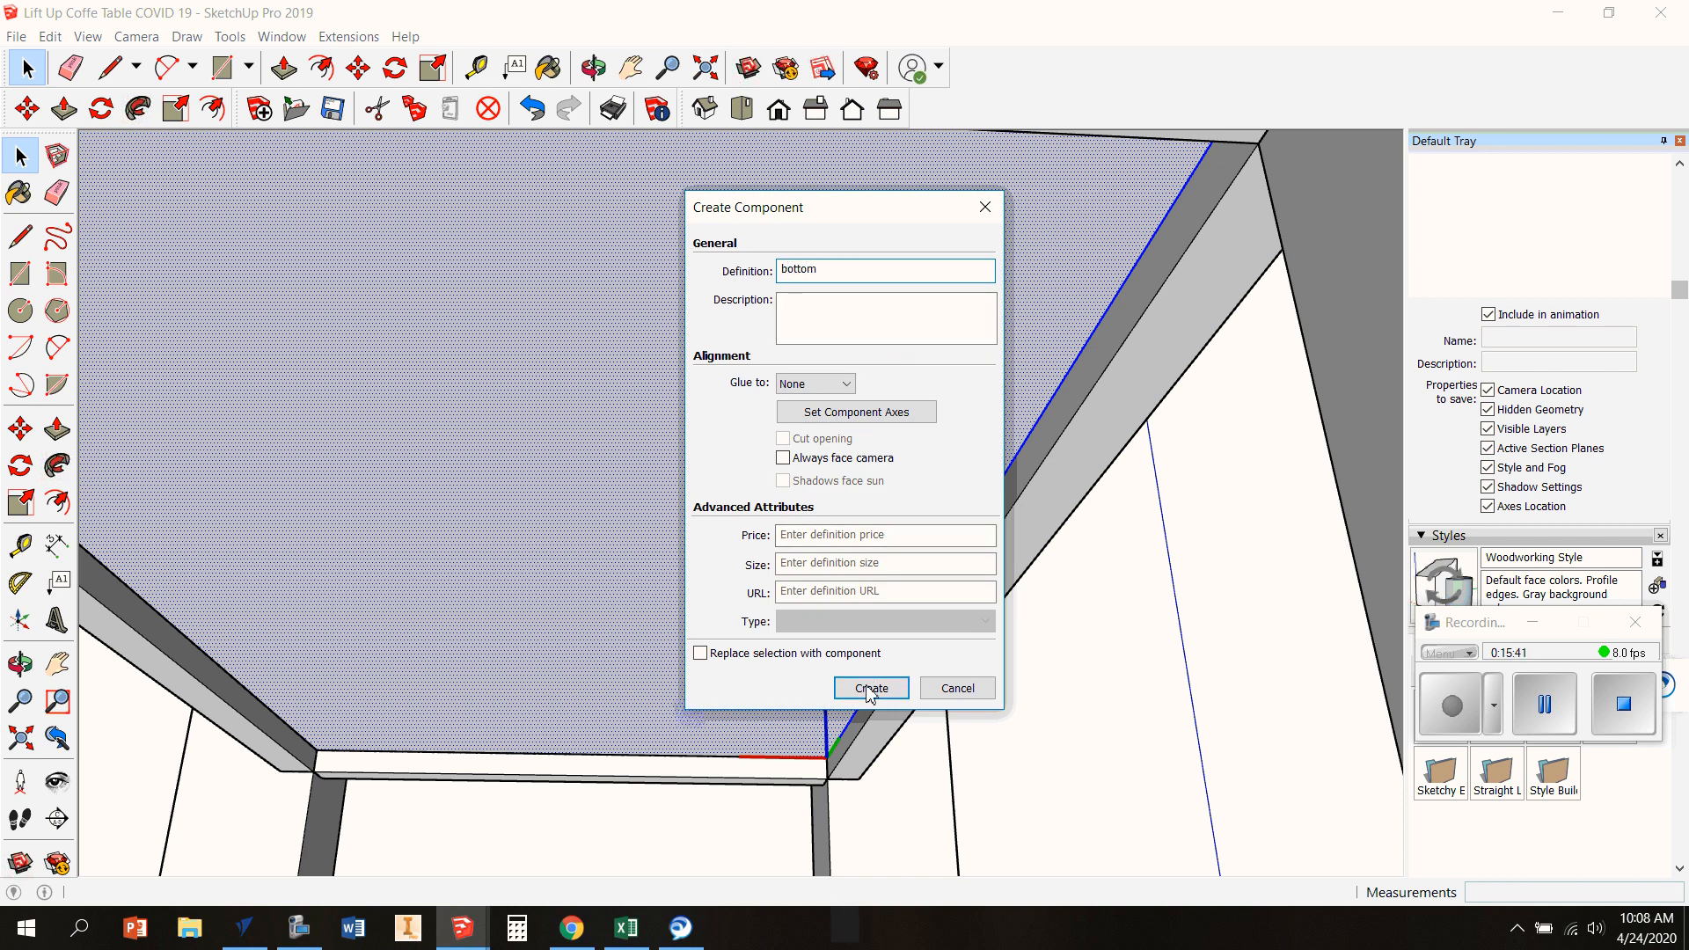
click(871, 688)
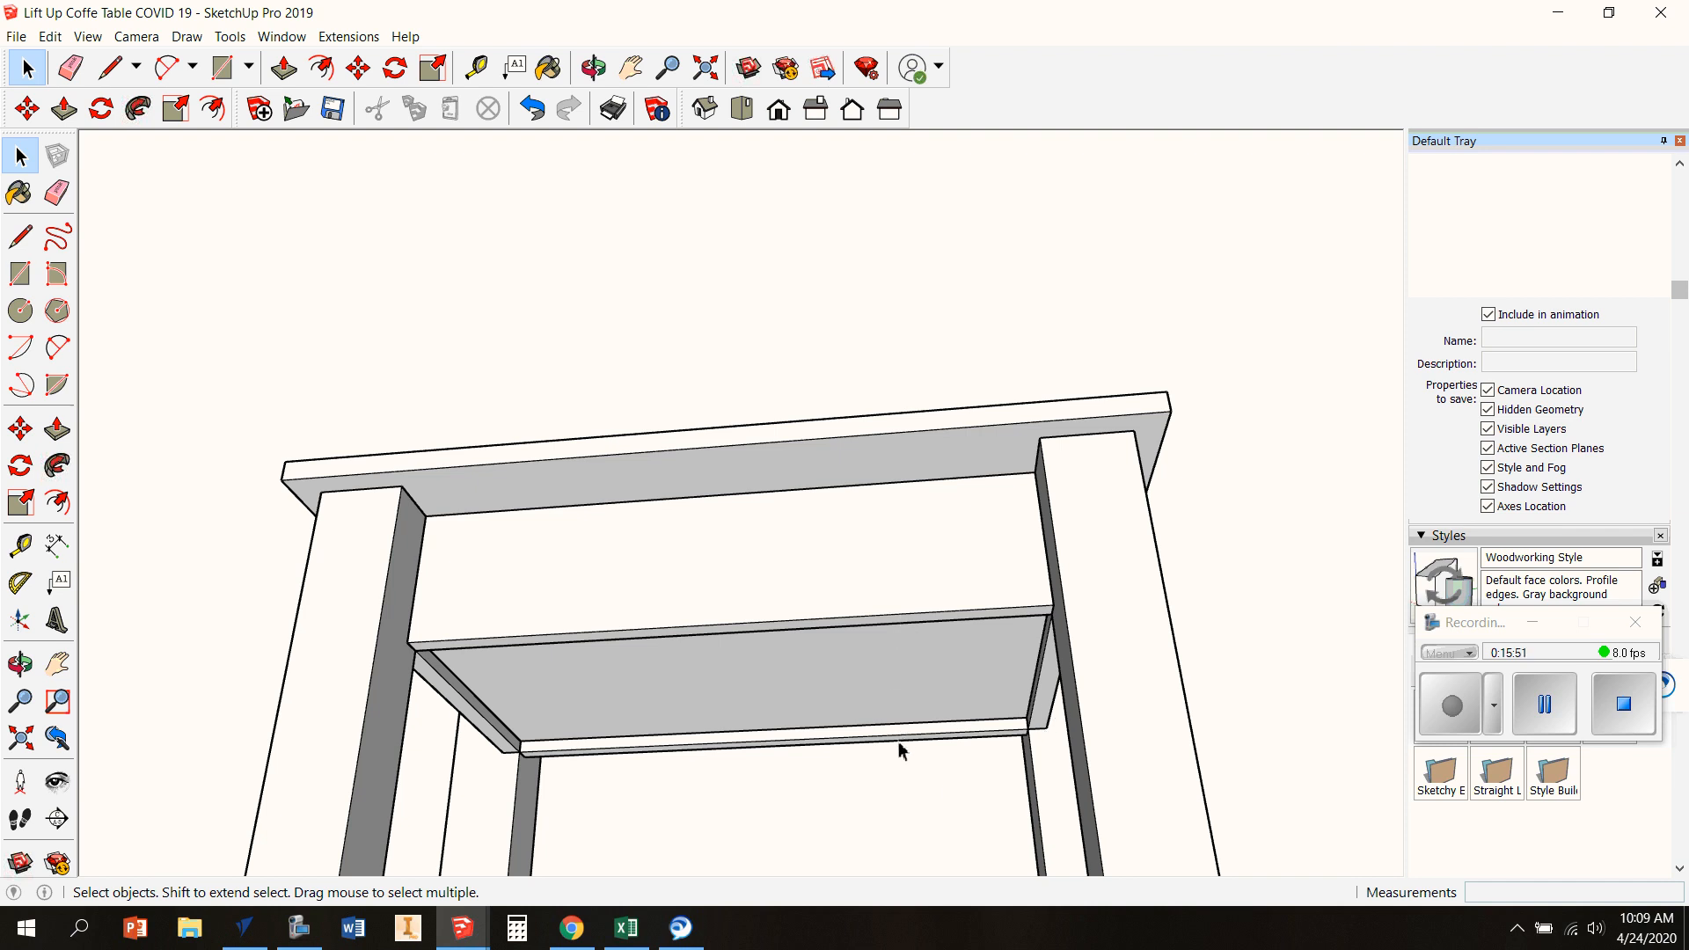
Move the bottom component down into place inside the skirt frame
click(593, 68)
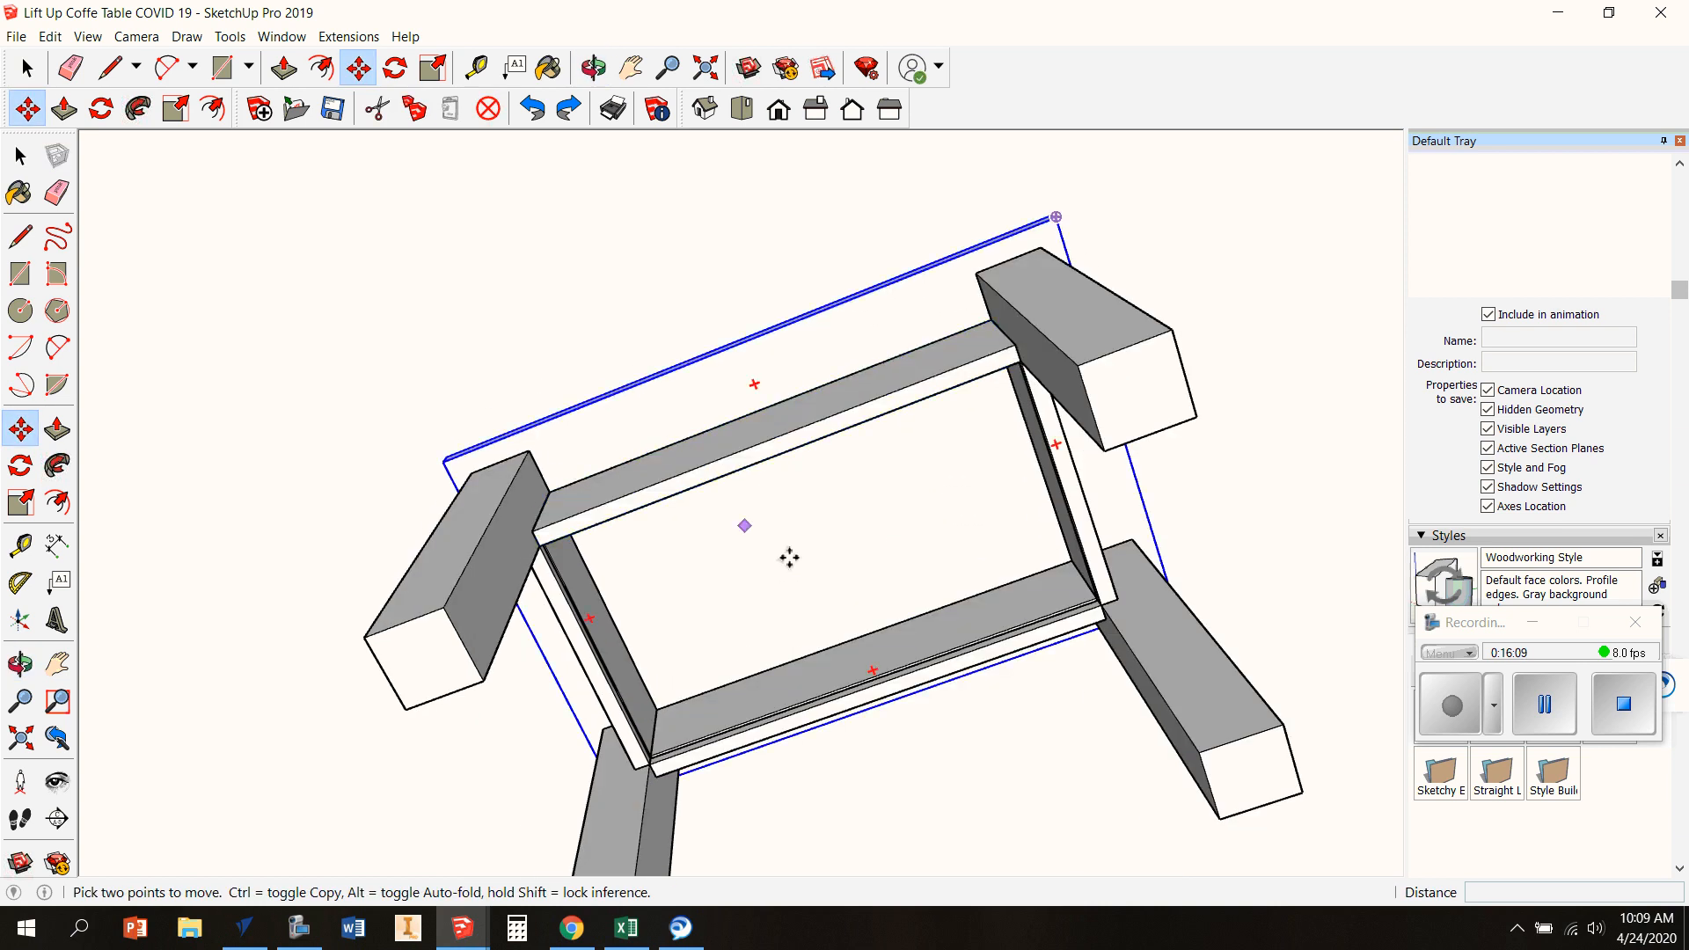
click(591, 67)
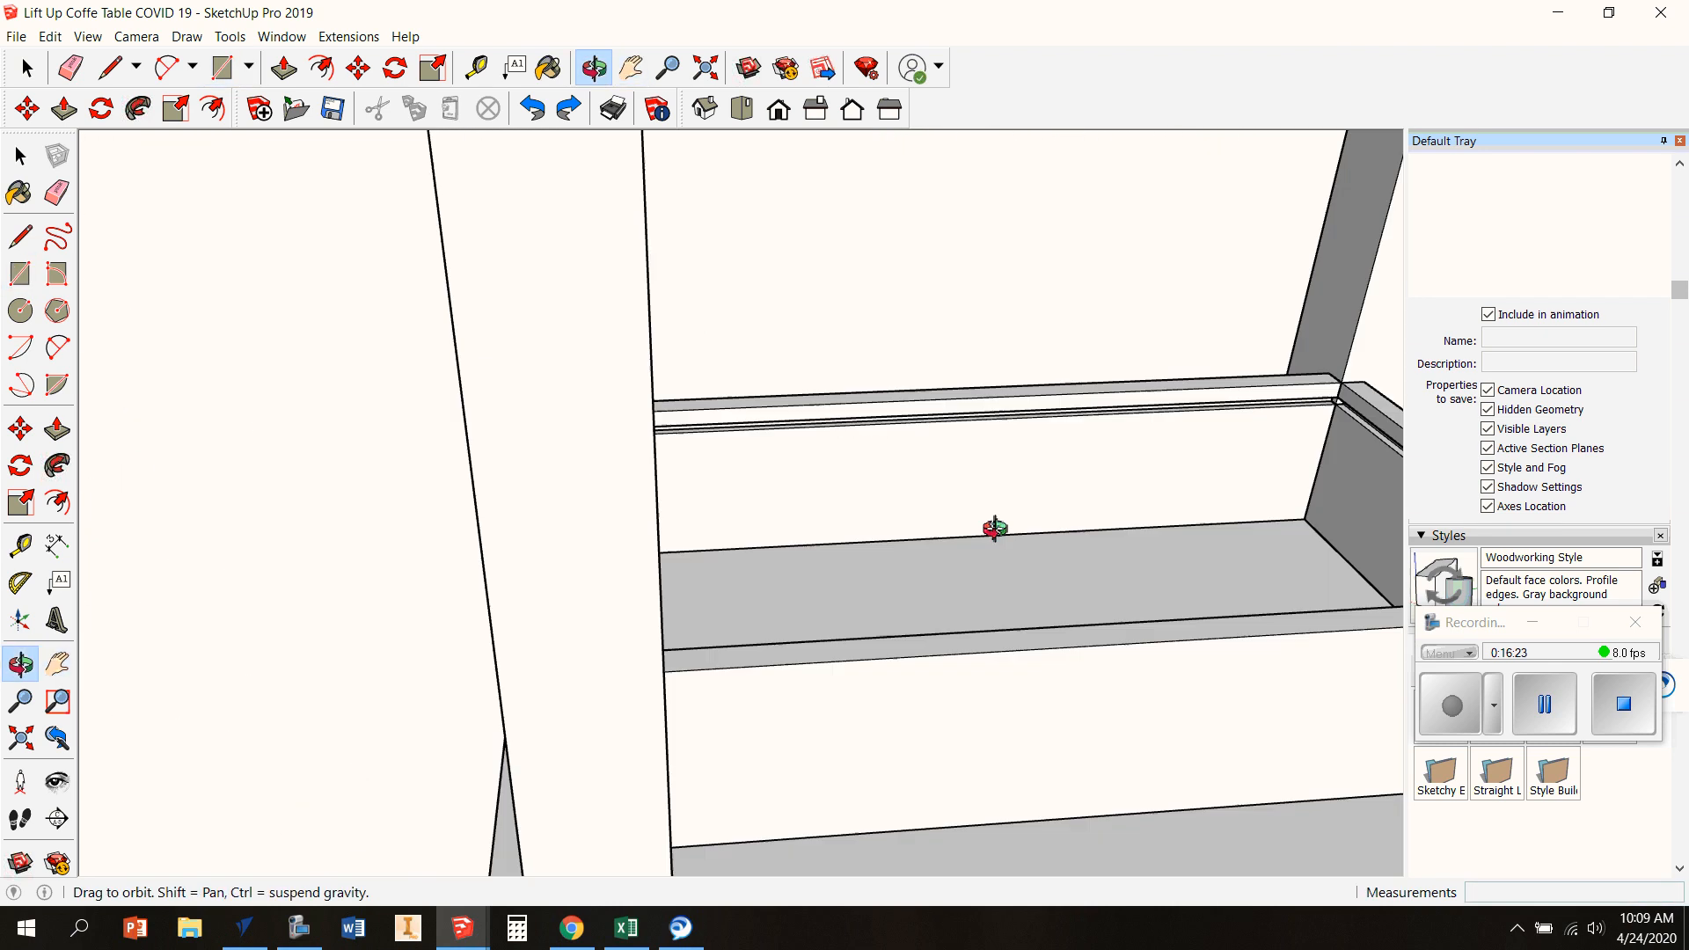
click(630, 69)
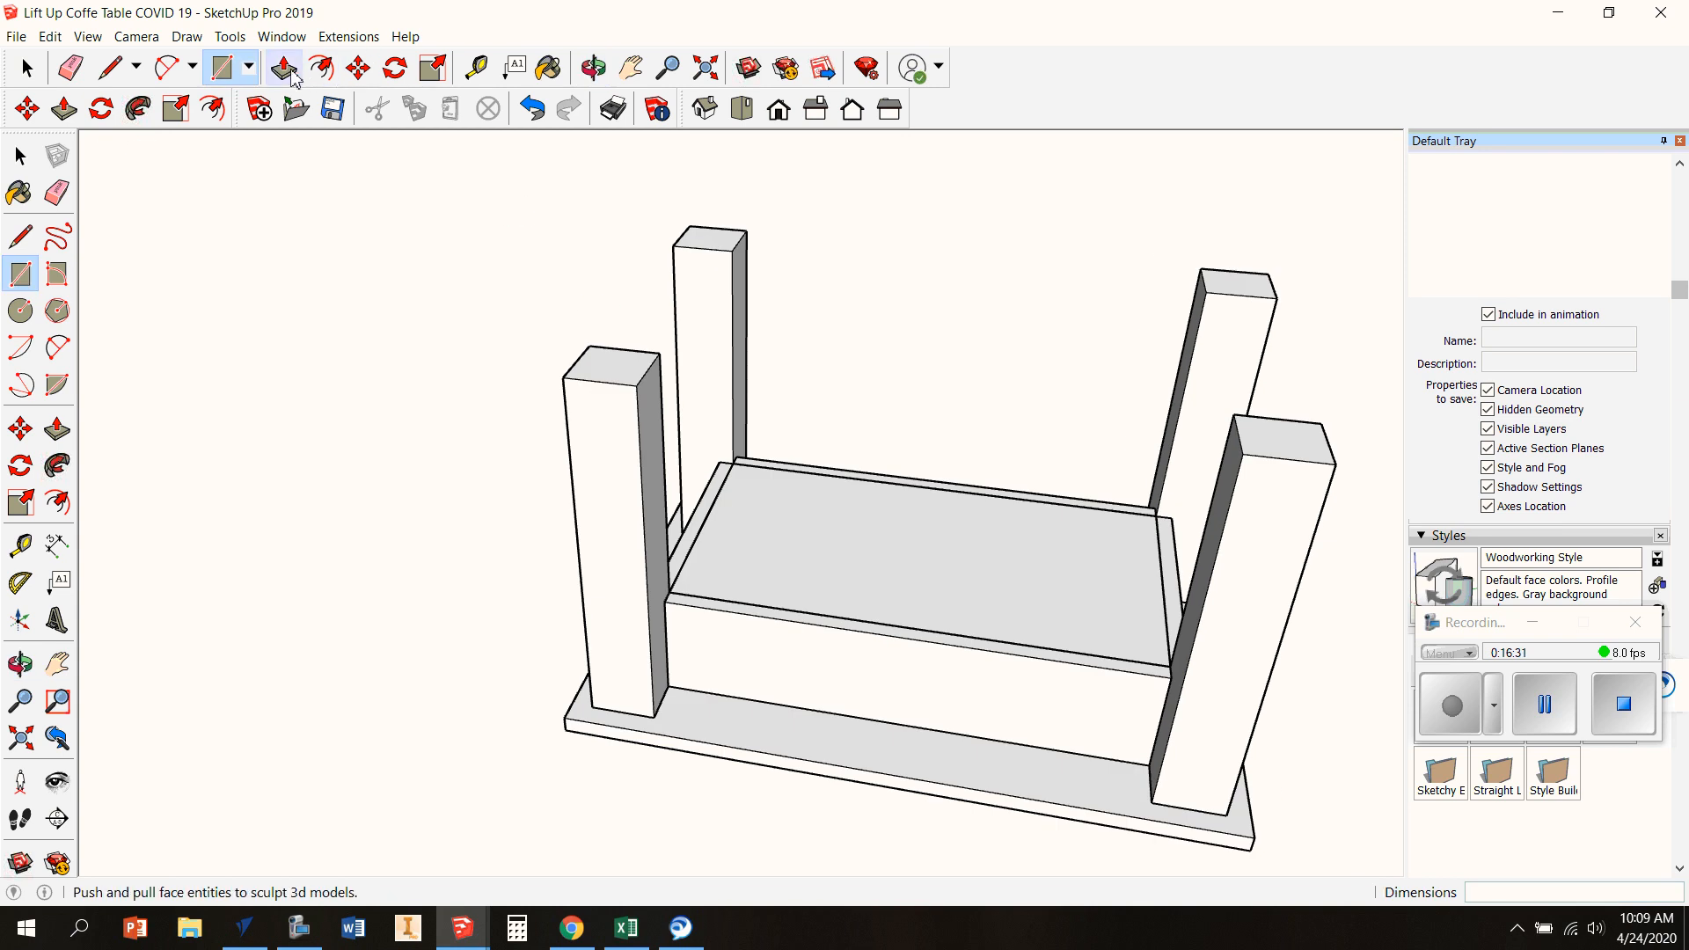
click(283, 69)
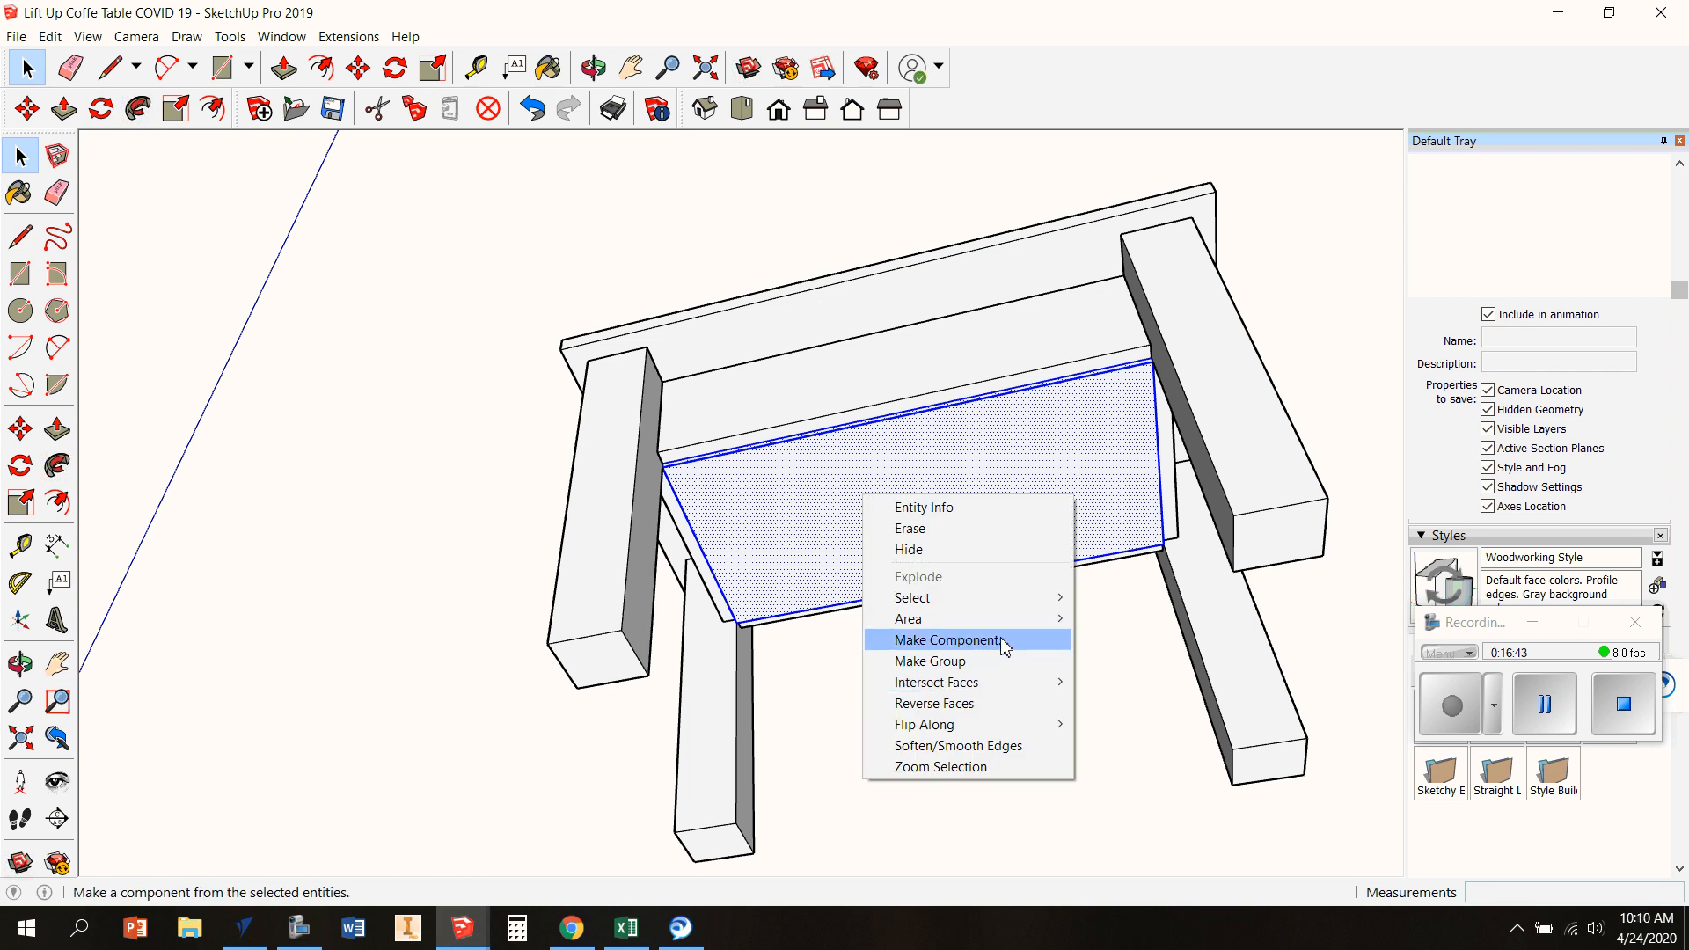
Make the panel a component and move the flat board out beside the table
click(949, 641)
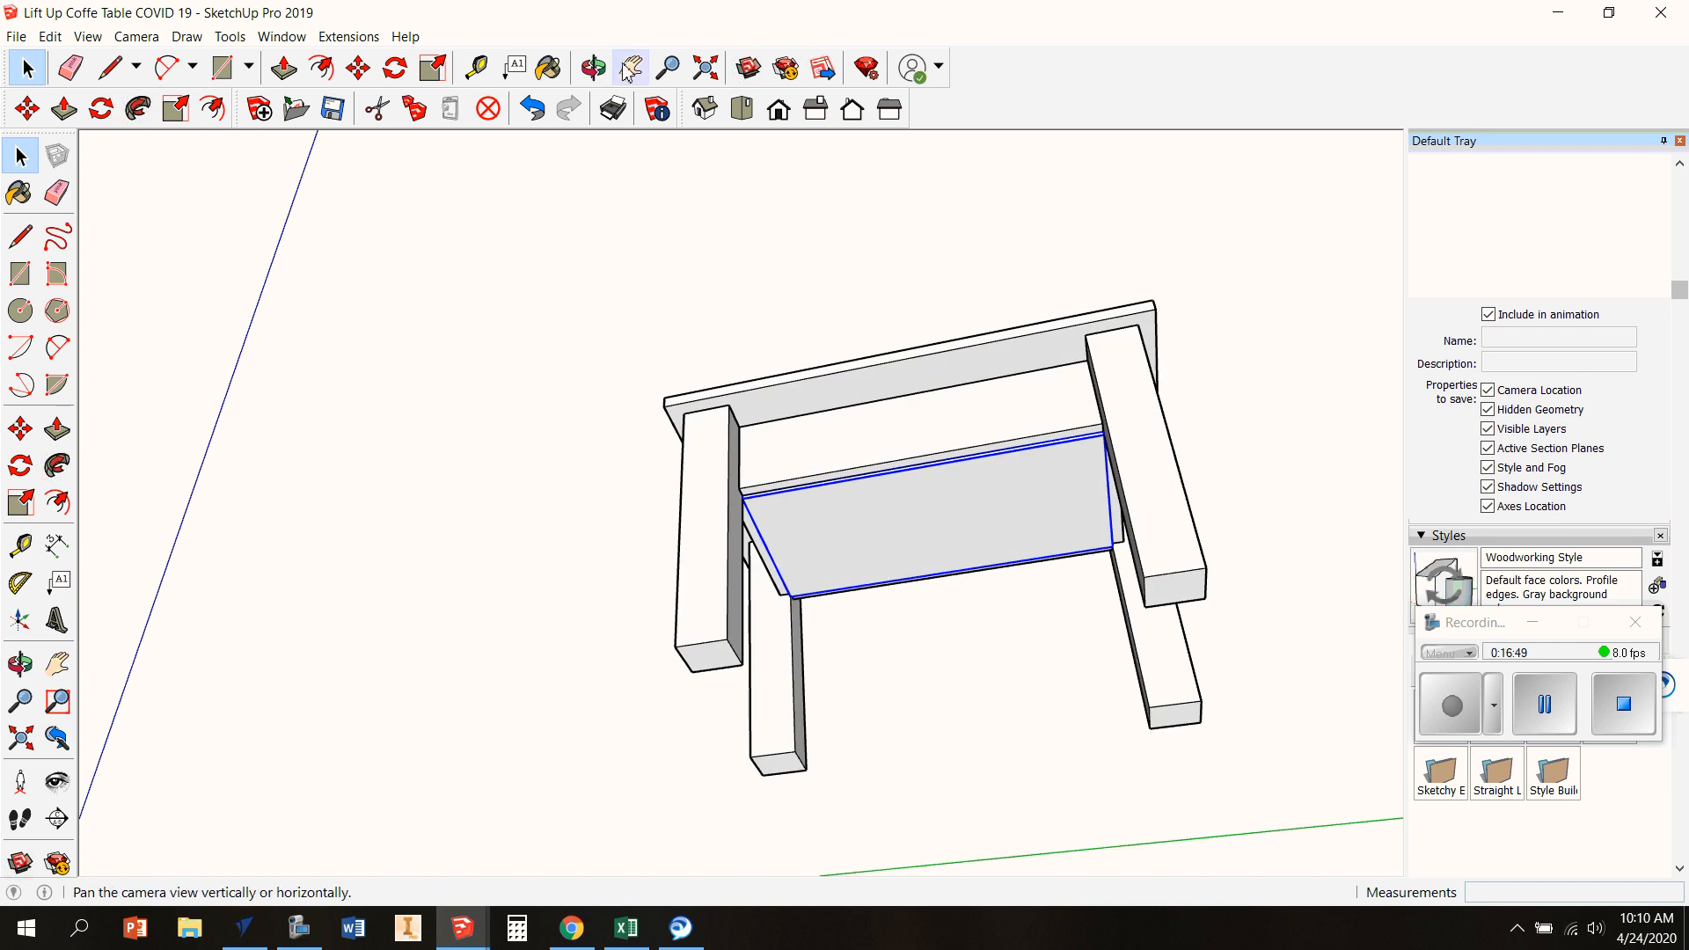
click(357, 69)
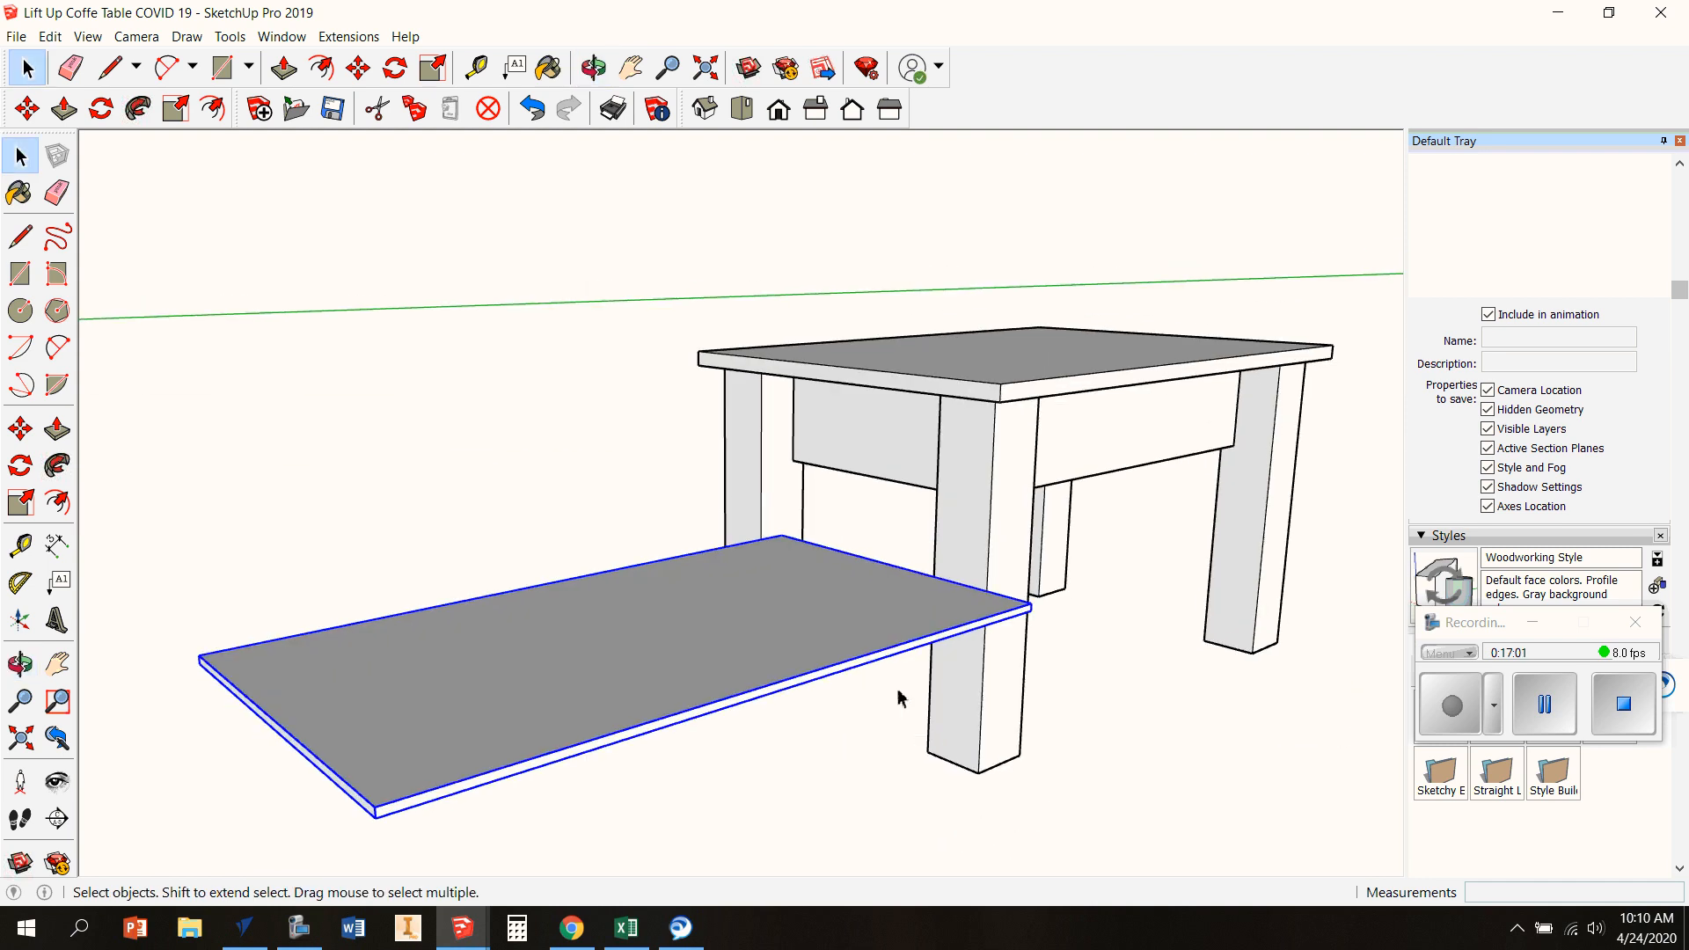
Push/Pull the loose board beside the table to a thin thickness
click(283, 68)
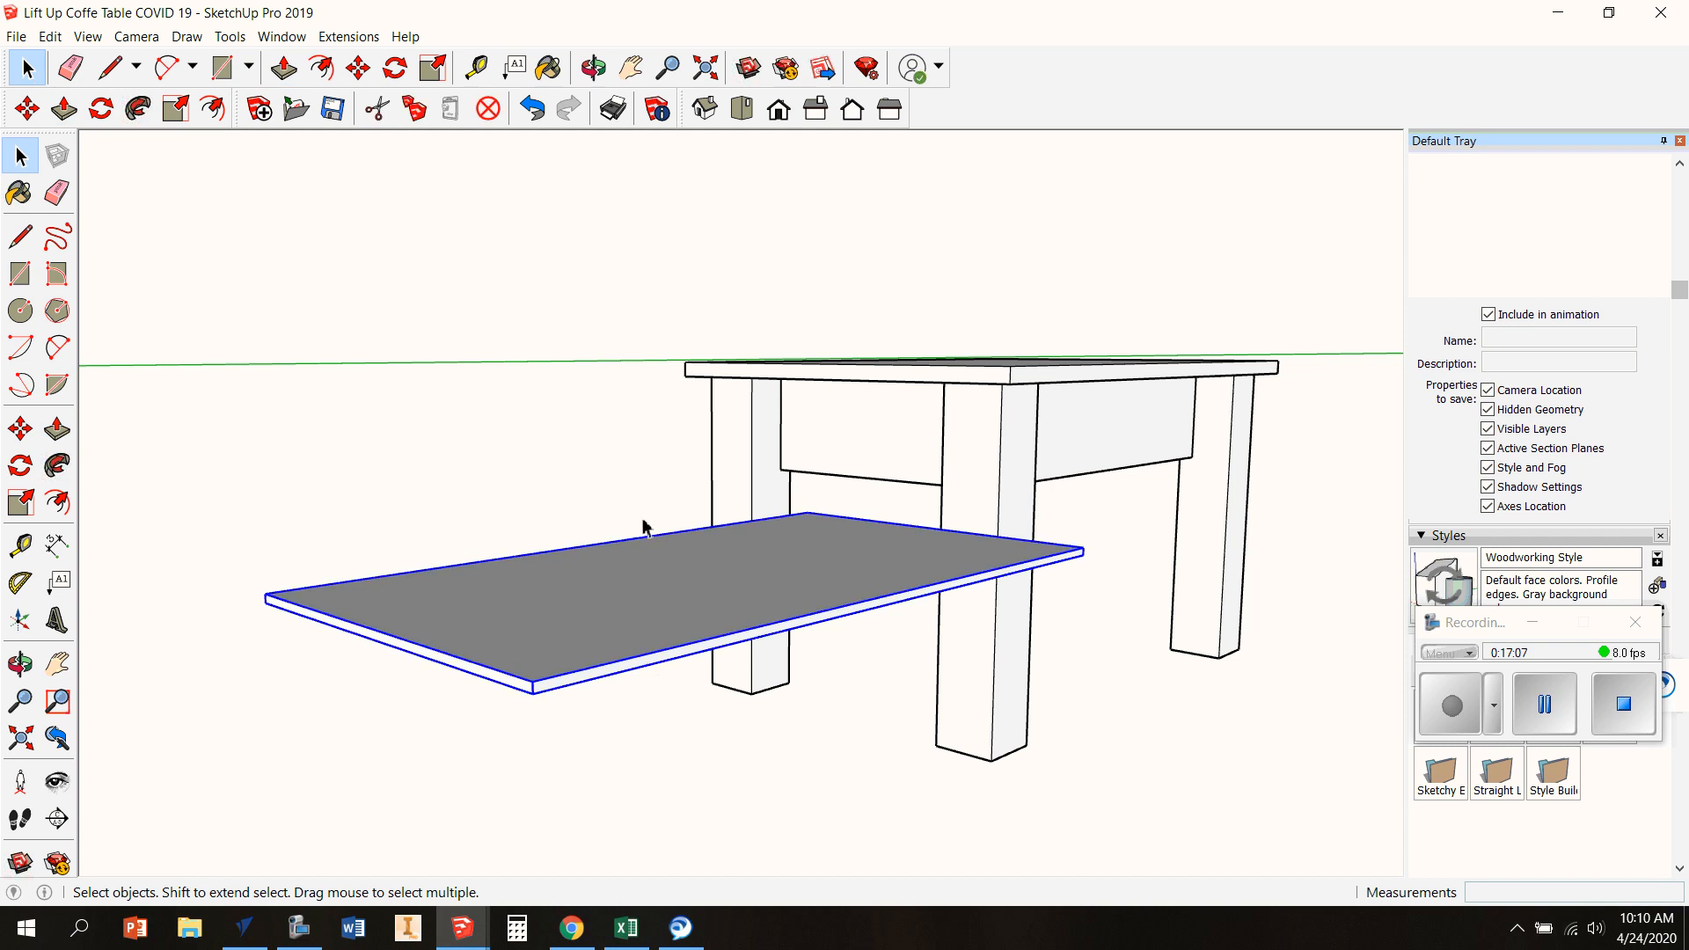
click(63, 108)
text(.2)
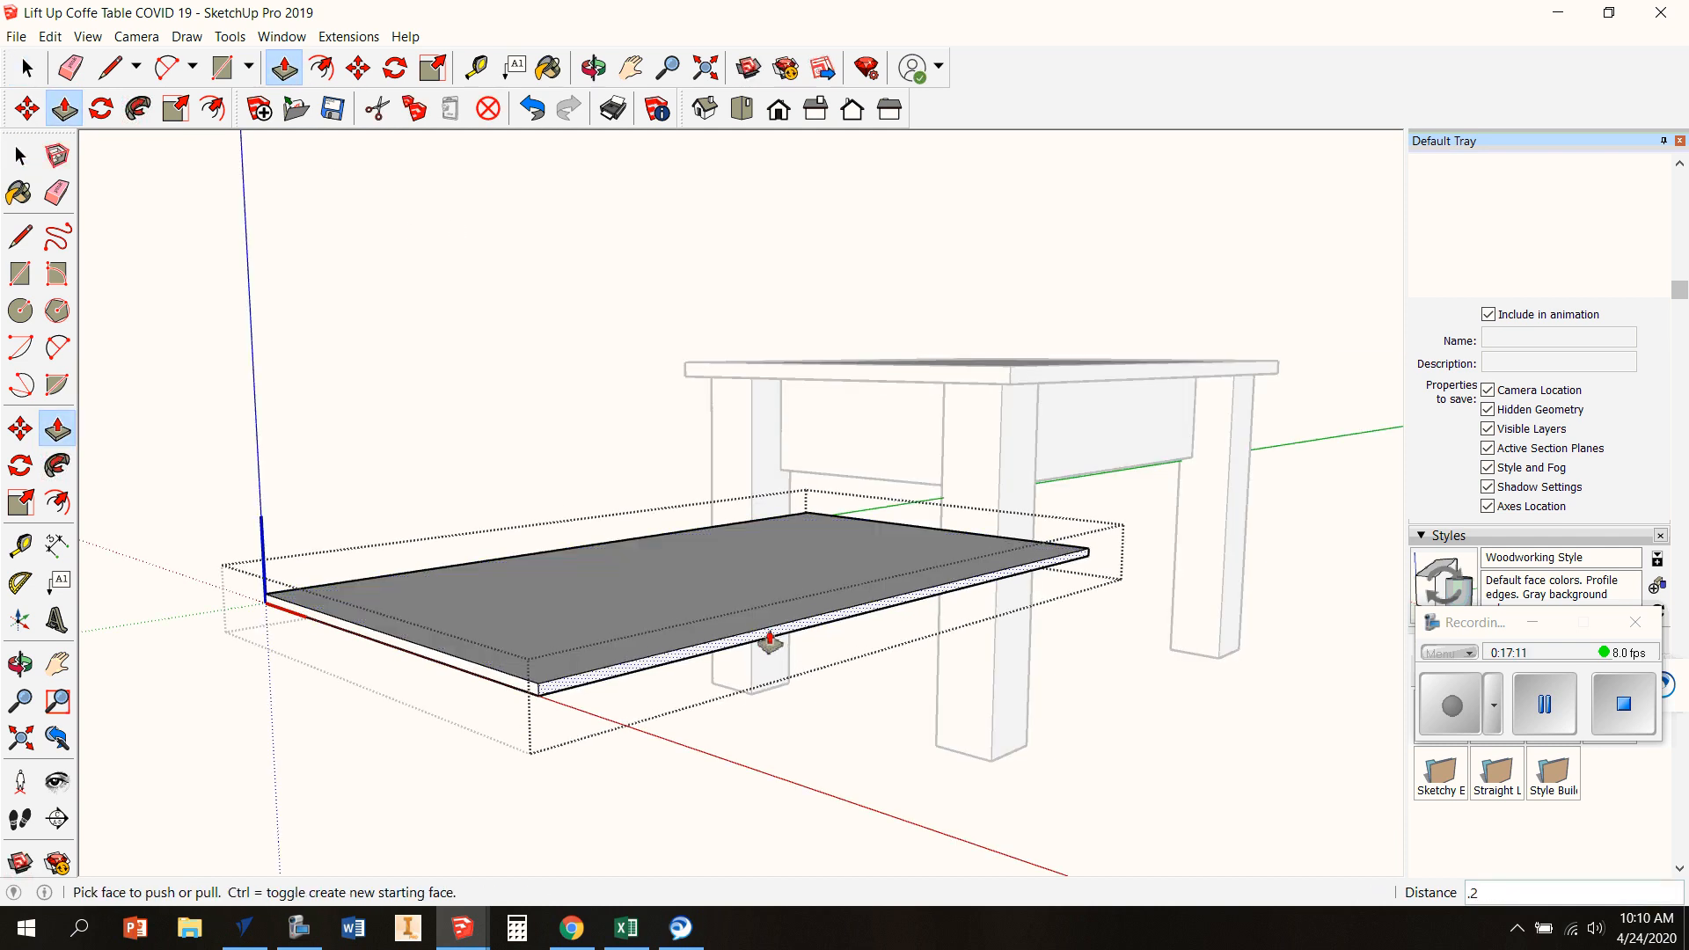
drag(771, 640, 491, 690)
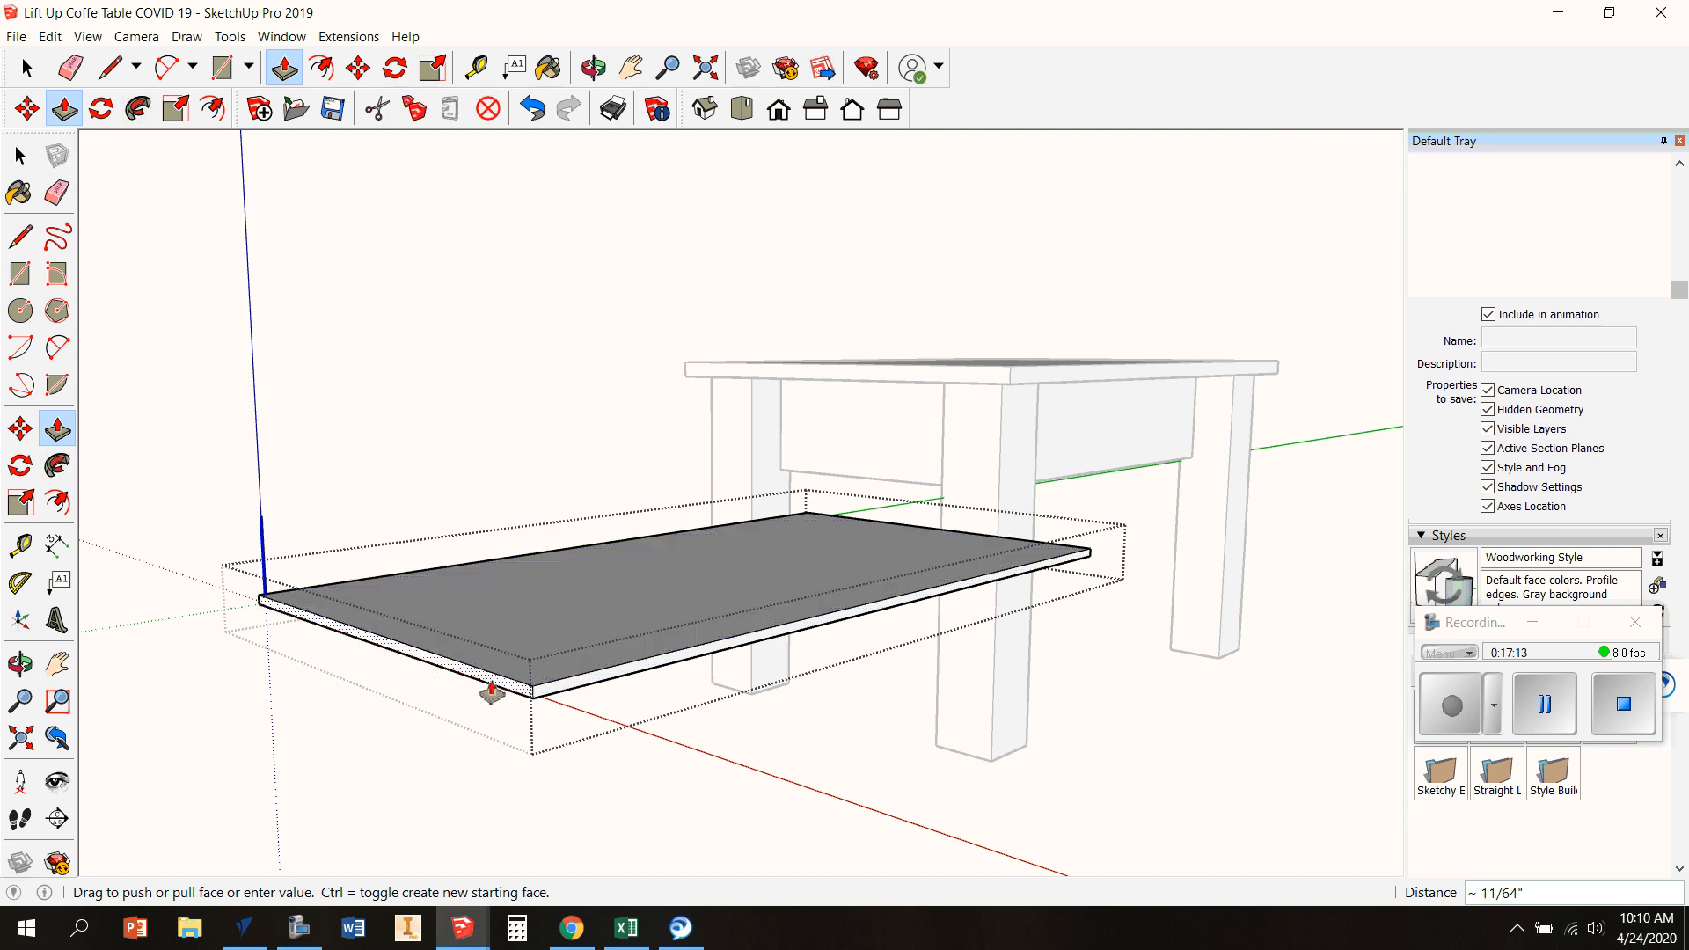
drag(491, 695, 1081, 521)
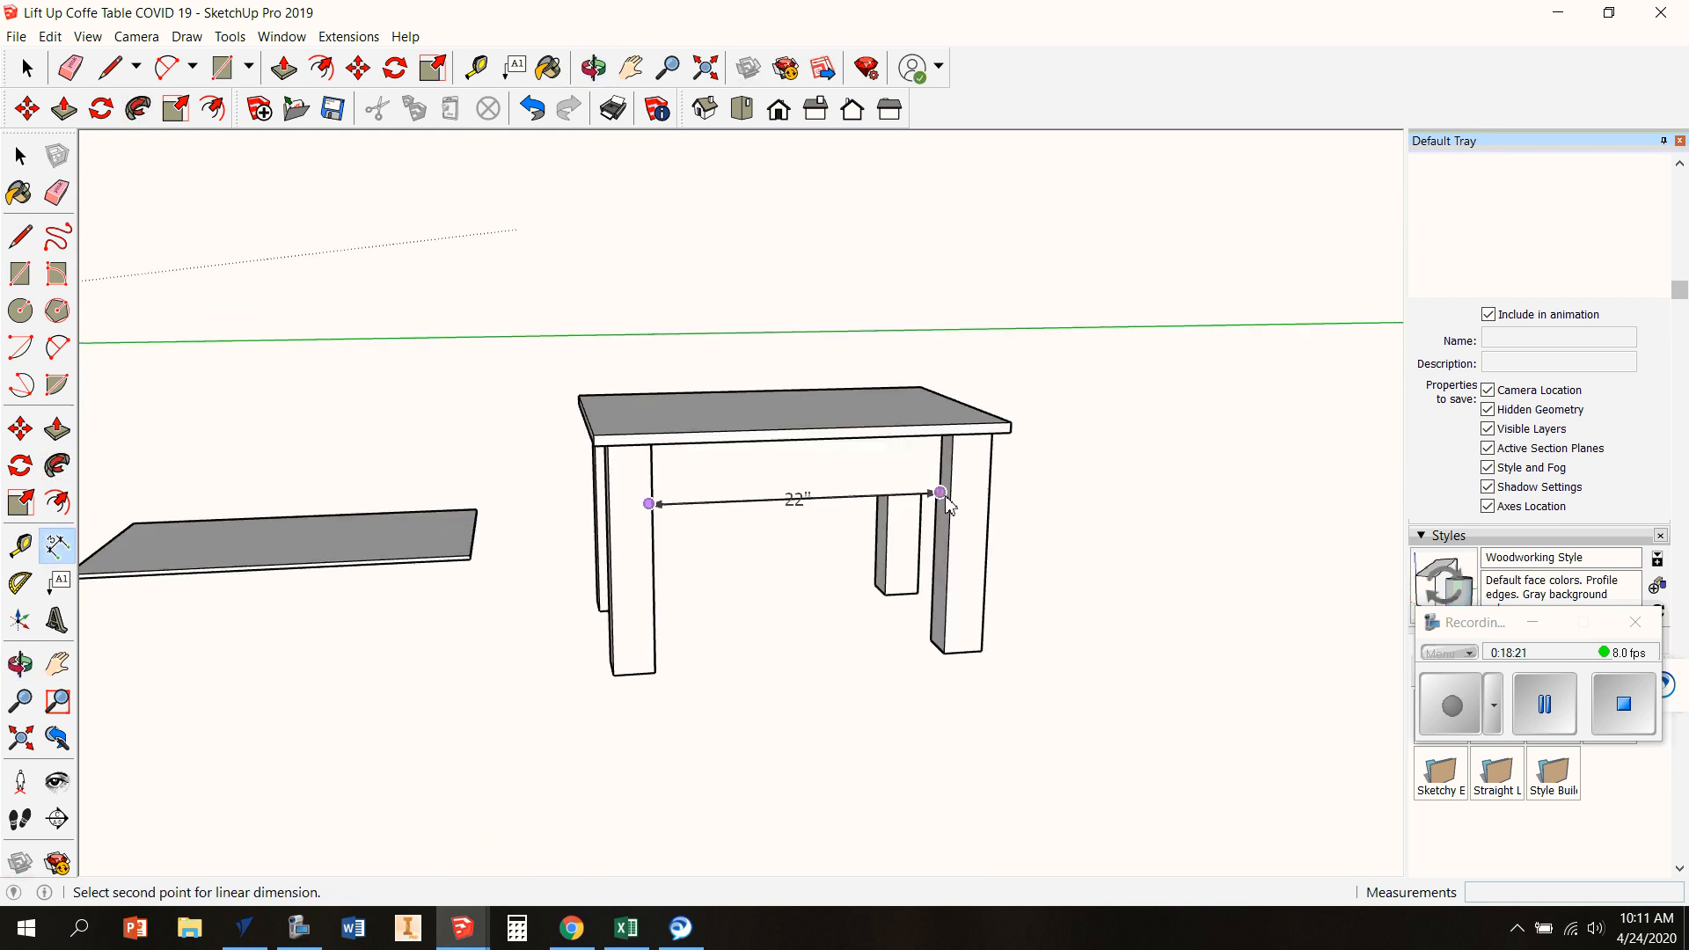
Place the 22" dimension between the inside edges of the front legs
click(938, 493)
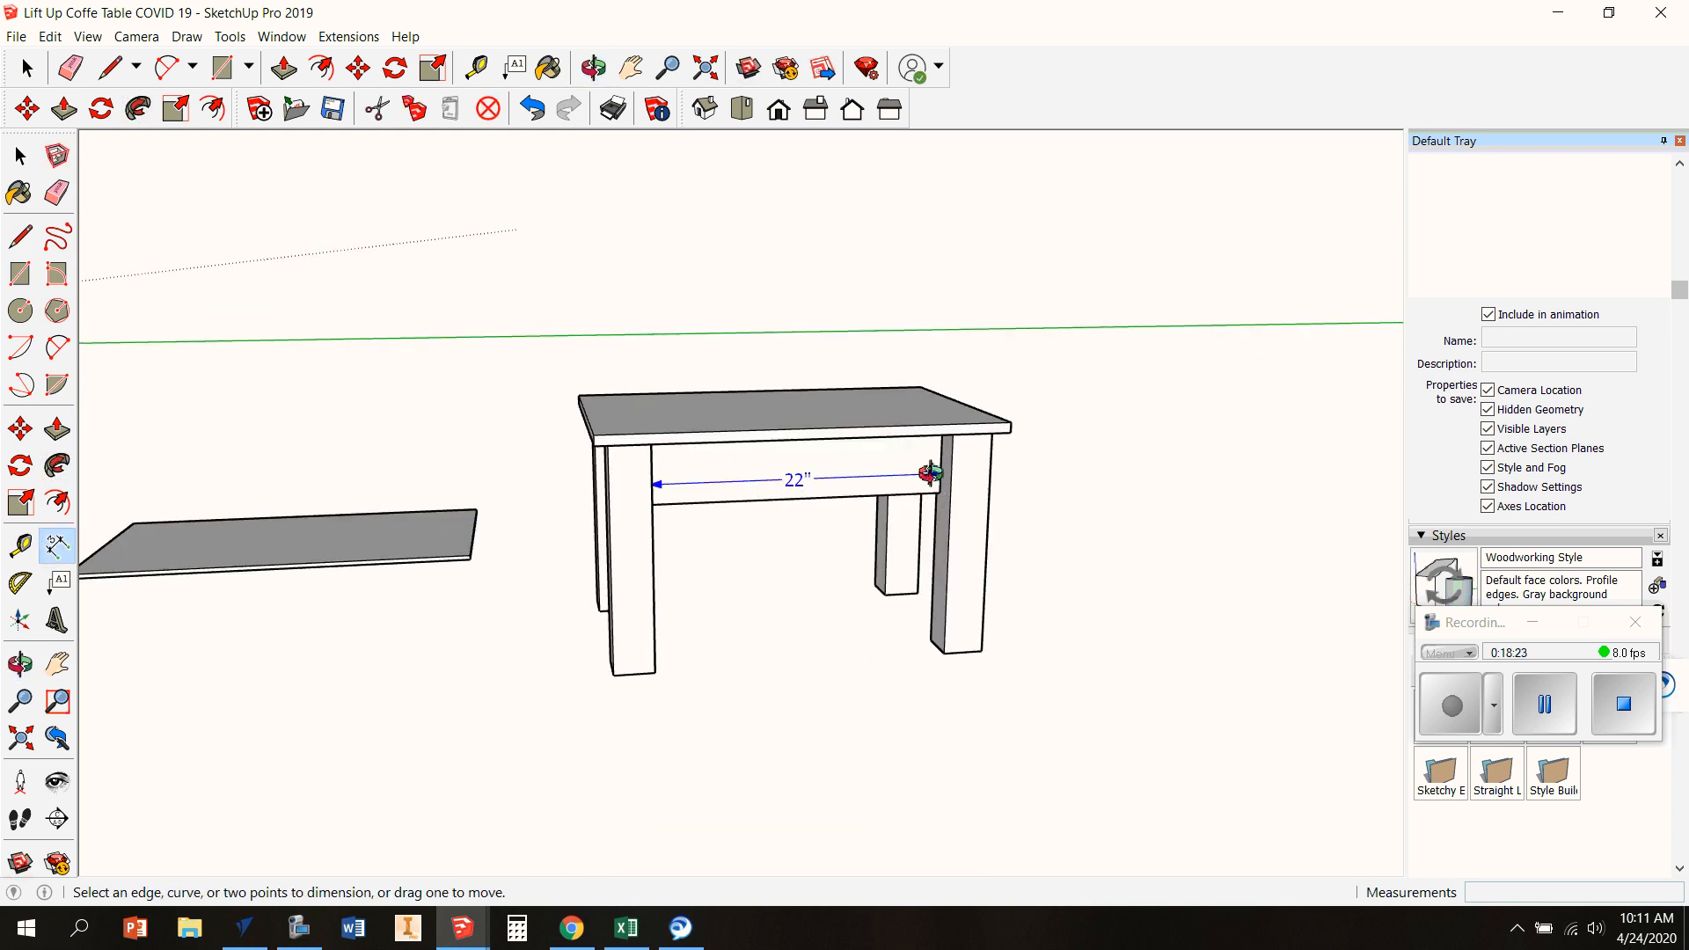